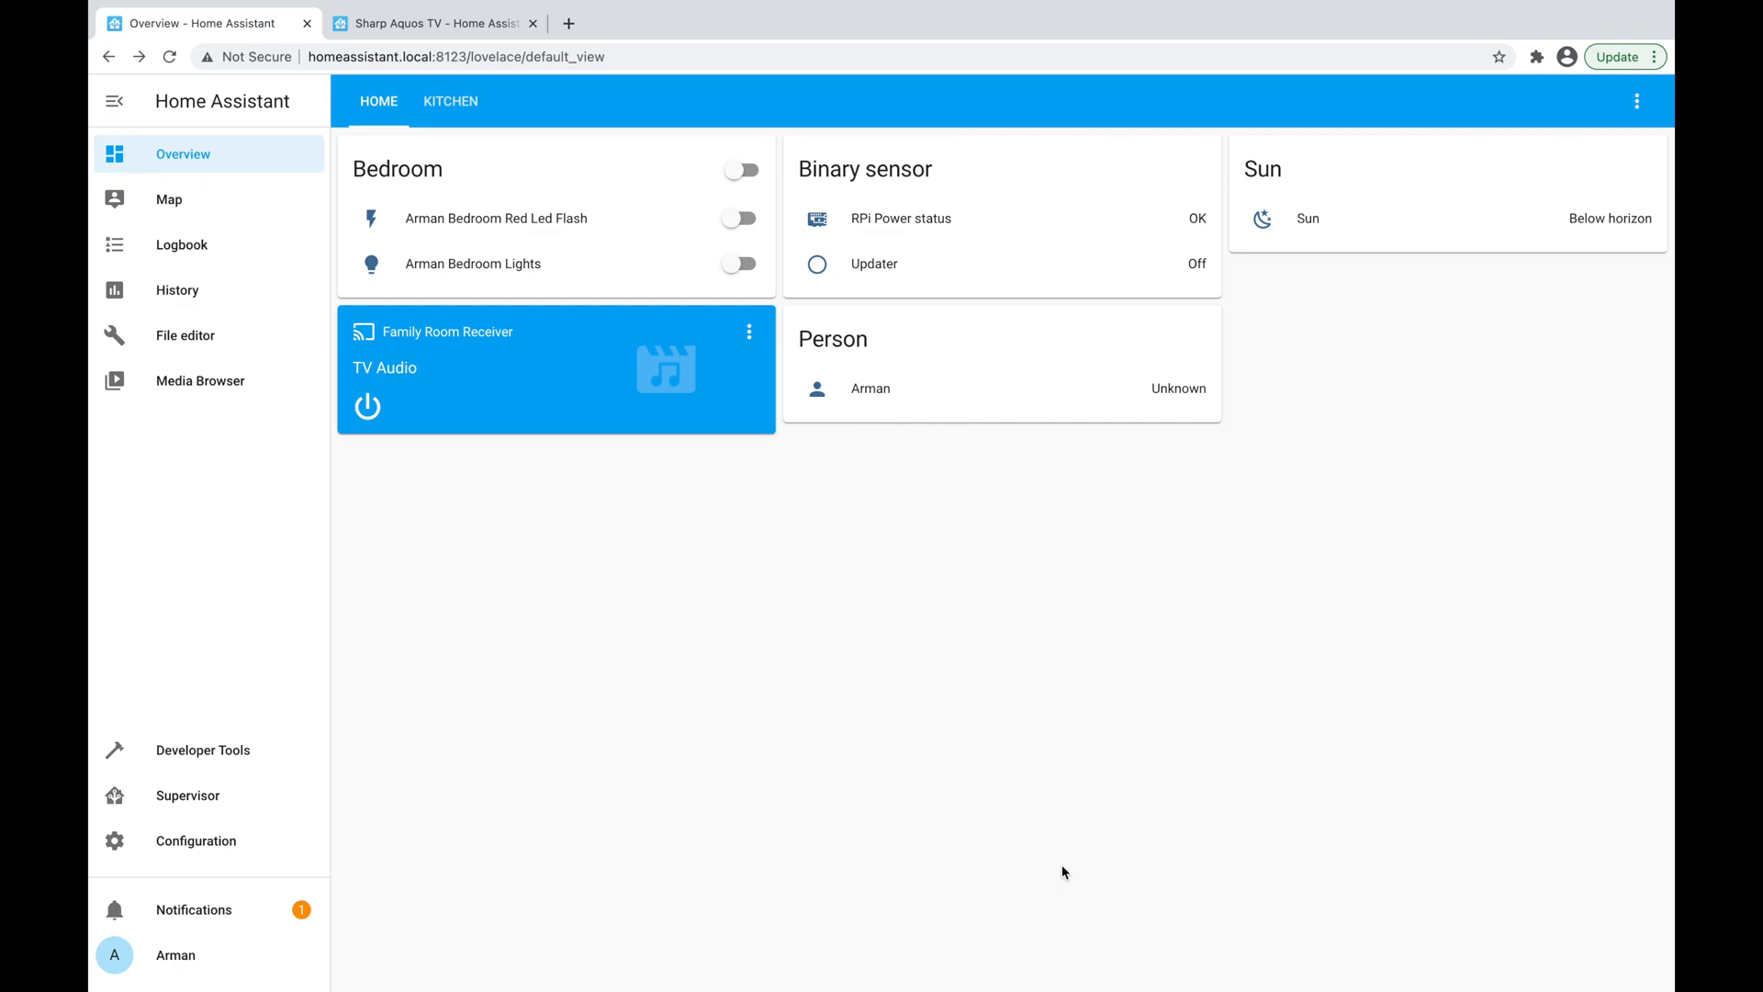
{"action": "mouse_move", "coordinate": [953, 202]}
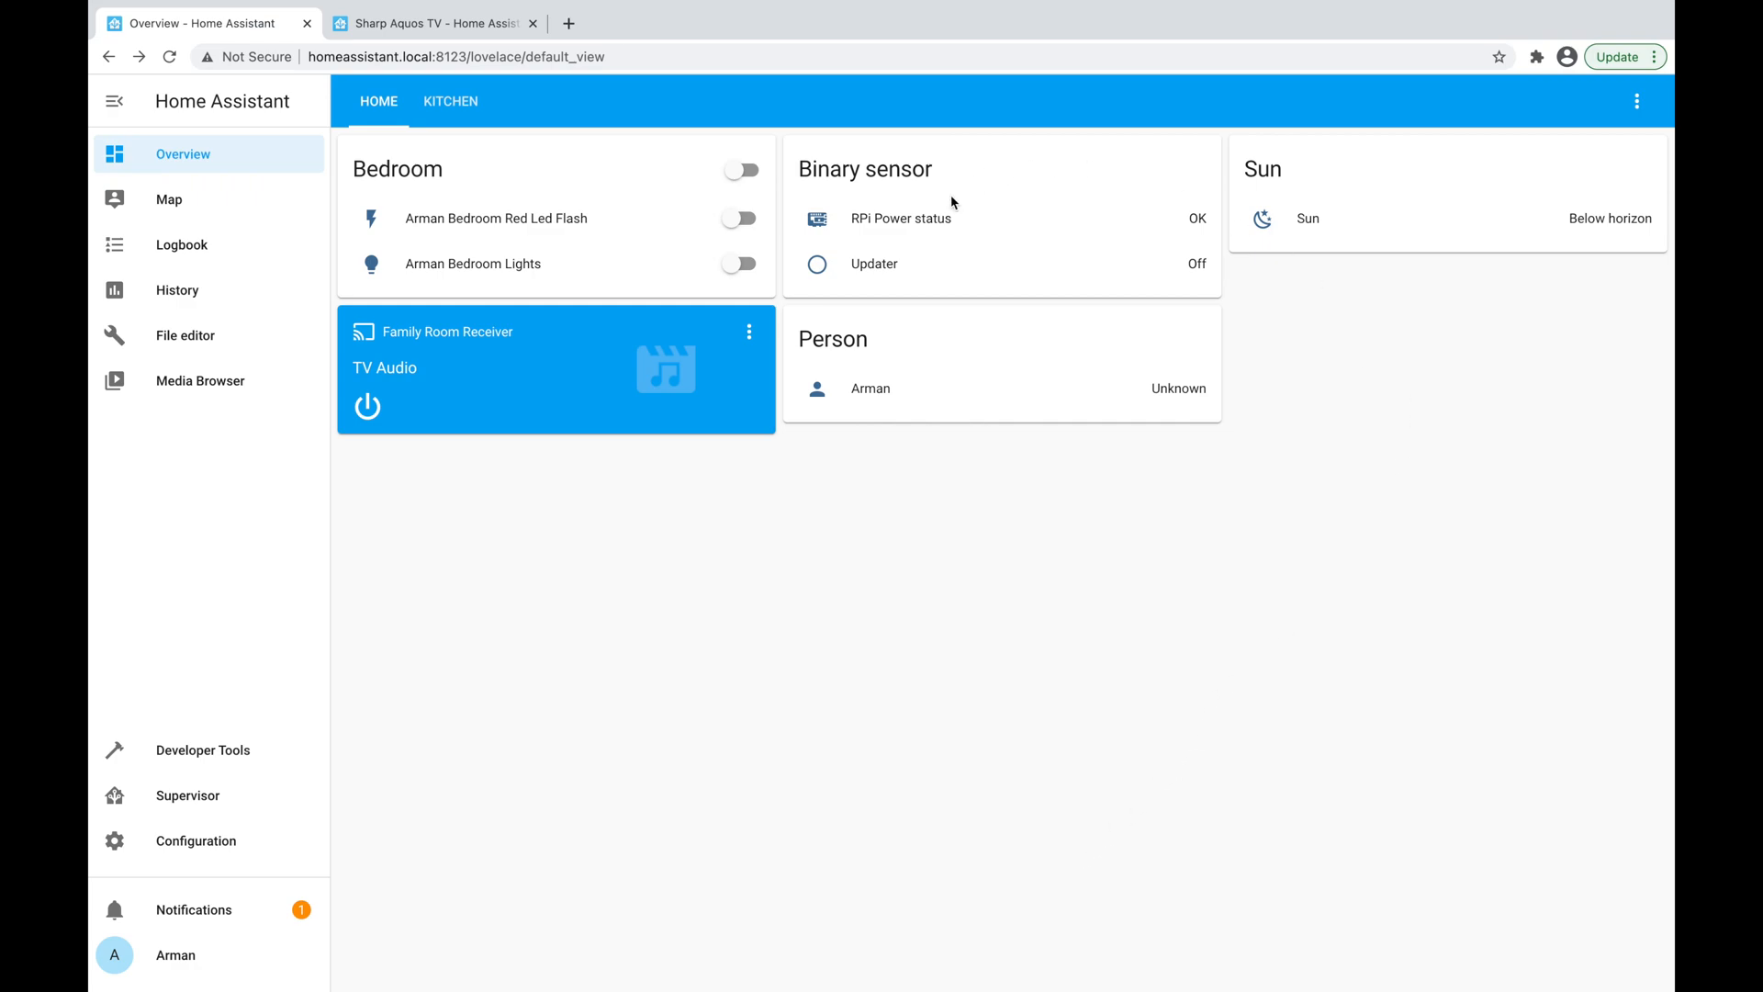
{"action": "mouse_move", "coordinate": [745, 264]}
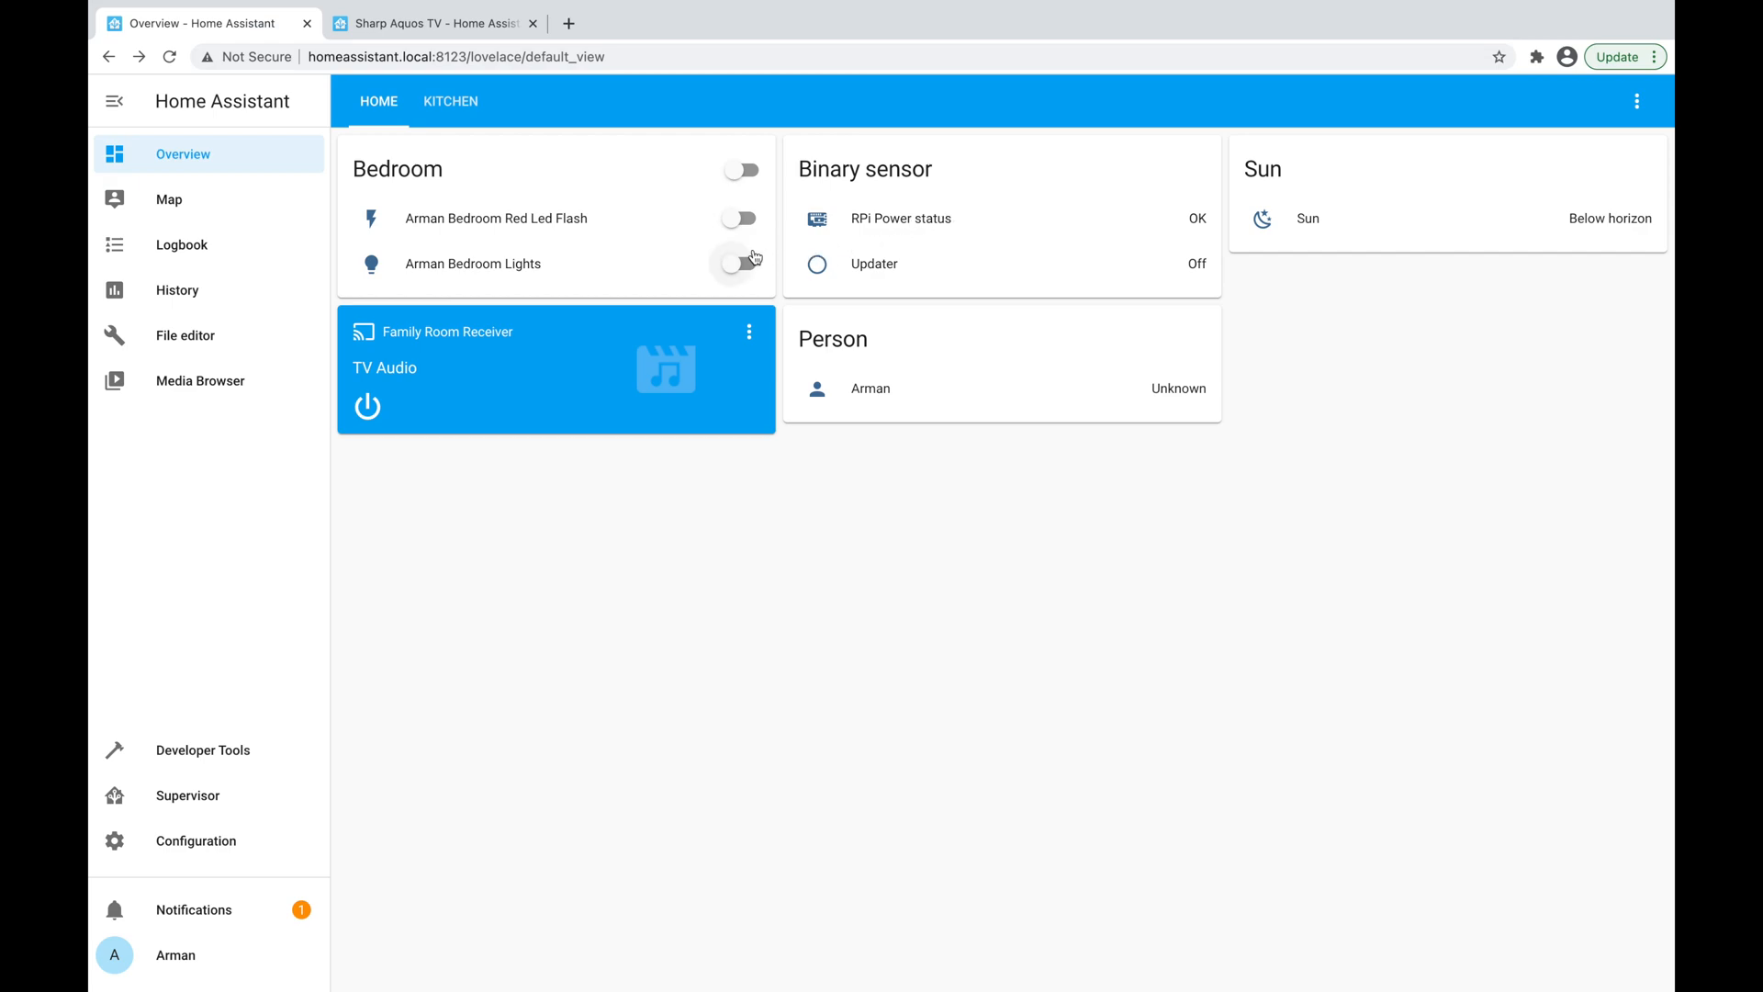
{"action": "mouse_move", "coordinate": [742, 280]}
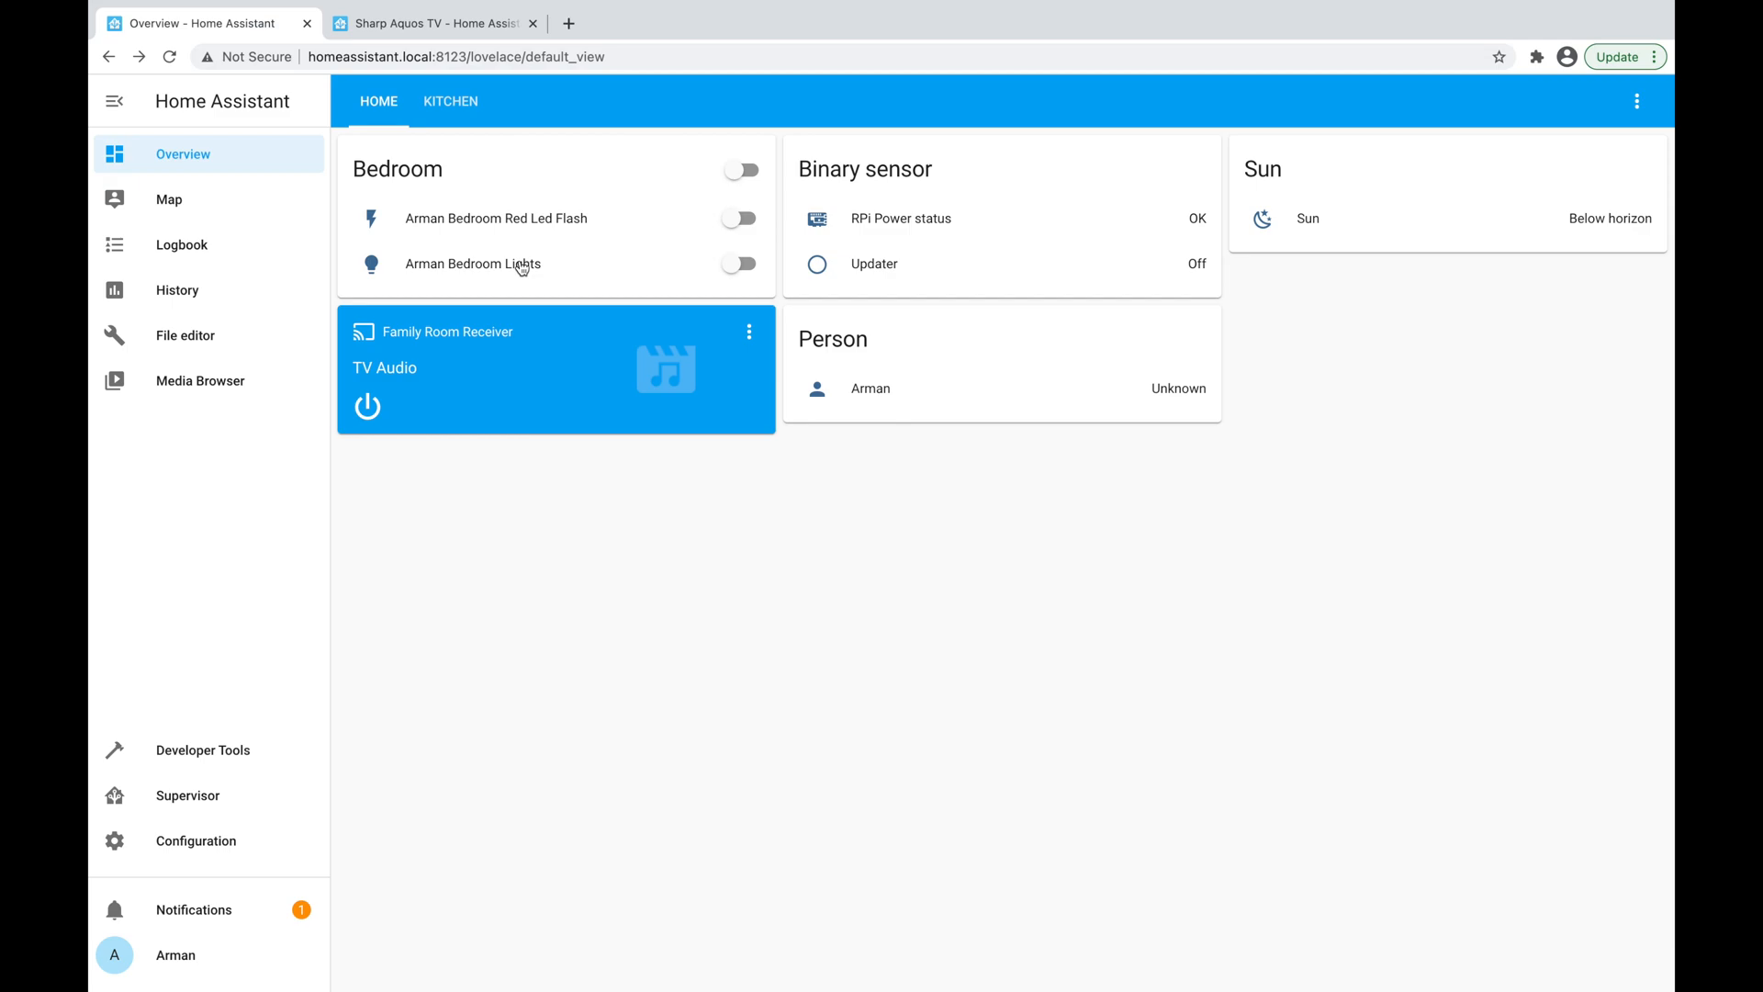
Switch the bedroom lights on and back off, then open the Family Room Receiver's details.
{"action": "left_click", "coordinate": [738, 265]}
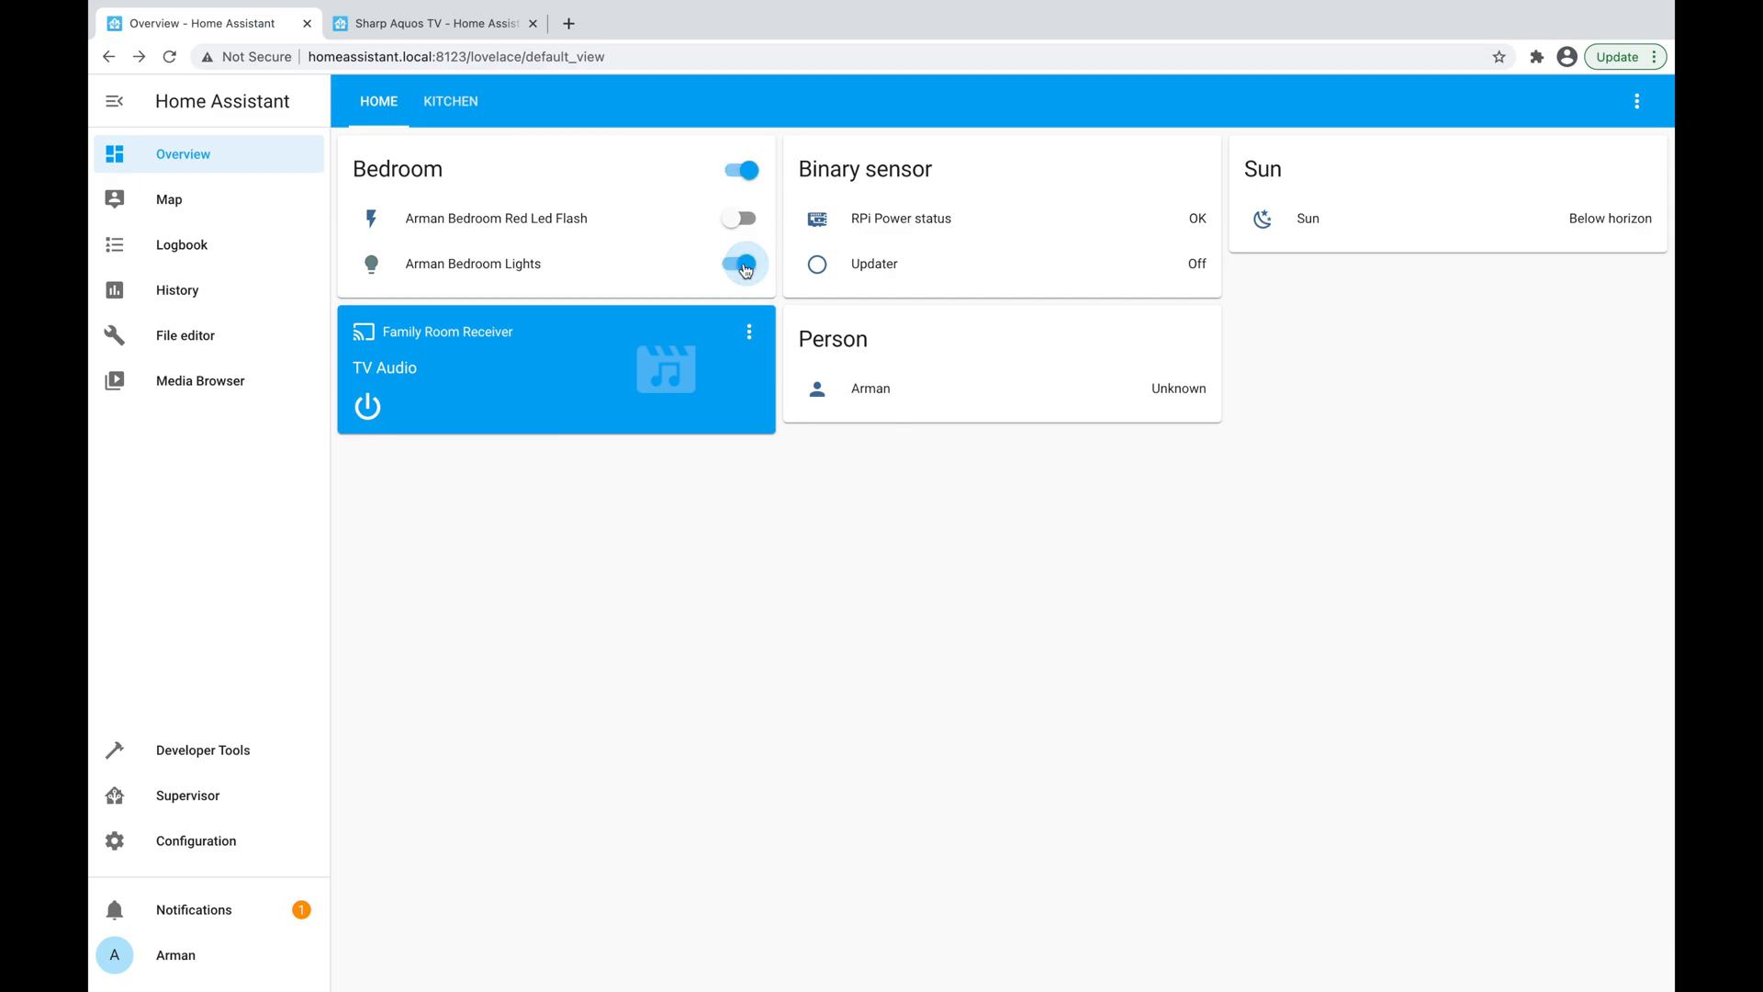
{"action": "left_click", "coordinate": [740, 263]}
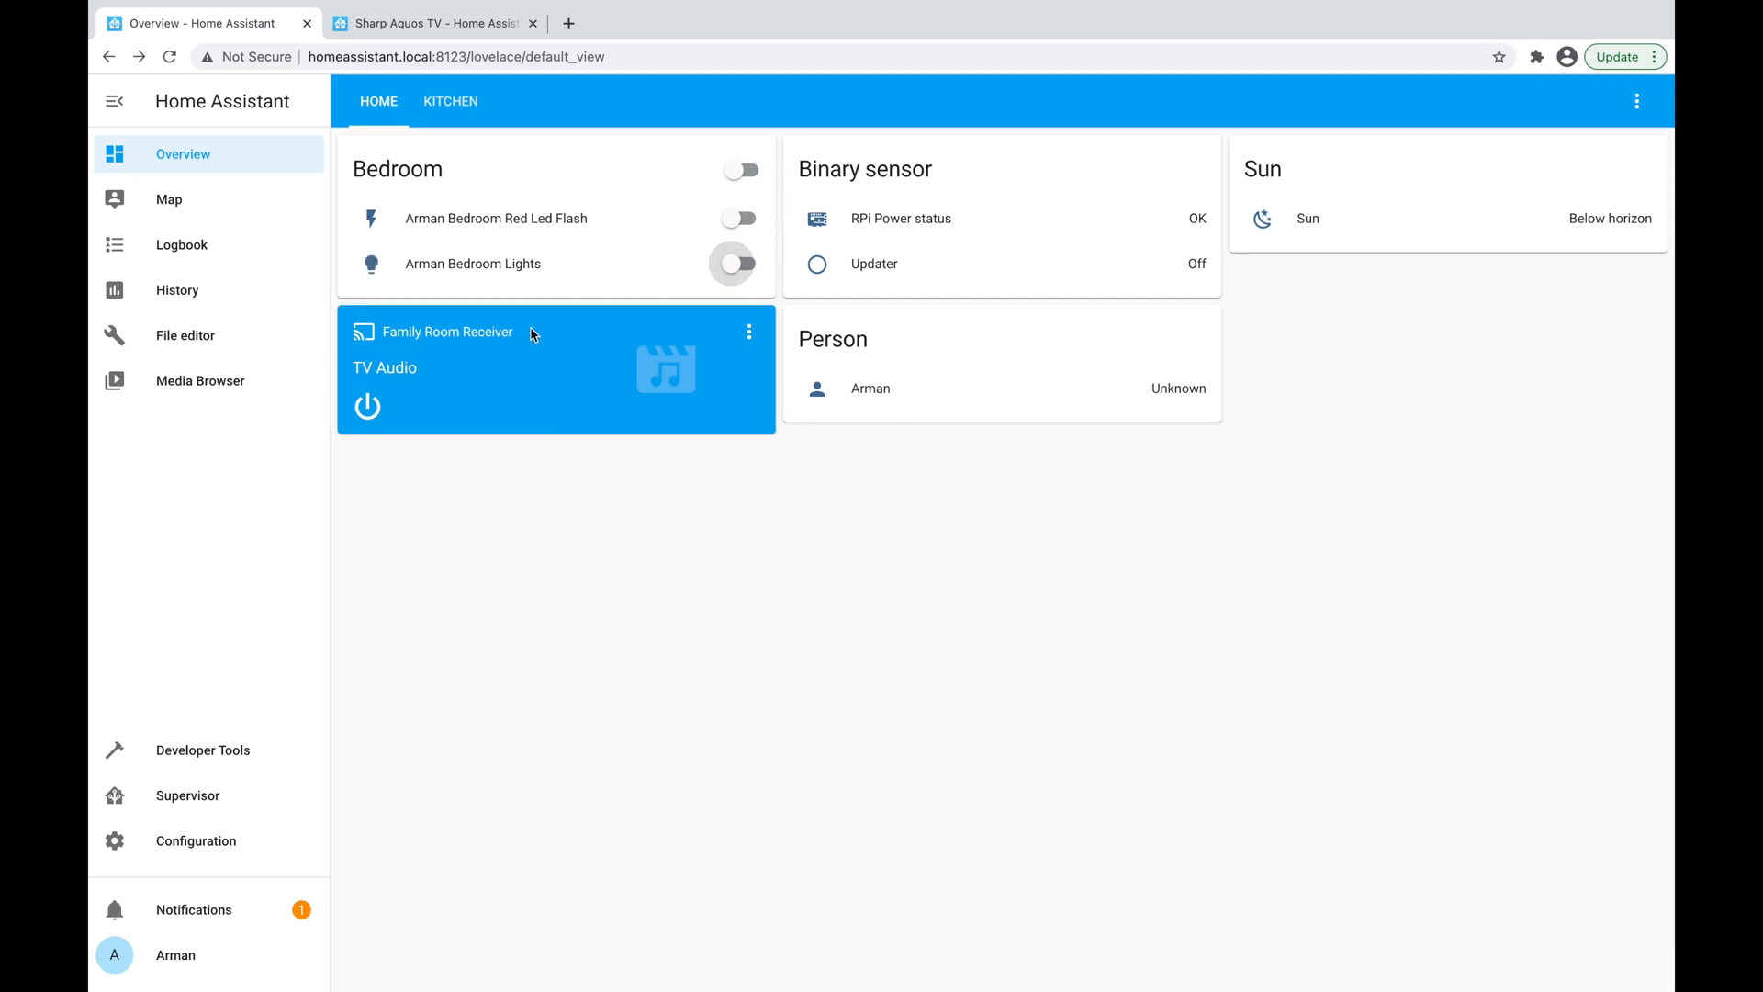
{"action": "mouse_move", "coordinate": [475, 351]}
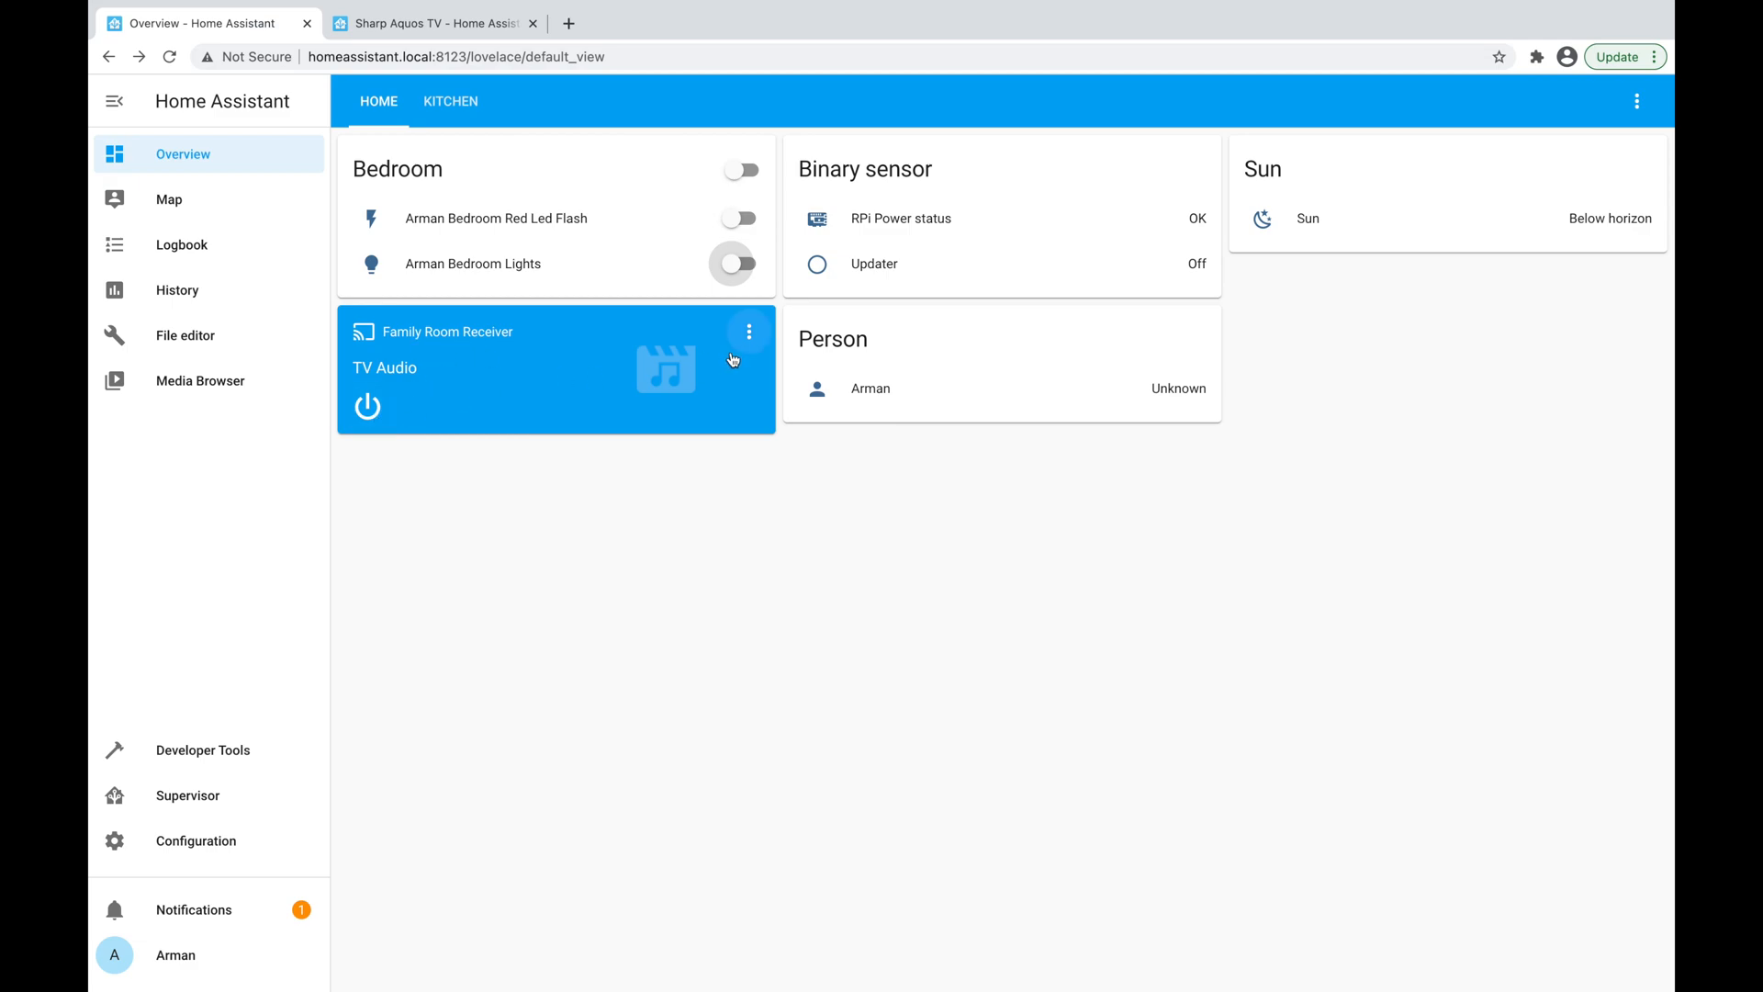
{"action": "left_click", "coordinate": [750, 331]}
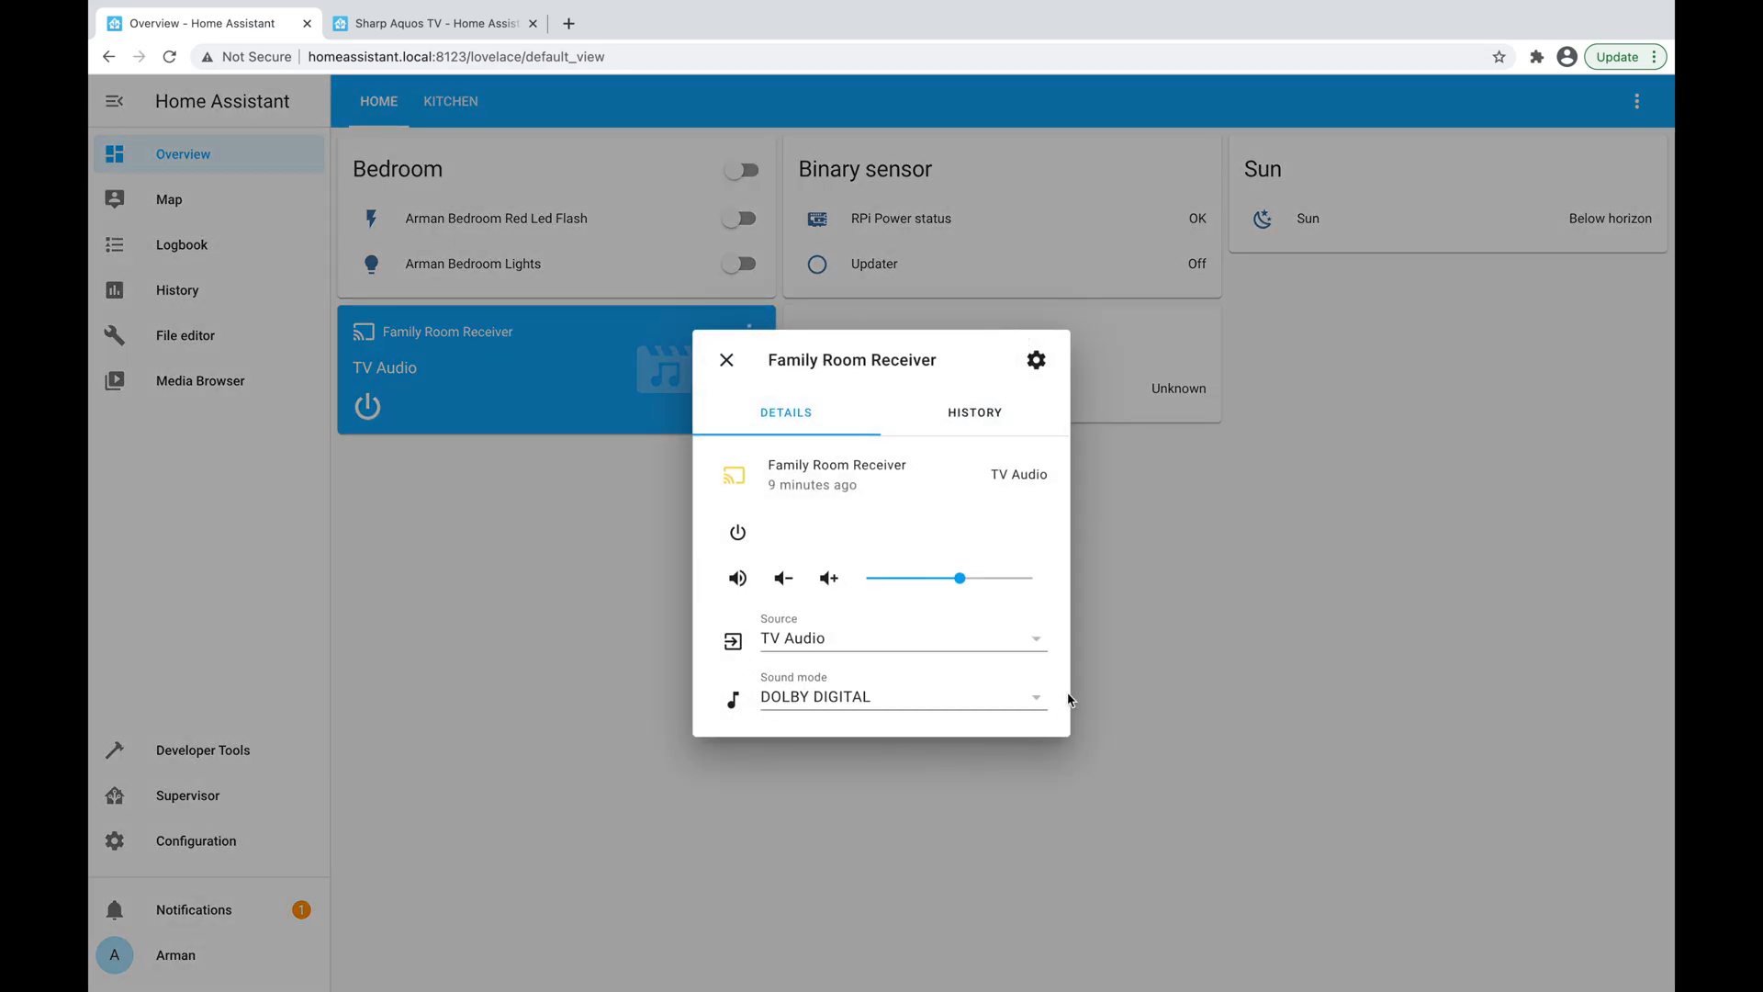
{"action": "mouse_move", "coordinate": [1057, 656]}
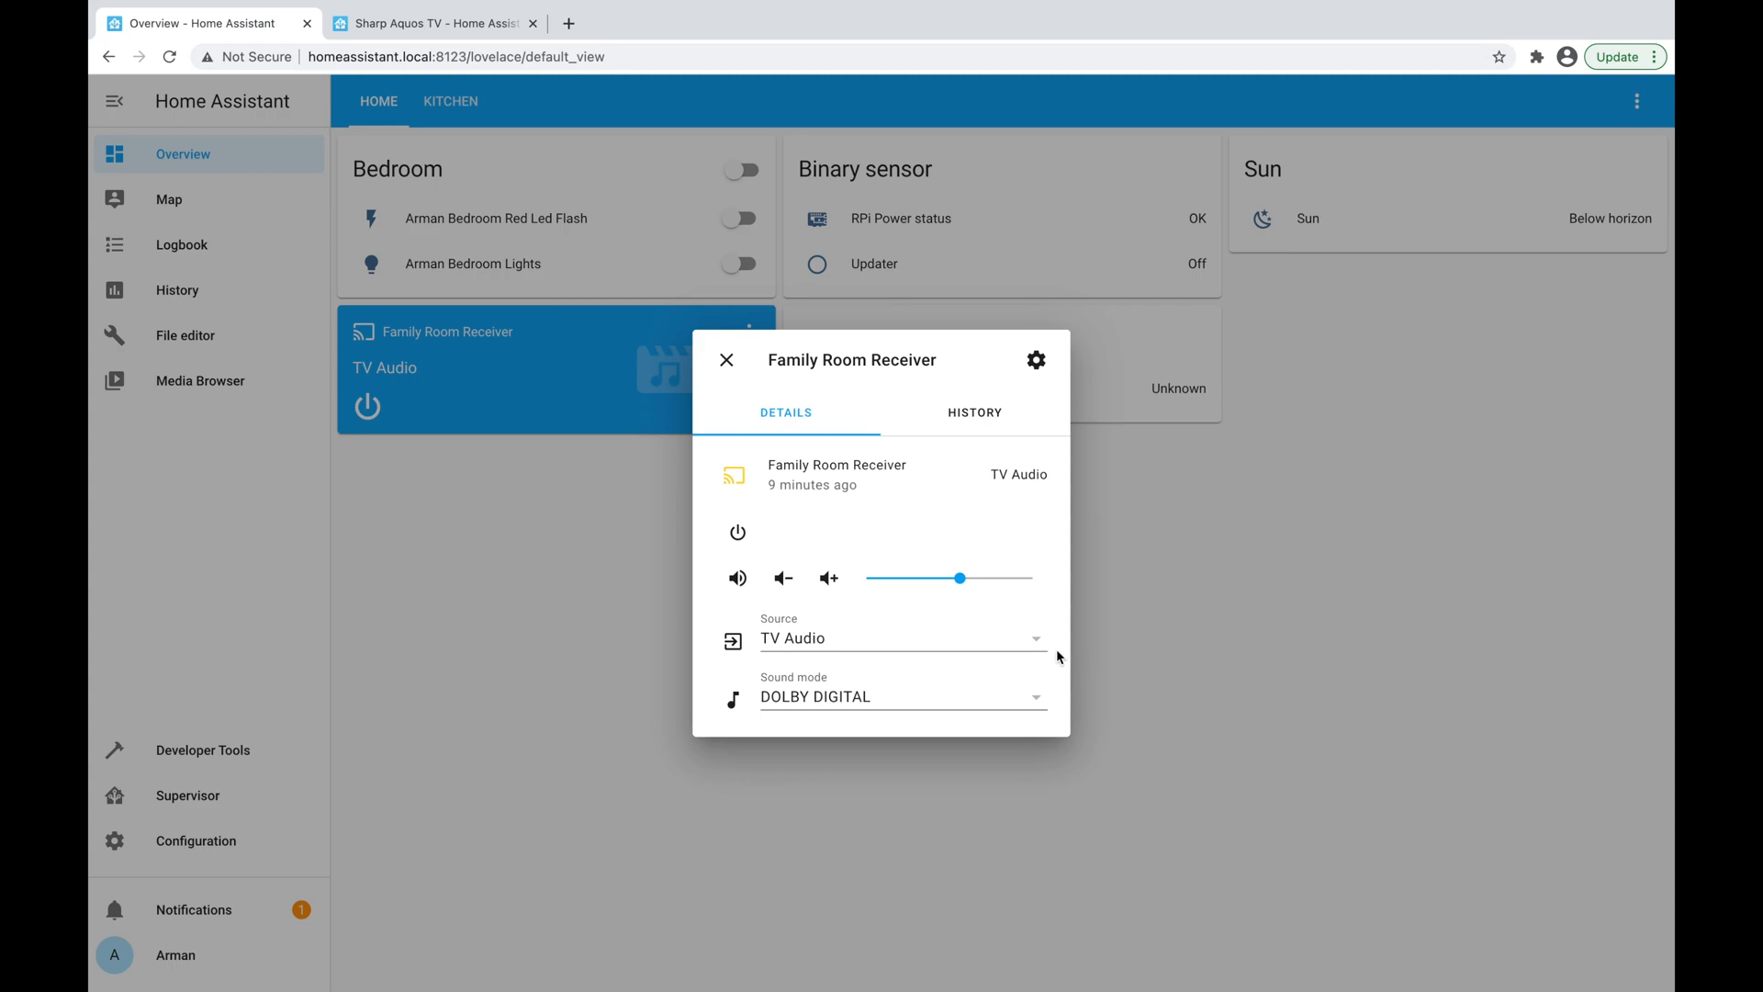
Check the receiver's sound modes, keeping Dolby Digital, and view its on/off history.
{"action": "left_click", "coordinate": [900, 638]}
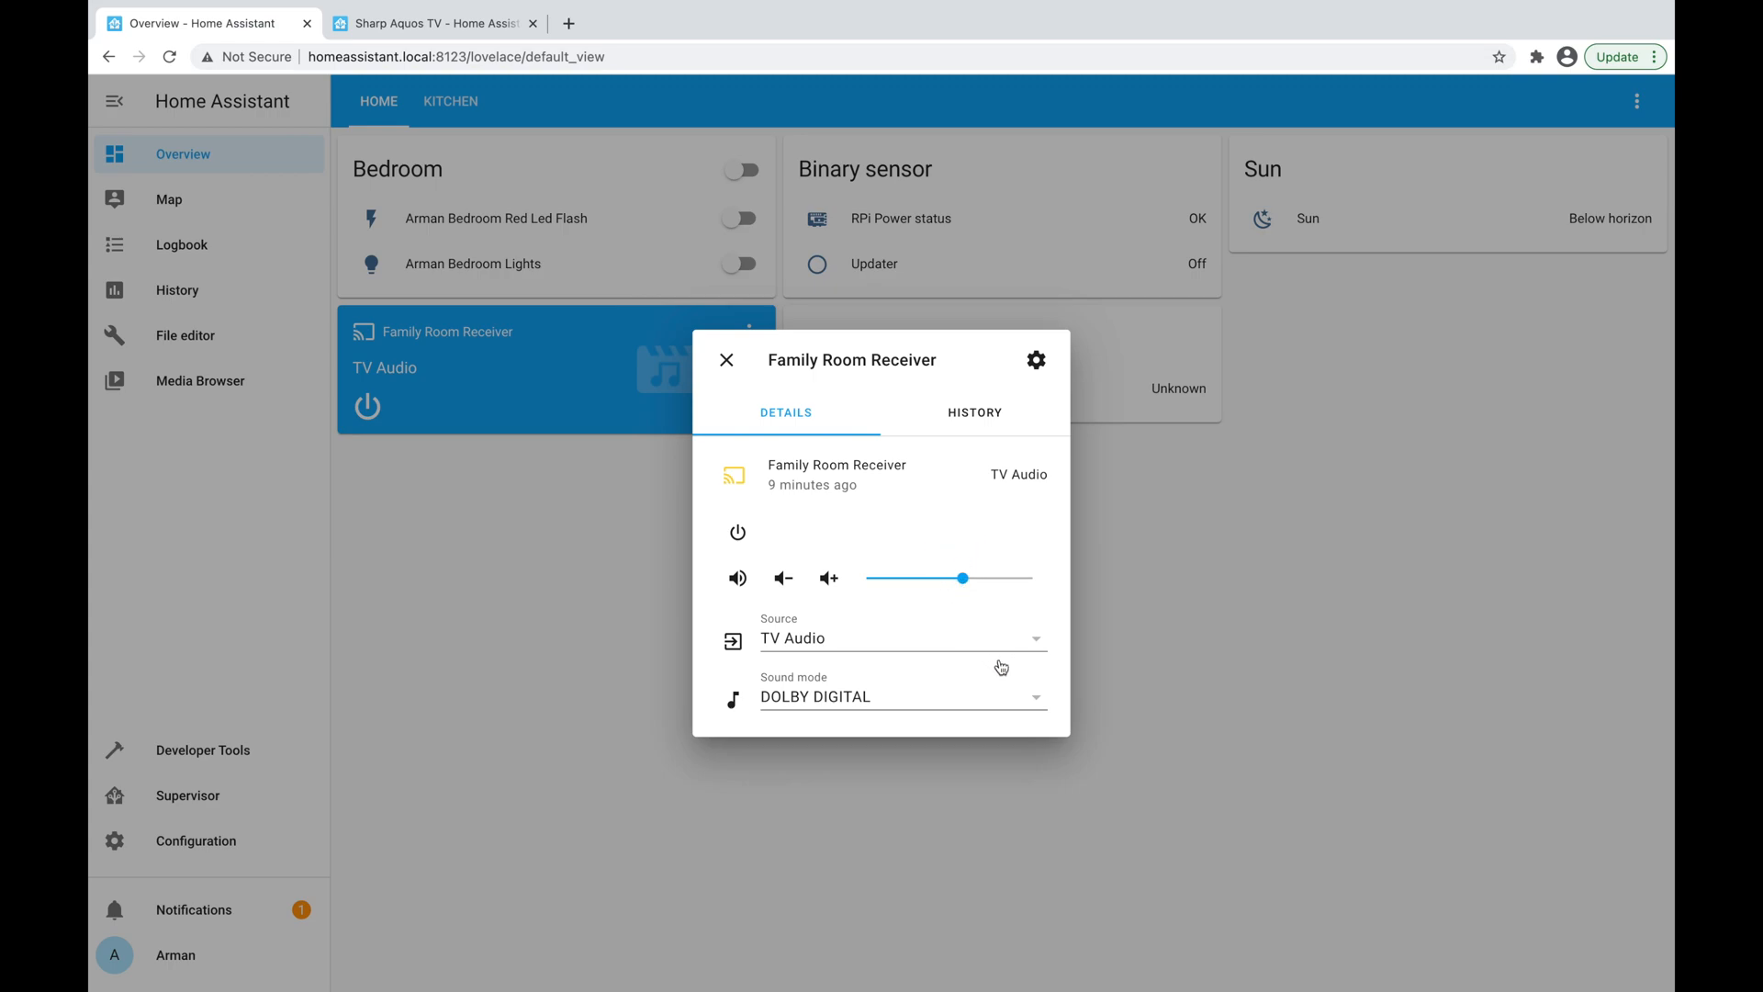
{"action": "left_click", "coordinate": [900, 696]}
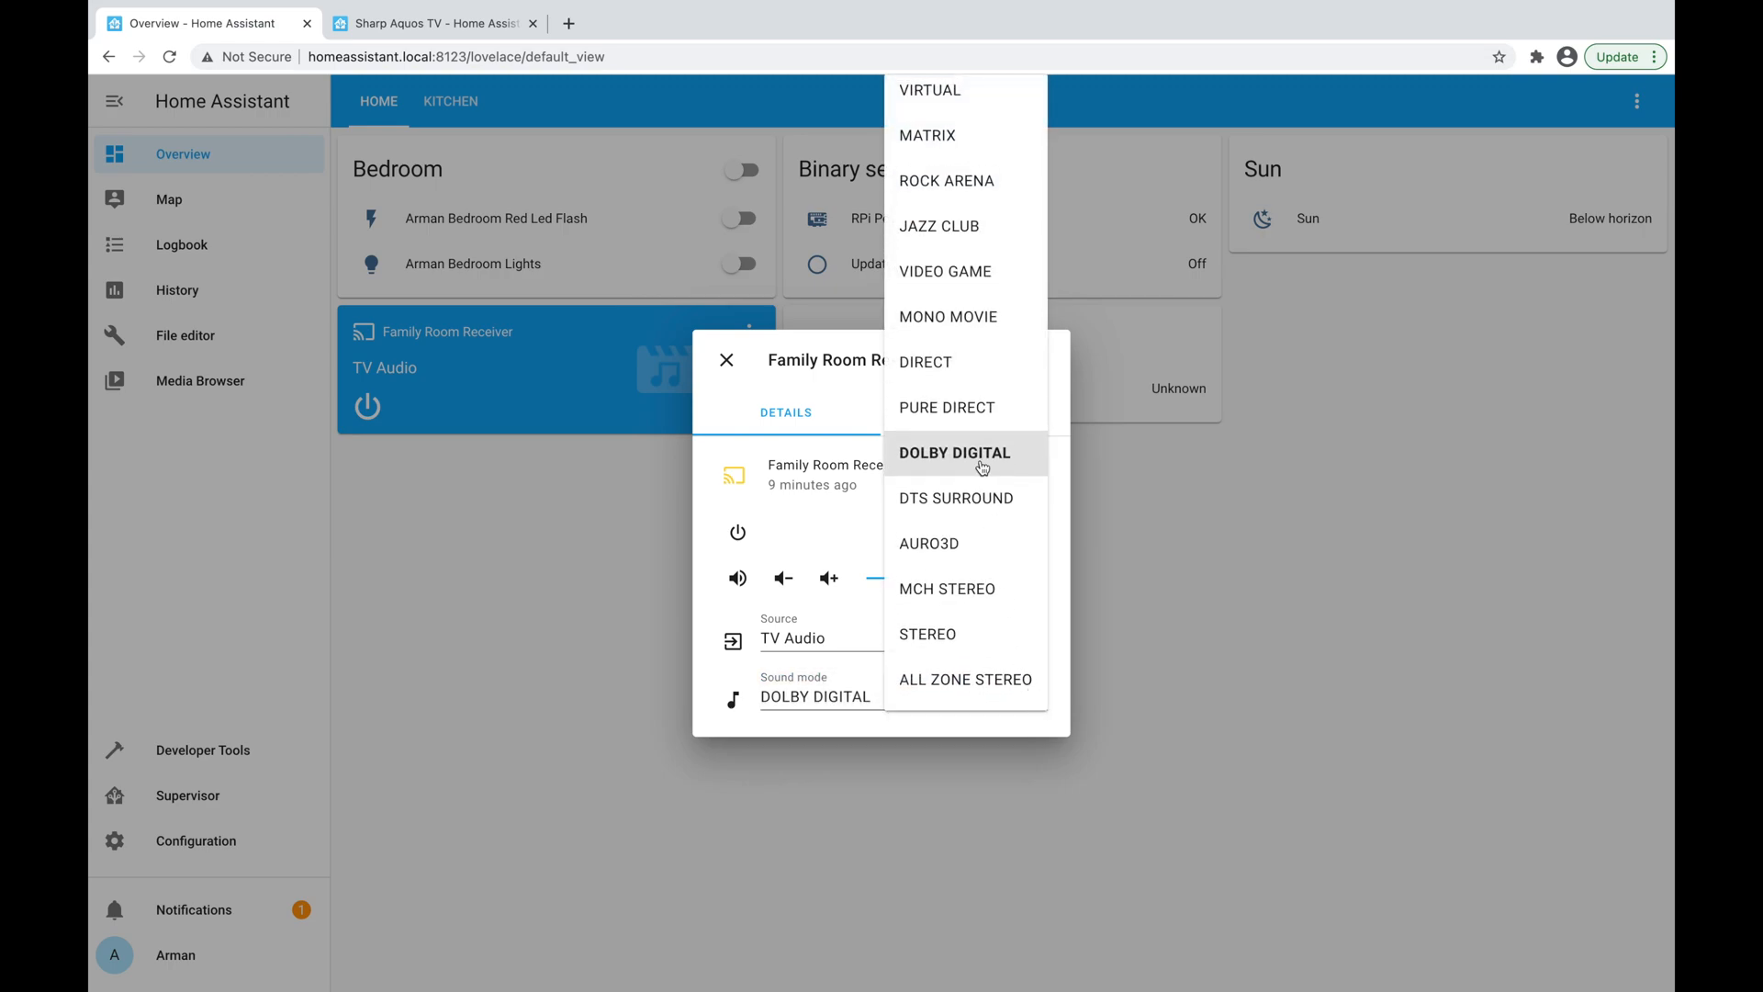
{"action": "mouse_move", "coordinate": [1080, 438]}
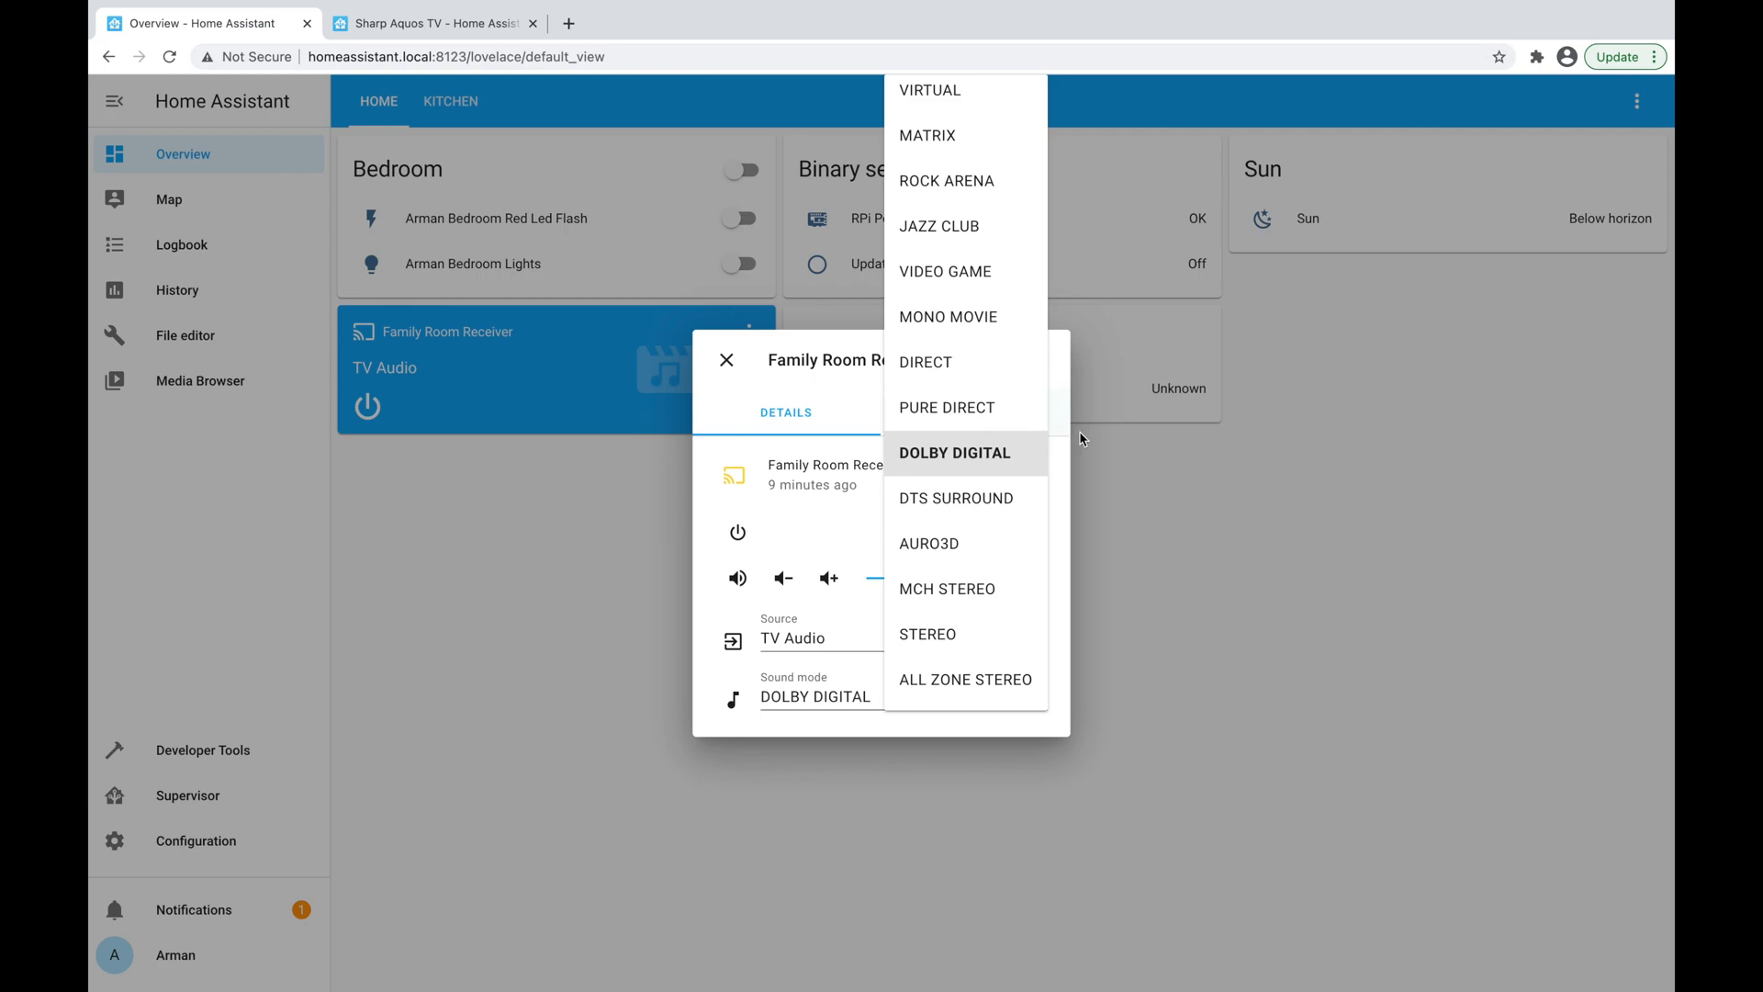
{"action": "left_click", "coordinate": [953, 452]}
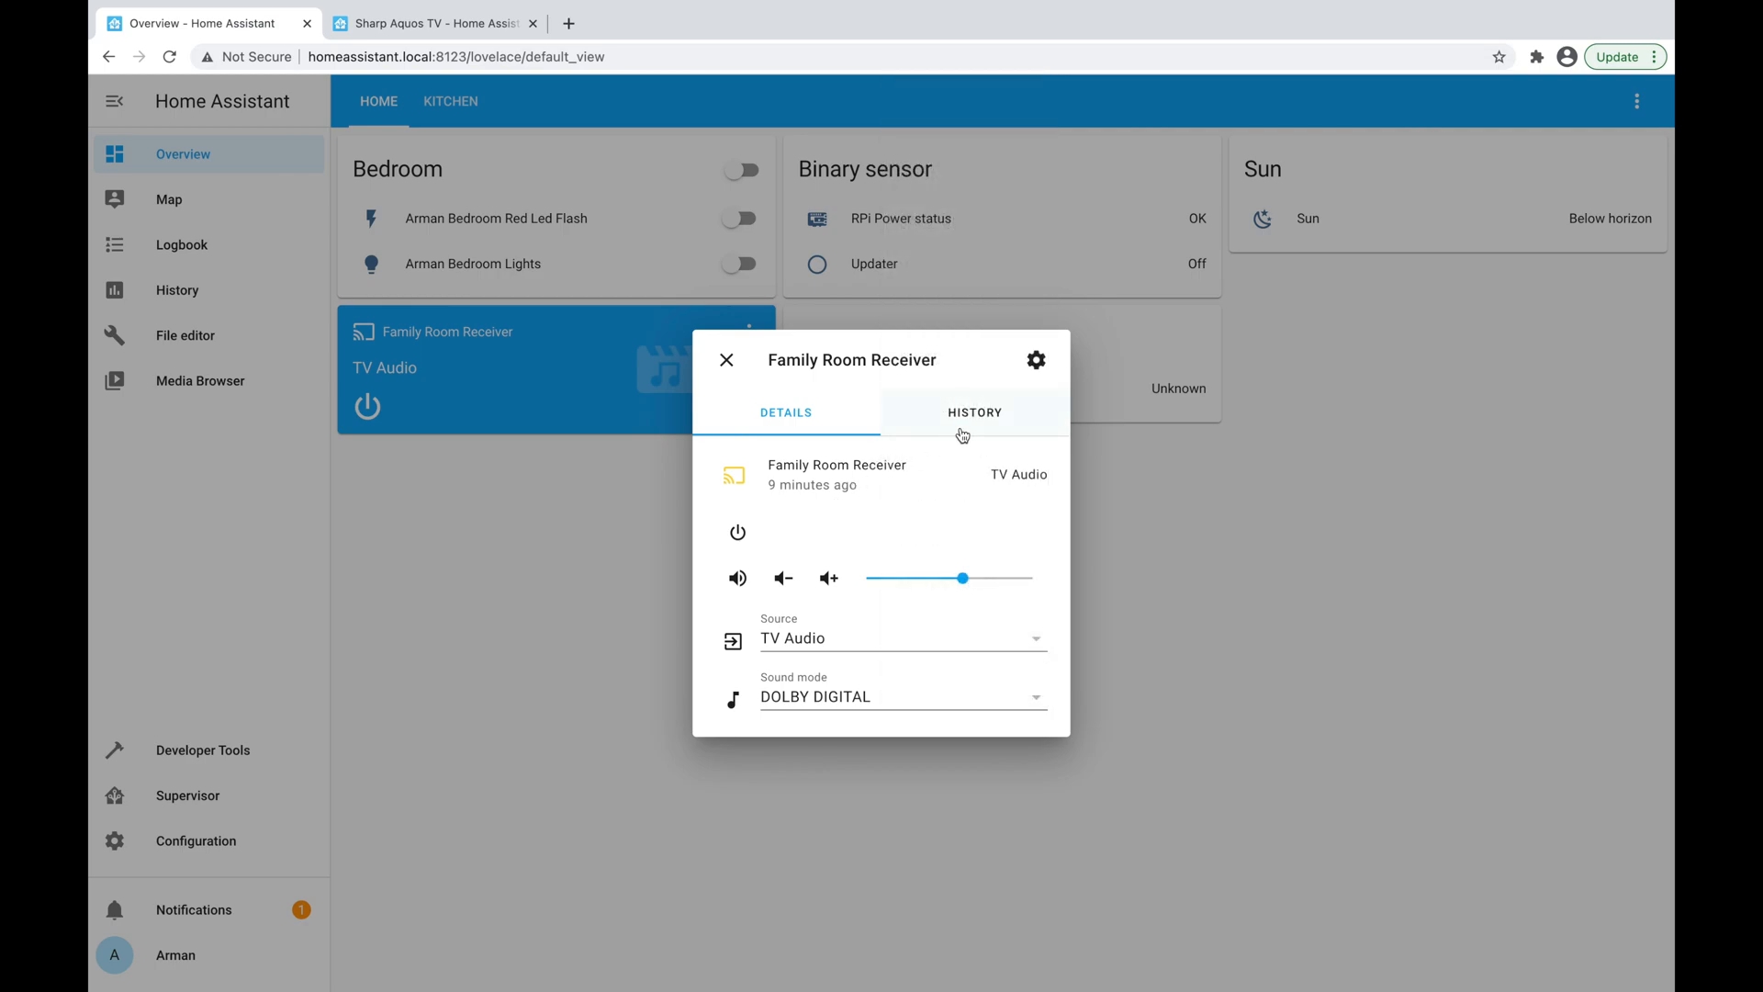
{"action": "left_click", "coordinate": [973, 411]}
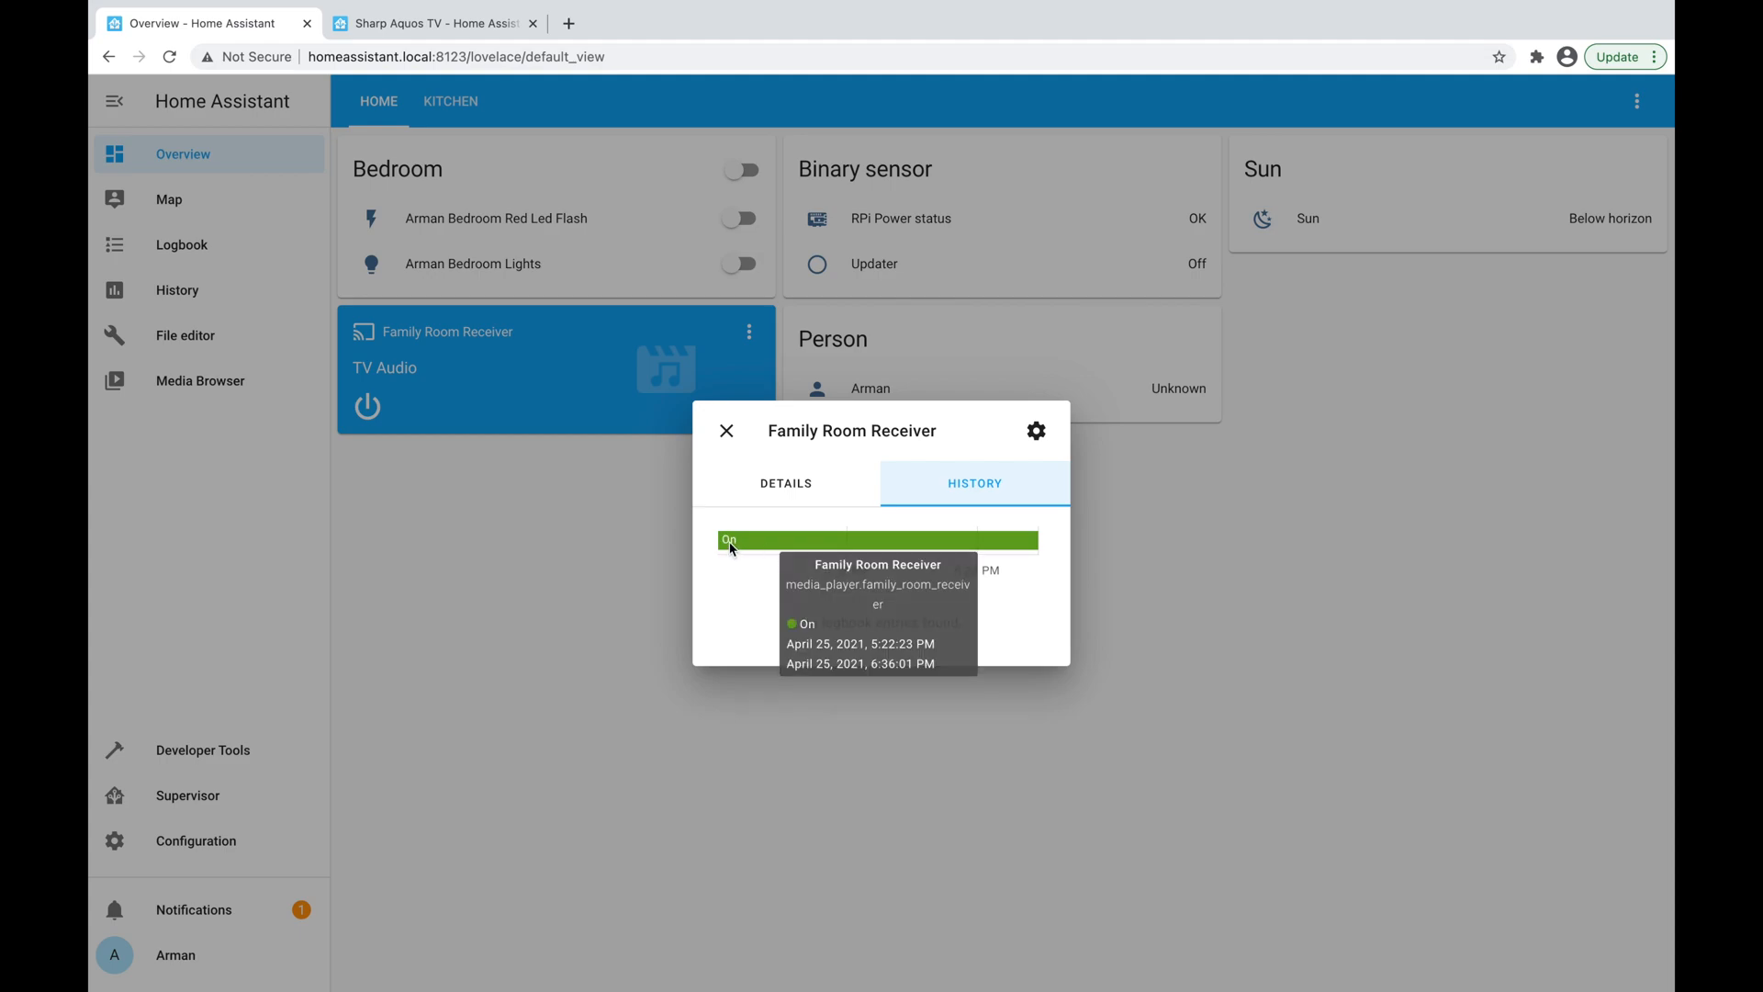
{"action": "mouse_move", "coordinate": [1058, 655]}
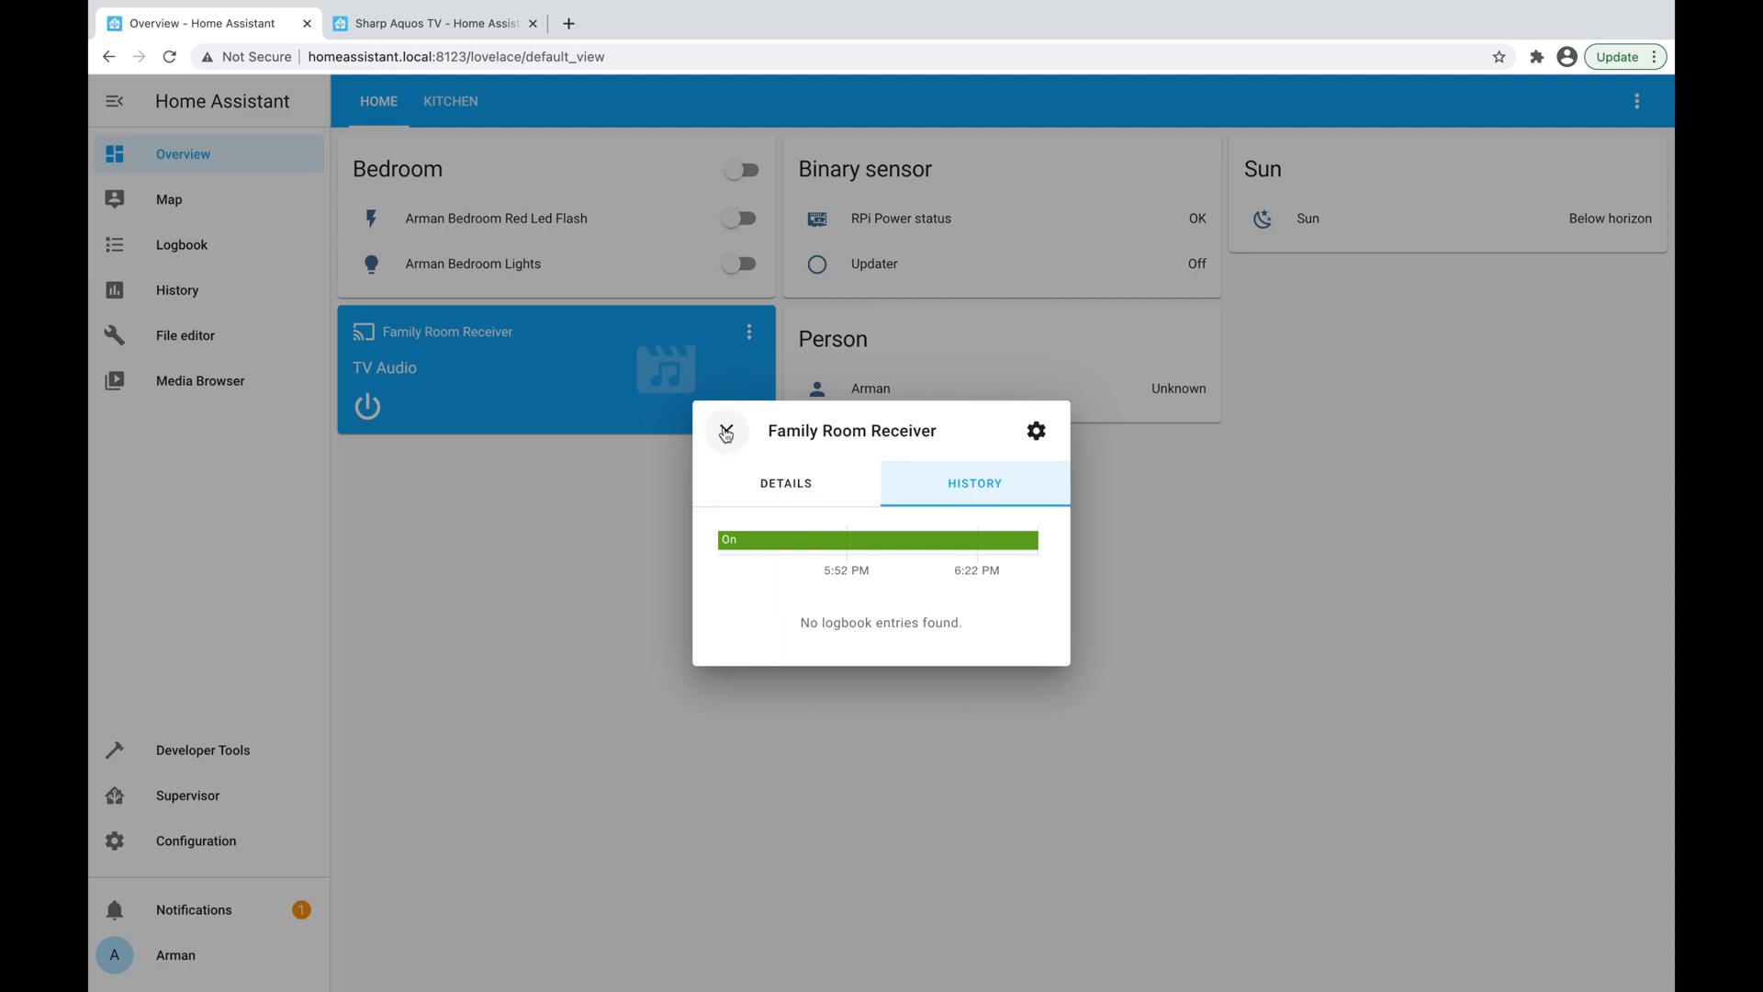
Add a Canada Coronavirus confirmed entity card to the Home dashboard and leave edit mode.
{"action": "left_click", "coordinate": [726, 431]}
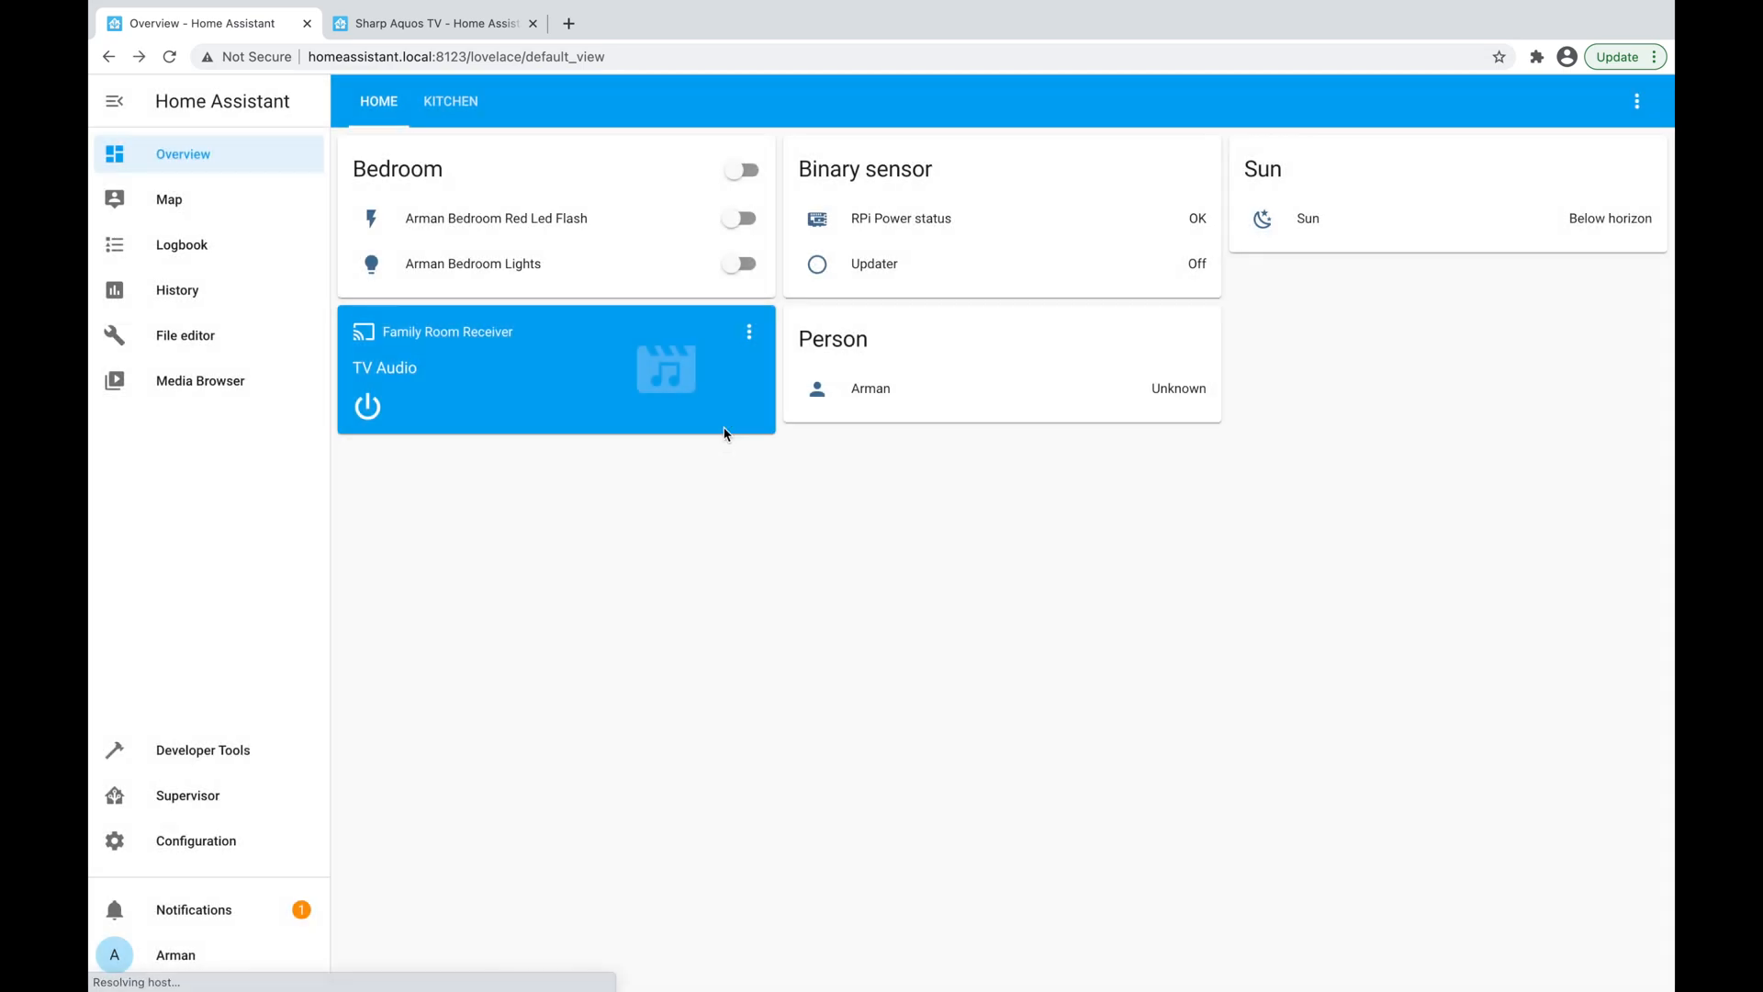
{"action": "left_click", "coordinate": [1637, 101]}
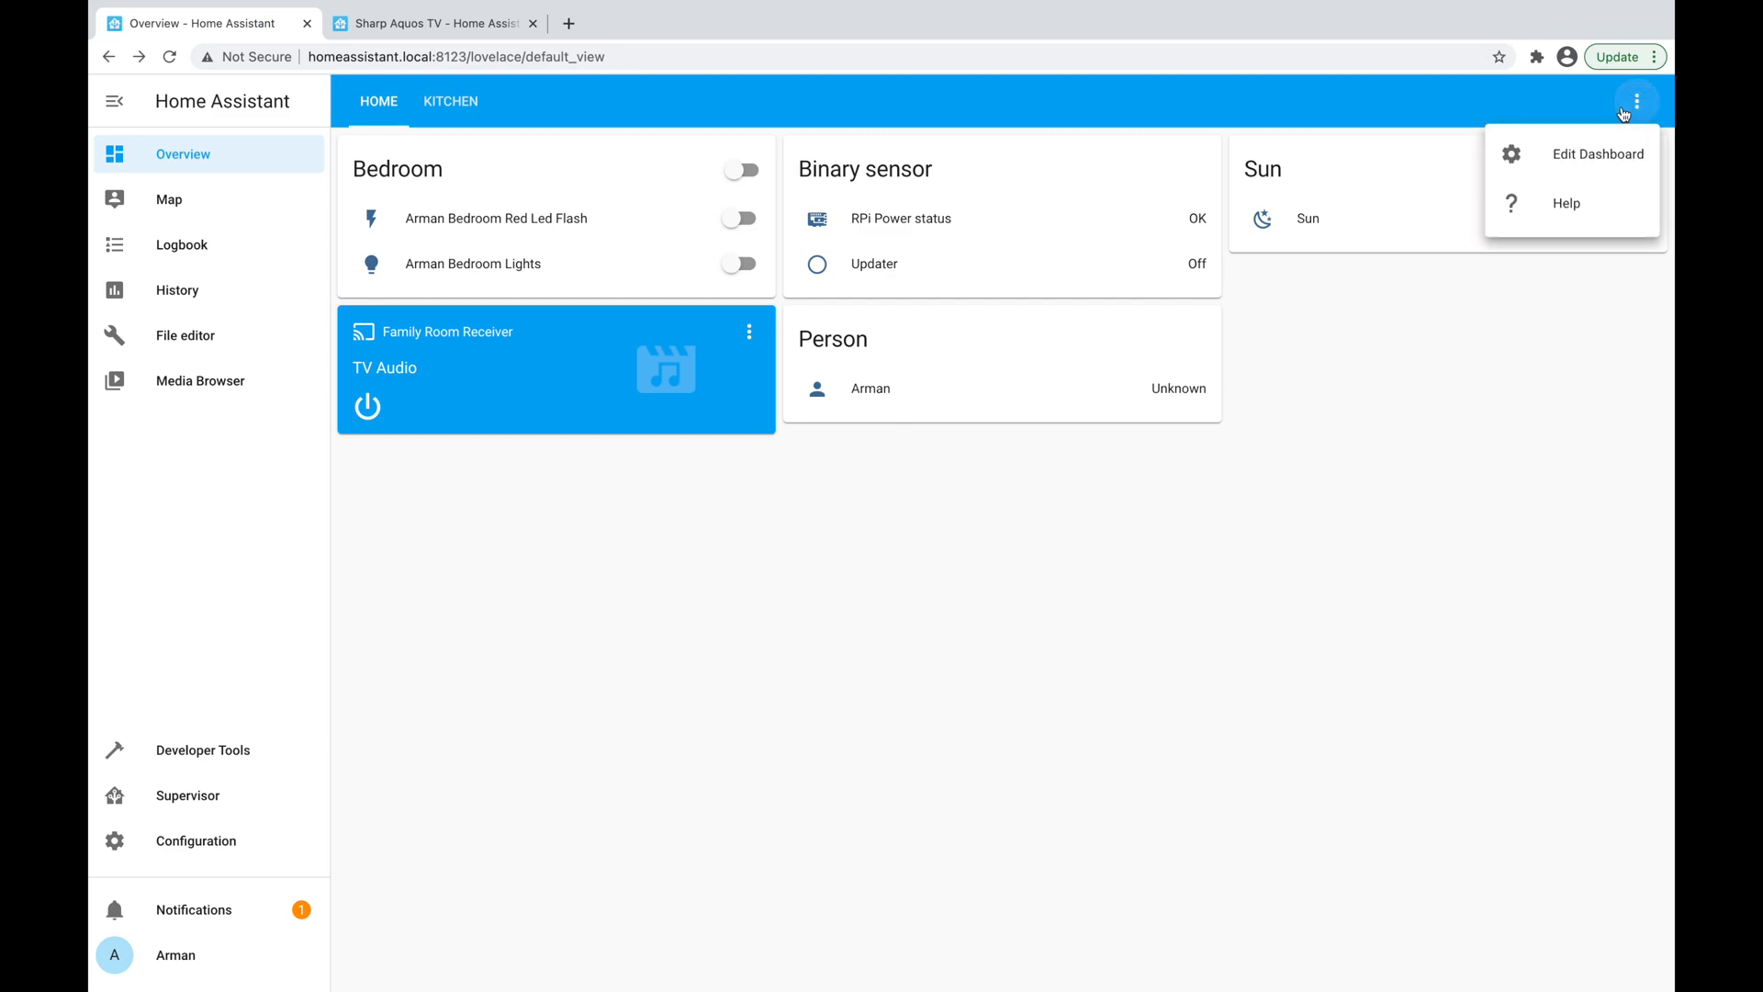
{"action": "left_click", "coordinate": [1596, 154]}
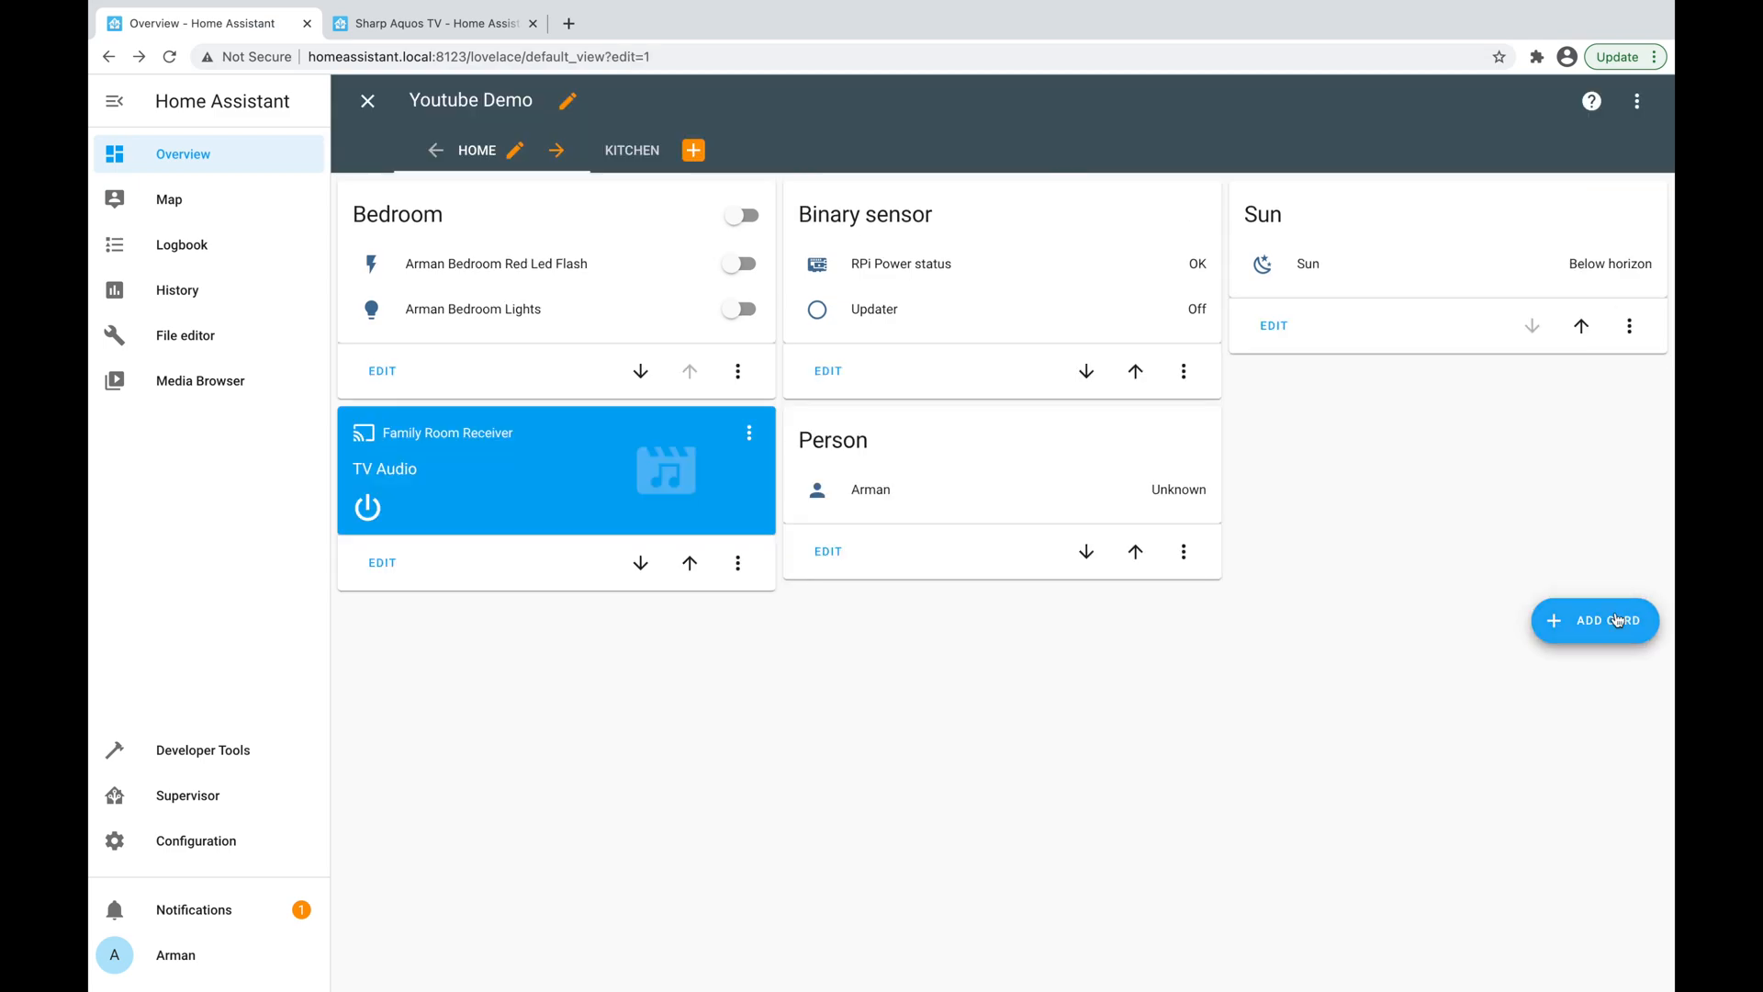
{"action": "left_click", "coordinate": [1595, 620]}
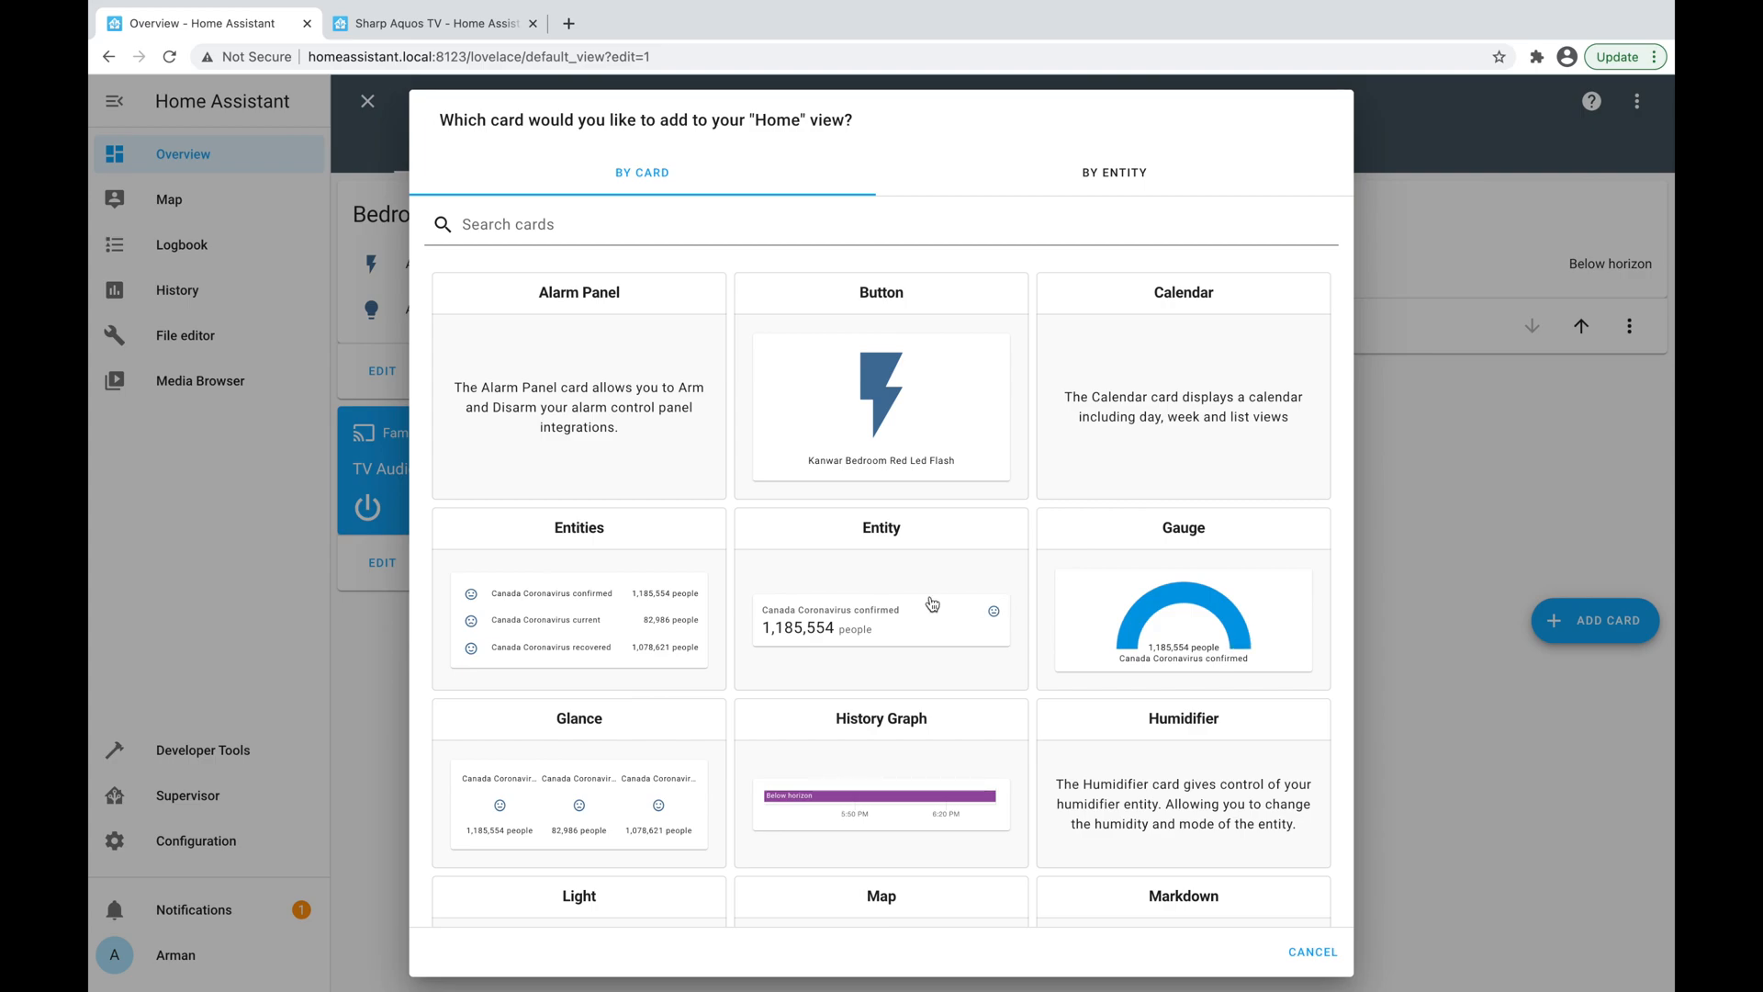
{"action": "left_click", "coordinate": [881, 527]}
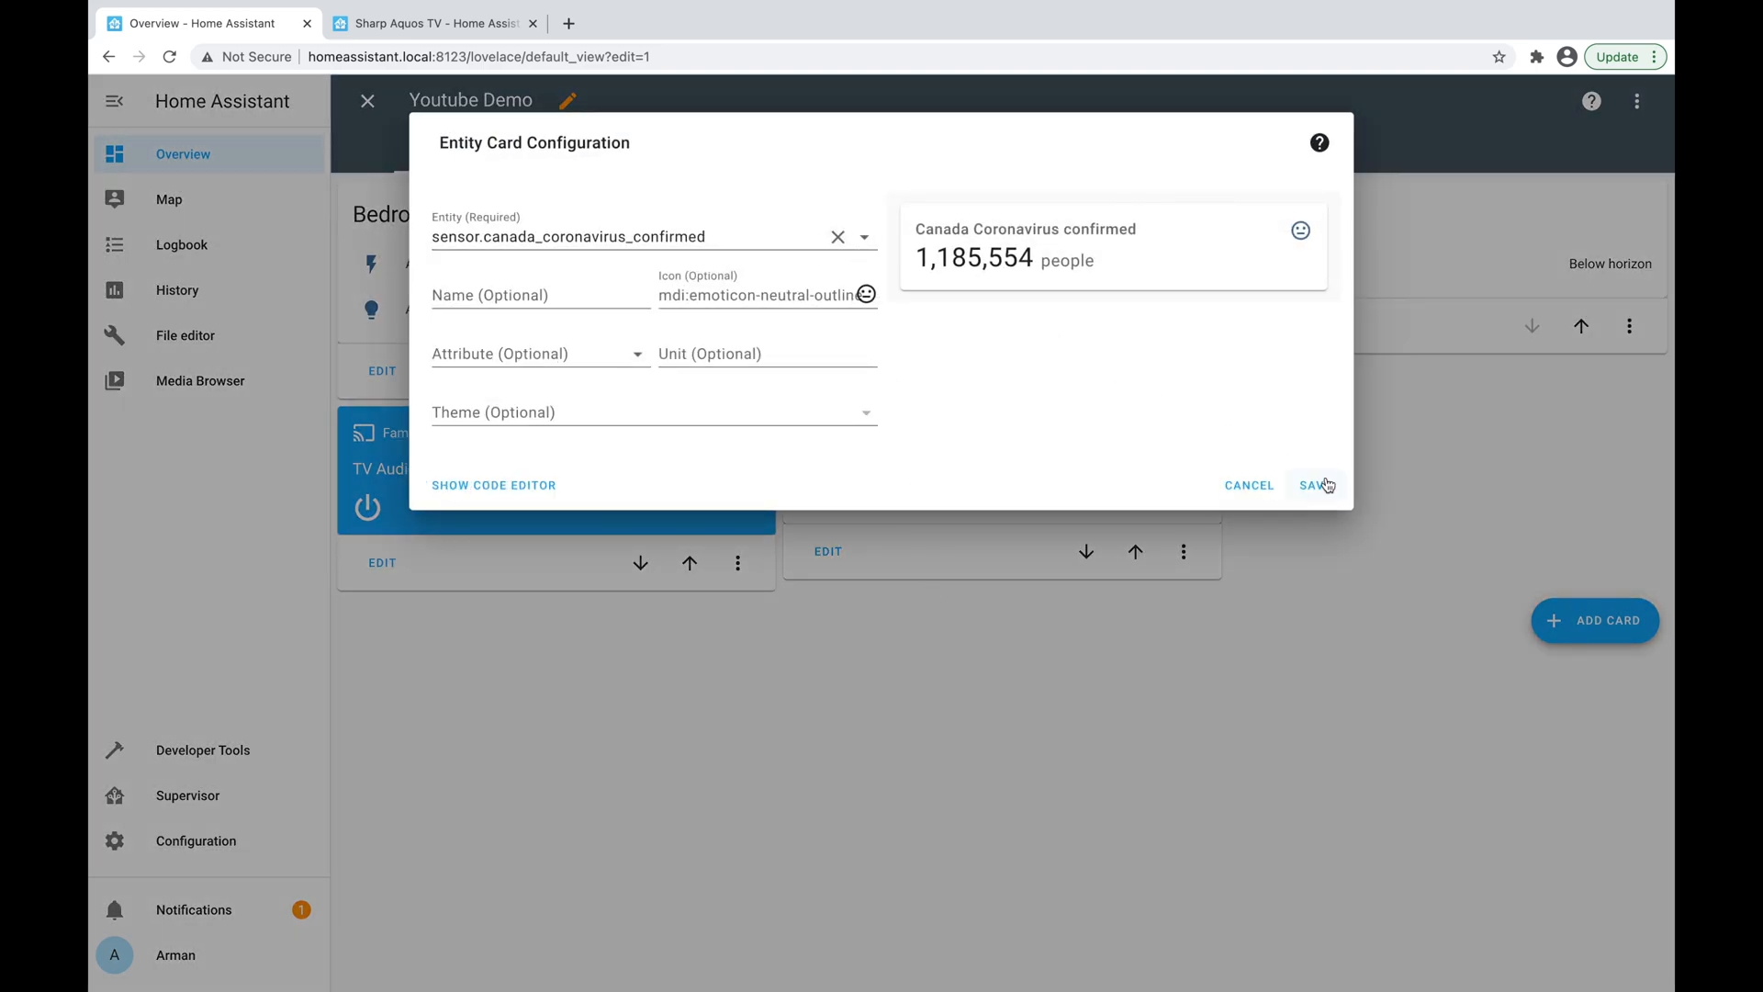
{"action": "left_click", "coordinate": [1314, 485]}
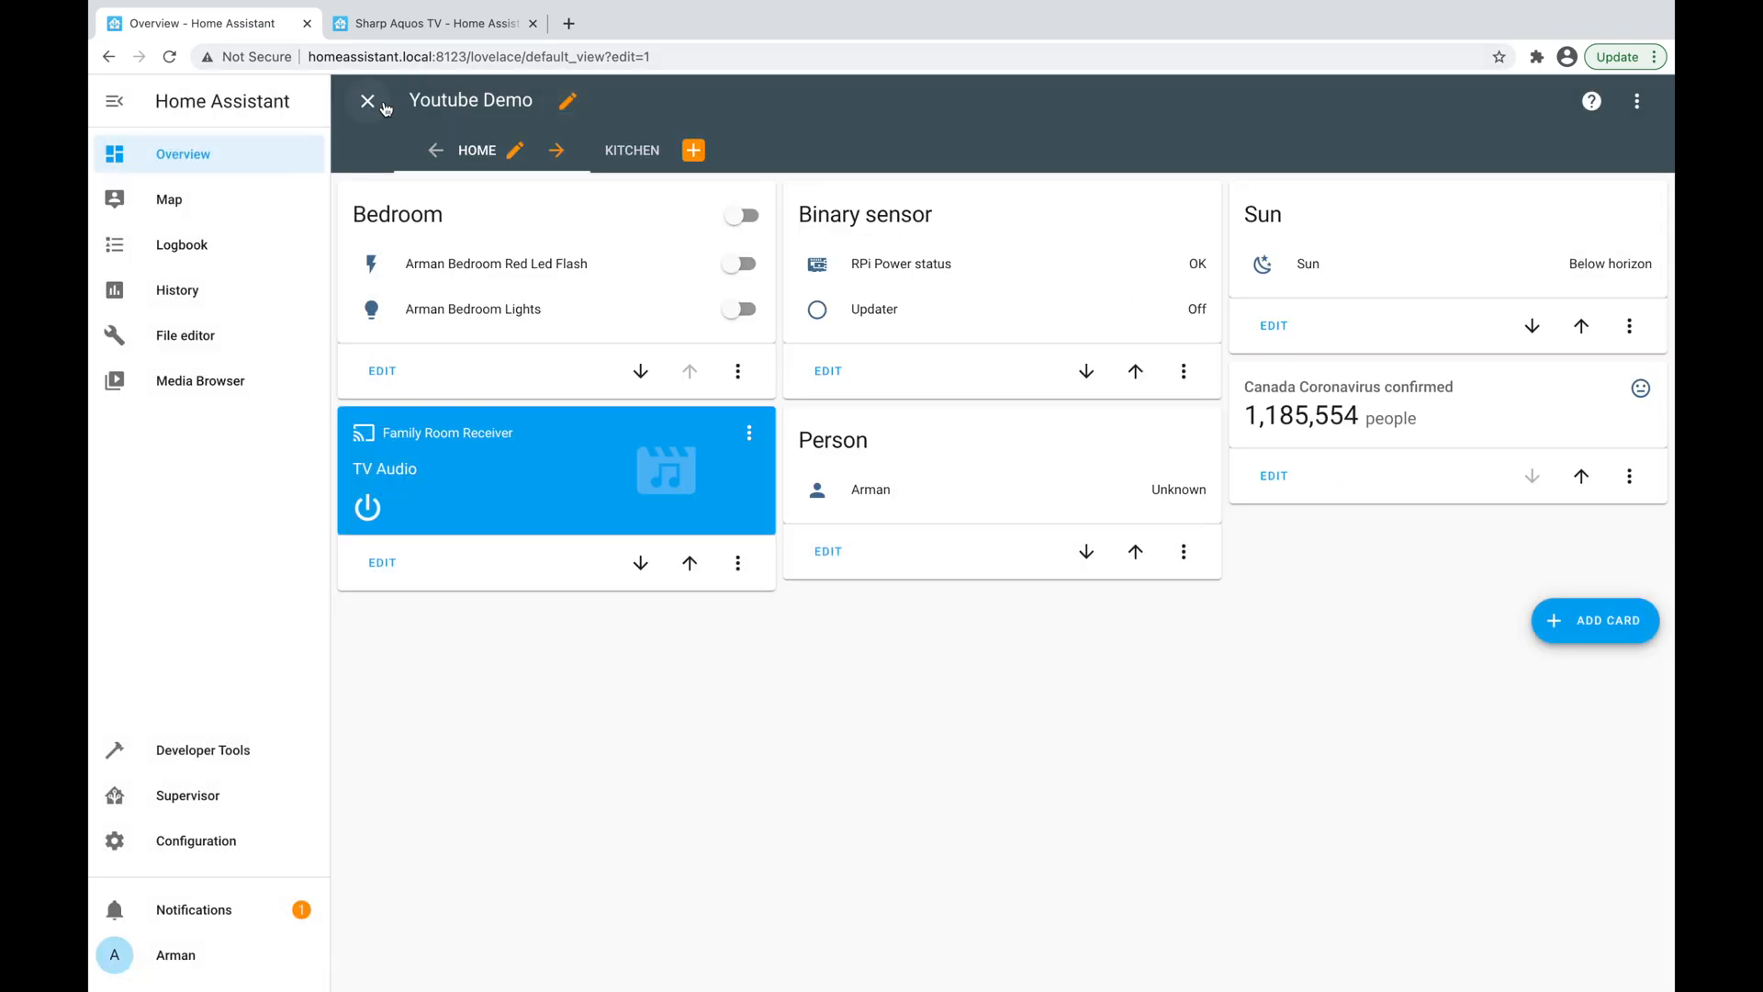
{"action": "left_click", "coordinate": [367, 101]}
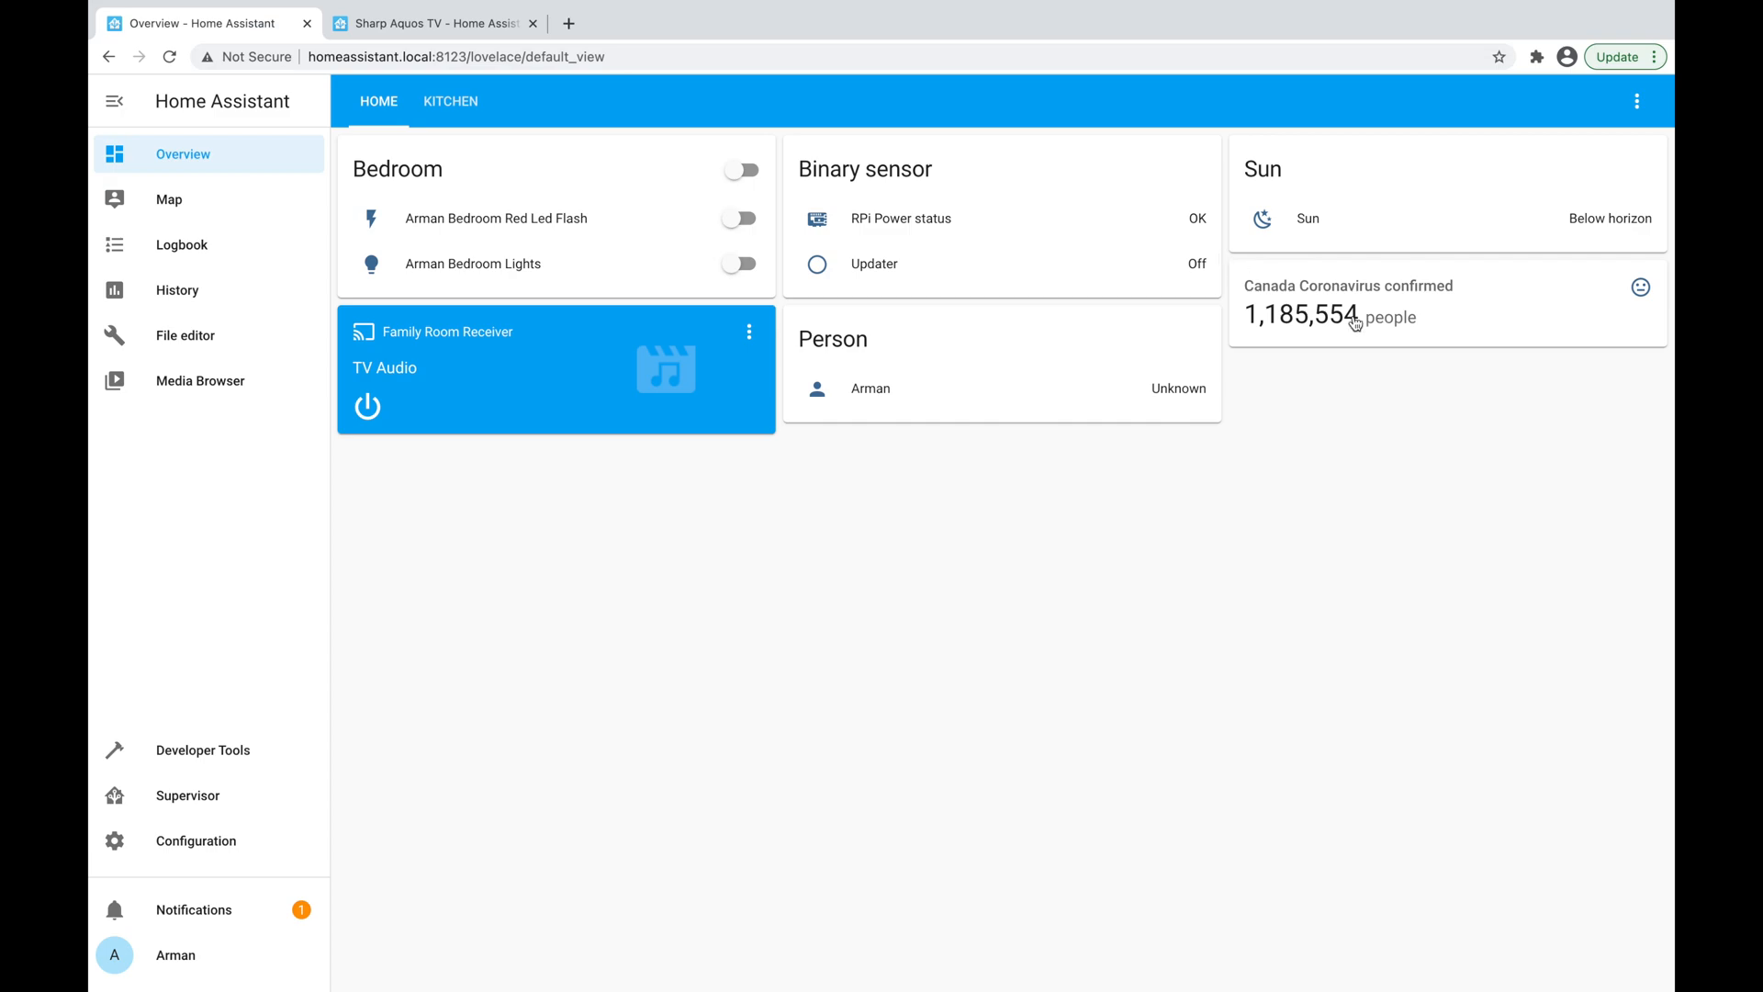
{"action": "mouse_move", "coordinate": [1344, 360]}
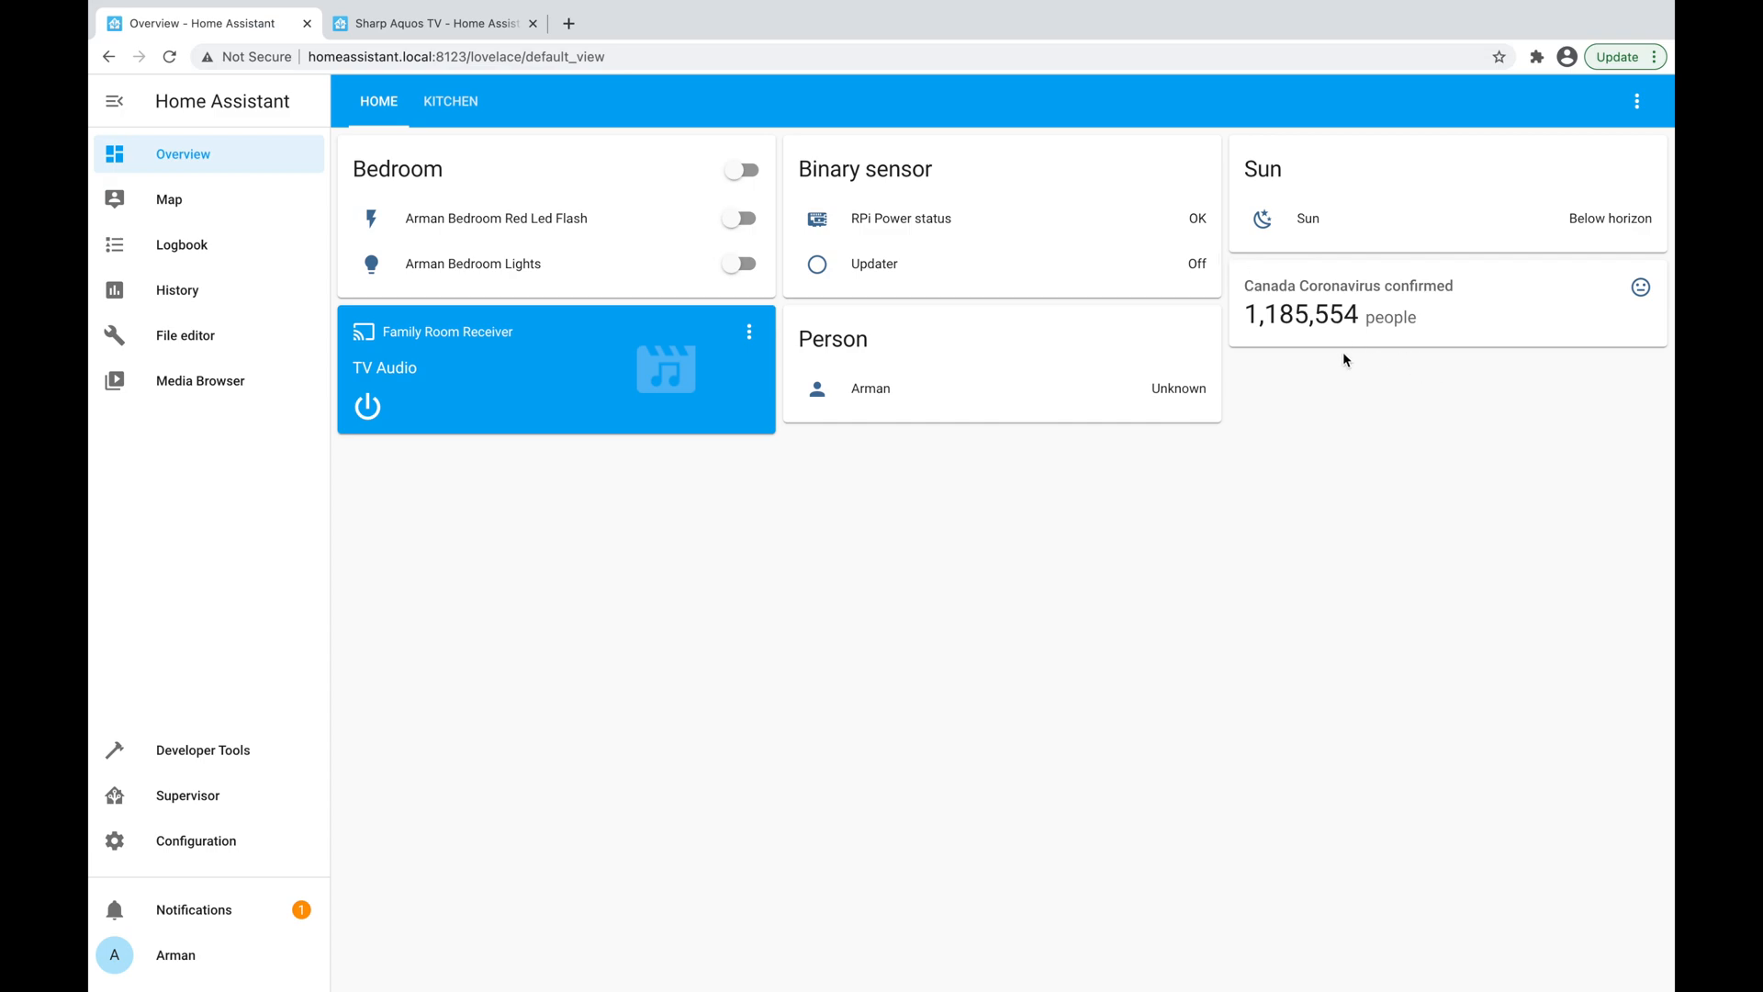
{"action": "mouse_move", "coordinate": [1068, 887]}
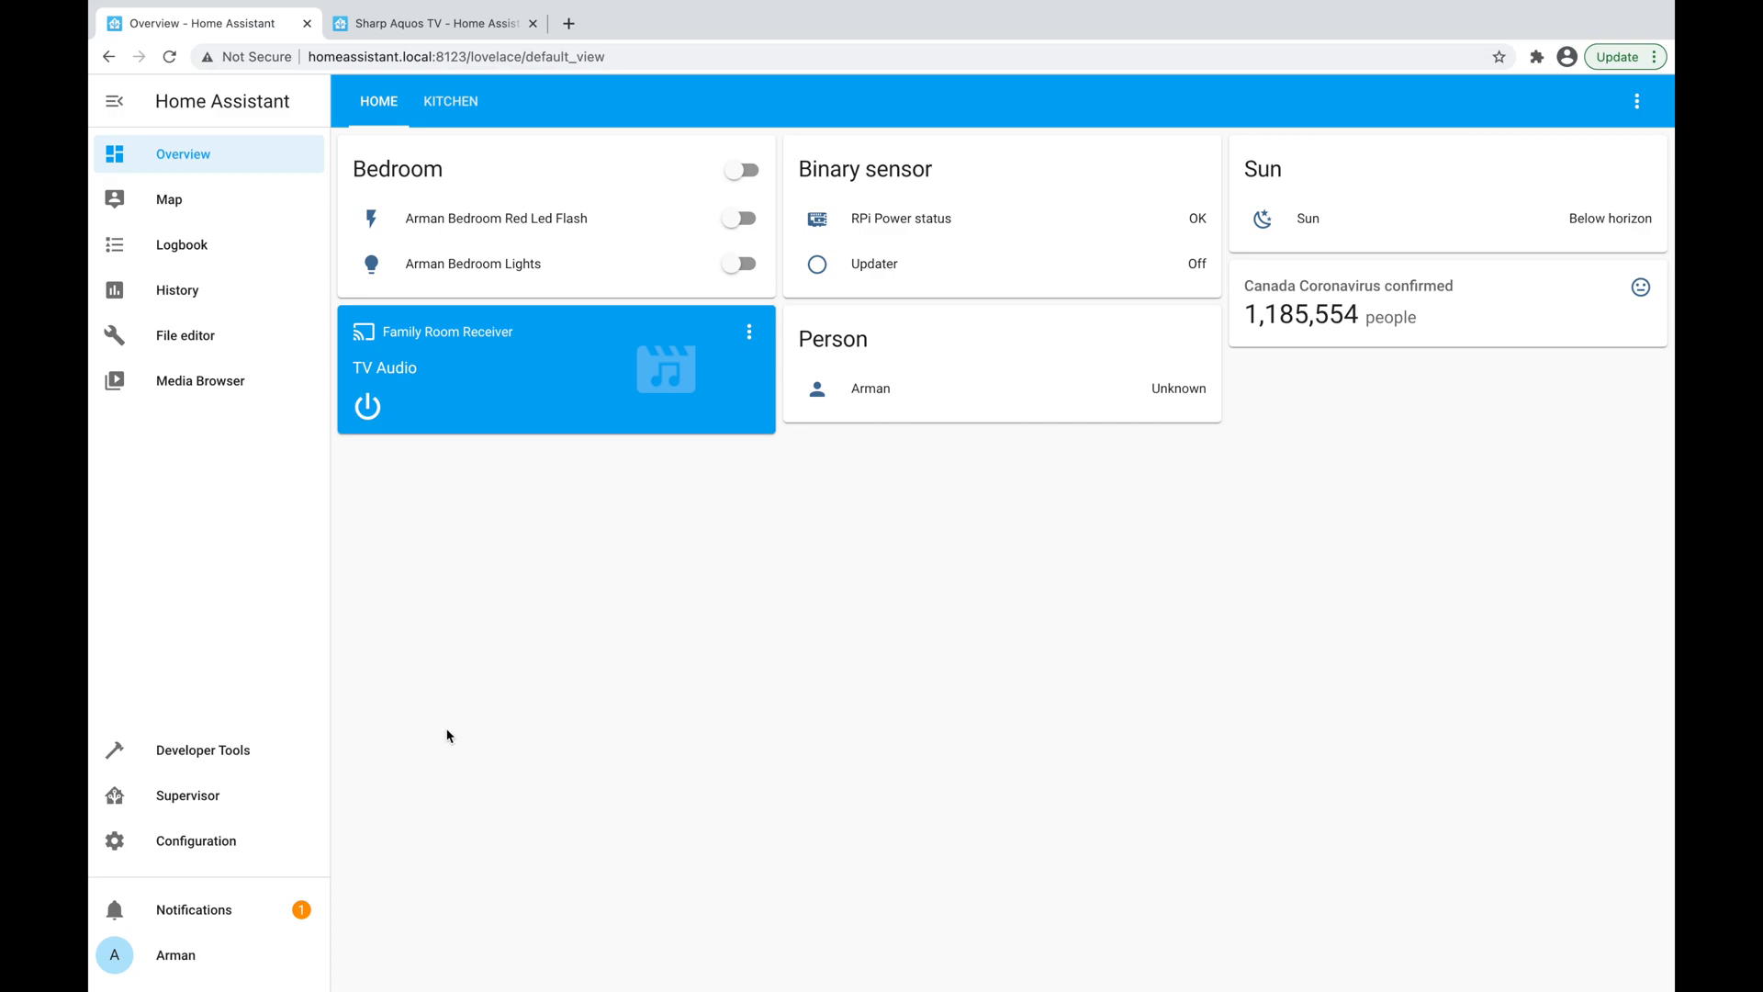
In Developer Tools States, find the bedroom lights entity and toggle Arman Bedroom Lights on.
{"action": "left_click", "coordinate": [204, 750]}
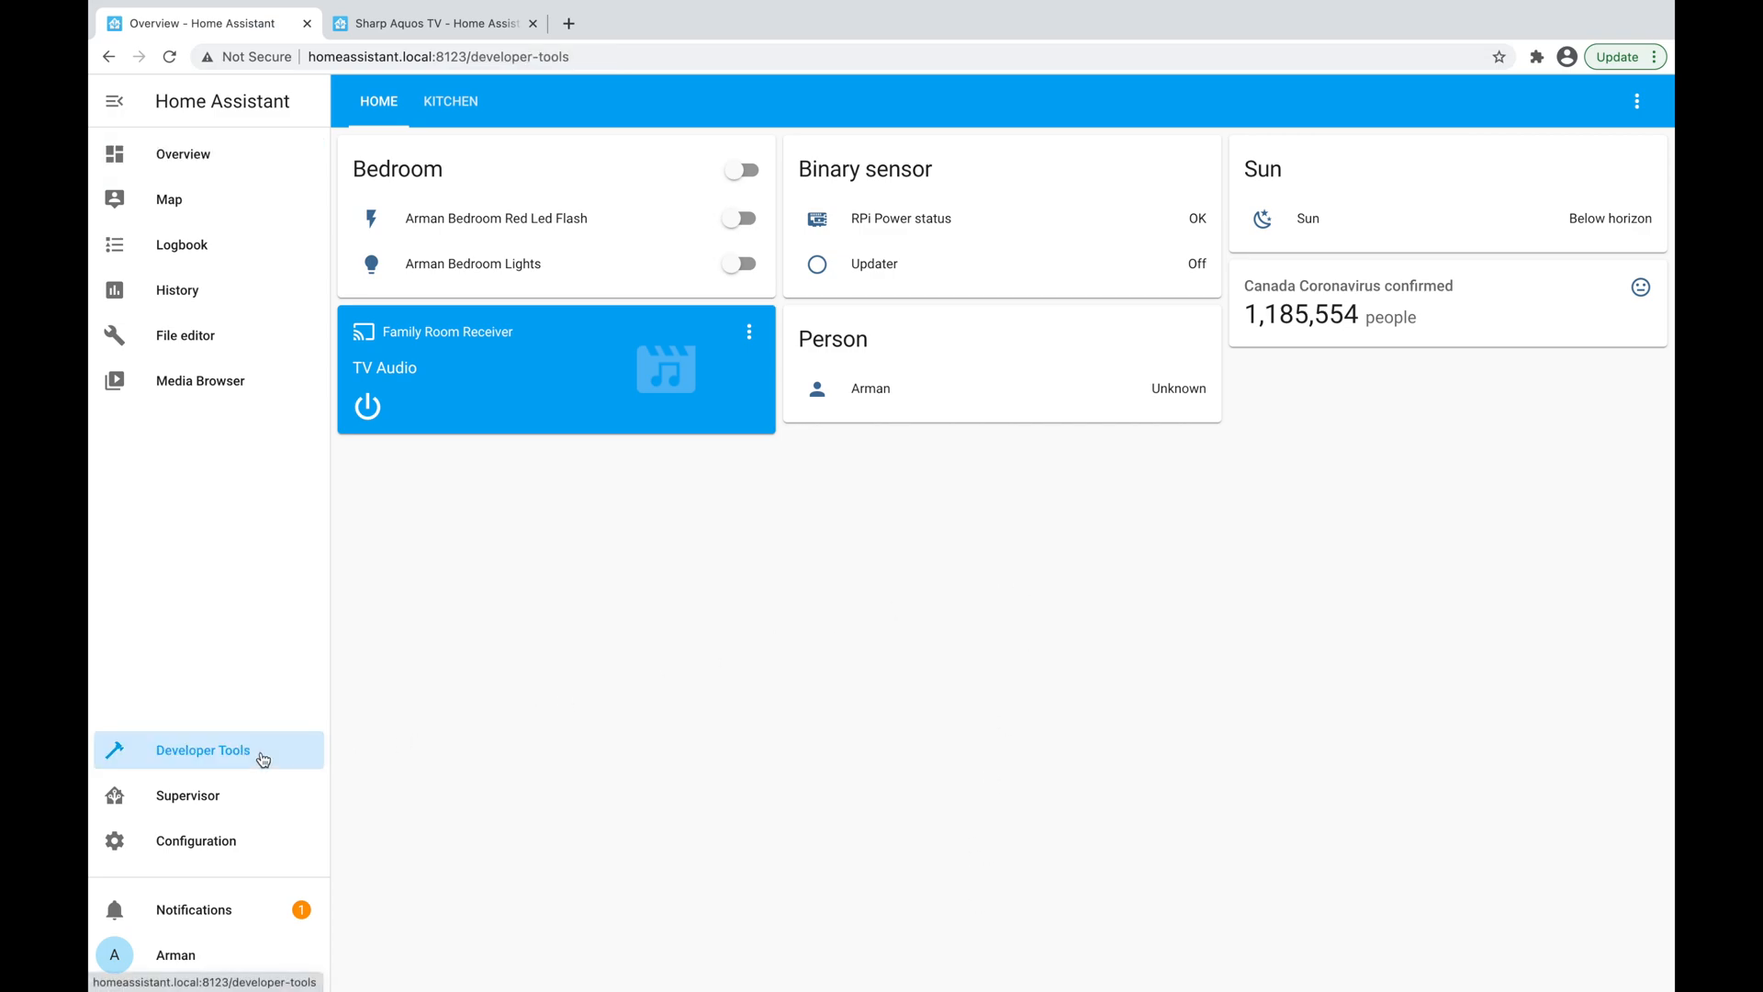
{"action": "left_click", "coordinate": [202, 750]}
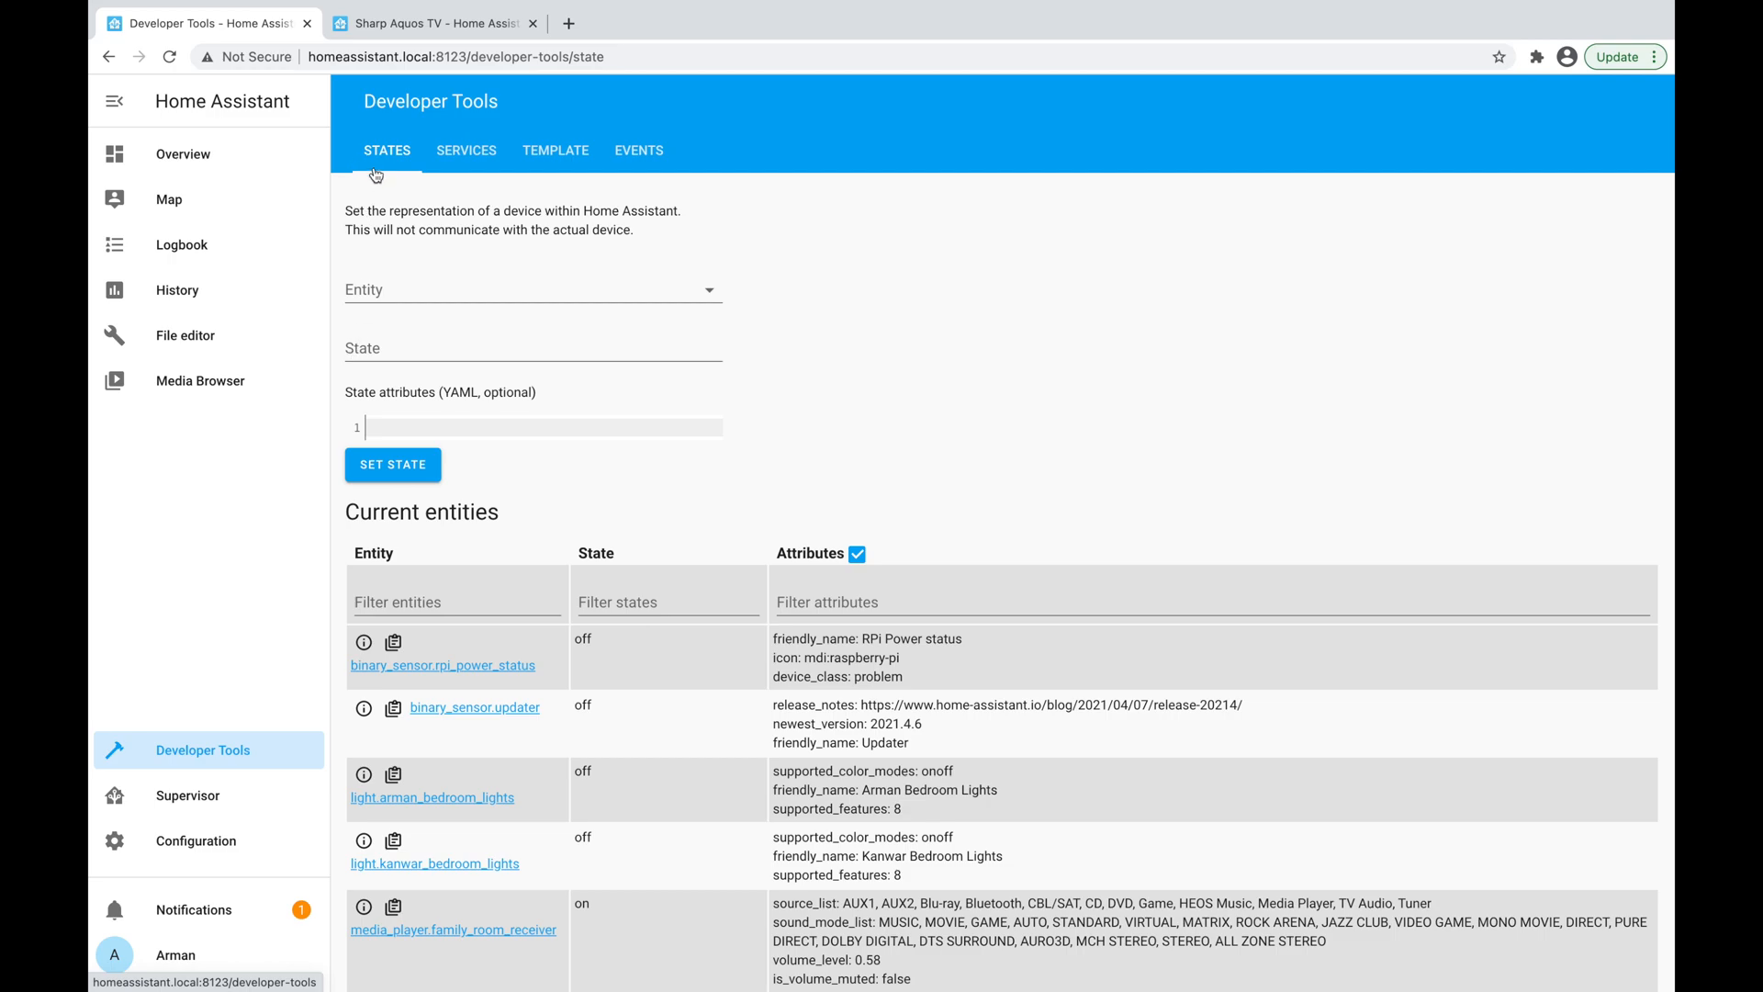
{"action": "scroll", "scroll_direction": "down", "scroll_amount": 3}
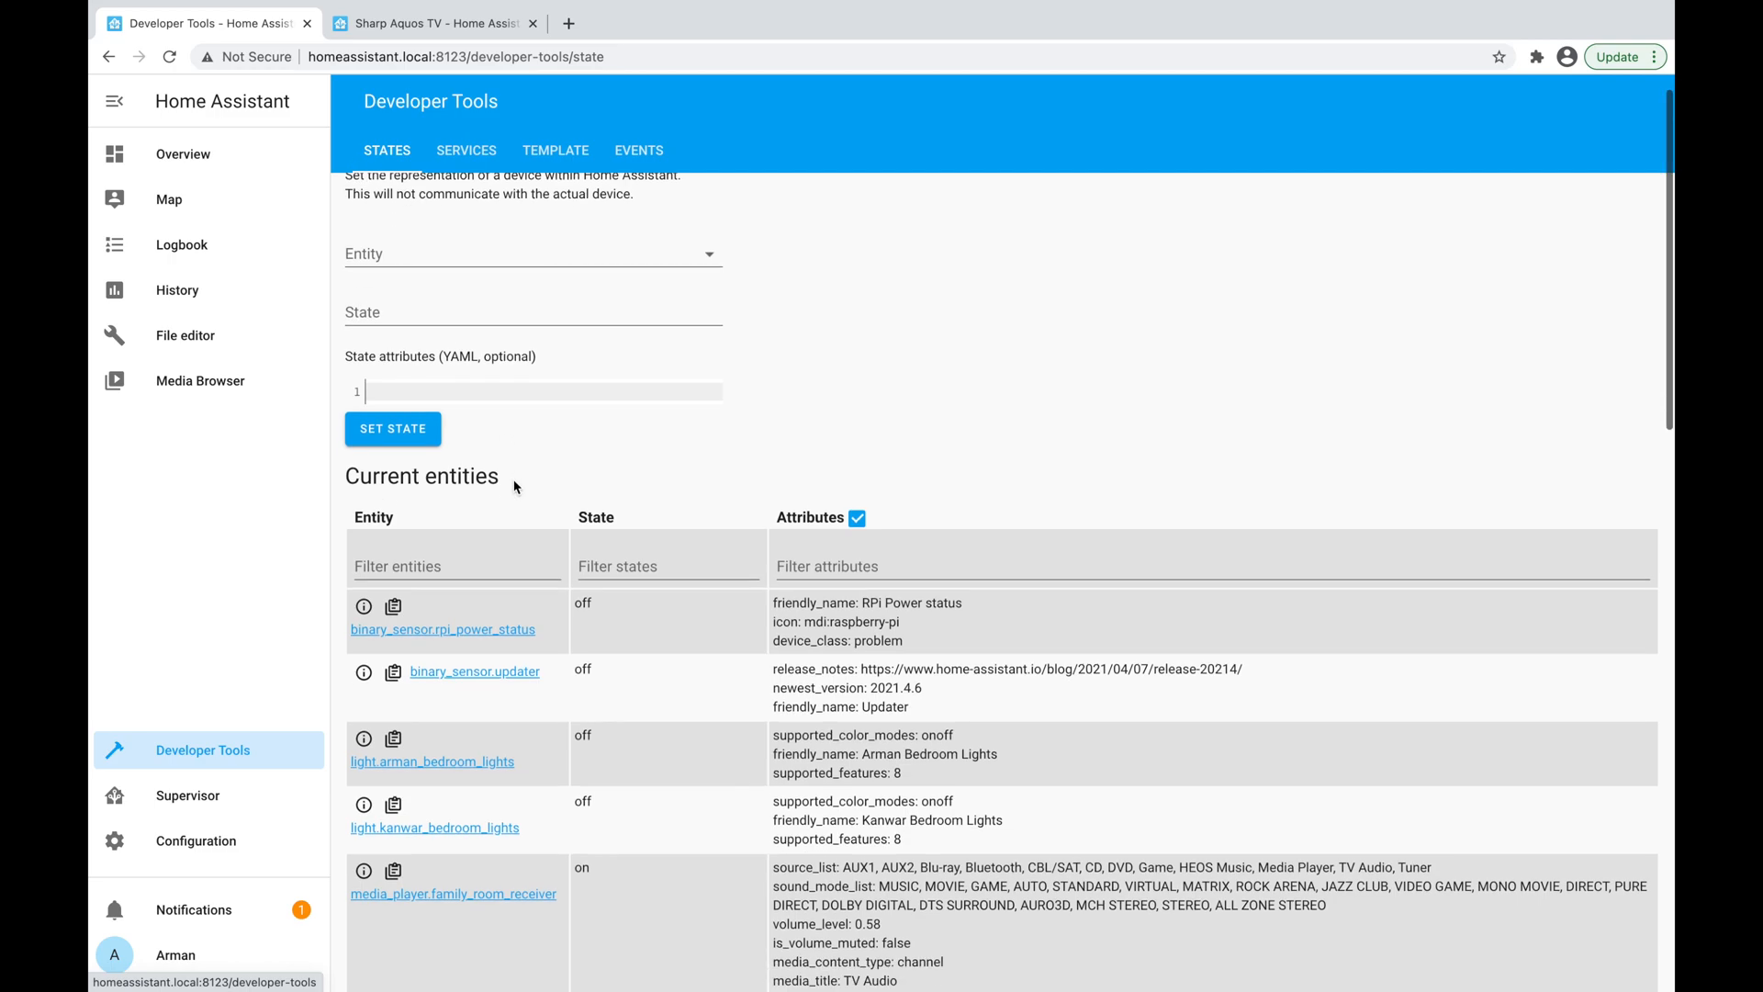
{"action": "scroll", "scroll_direction": "down", "scroll_amount": 3}
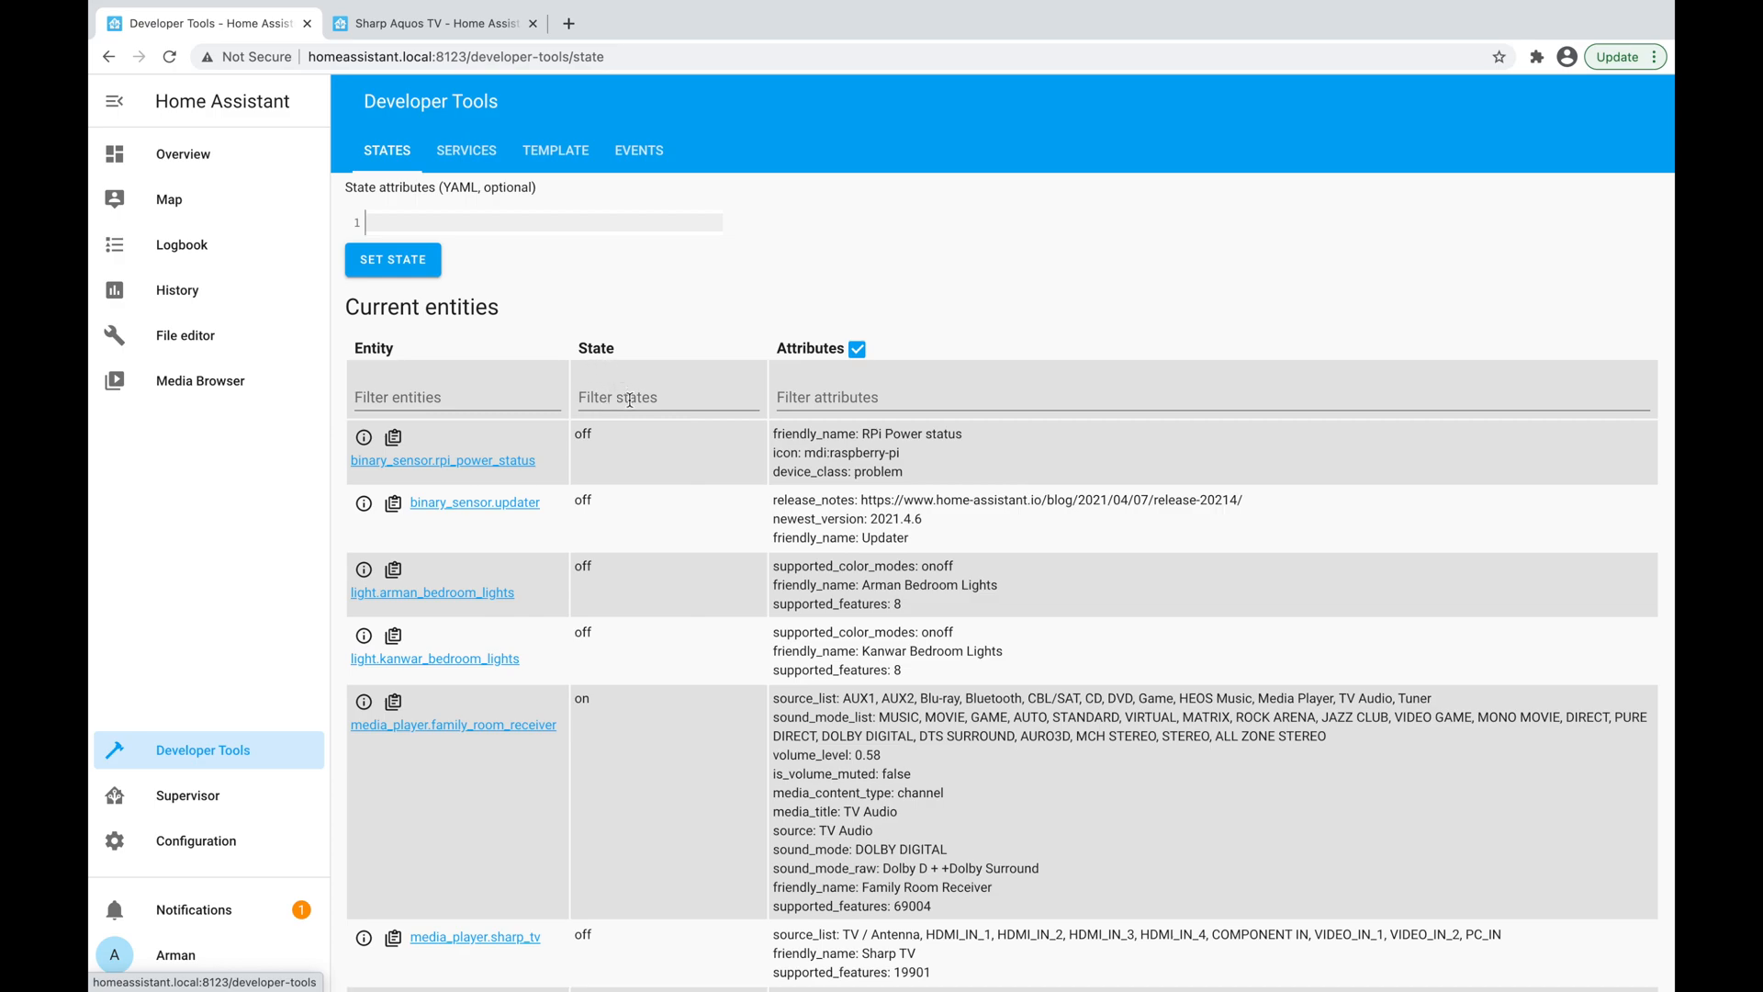
{"action": "mouse_move", "coordinate": [396, 607]}
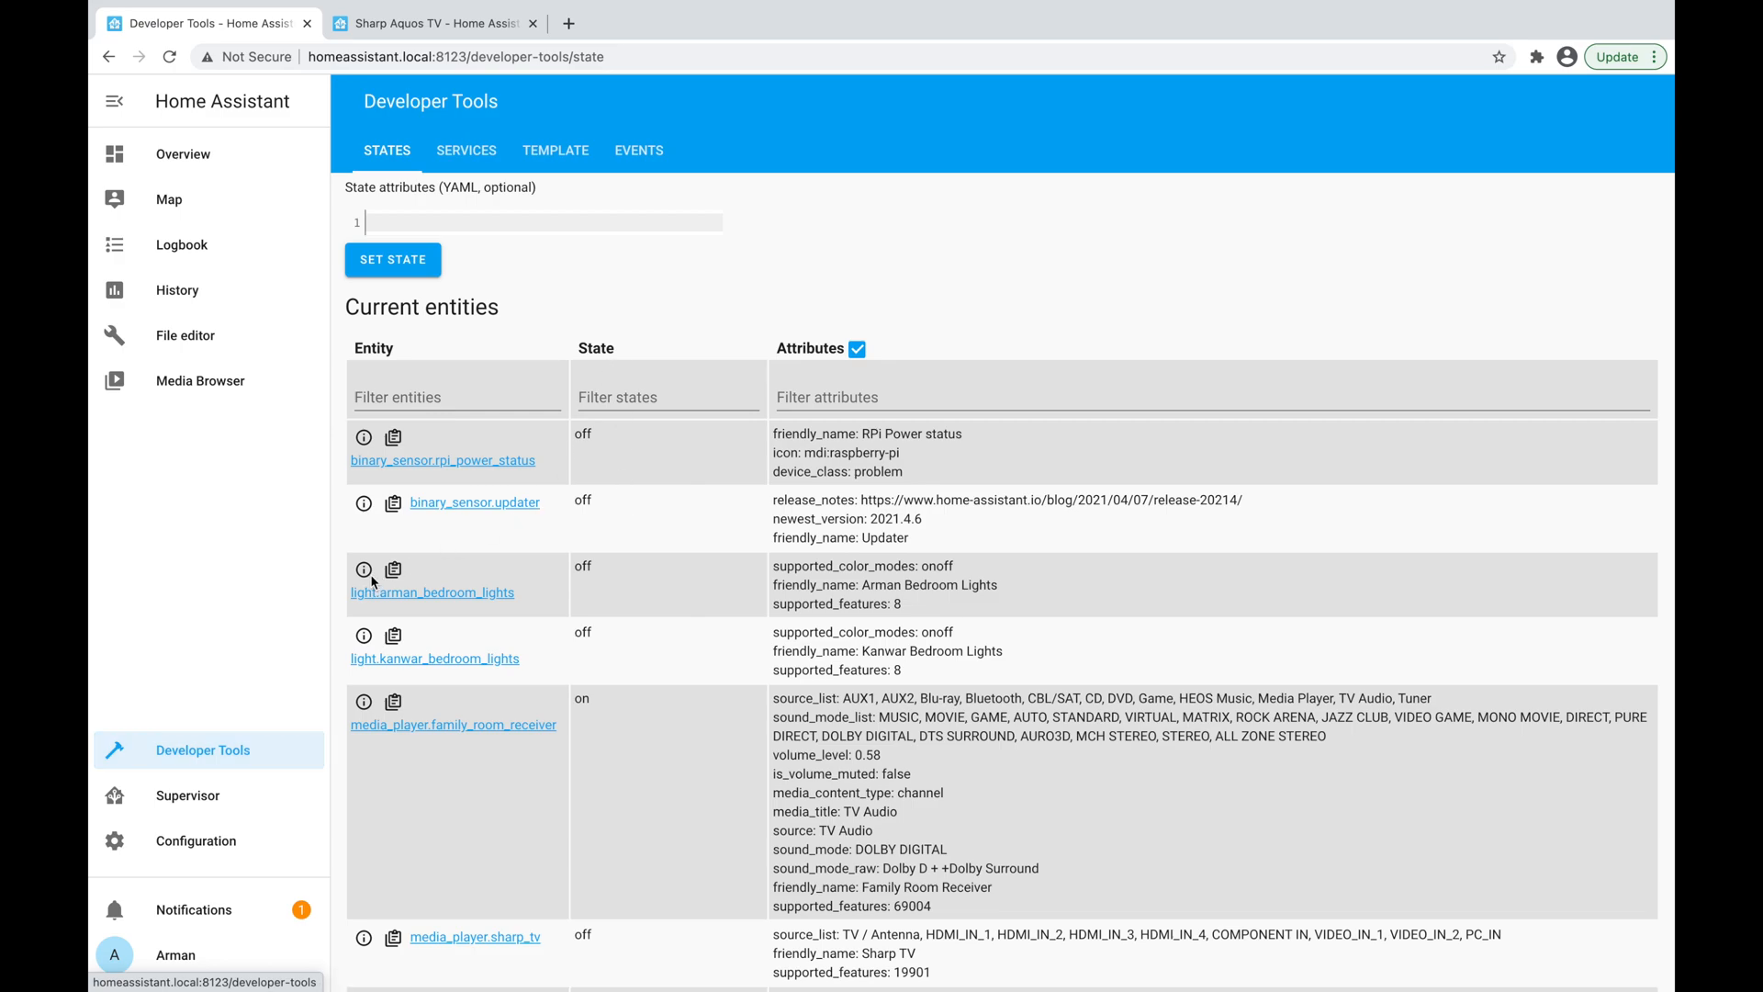
{"action": "left_click", "coordinate": [362, 569]}
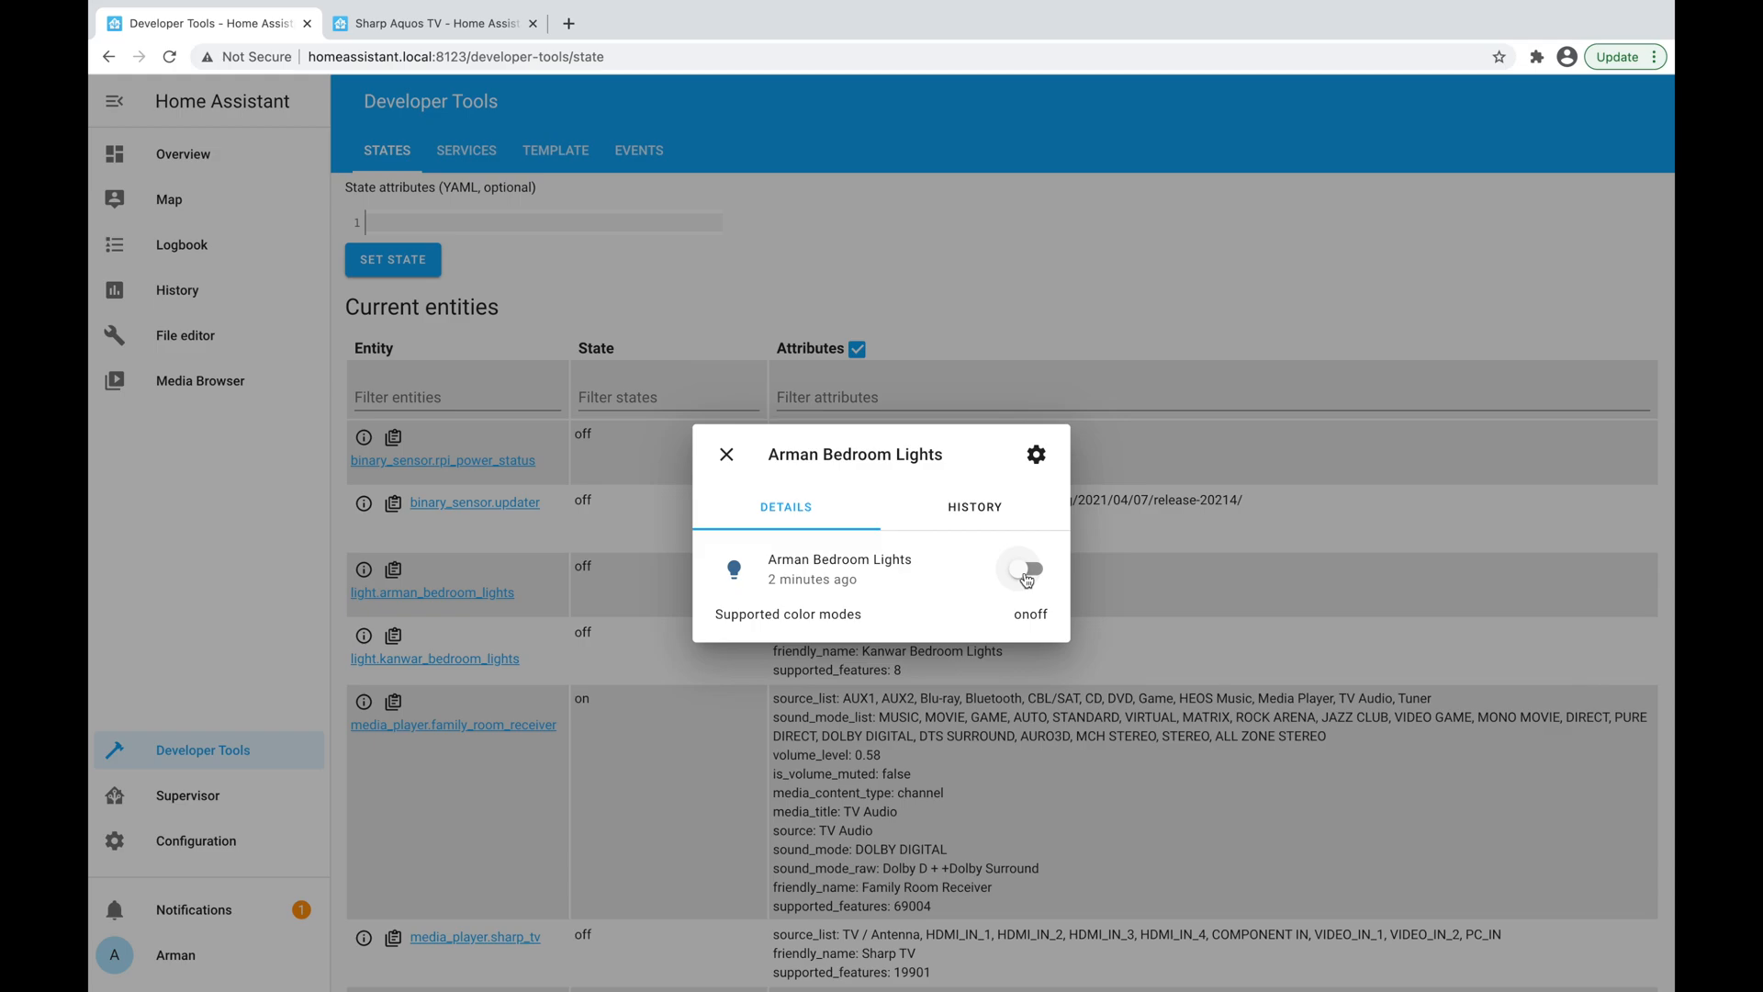
{"action": "left_click", "coordinate": [1018, 567]}
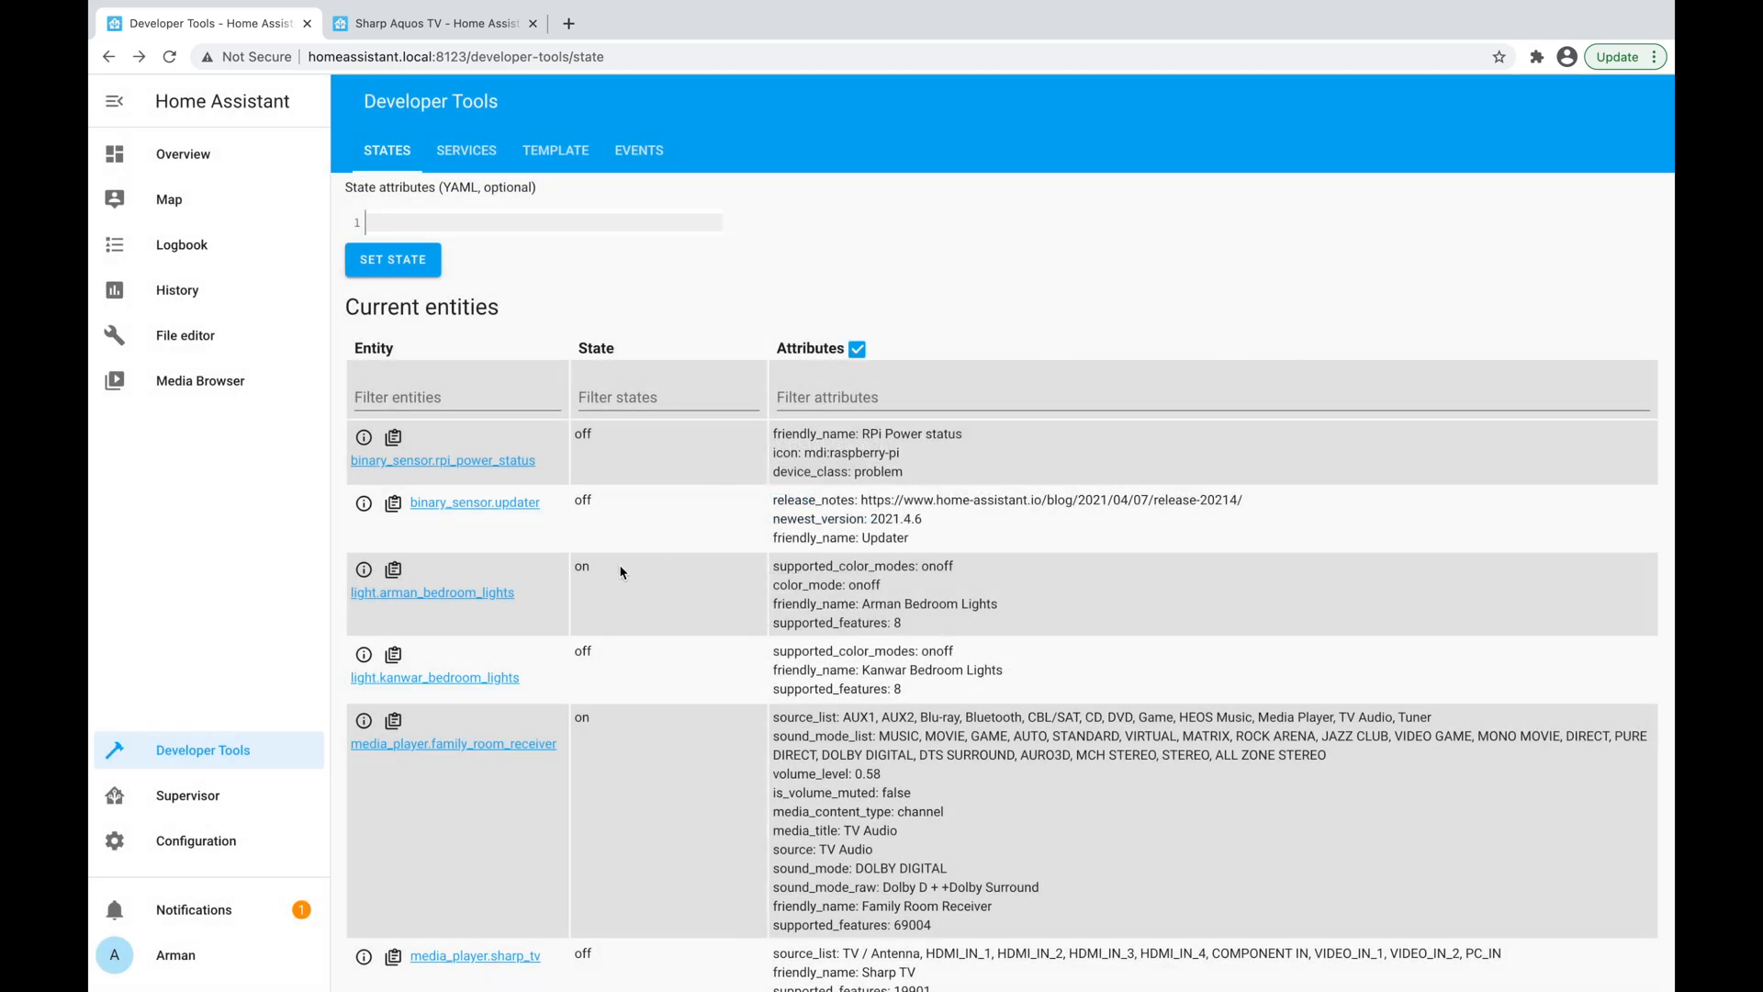
{"action": "scroll", "scroll_direction": "down", "scroll_amount": 3}
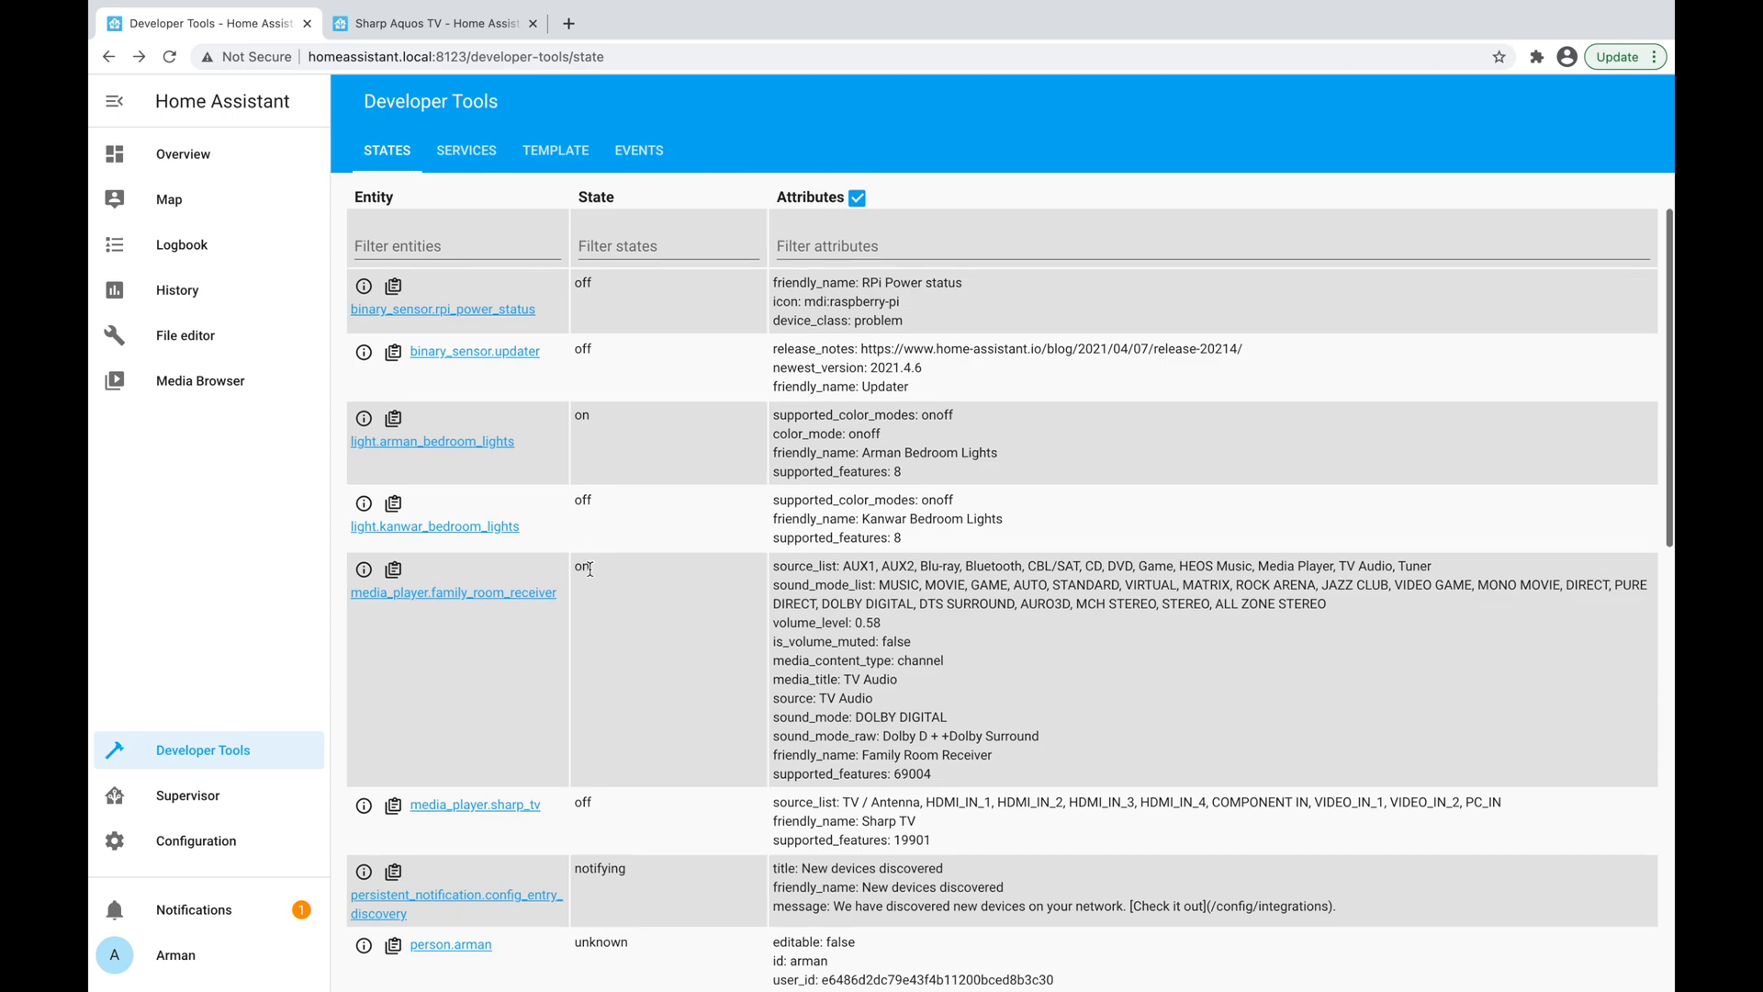
{"action": "scroll", "scroll_direction": "down", "scroll_amount": 3}
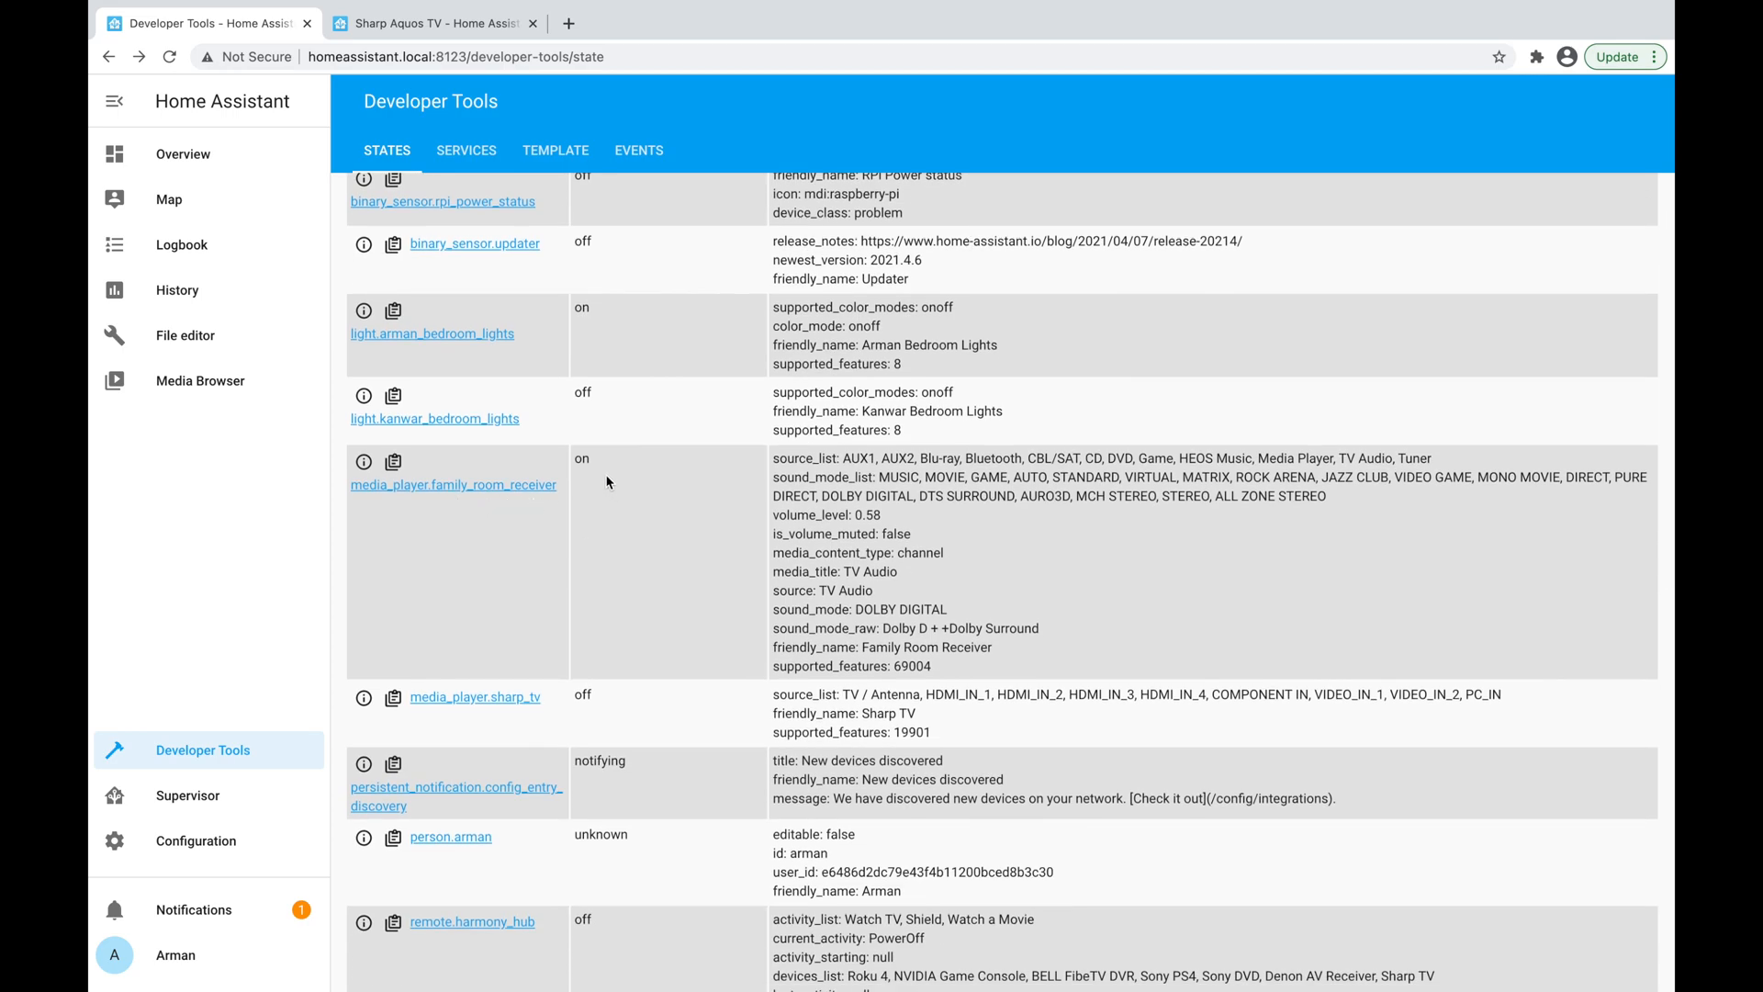
{"action": "scroll", "scroll_direction": "down", "scroll_amount": 3}
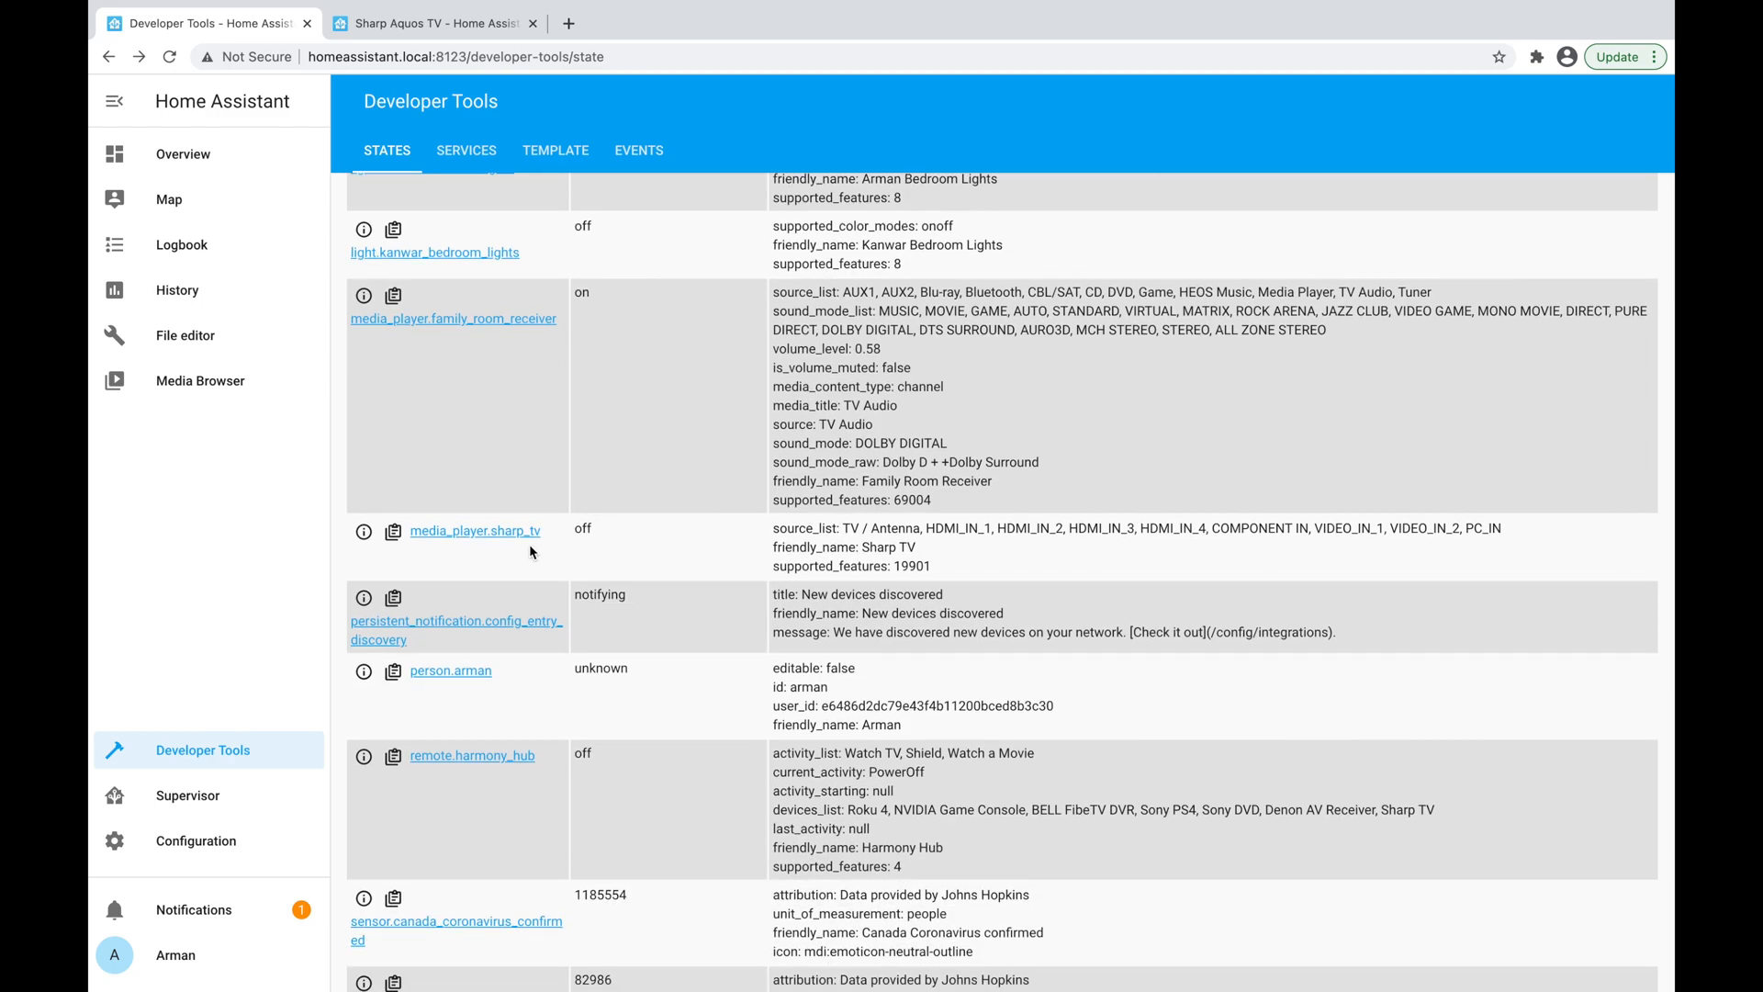
{"action": "scroll", "scroll_direction": "down", "scroll_amount": 3}
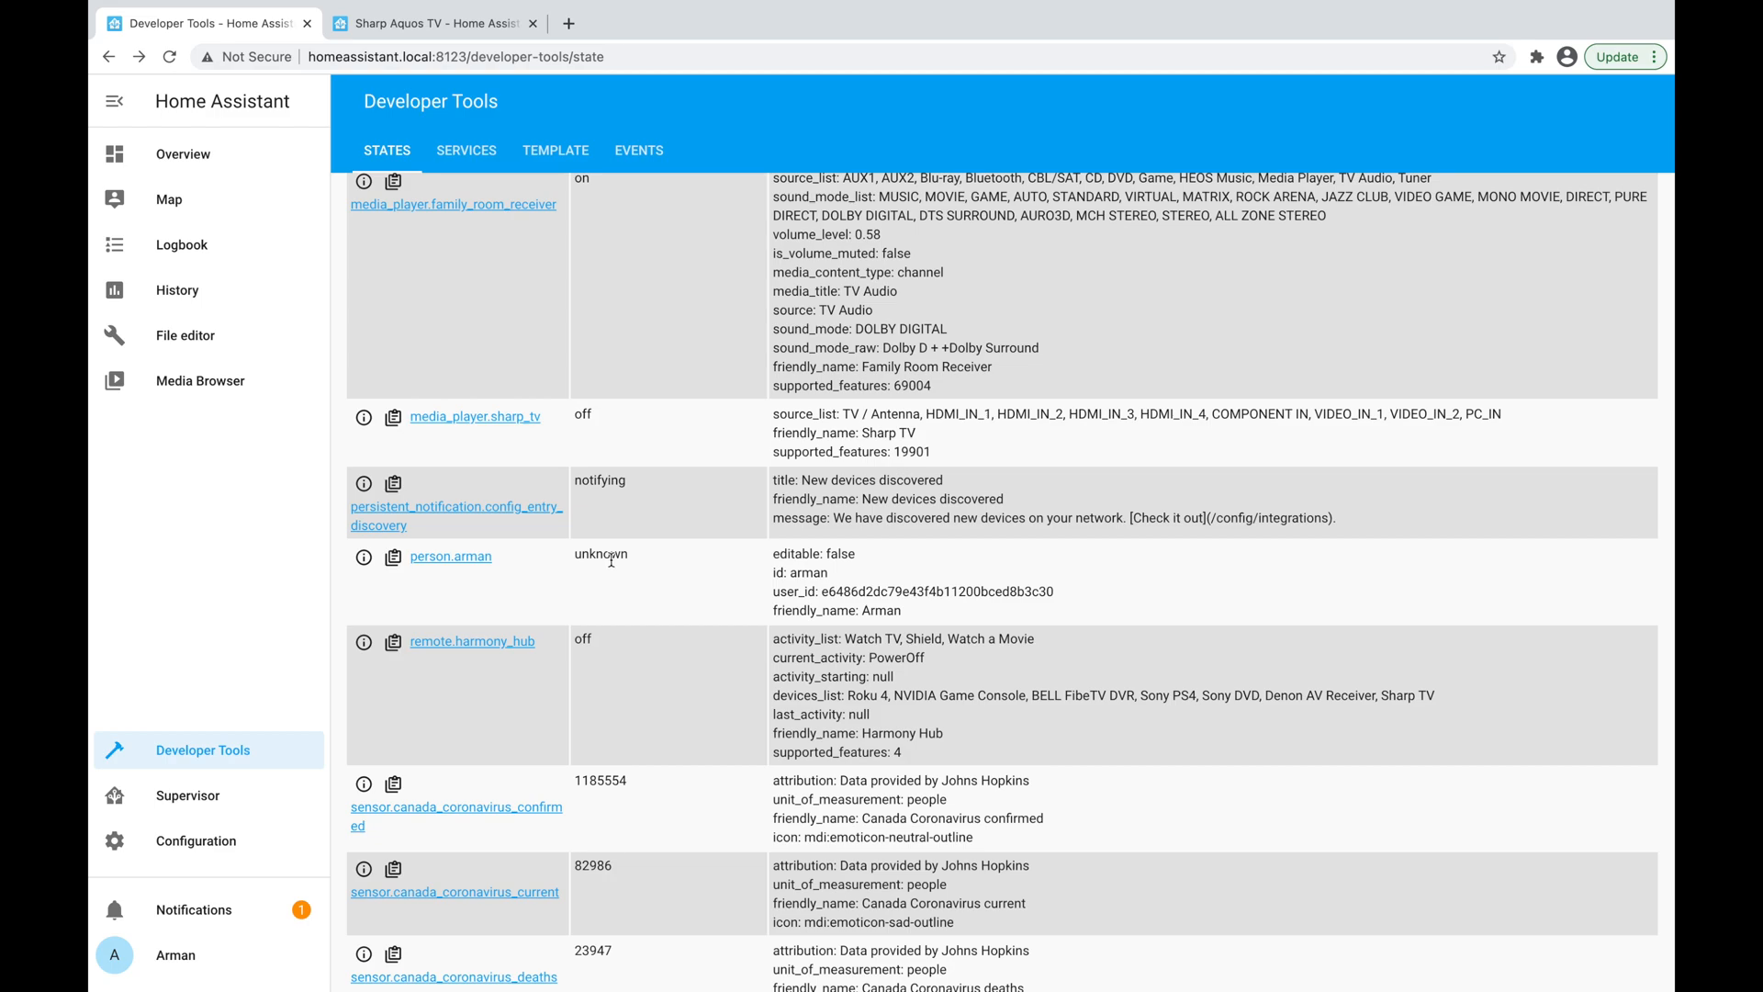
{"action": "scroll", "scroll_direction": "down", "scroll_amount": 3}
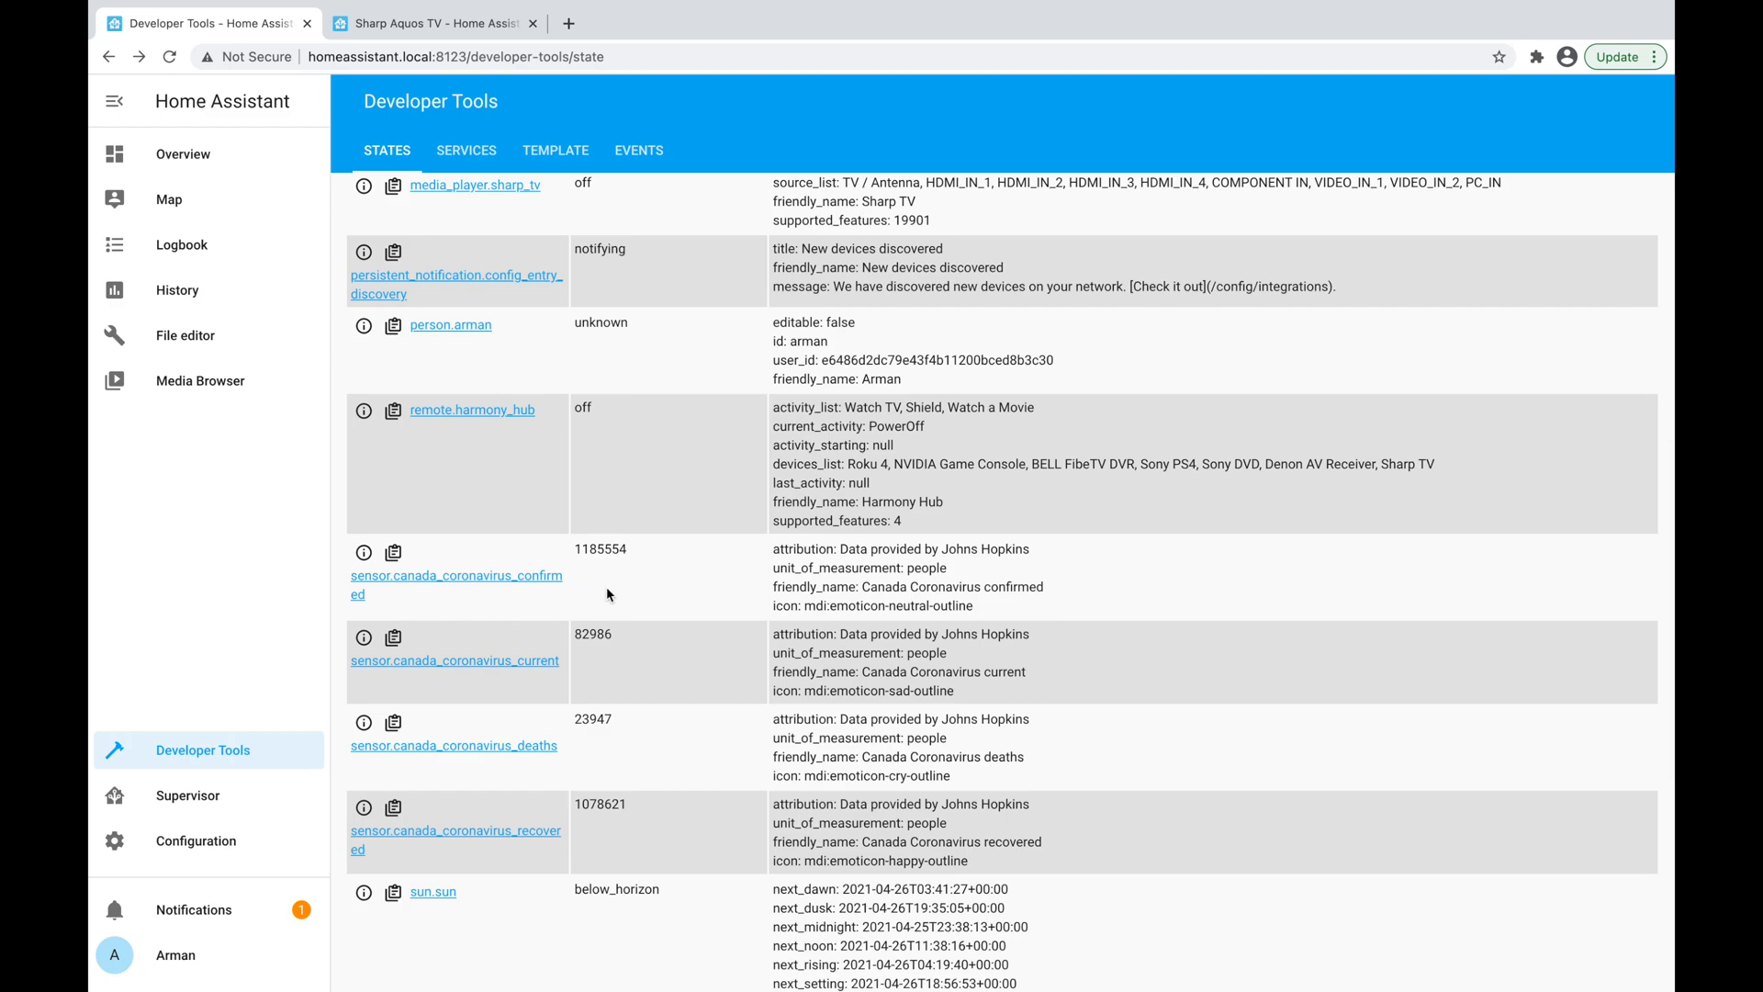
{"action": "mouse_move", "coordinate": [631, 556]}
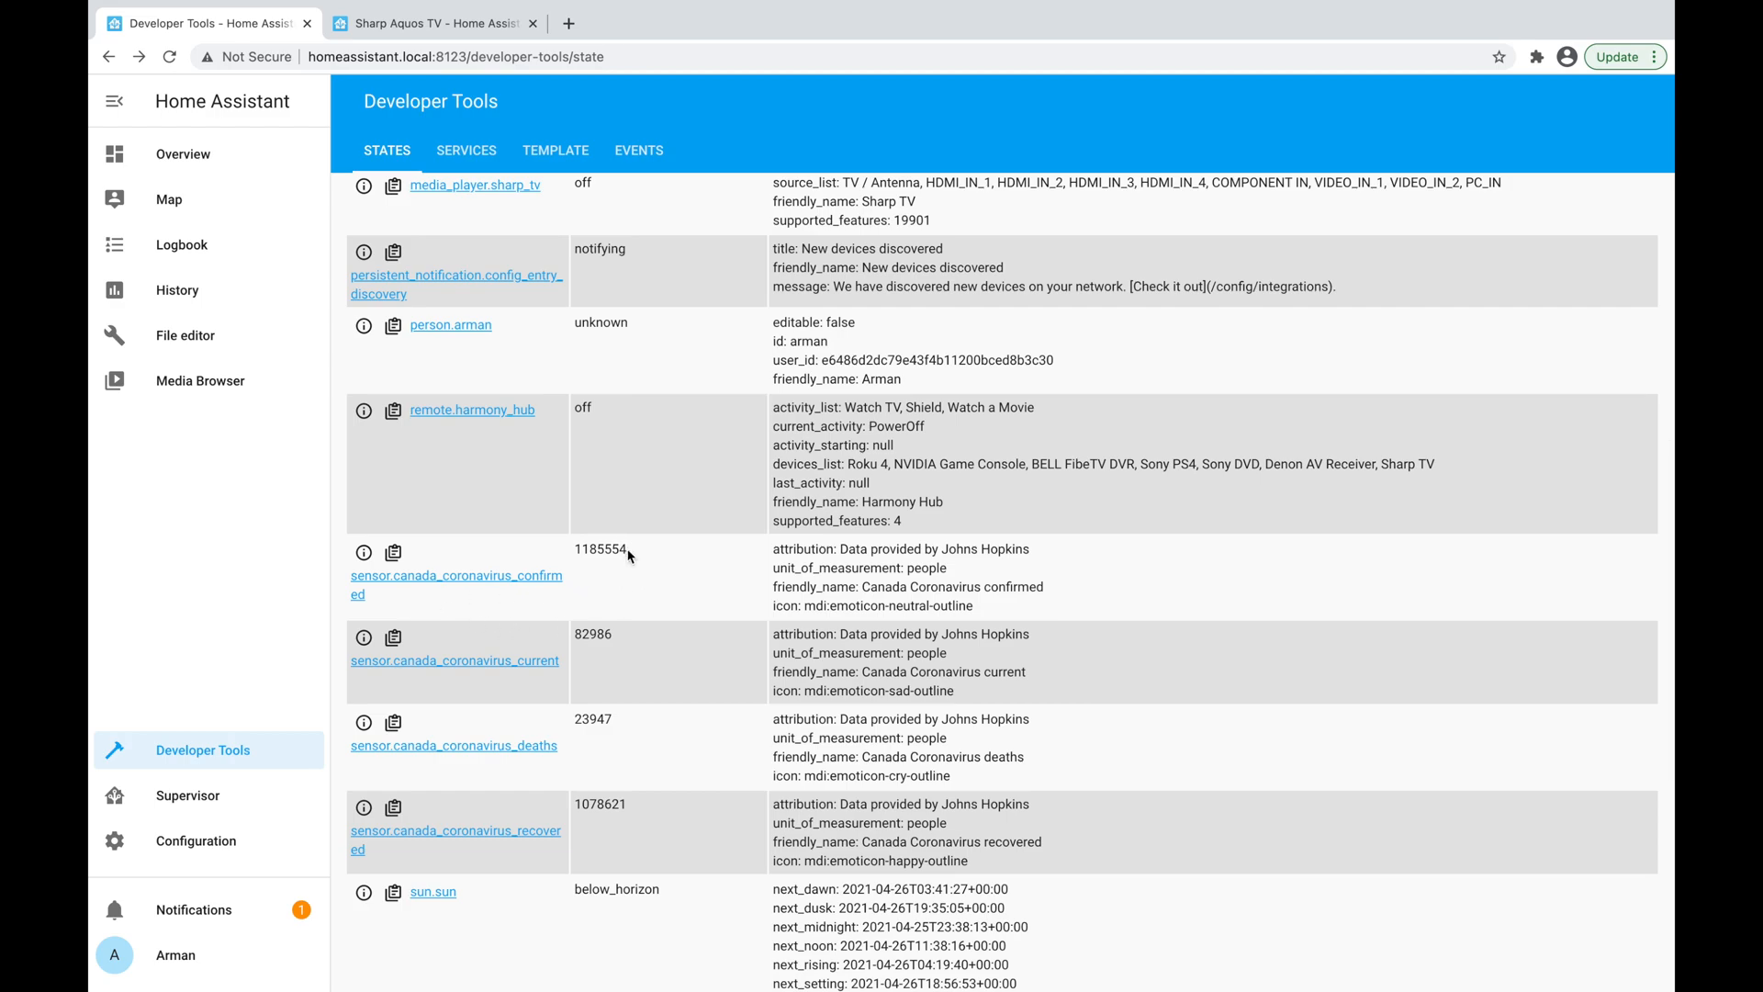
{"action": "scroll", "scroll_direction": "down", "scroll_amount": 3}
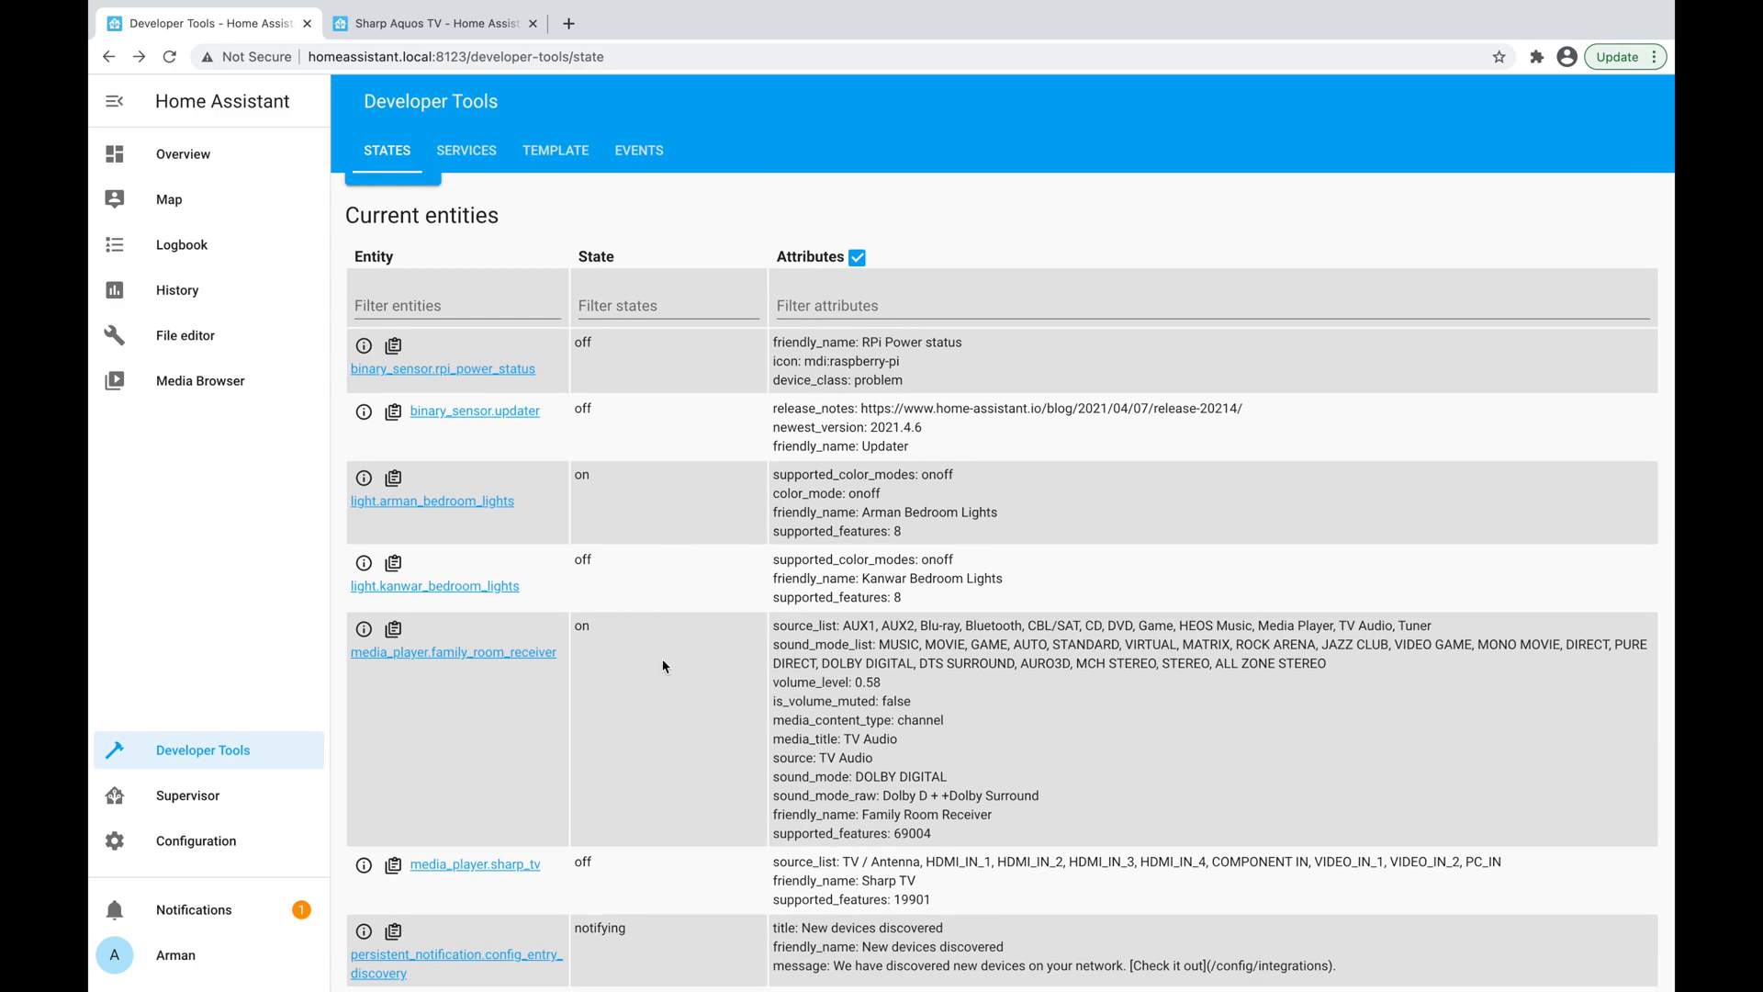
{"action": "scroll", "scroll_direction": "down", "scroll_amount": 3}
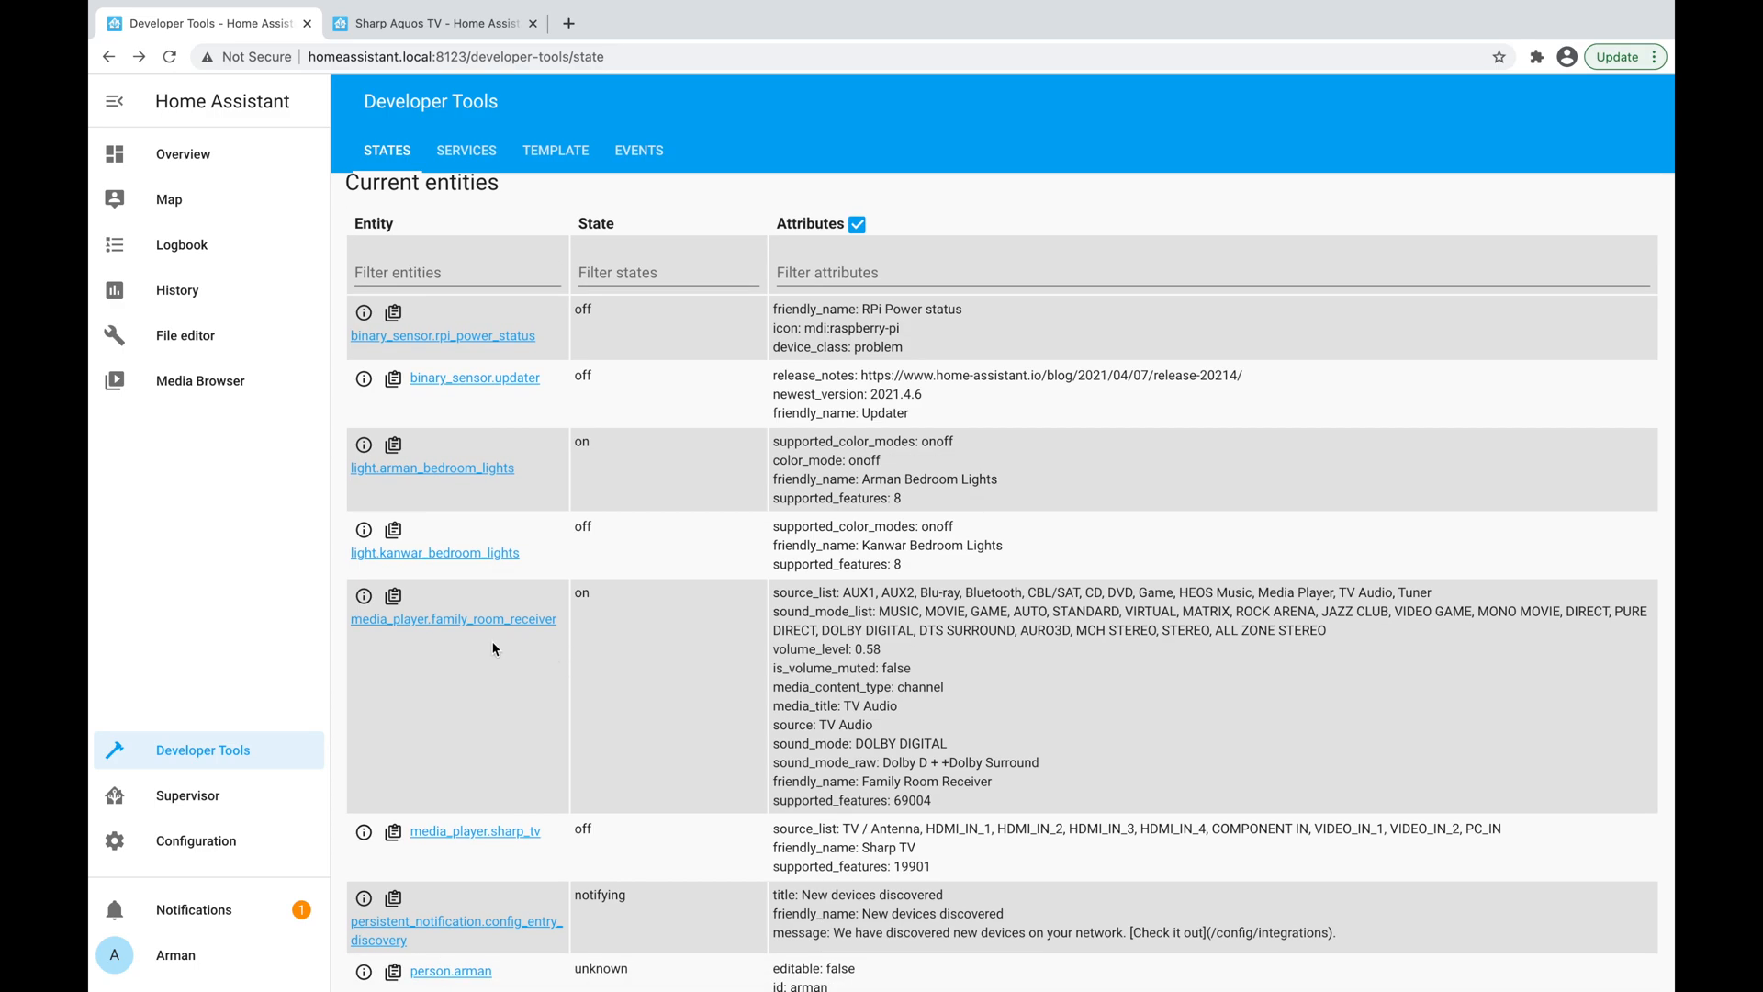
{"action": "mouse_move", "coordinate": [812, 608]}
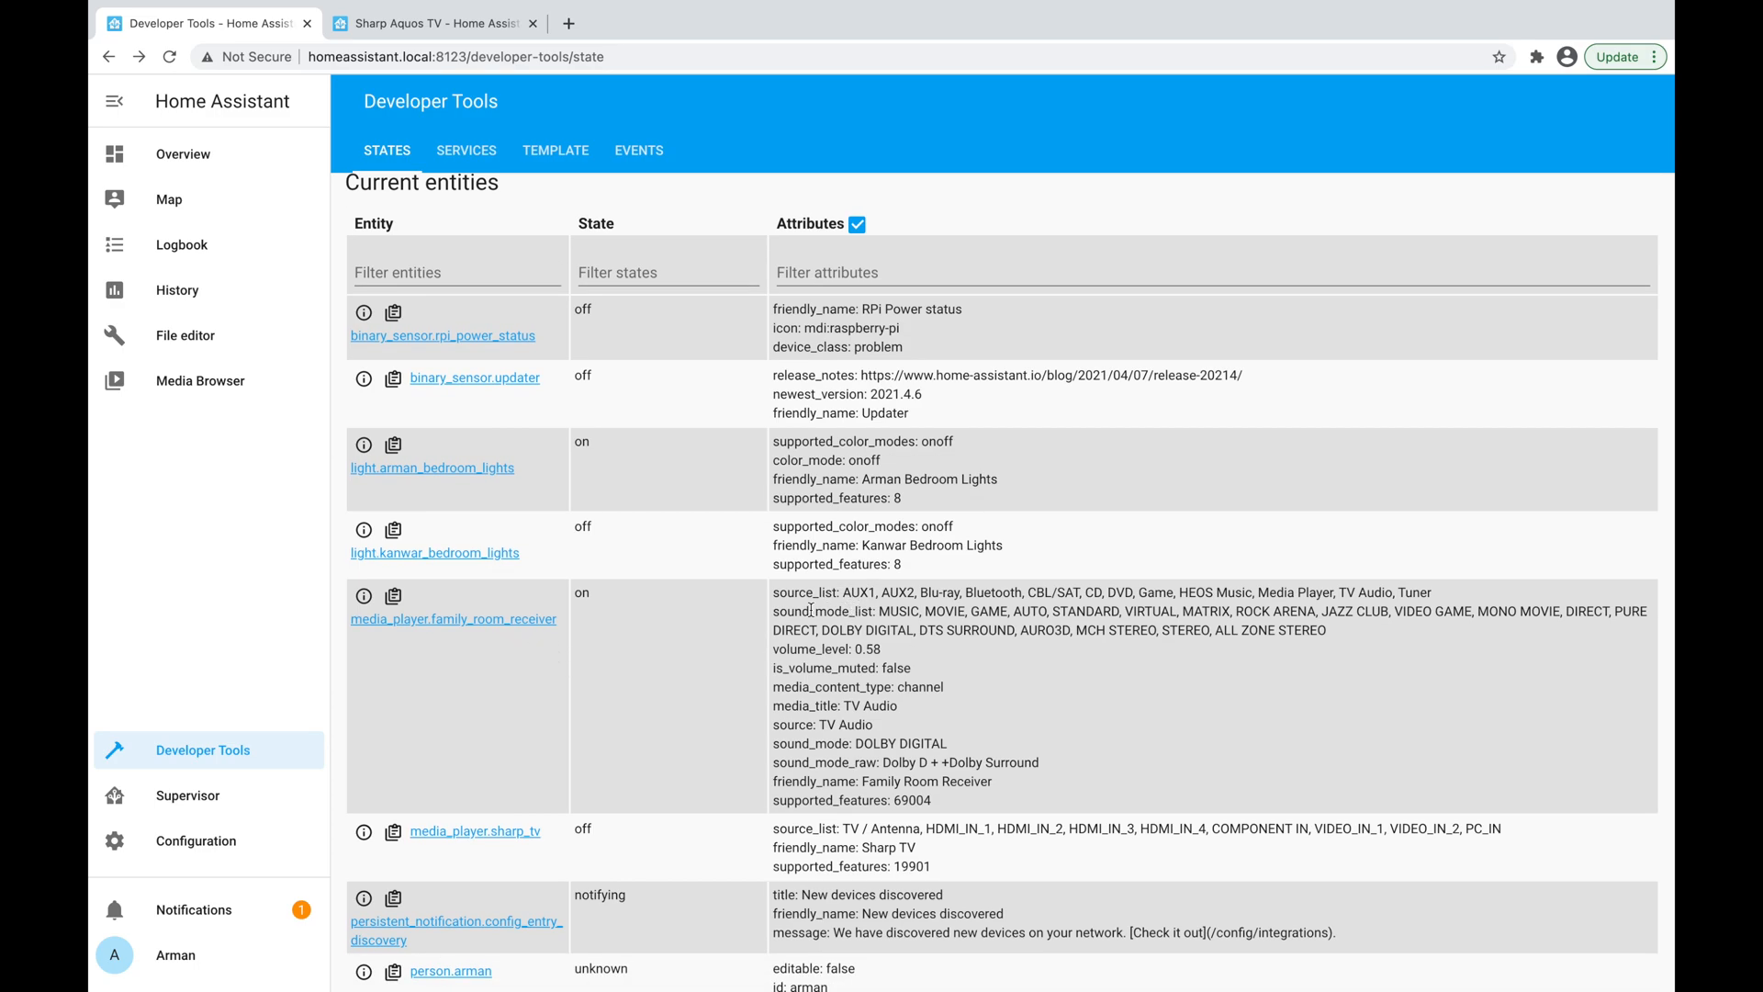
{"action": "double_click", "coordinate": [806, 592]}
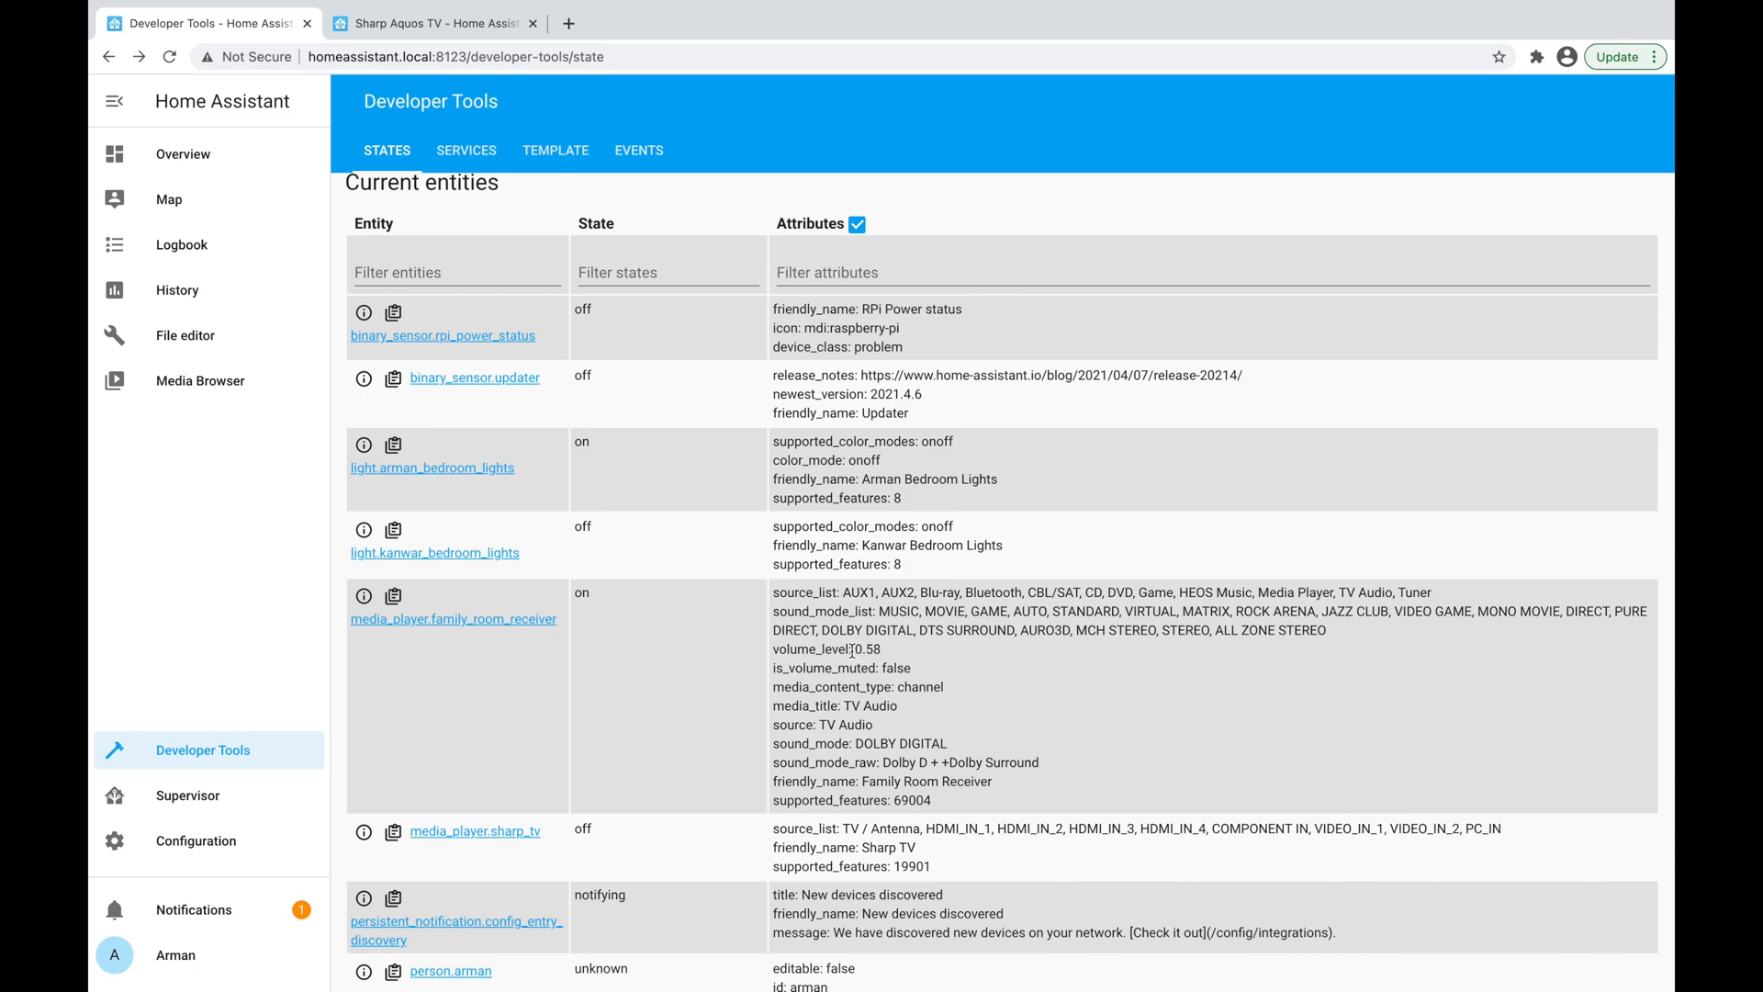
{"action": "mouse_move", "coordinate": [731, 702]}
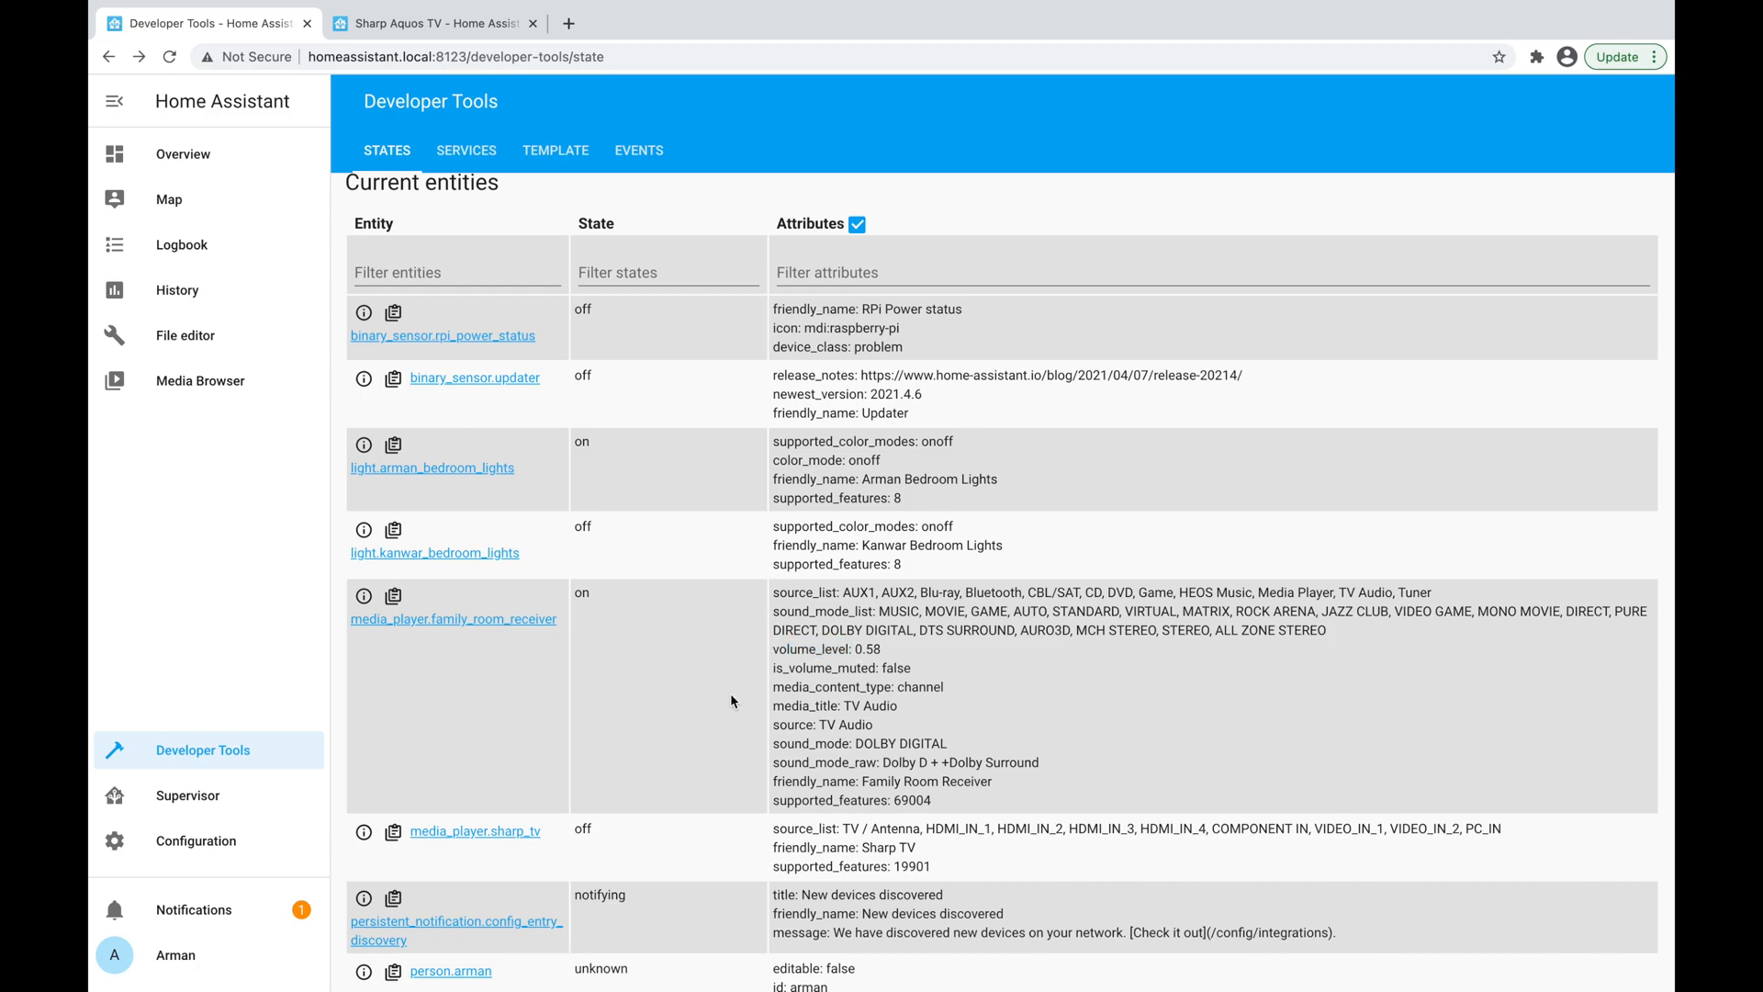
{"action": "double_click", "coordinate": [823, 668]}
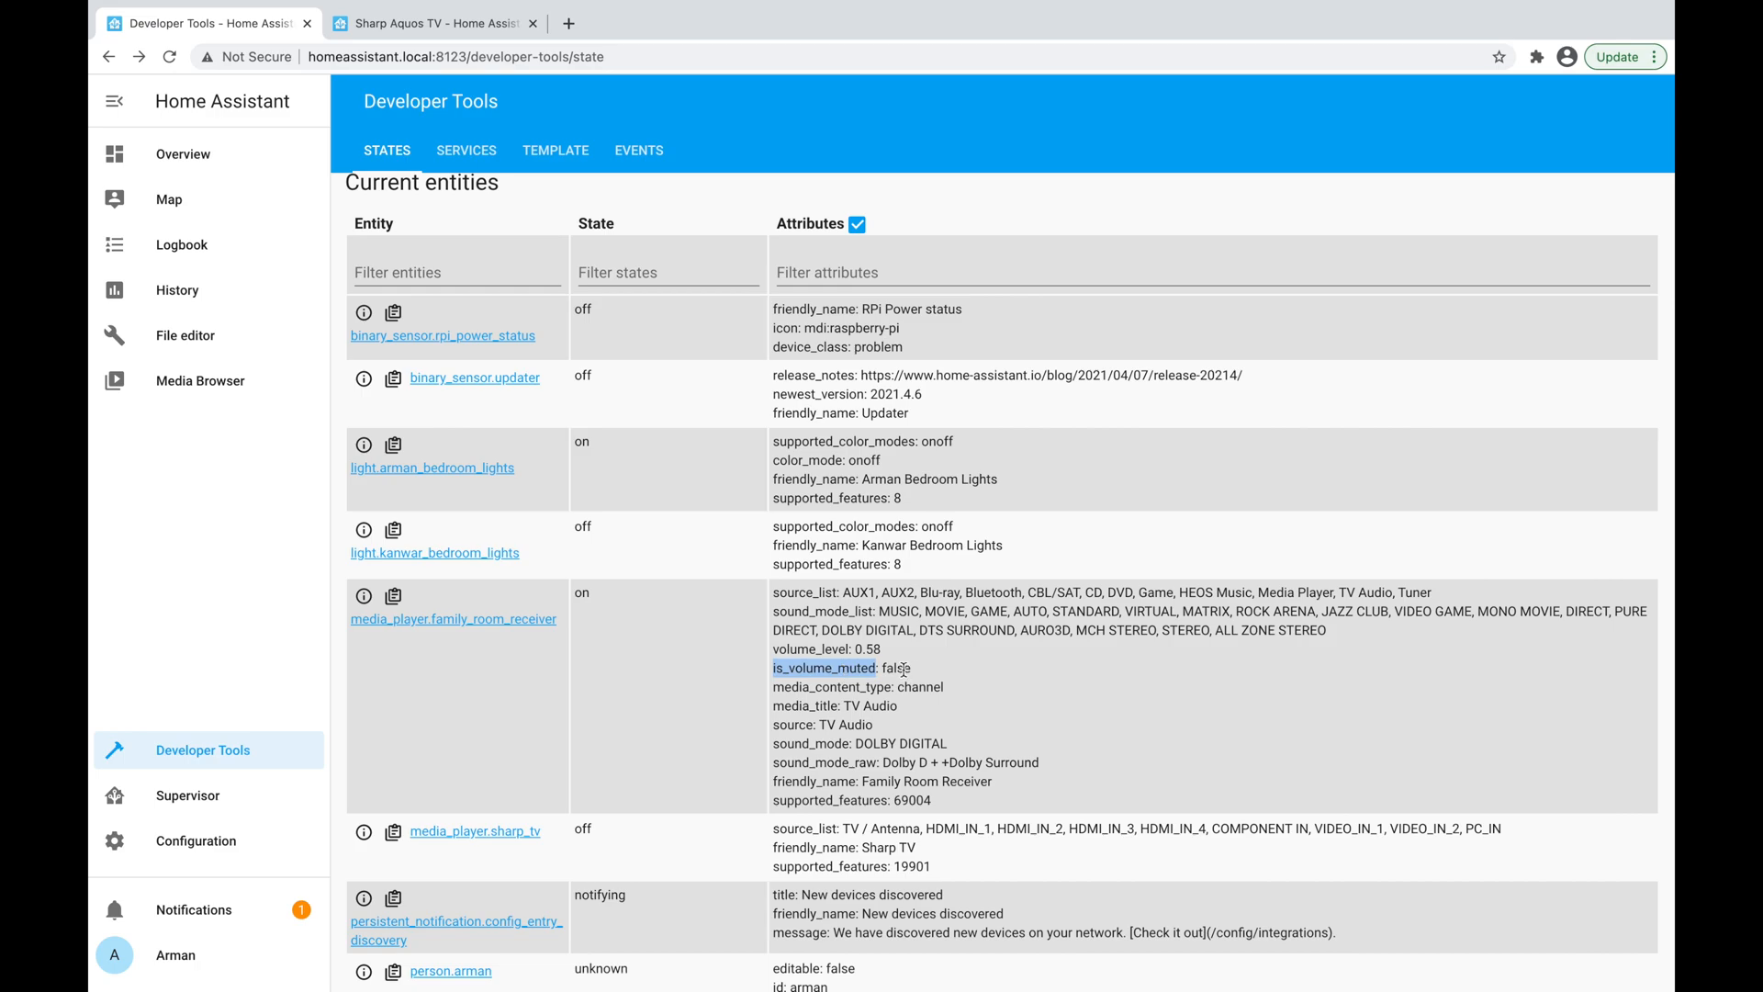
{"action": "scroll", "scroll_direction": "down", "scroll_amount": 3}
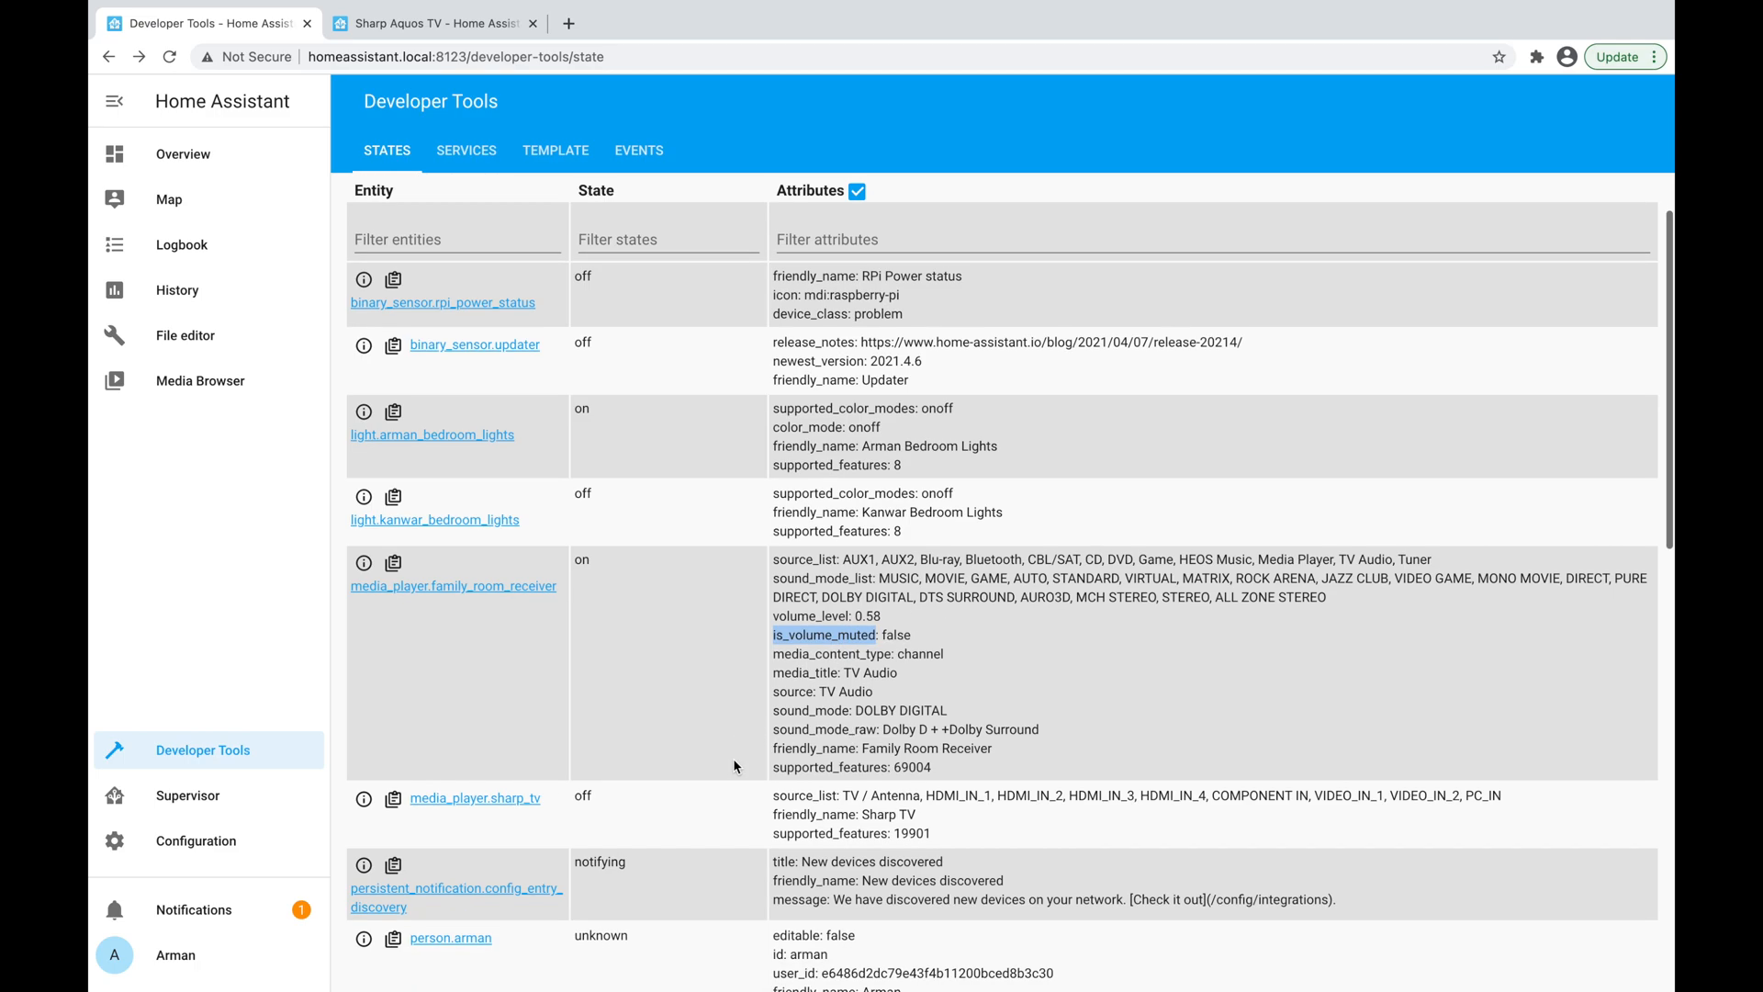
{"action": "scroll", "scroll_direction": "down", "scroll_amount": 3}
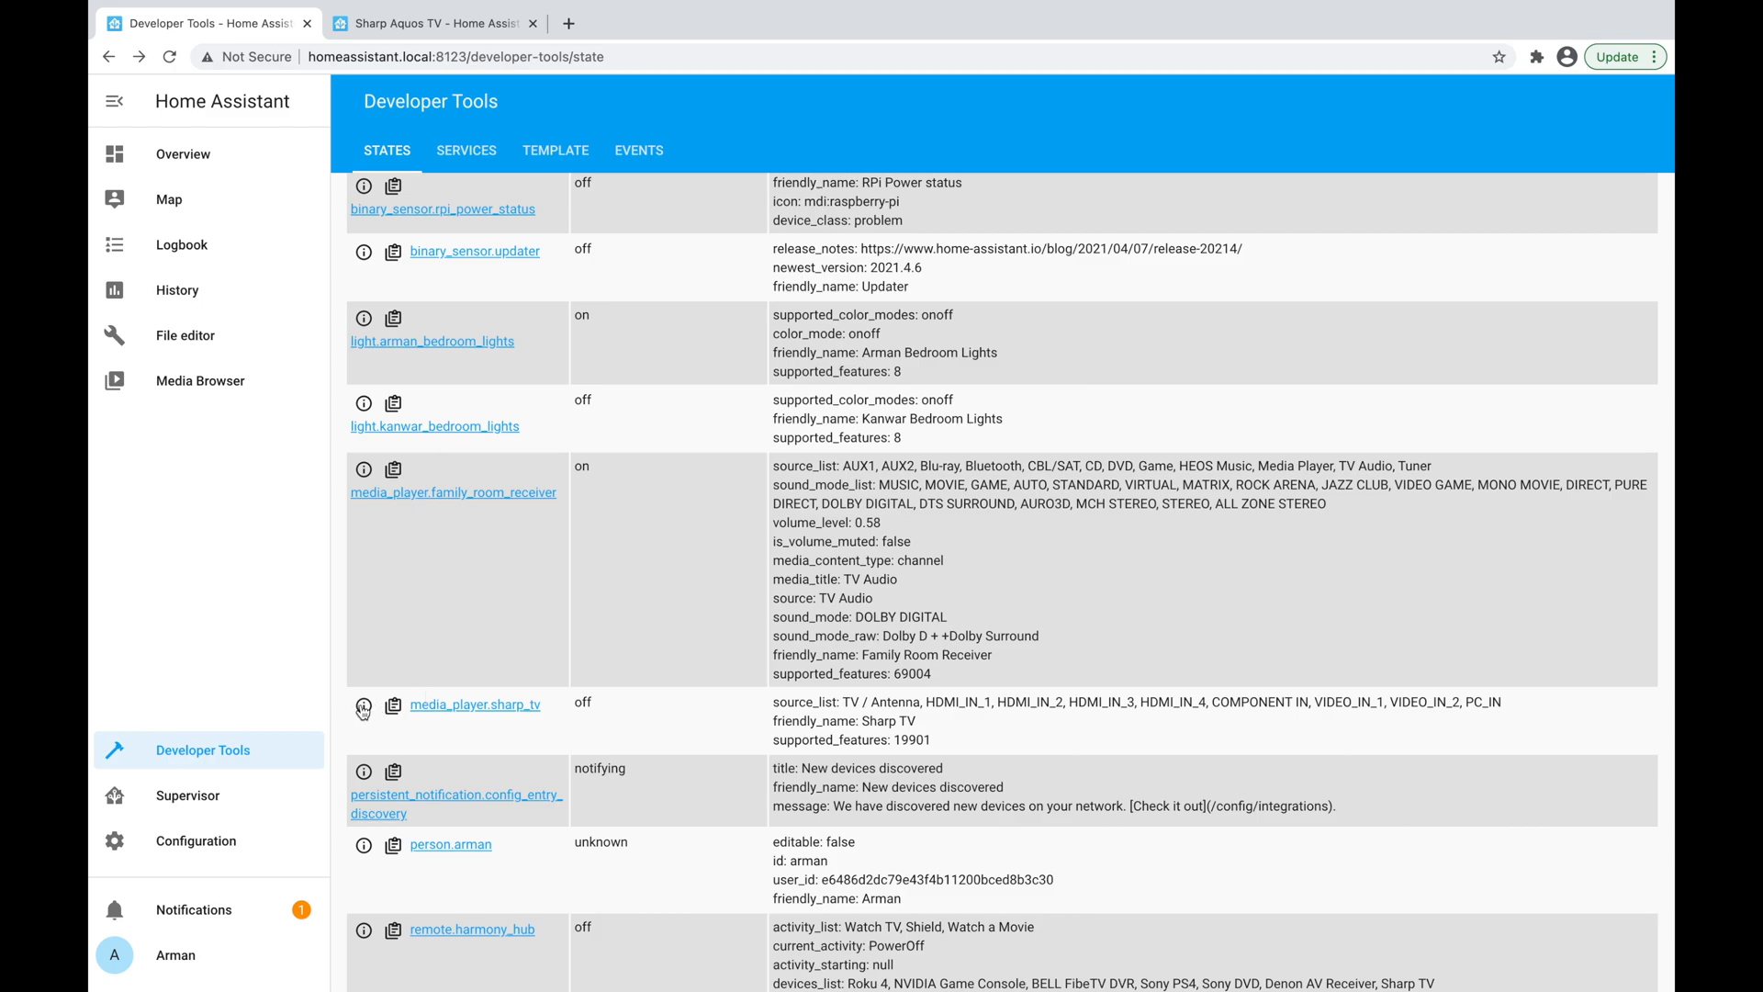
{"action": "left_click", "coordinate": [362, 705]}
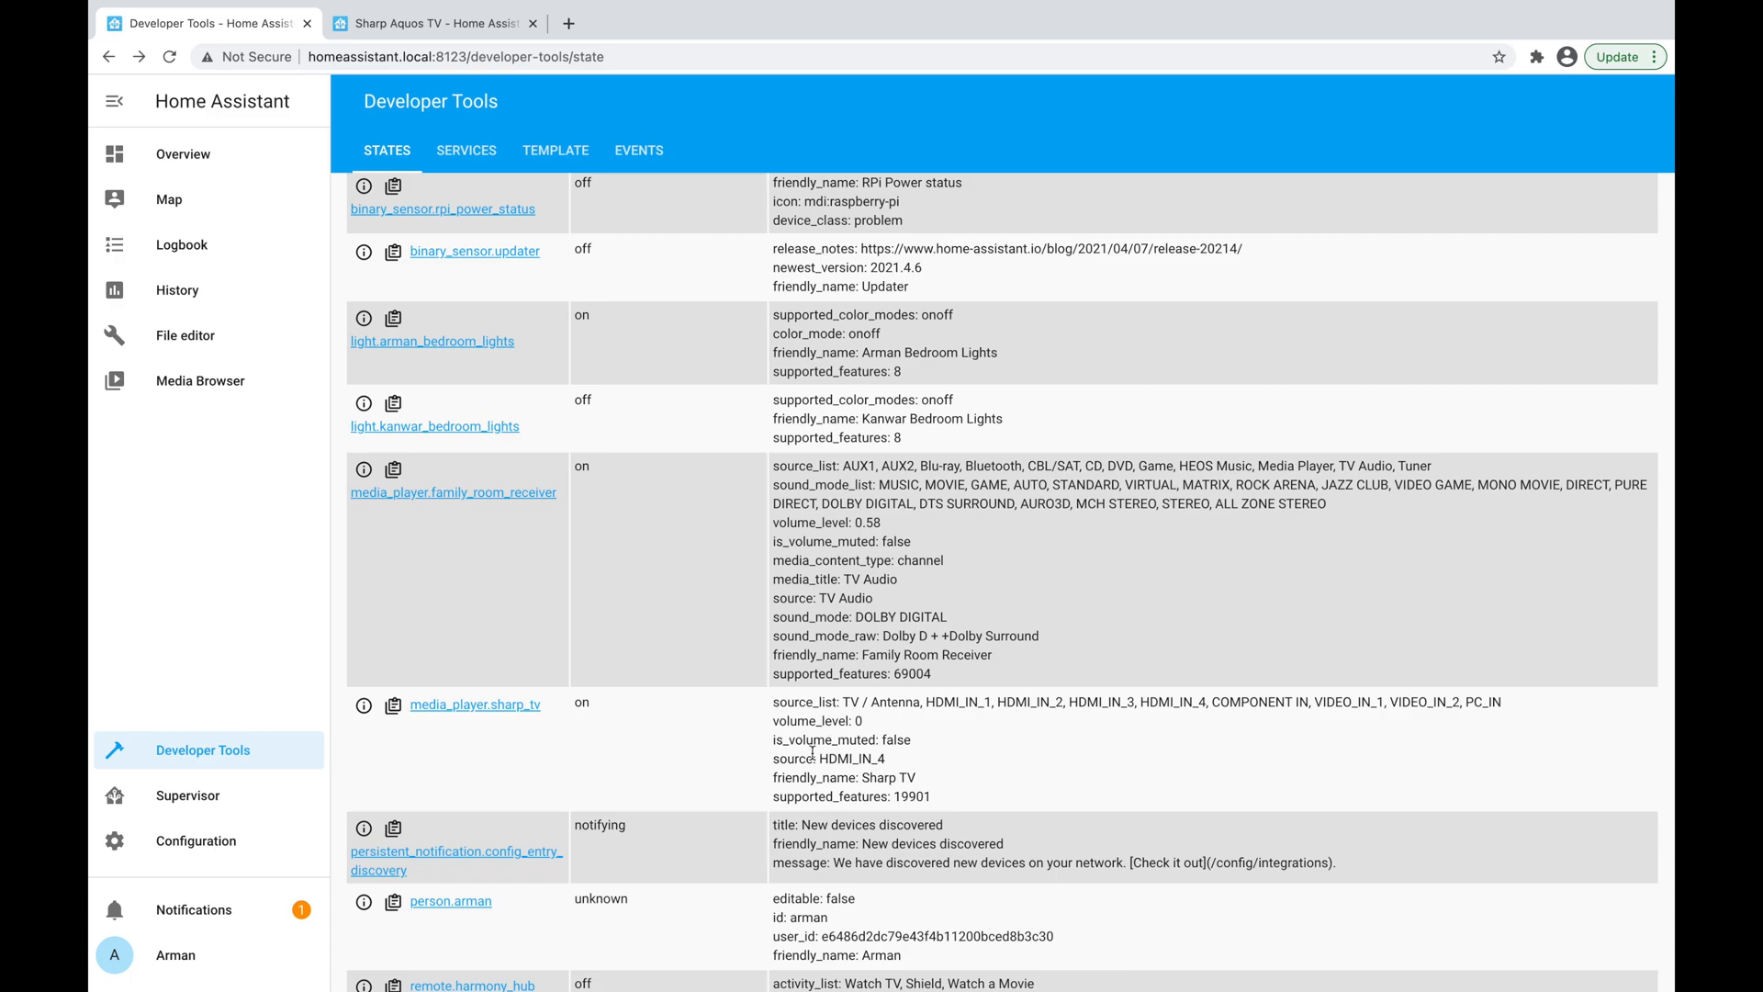
{"action": "mouse_move", "coordinate": [759, 822]}
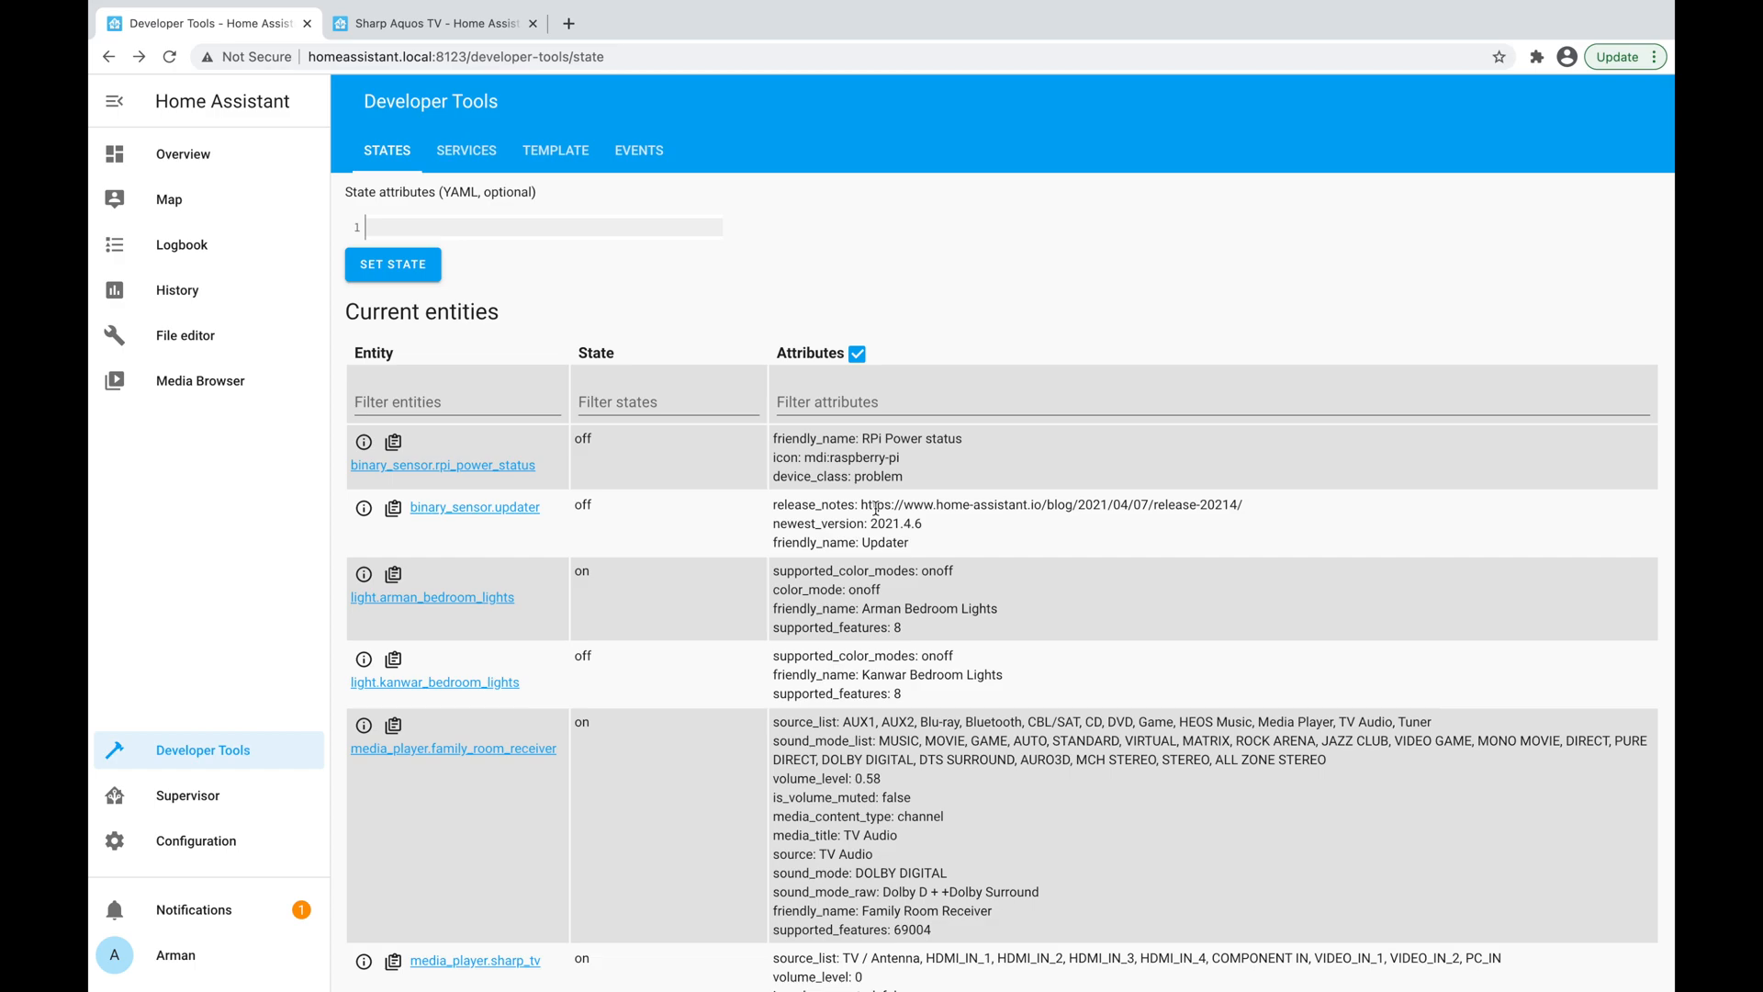
{"action": "mouse_move", "coordinate": [506, 612]}
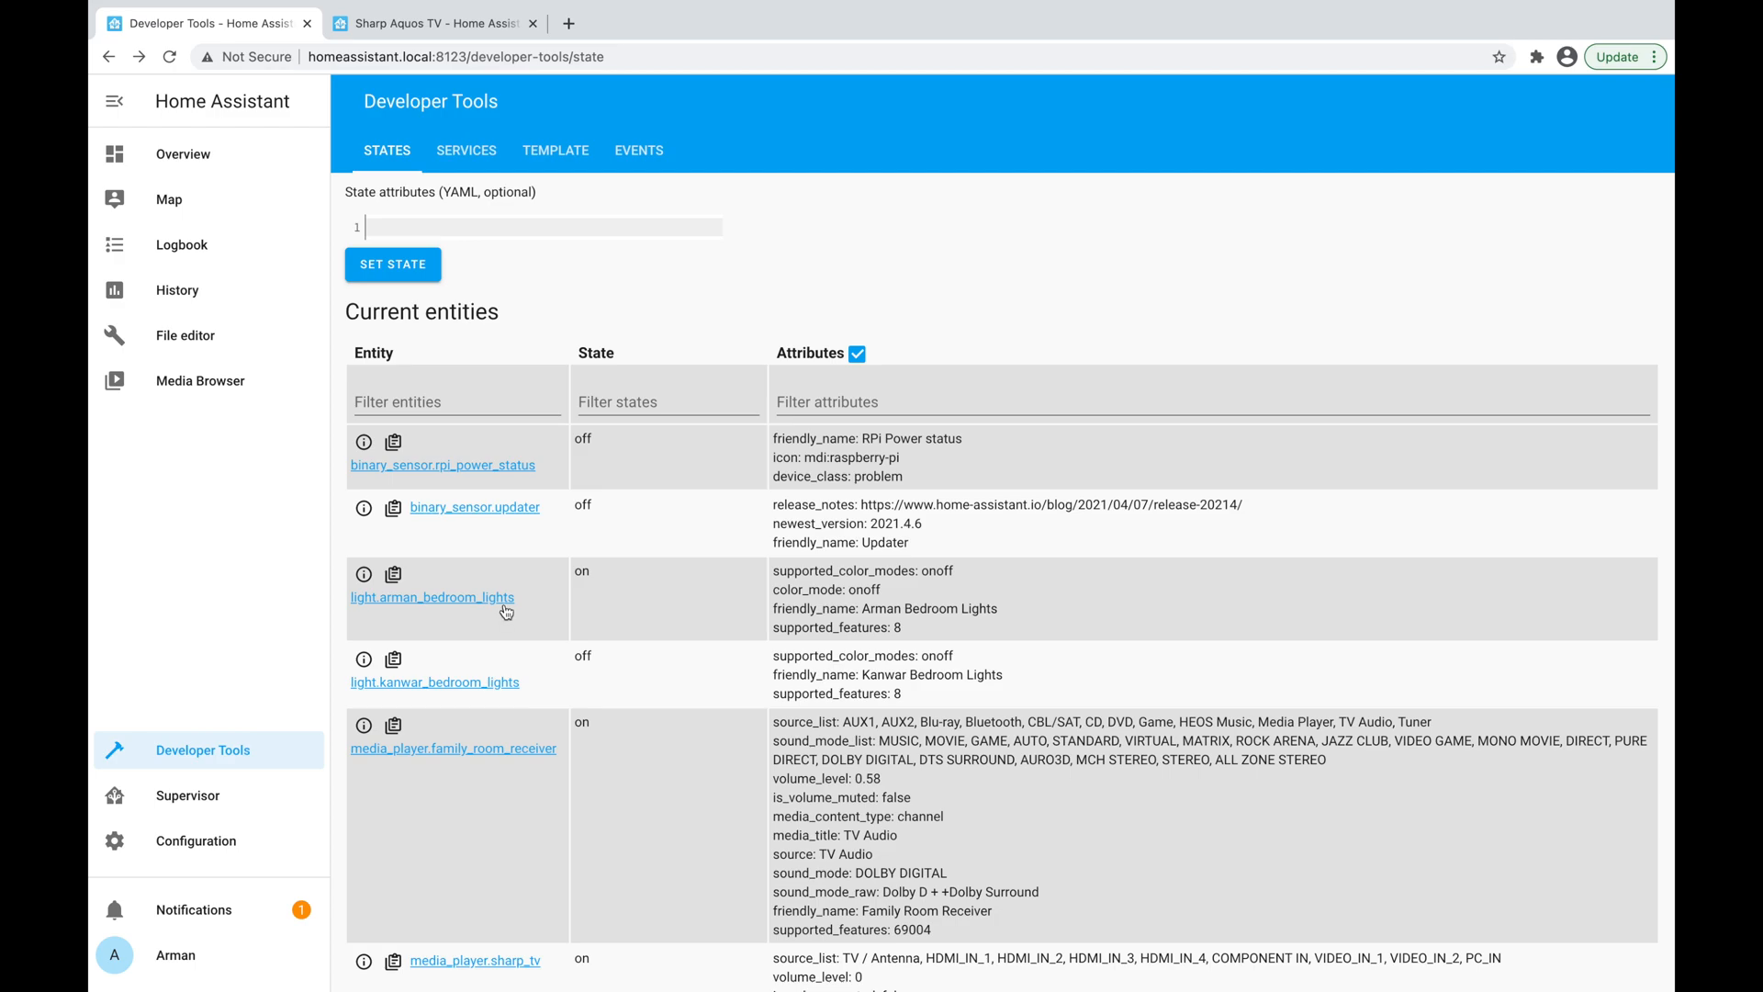
{"action": "mouse_move", "coordinate": [594, 607]}
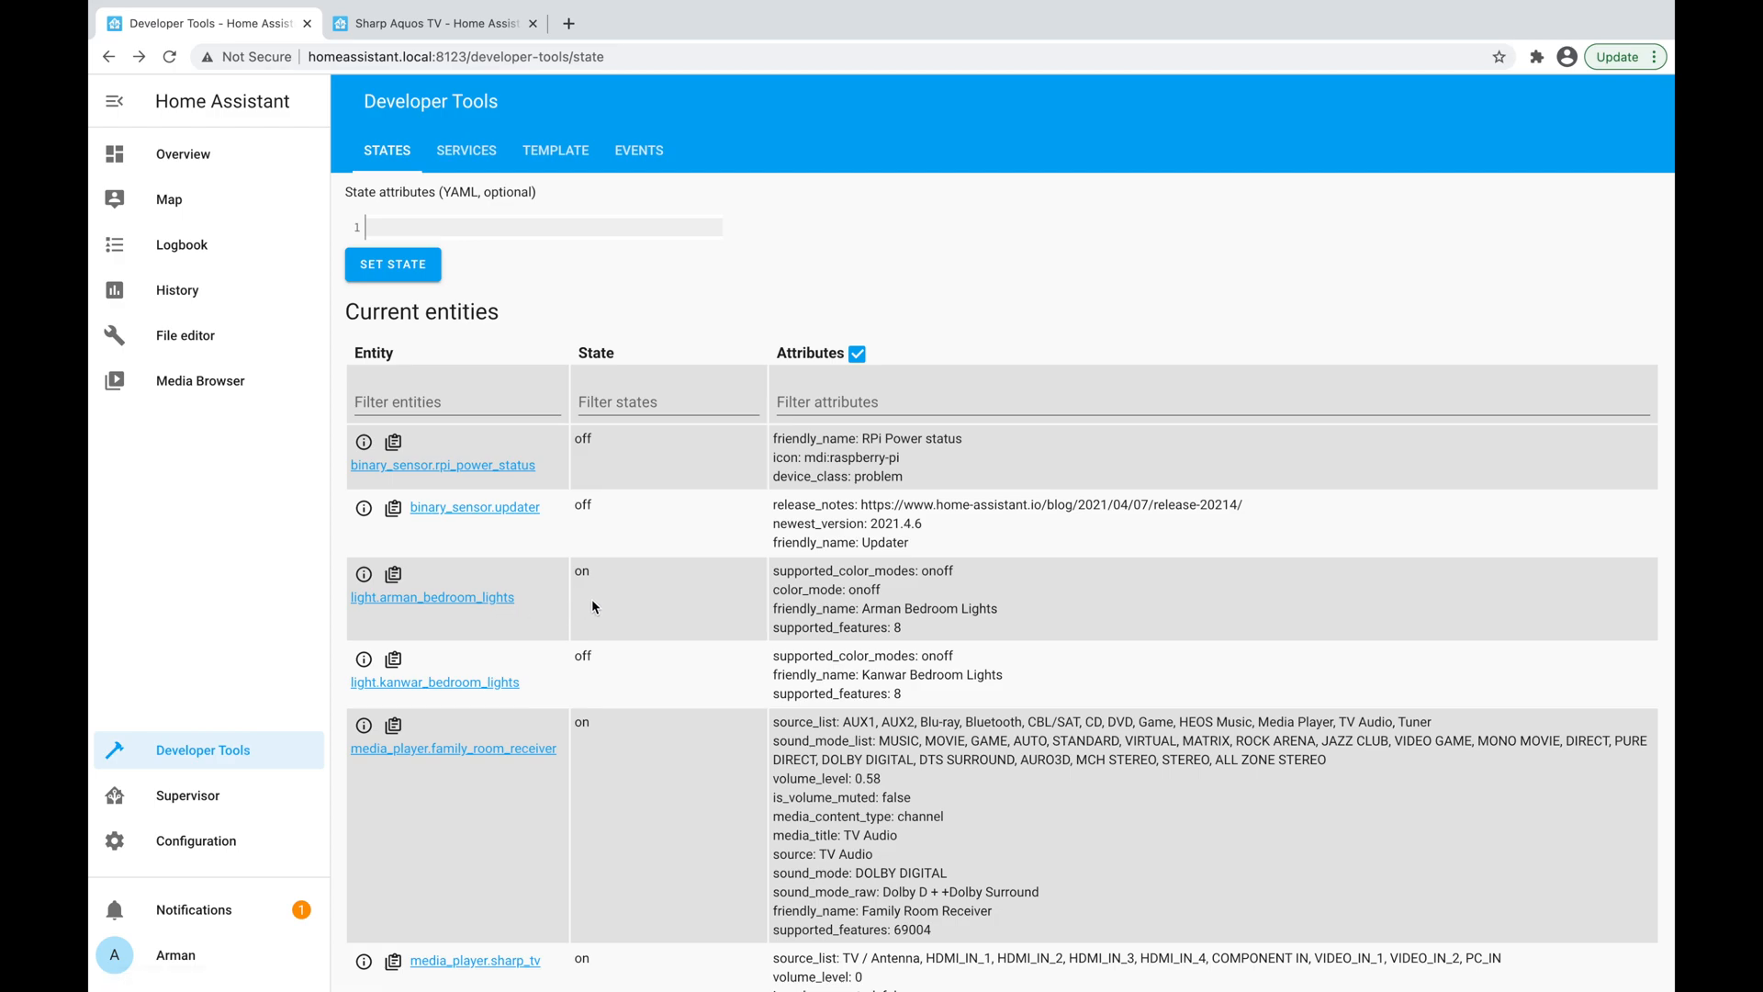
{"action": "scroll", "scroll_direction": "down", "scroll_amount": 3}
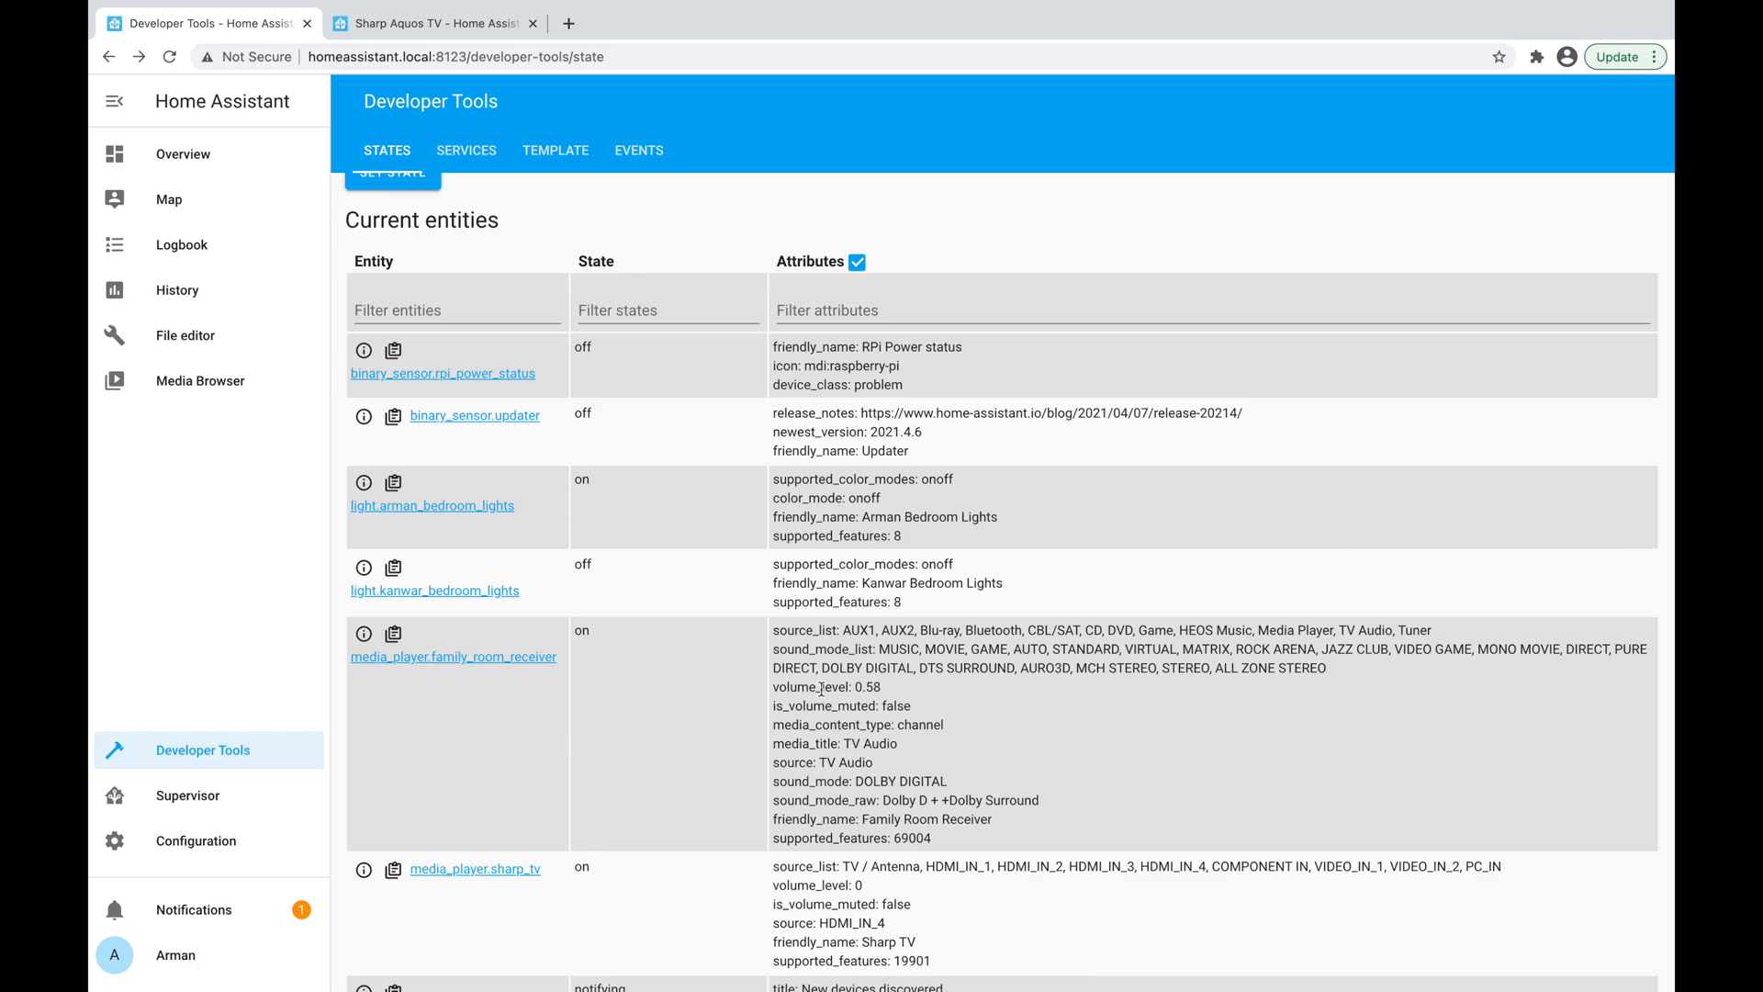
{"action": "double_click", "coordinate": [810, 687]}
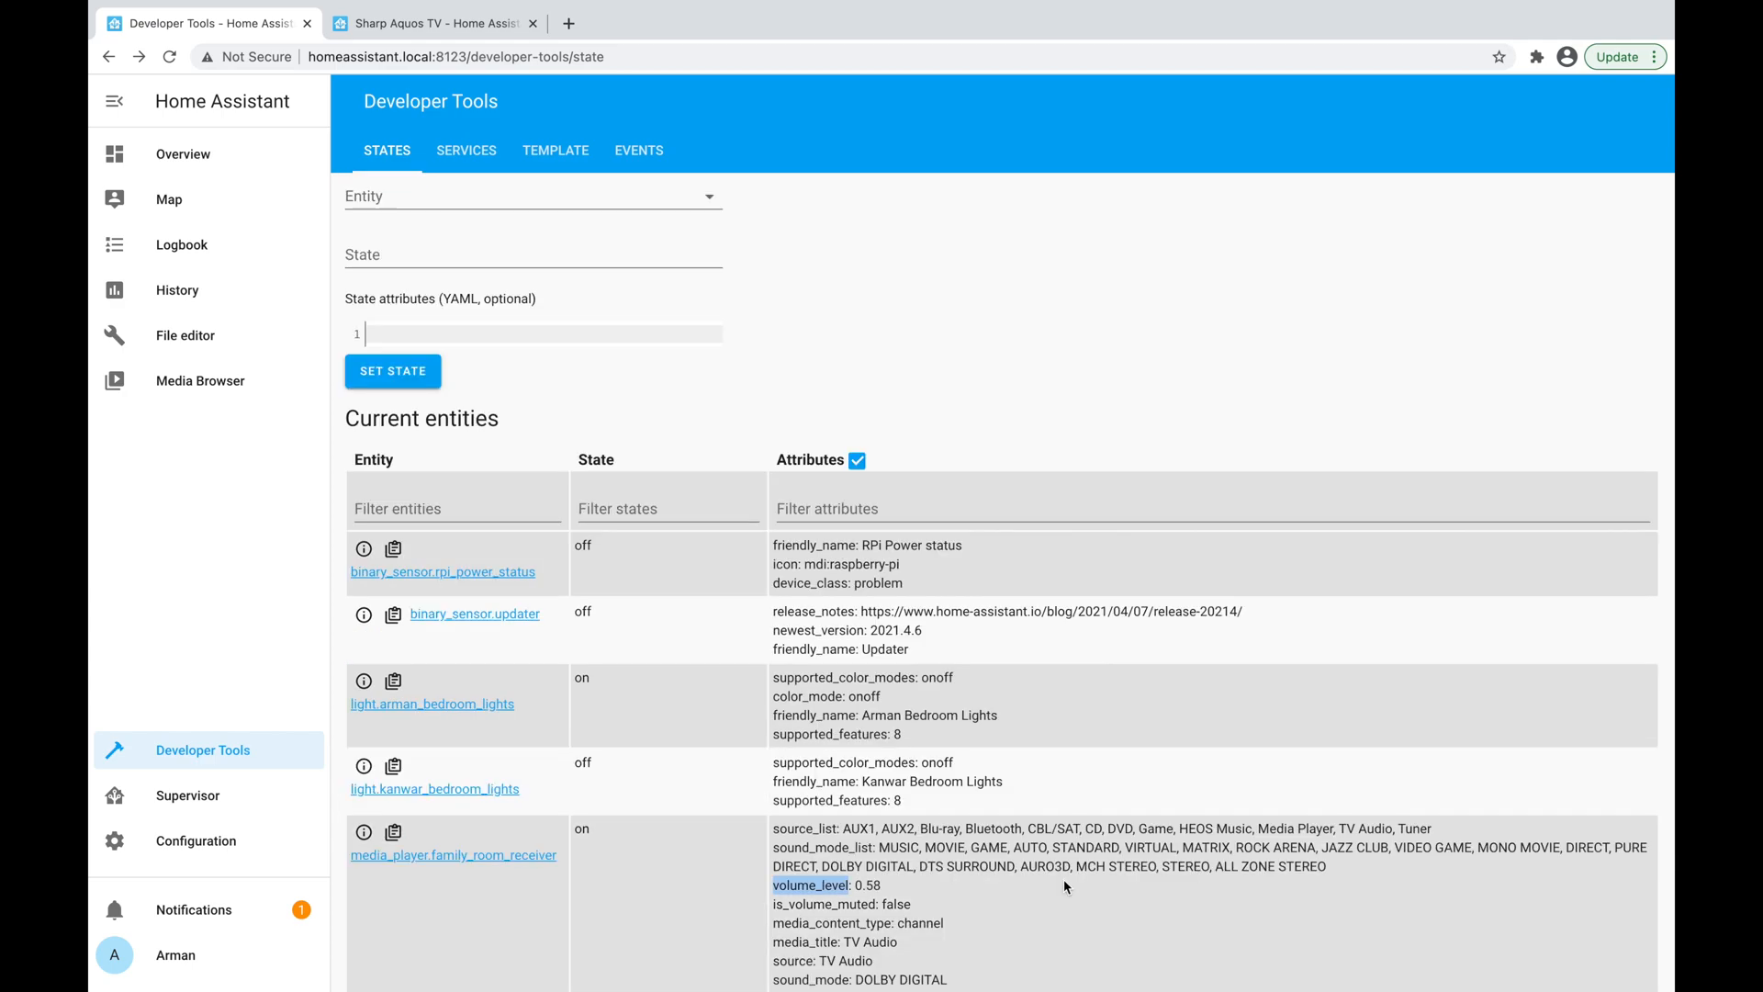
{"action": "scroll", "scroll_direction": "down", "scroll_amount": 3}
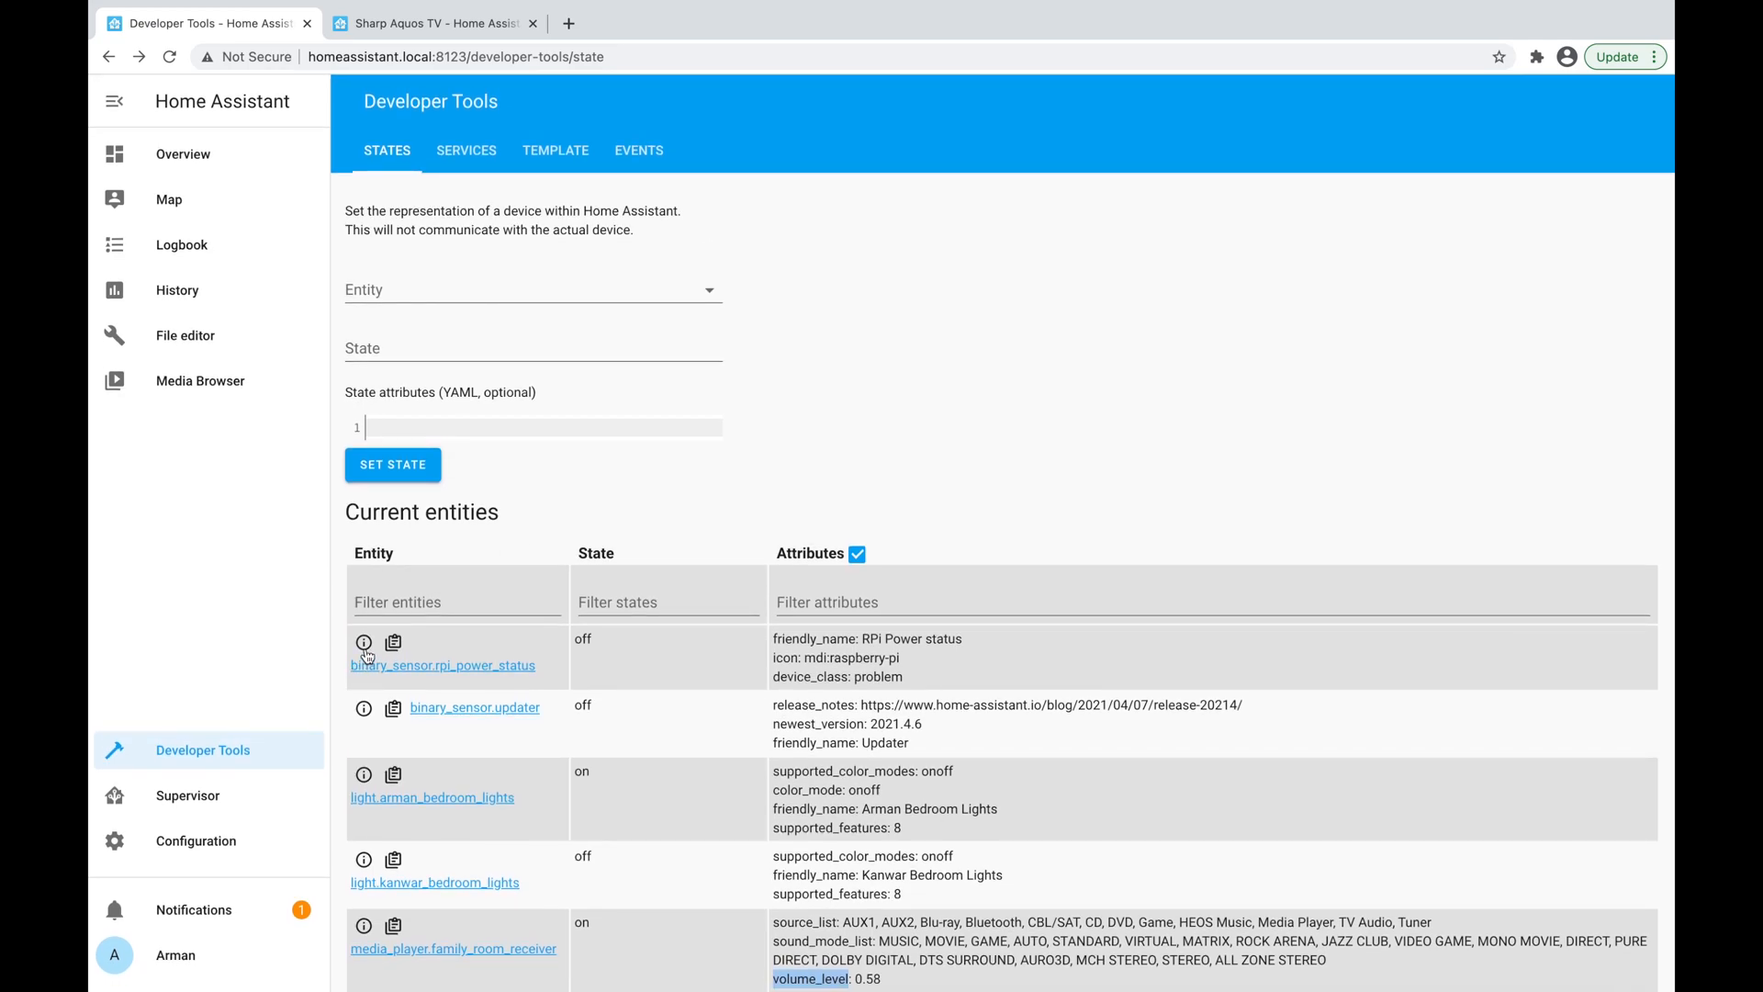
{"action": "left_click", "coordinate": [363, 773]}
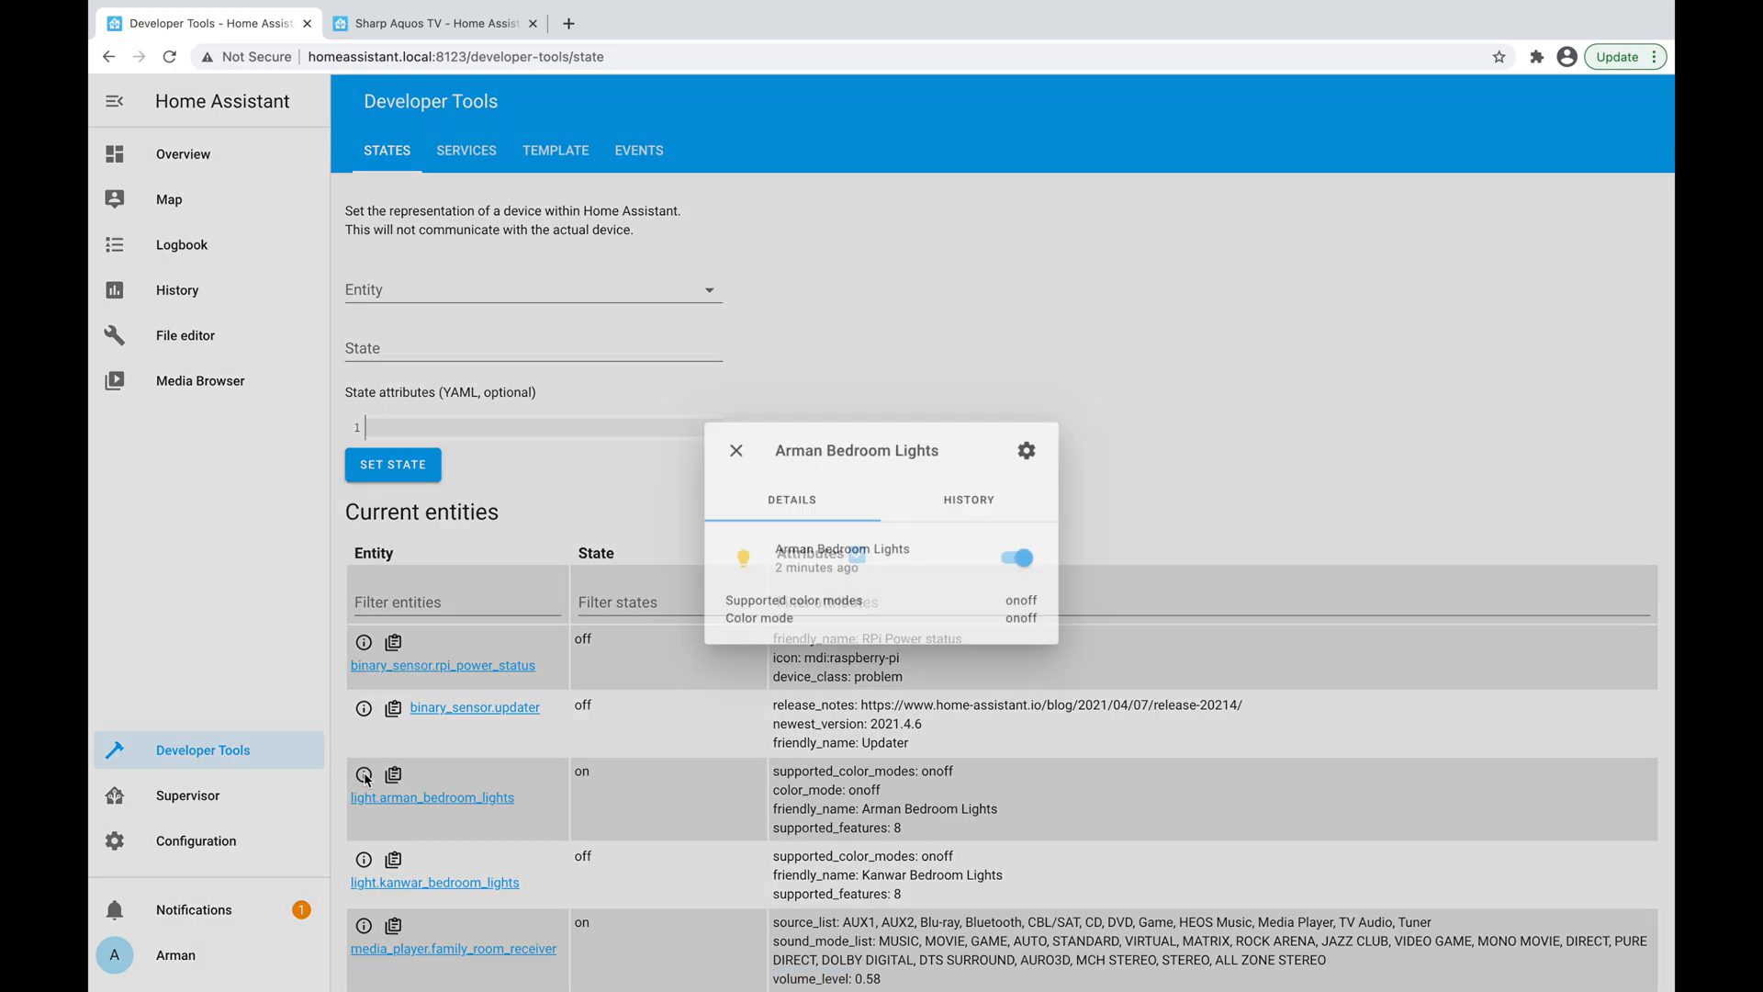
{"action": "left_click", "coordinate": [736, 451]}
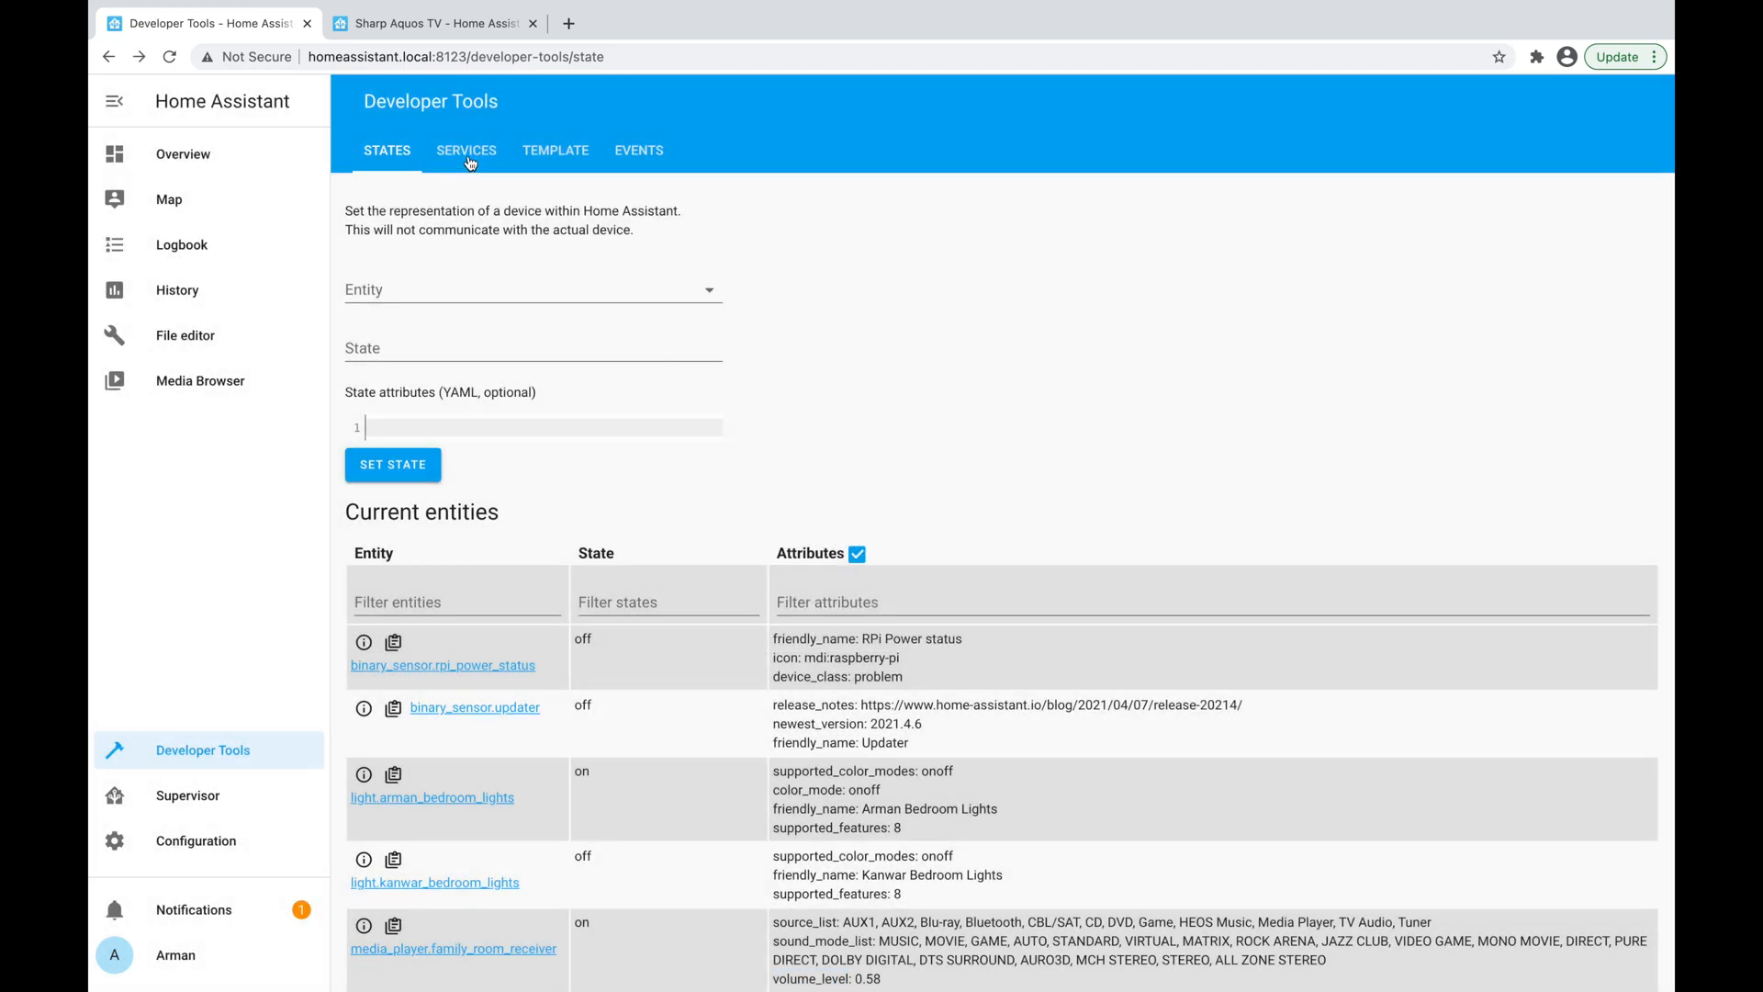
{"action": "mouse_move", "coordinate": [461, 164]}
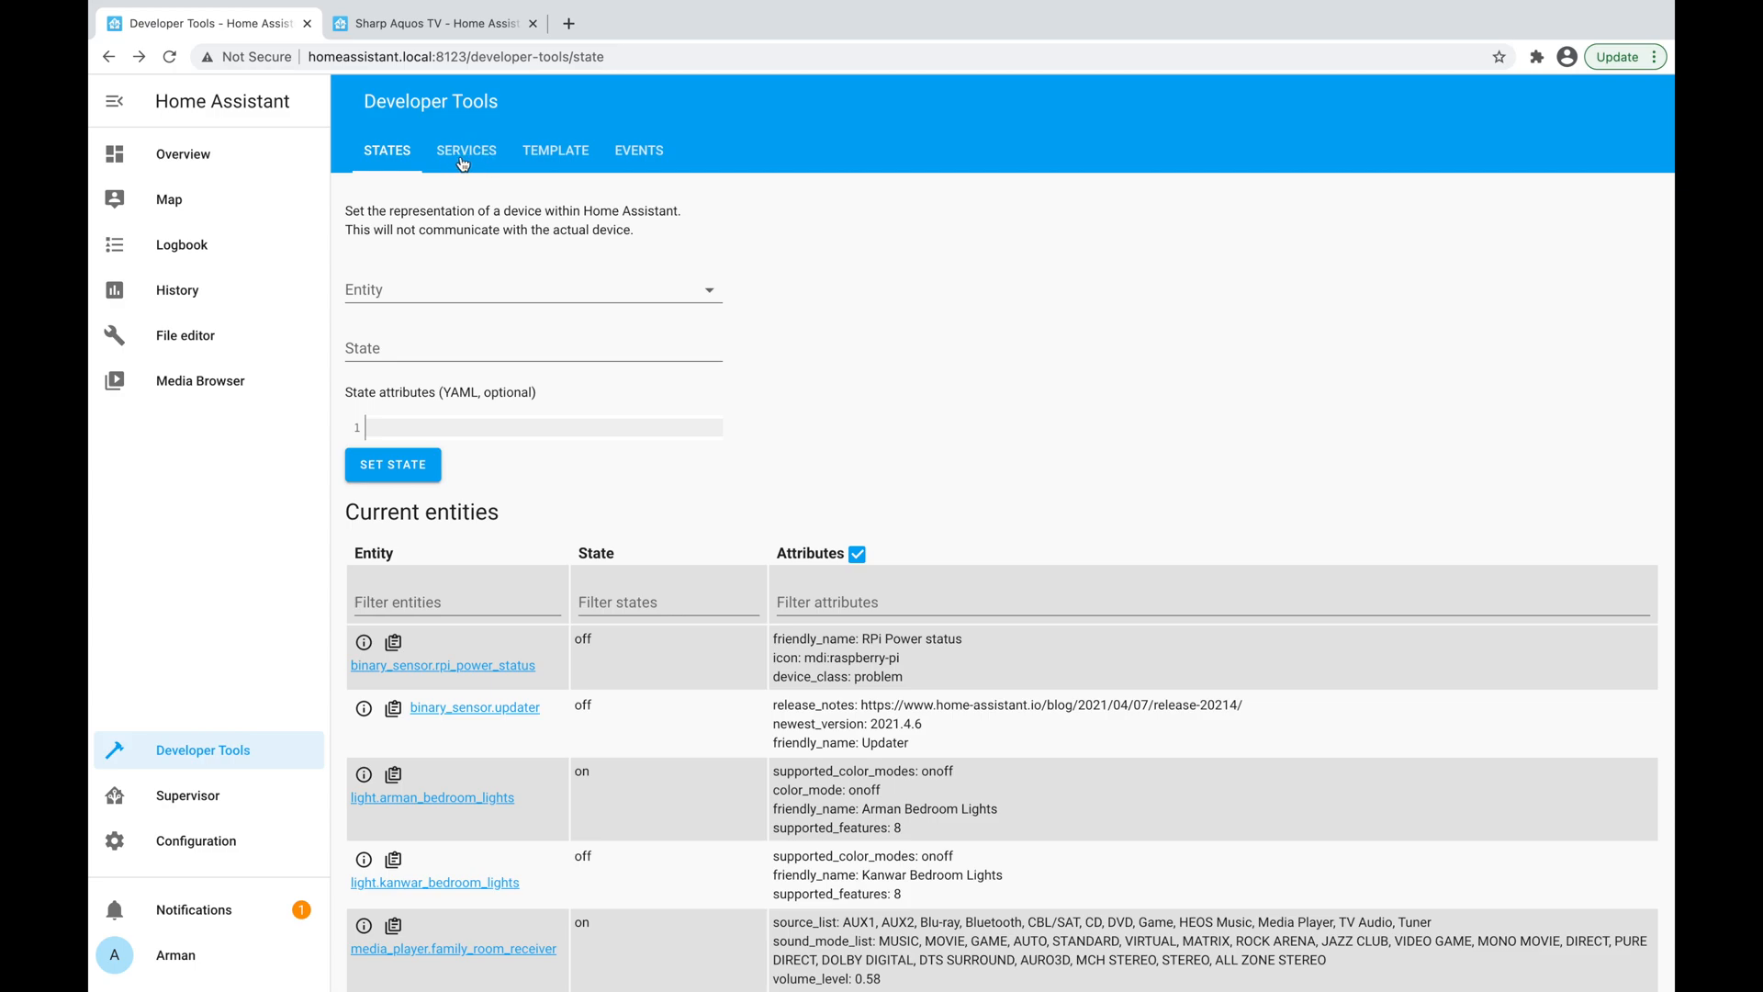
Open the Services tool and filter the service list by typing 'sw'.
{"action": "left_click", "coordinate": [467, 150]}
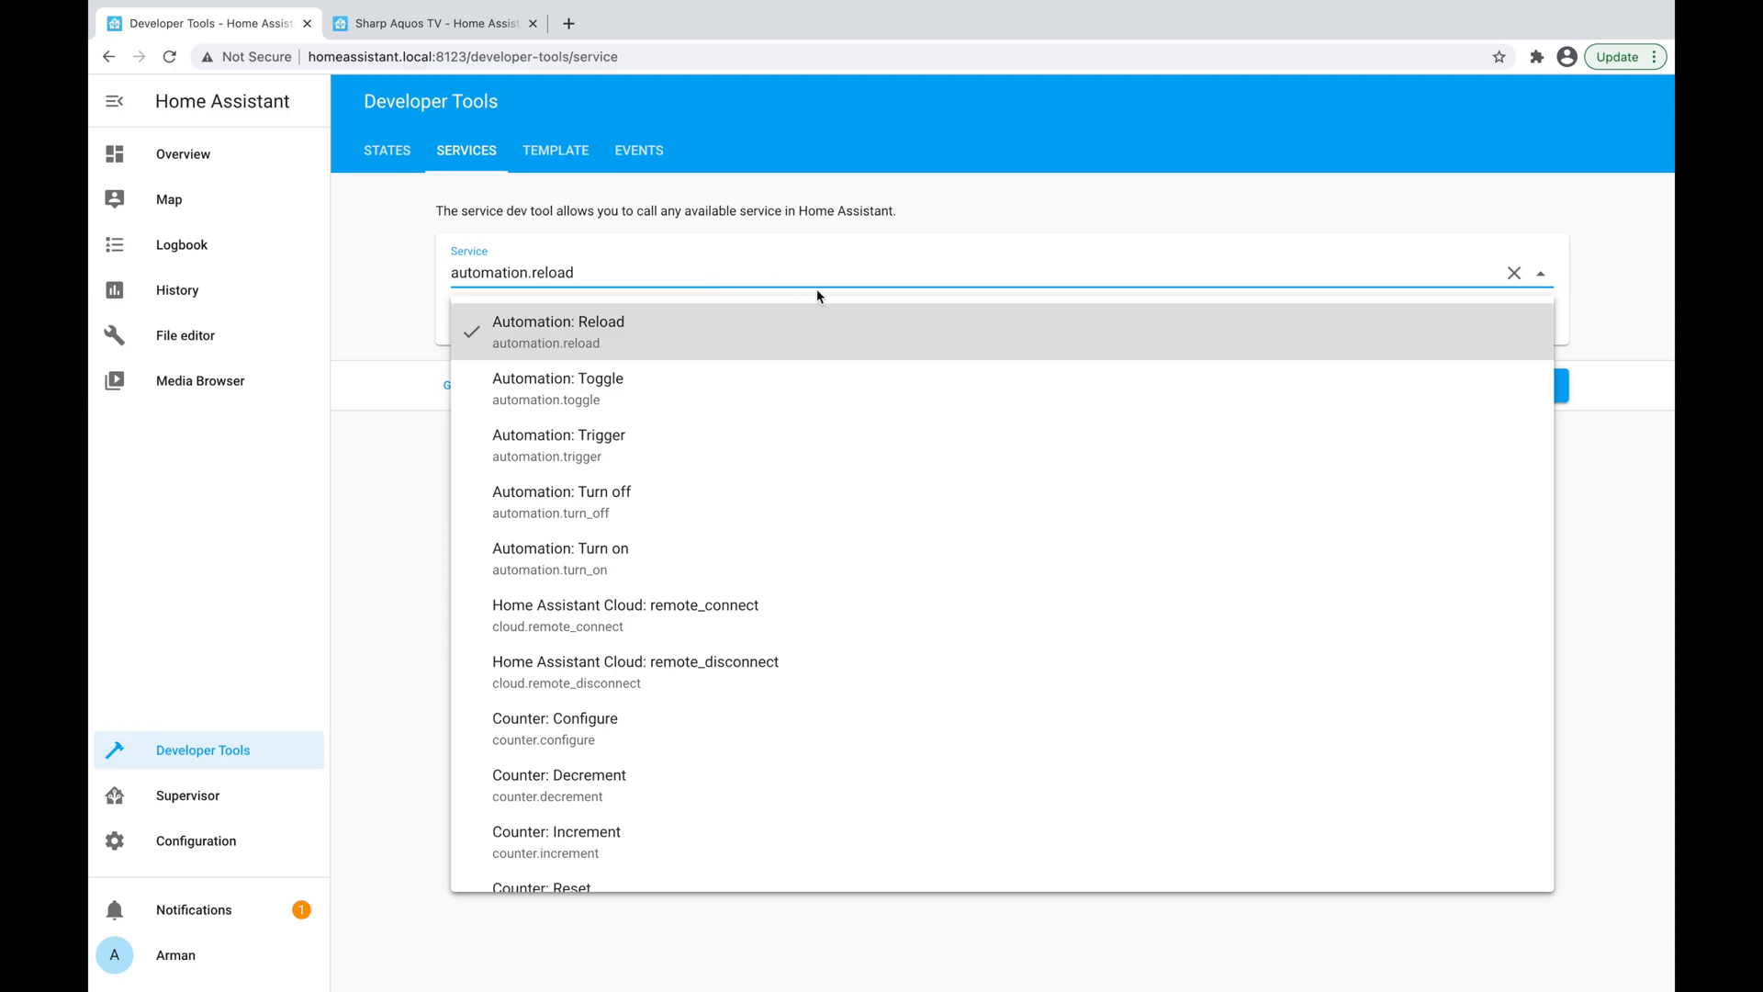
{"action": "mouse_move", "coordinate": [732, 273]}
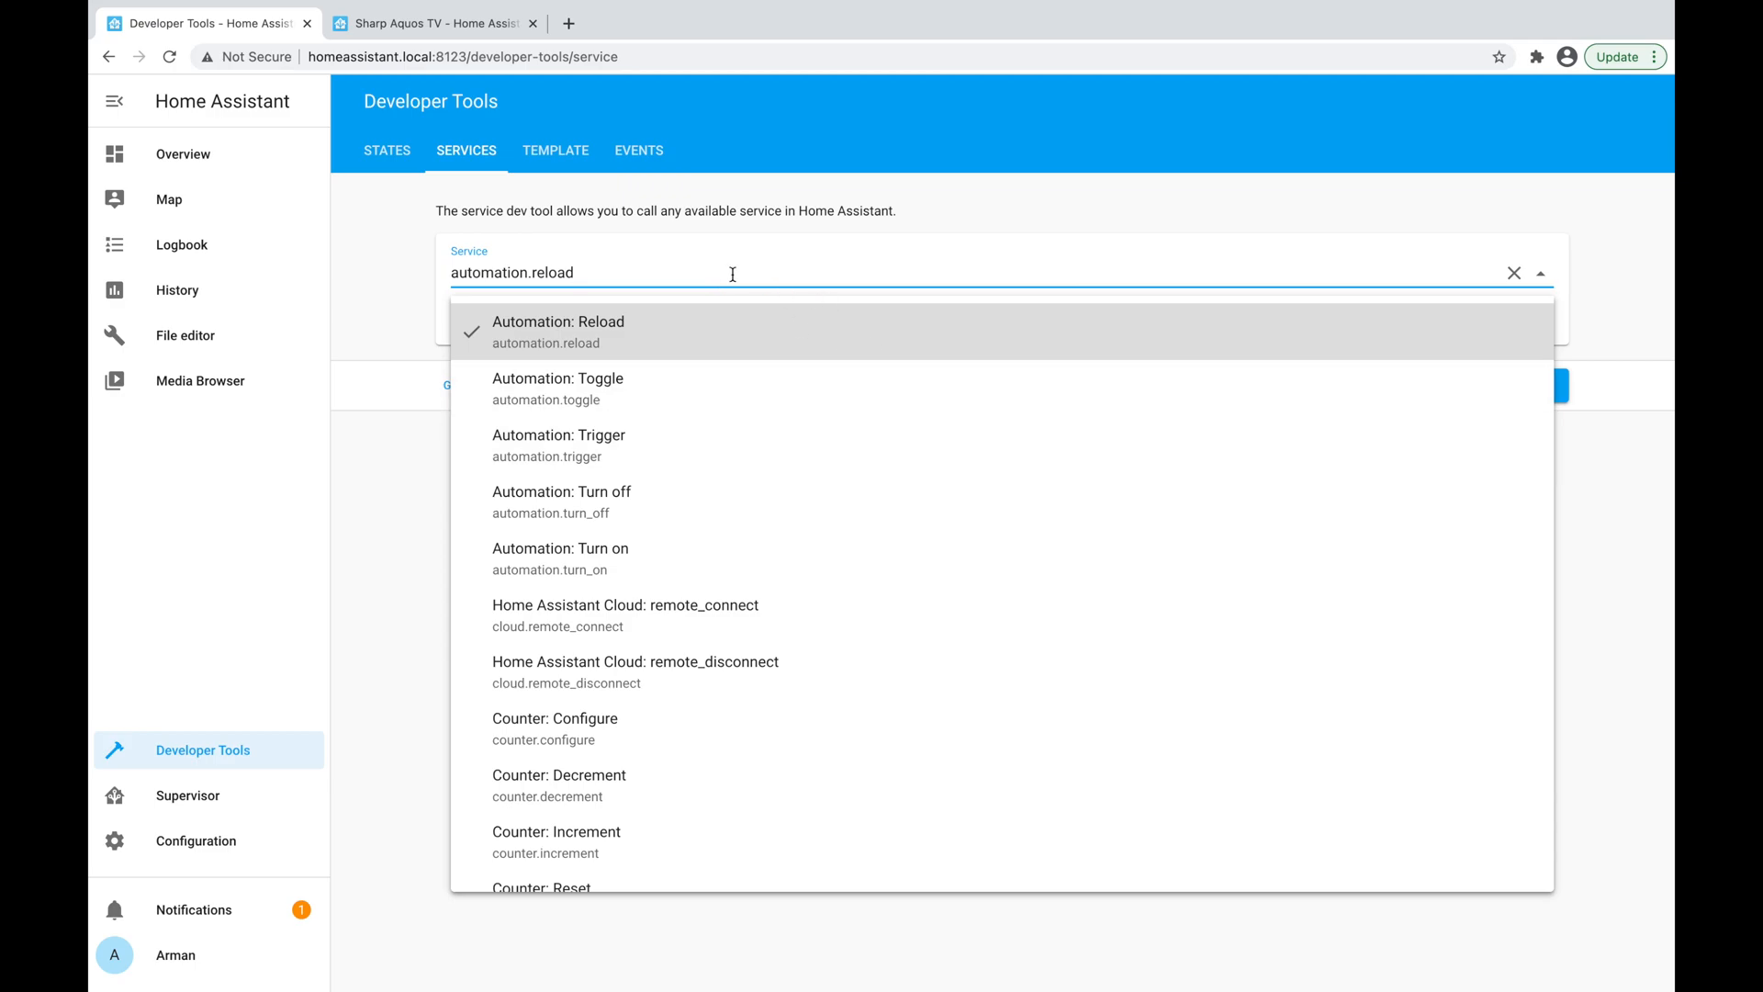
{"action": "scroll", "scroll_direction": "down", "scroll_amount": 3}
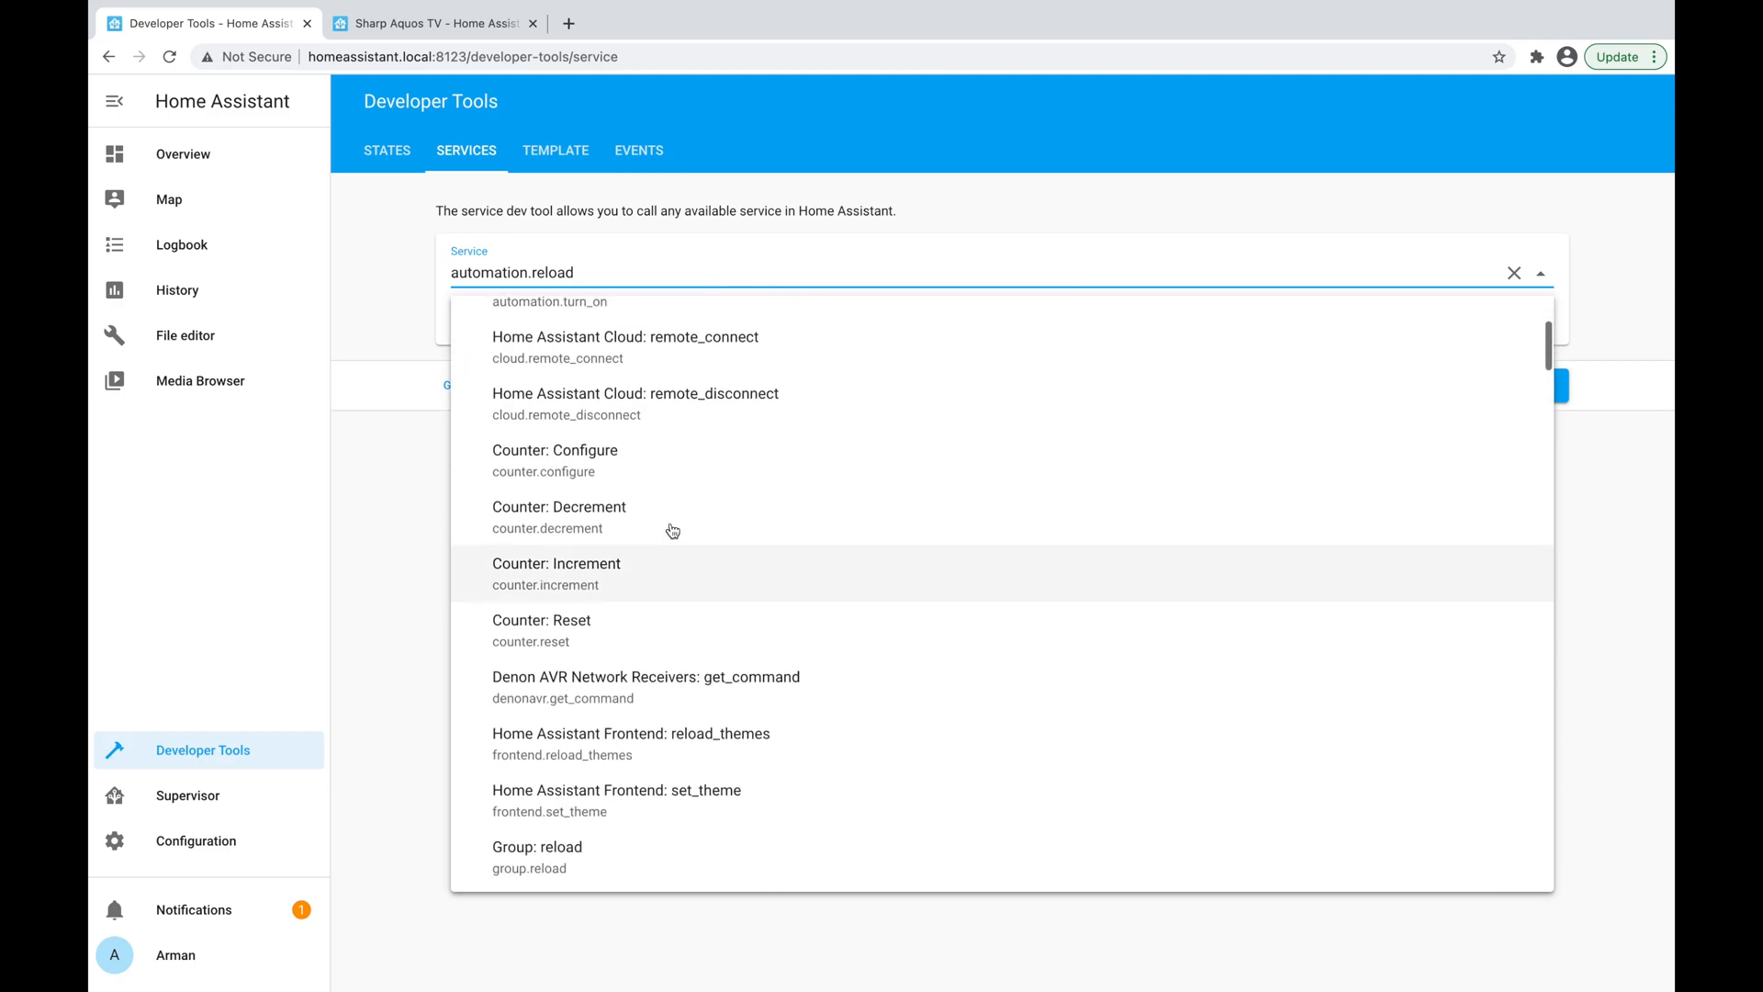
{"action": "type", "text": "swi"}
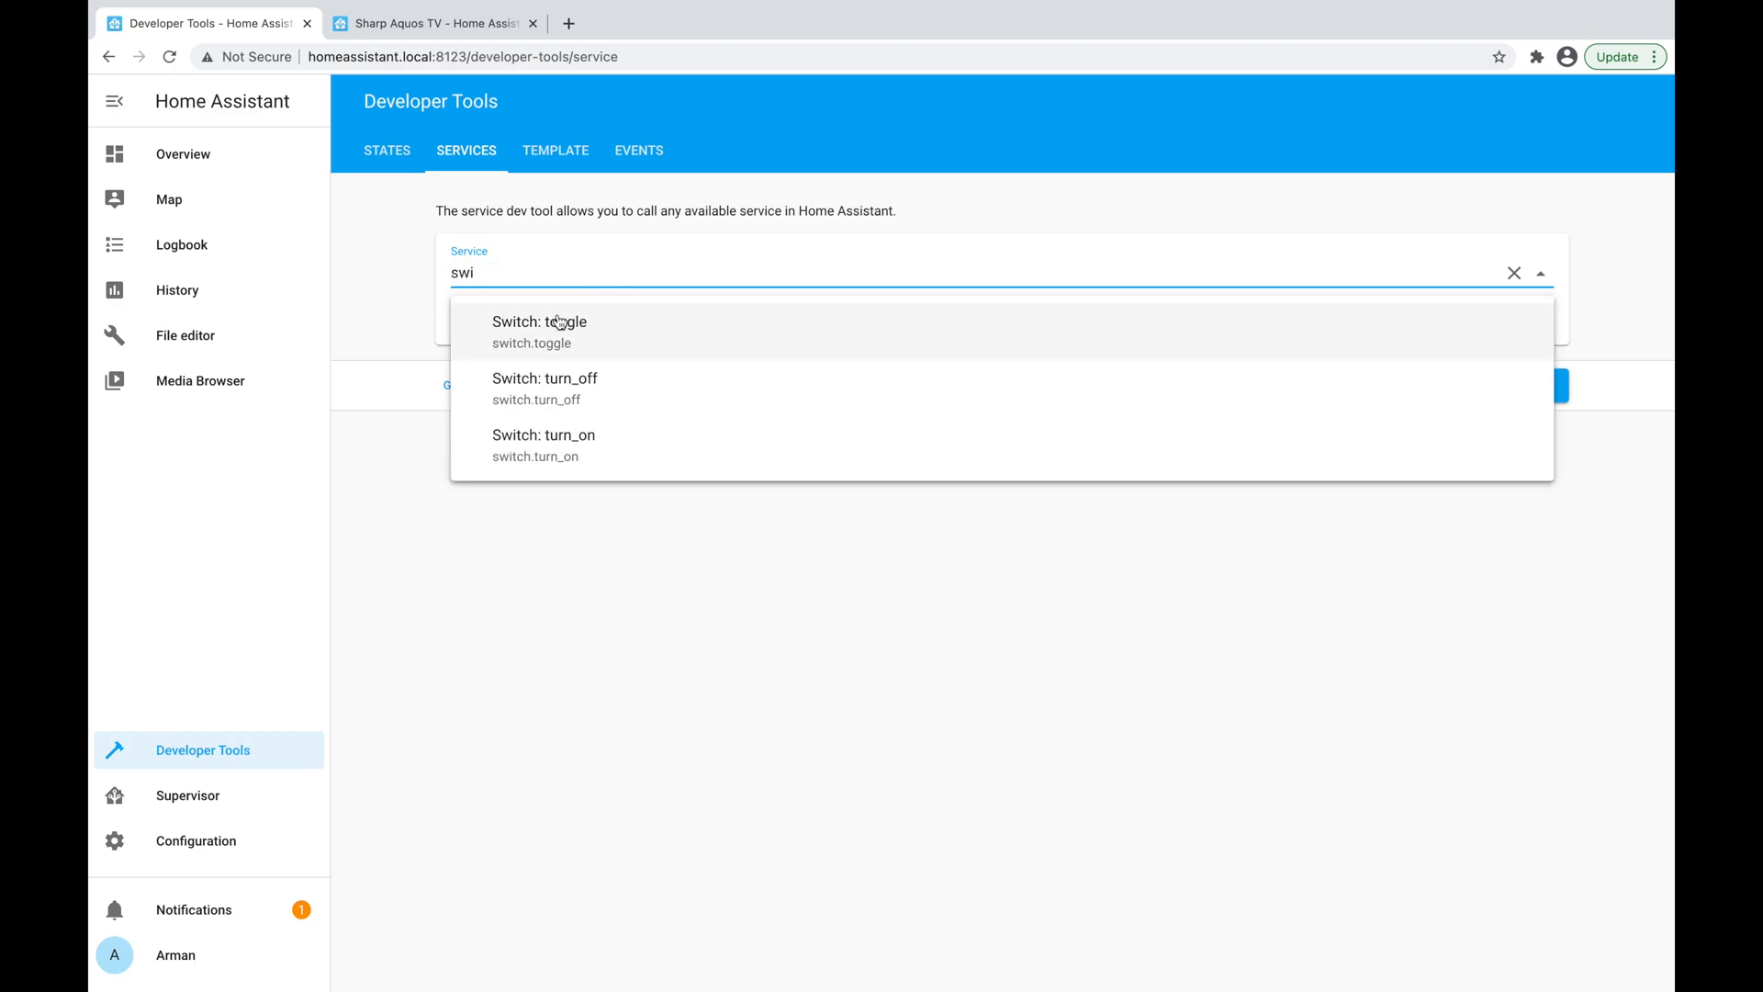
{"action": "mouse_move", "coordinate": [573, 341]}
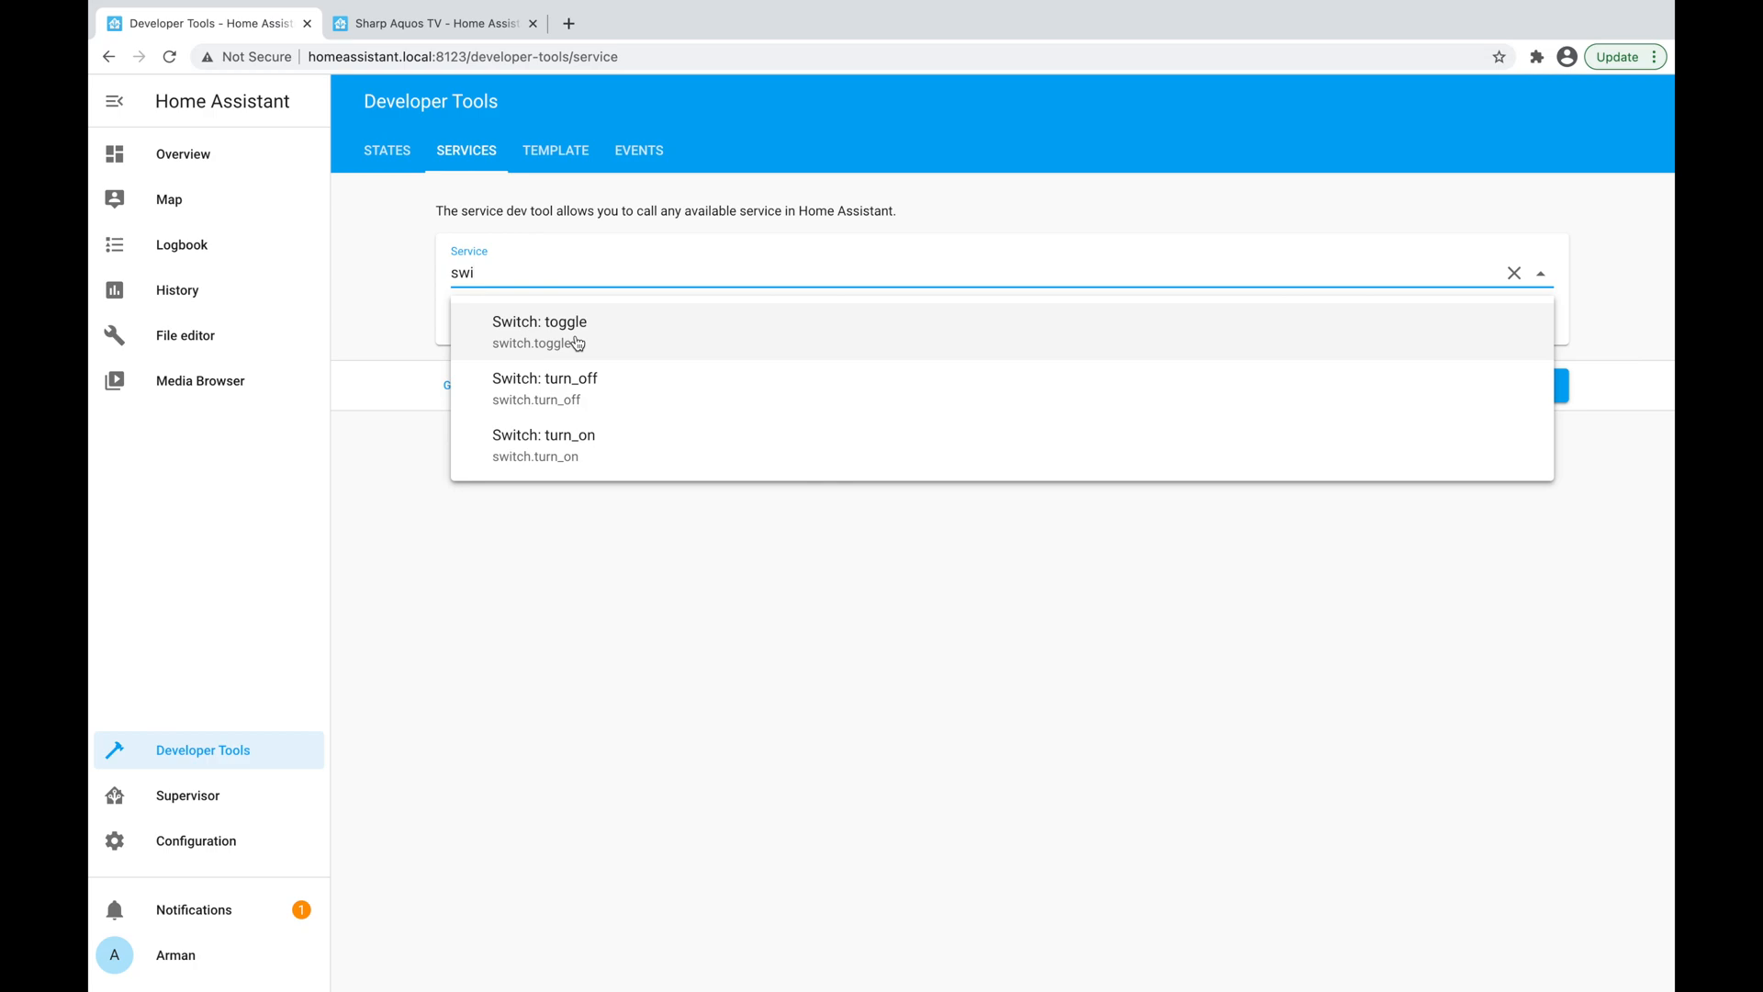
{"action": "mouse_move", "coordinate": [585, 344]}
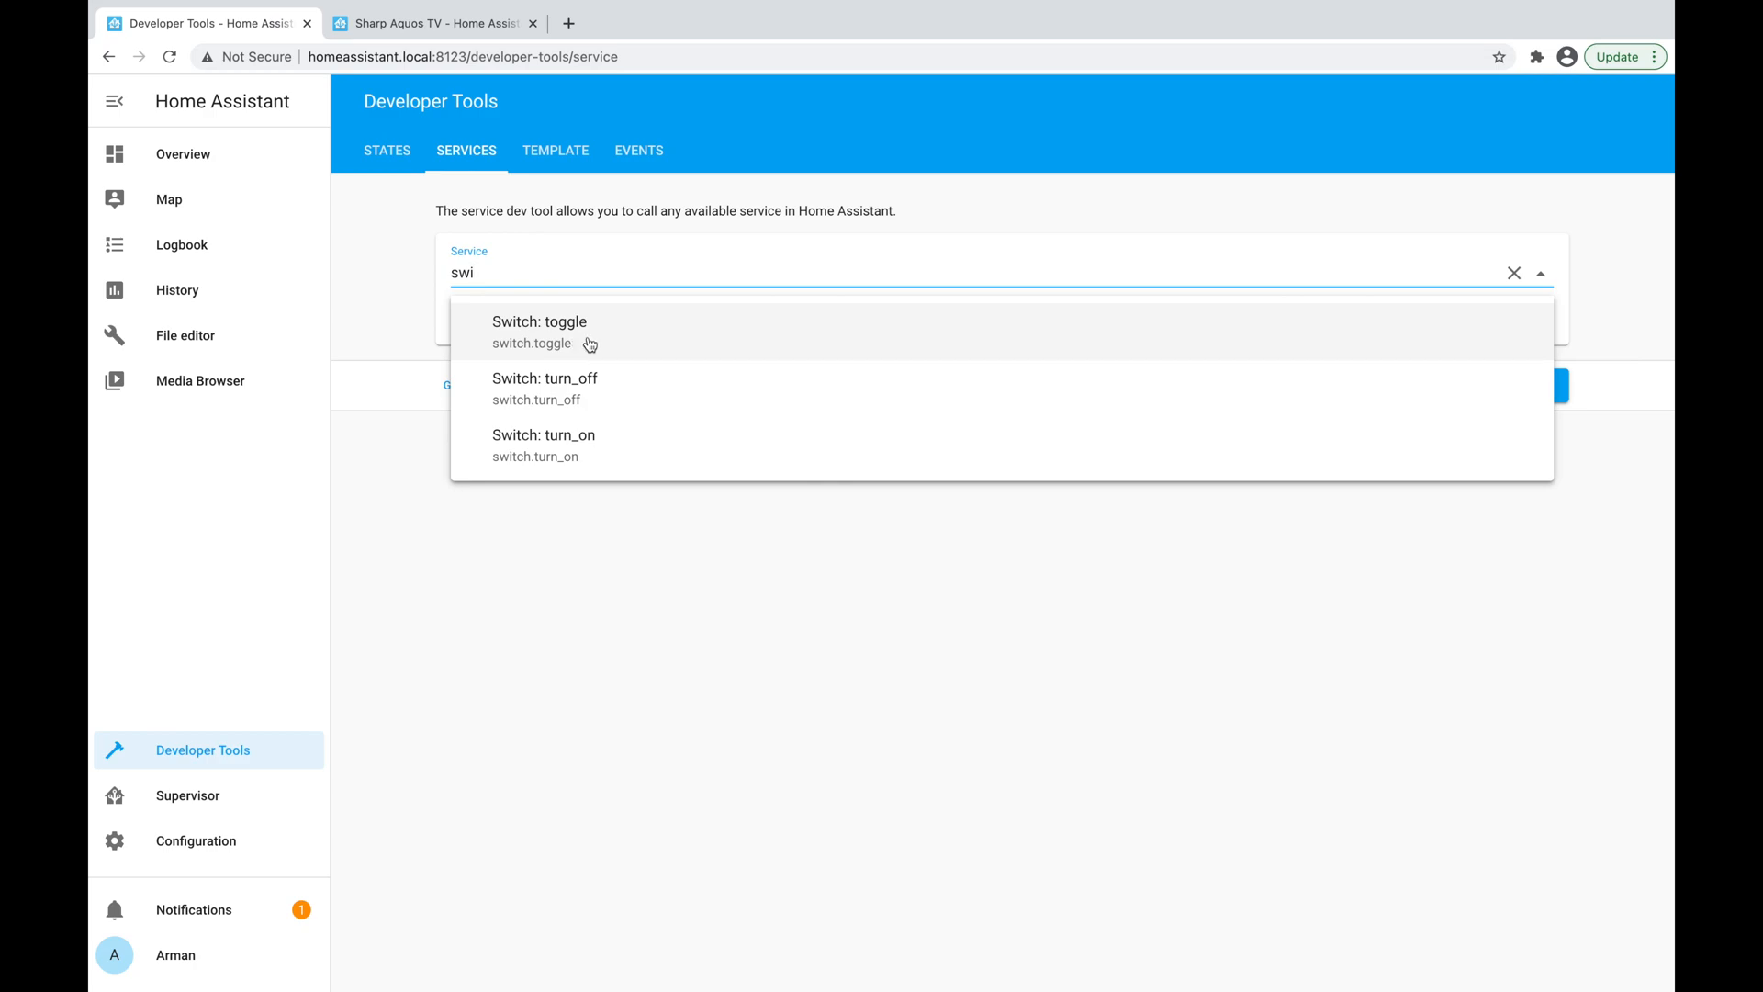
{"action": "mouse_move", "coordinate": [596, 401]}
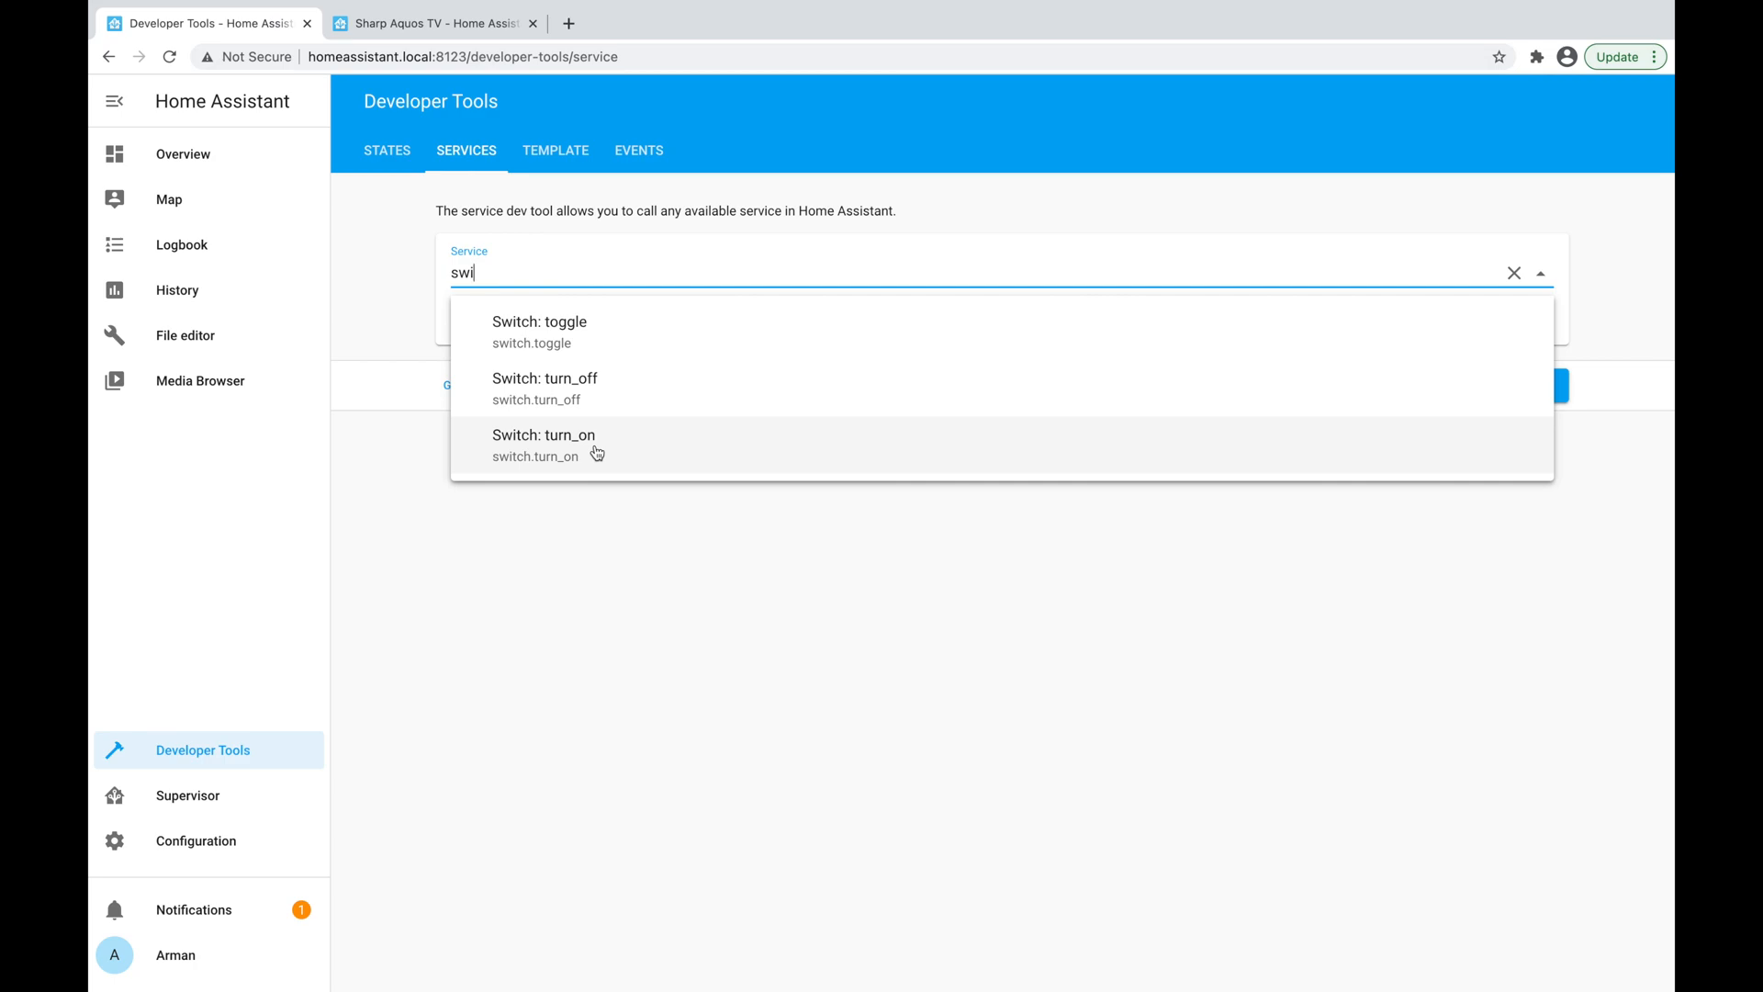
Target the Harmony Hub Watch a Movie switch with switch.turn_on and reopen the service list.
{"action": "left_click", "coordinate": [544, 443]}
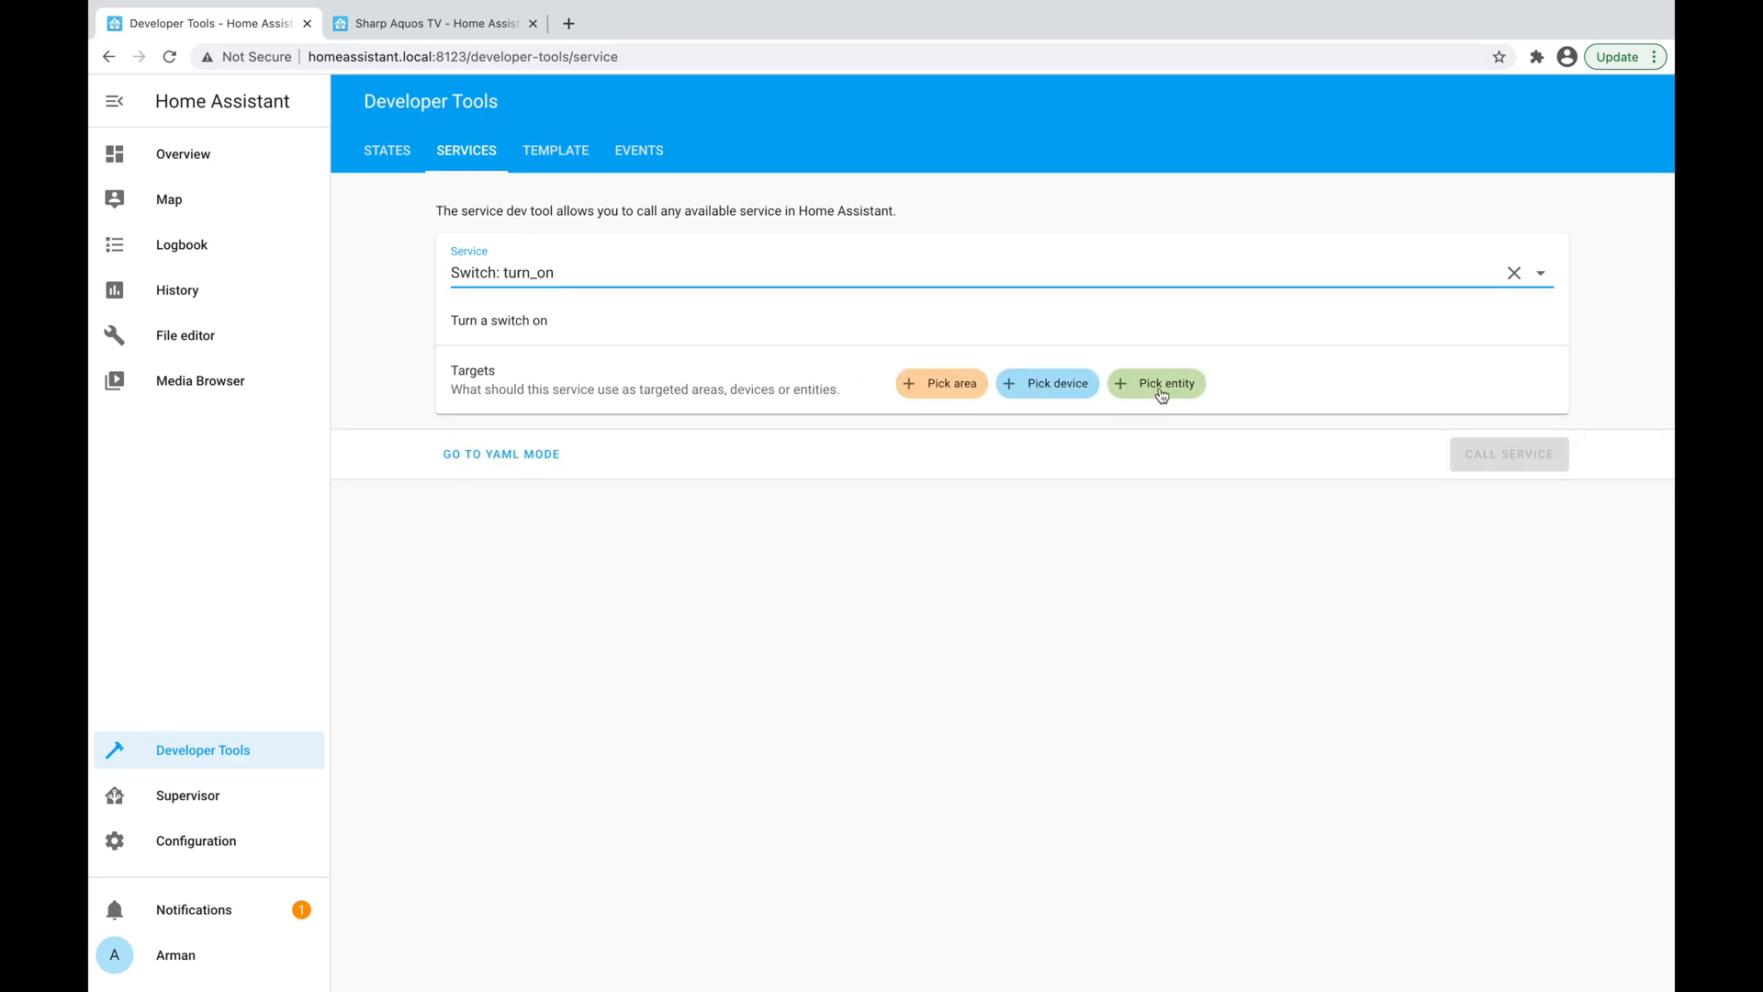
{"action": "left_click", "coordinate": [1156, 382]}
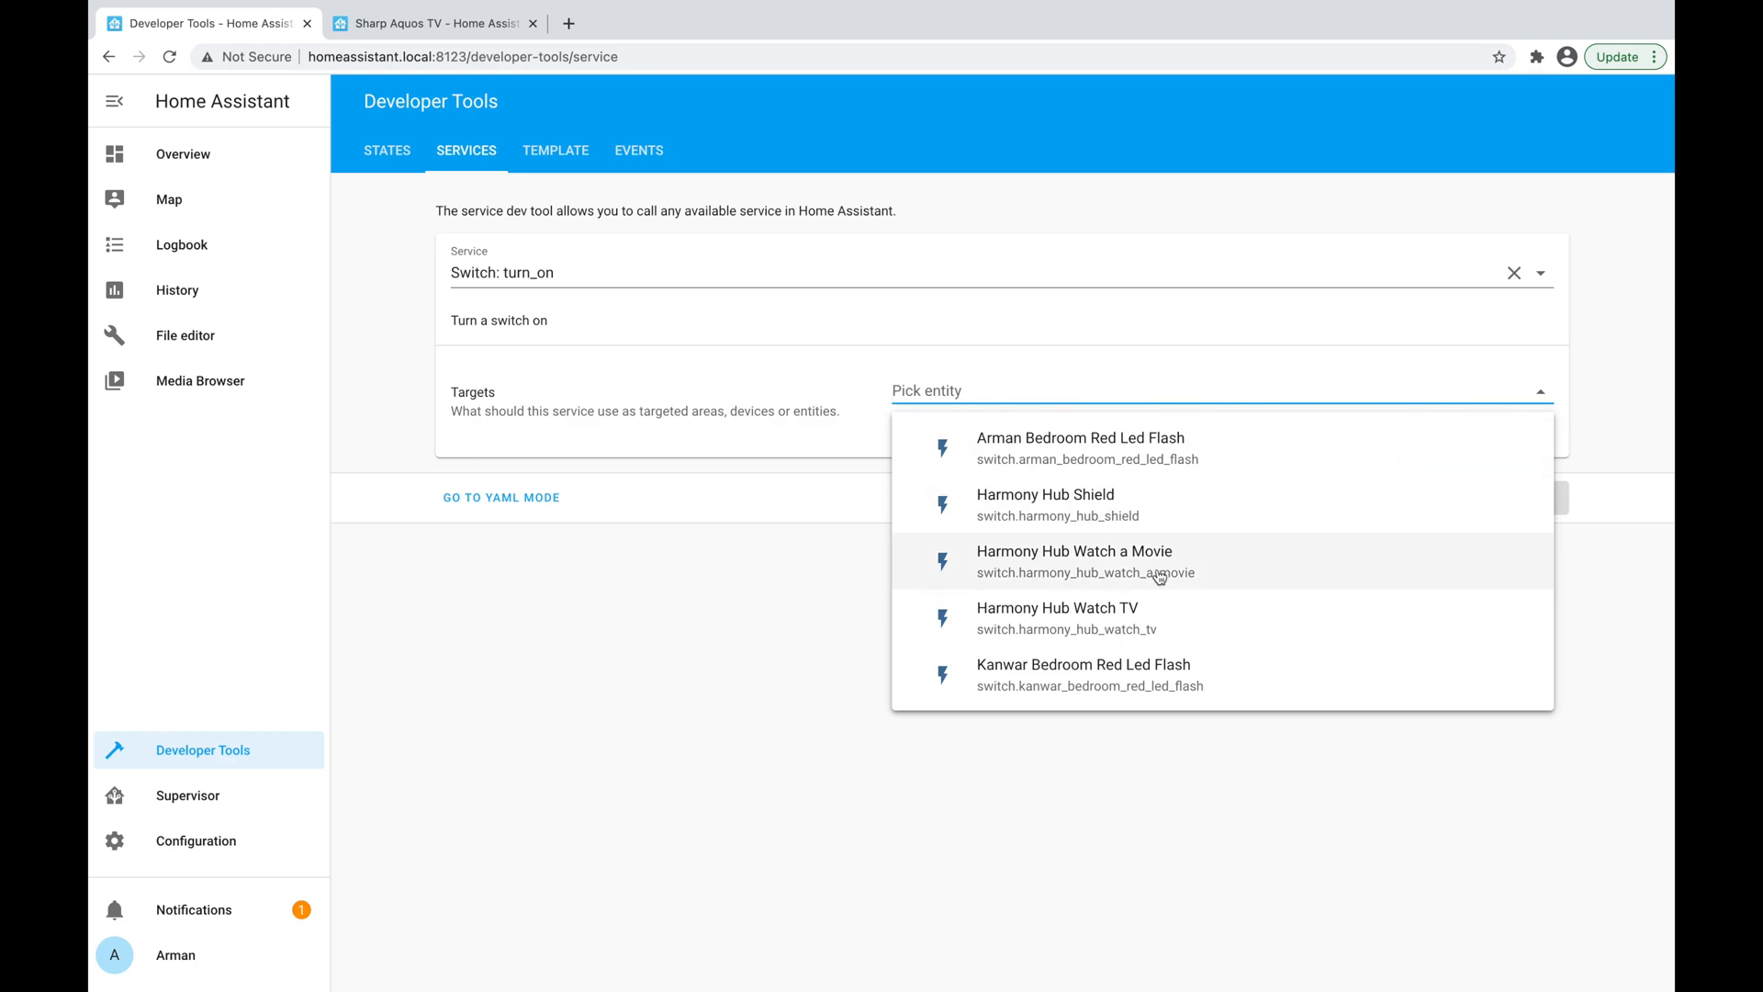
{"action": "left_click", "coordinate": [1073, 551]}
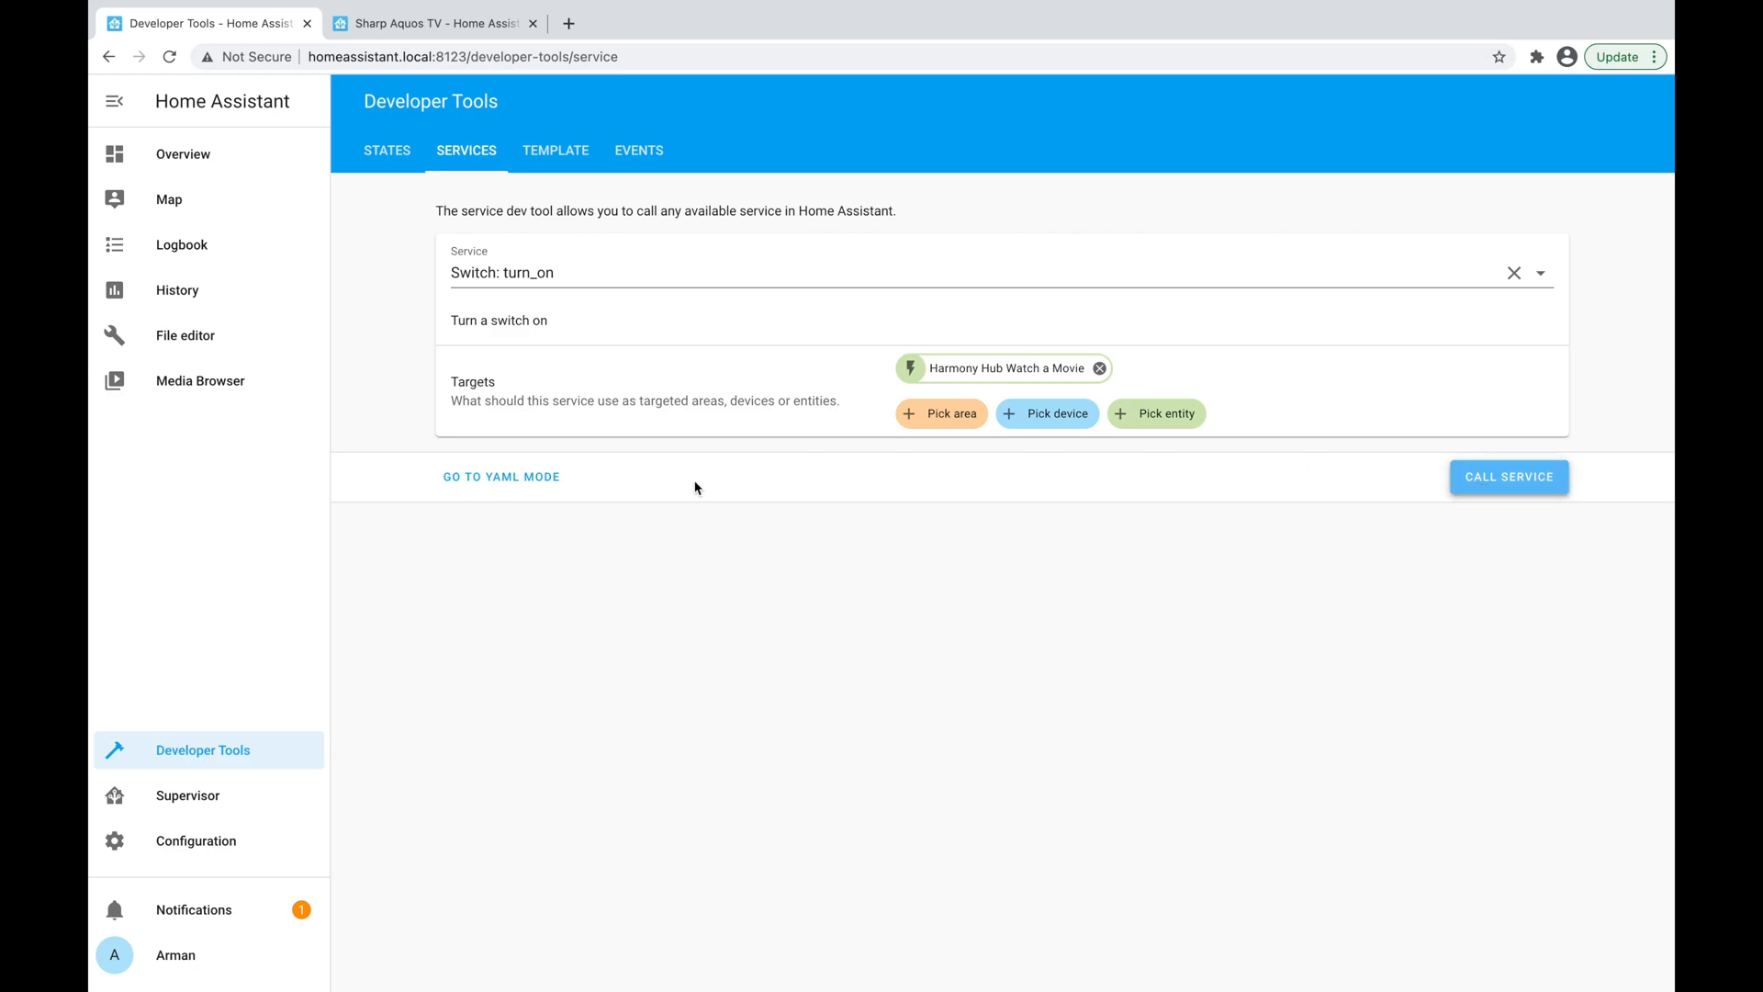
{"action": "mouse_move", "coordinate": [510, 484]}
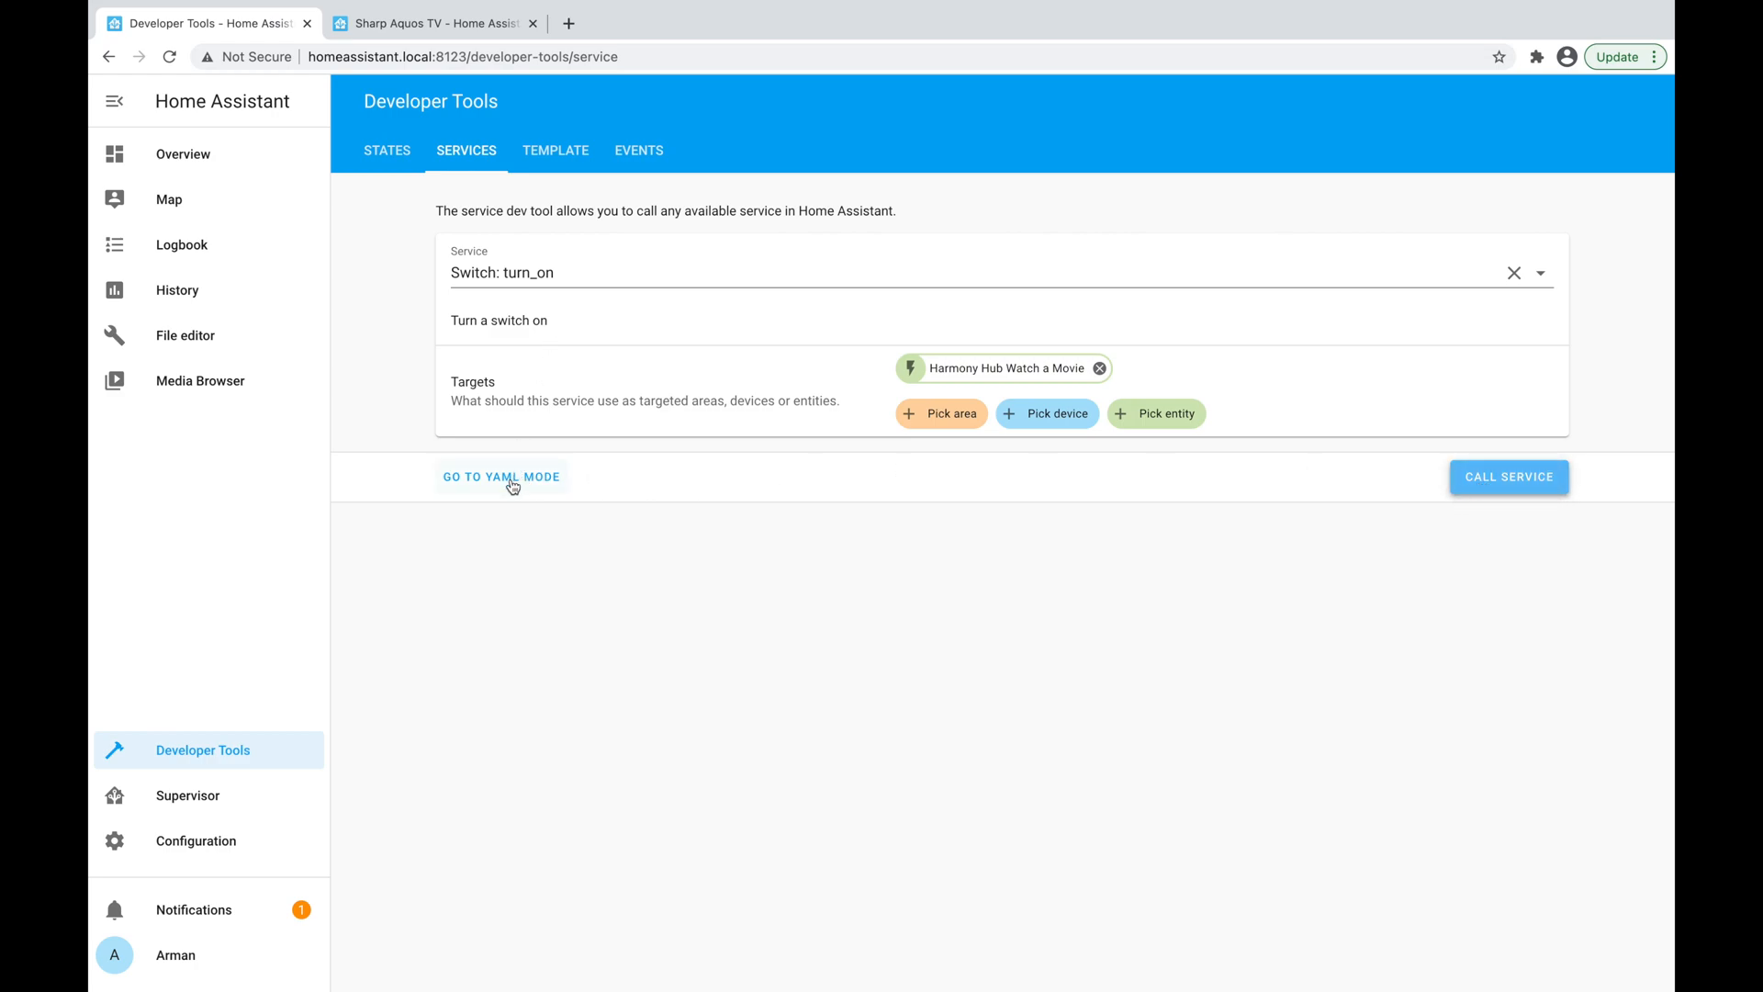
{"action": "left_click", "coordinate": [500, 476]}
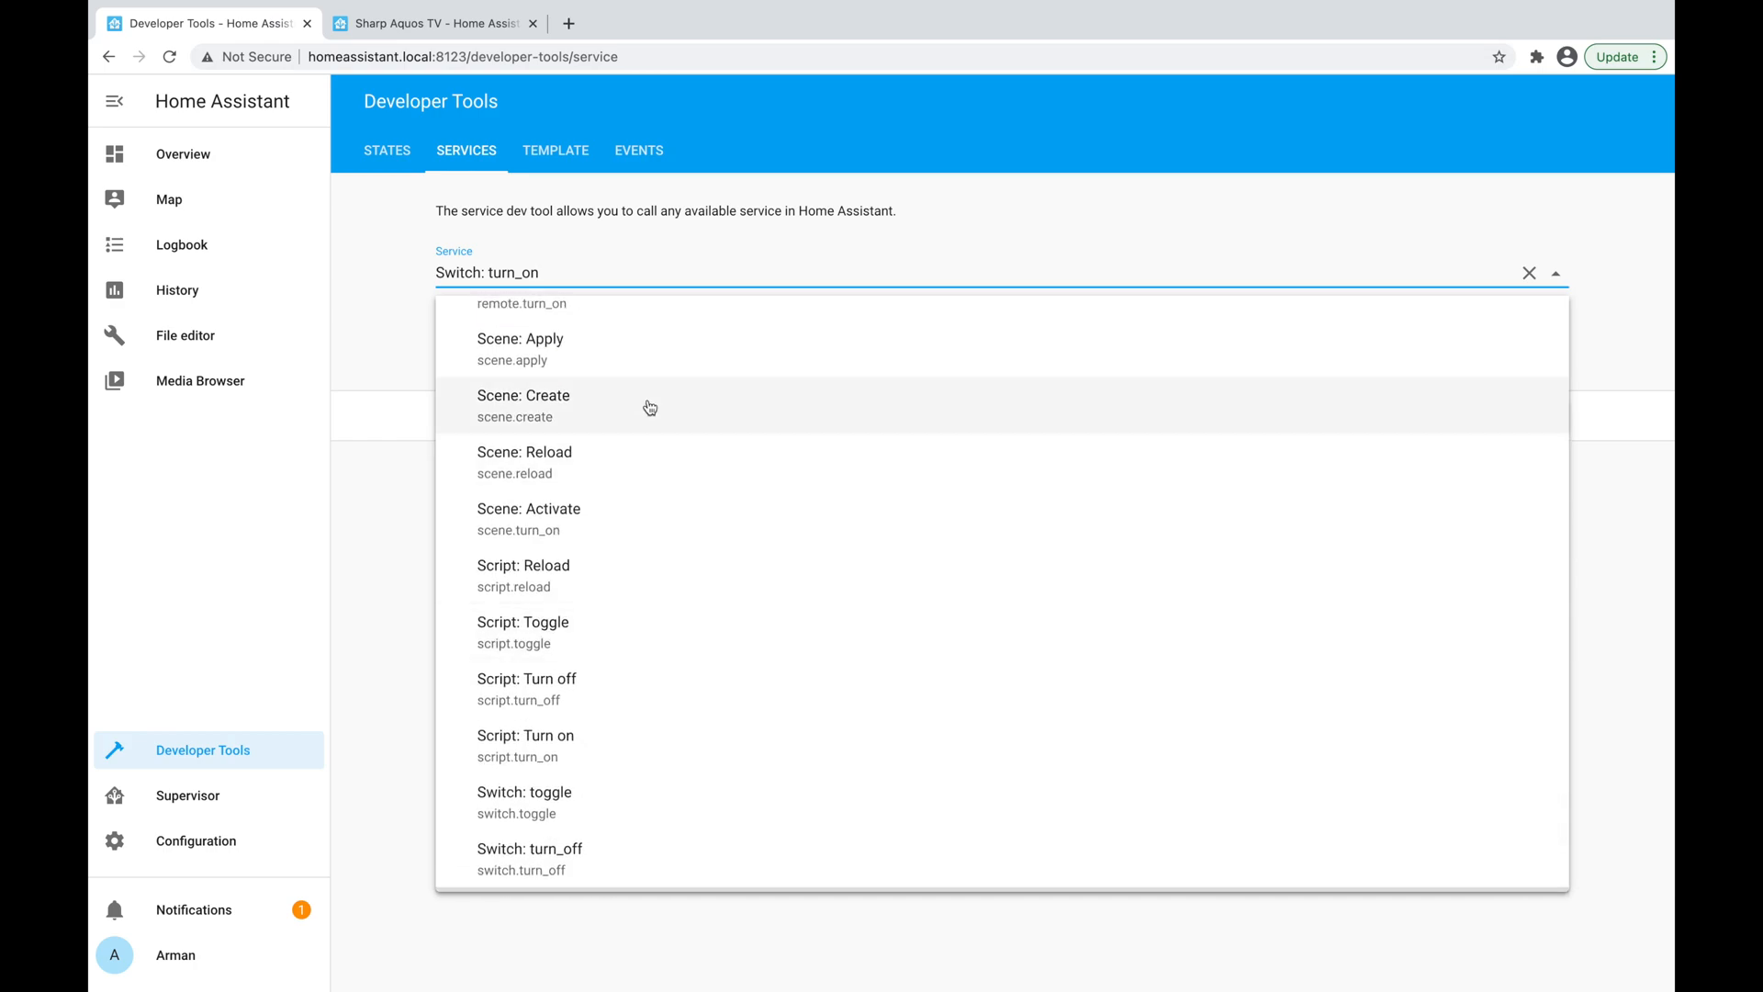
Search the integrations for 'har' and open the Logitech Harmony Hub page.
{"action": "scroll", "scroll_direction": "down", "scroll_amount": 3}
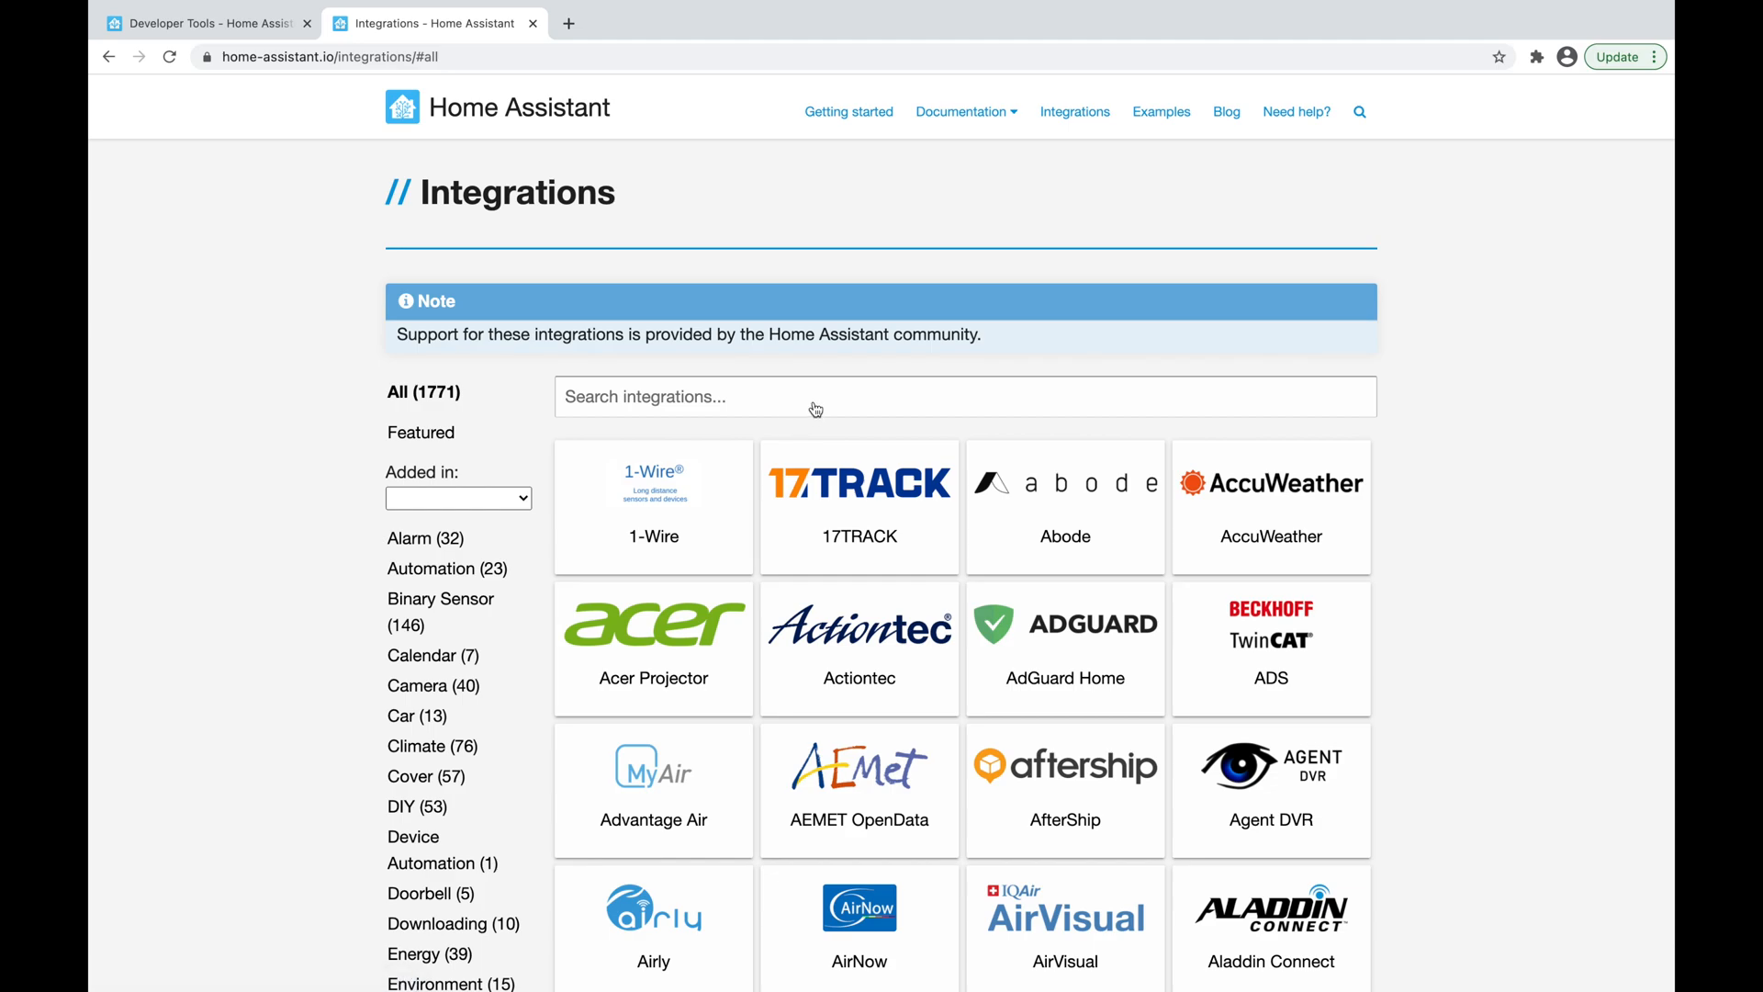
{"action": "type", "text": "harmon"}
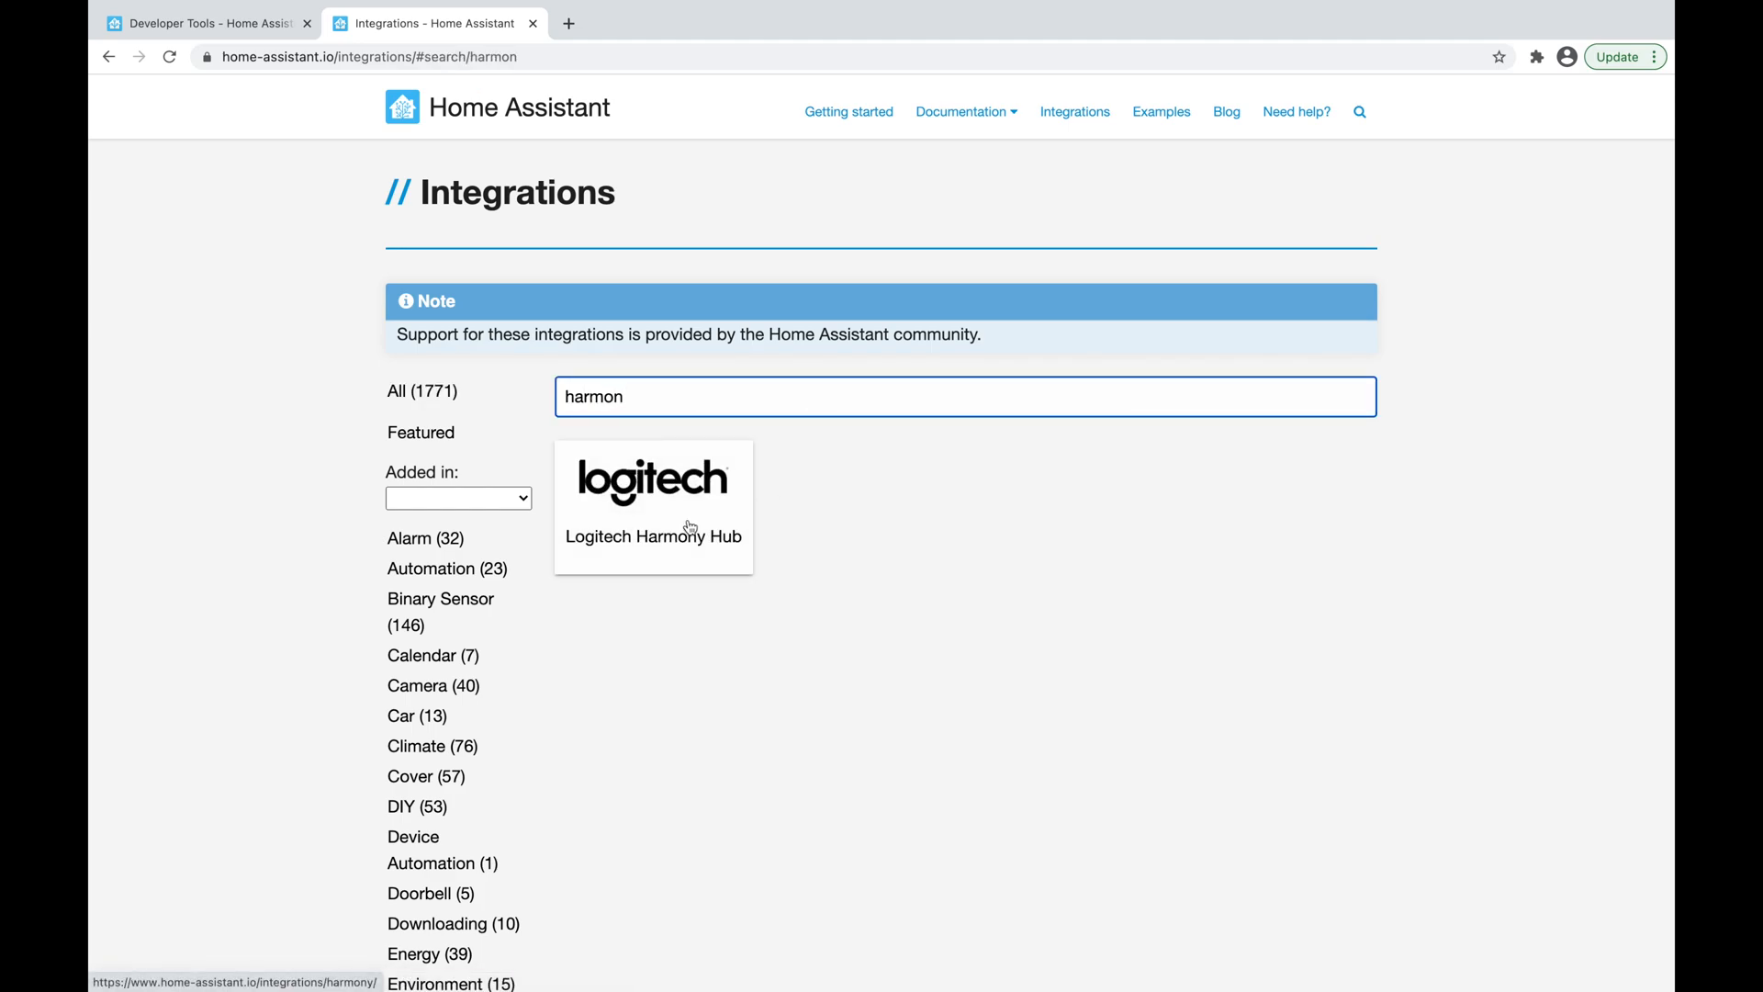
{"action": "left_click", "coordinate": [652, 507]}
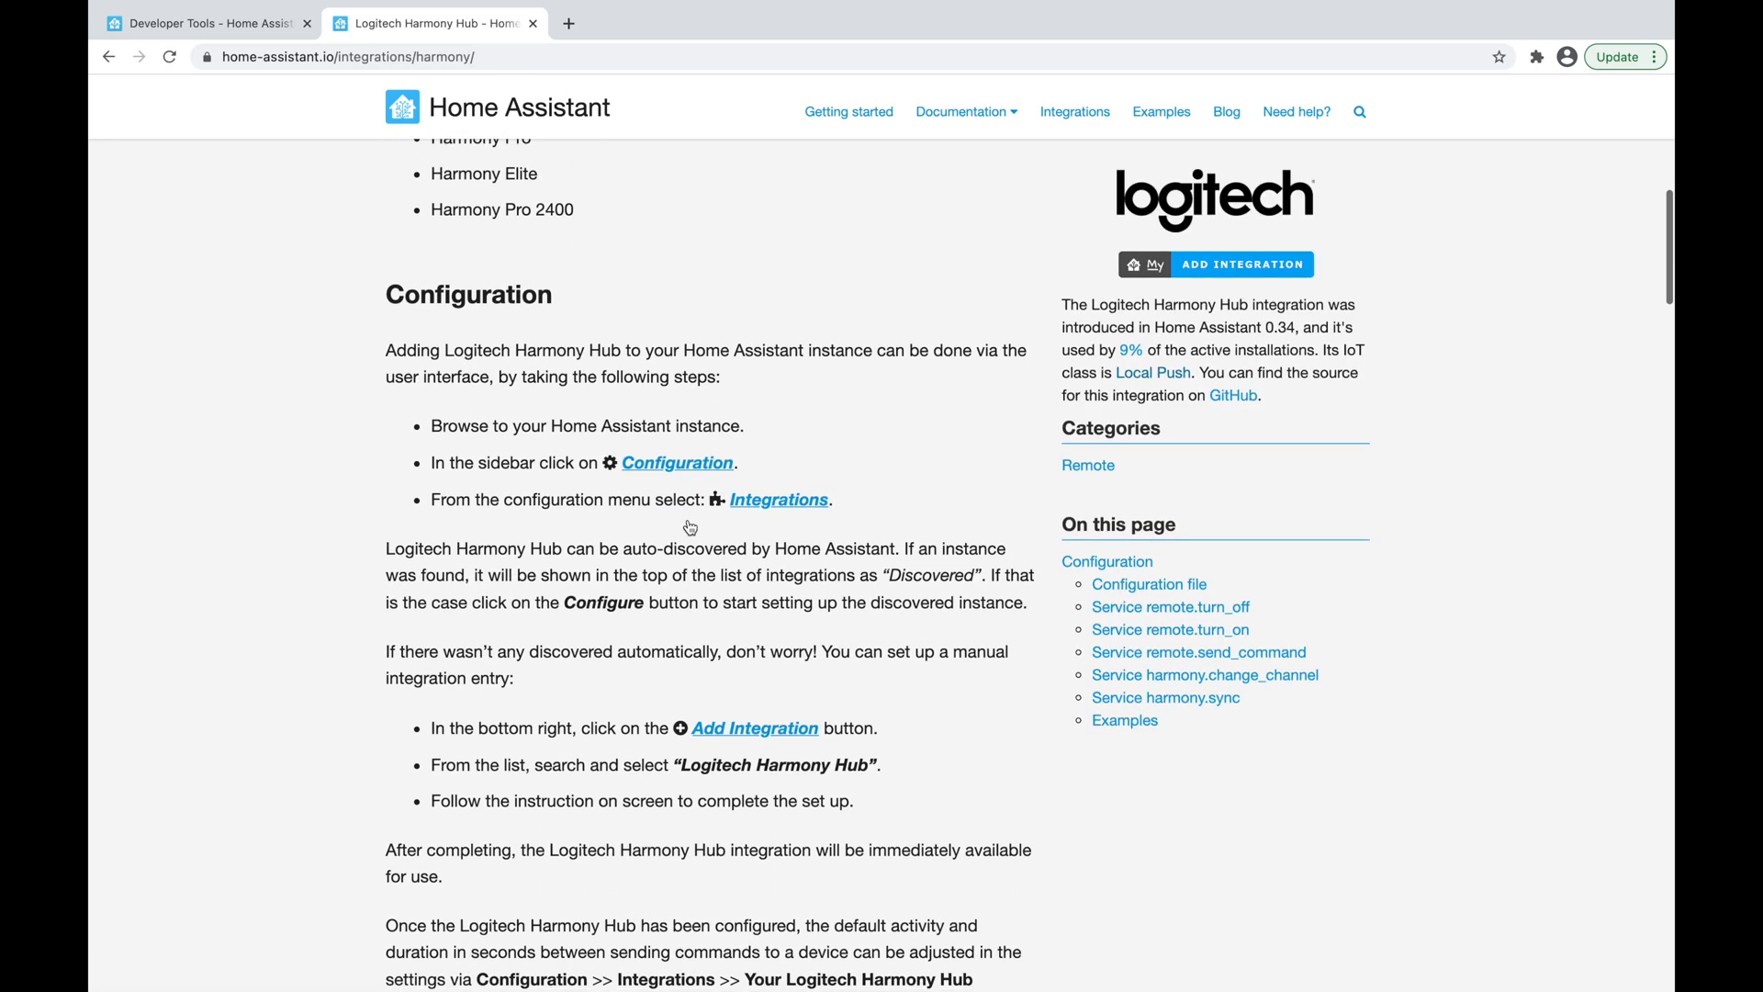
Scroll through the send_command, change_channel and sync service docs down to the examples.
{"action": "scroll", "scroll_direction": "down", "scroll_amount": 3}
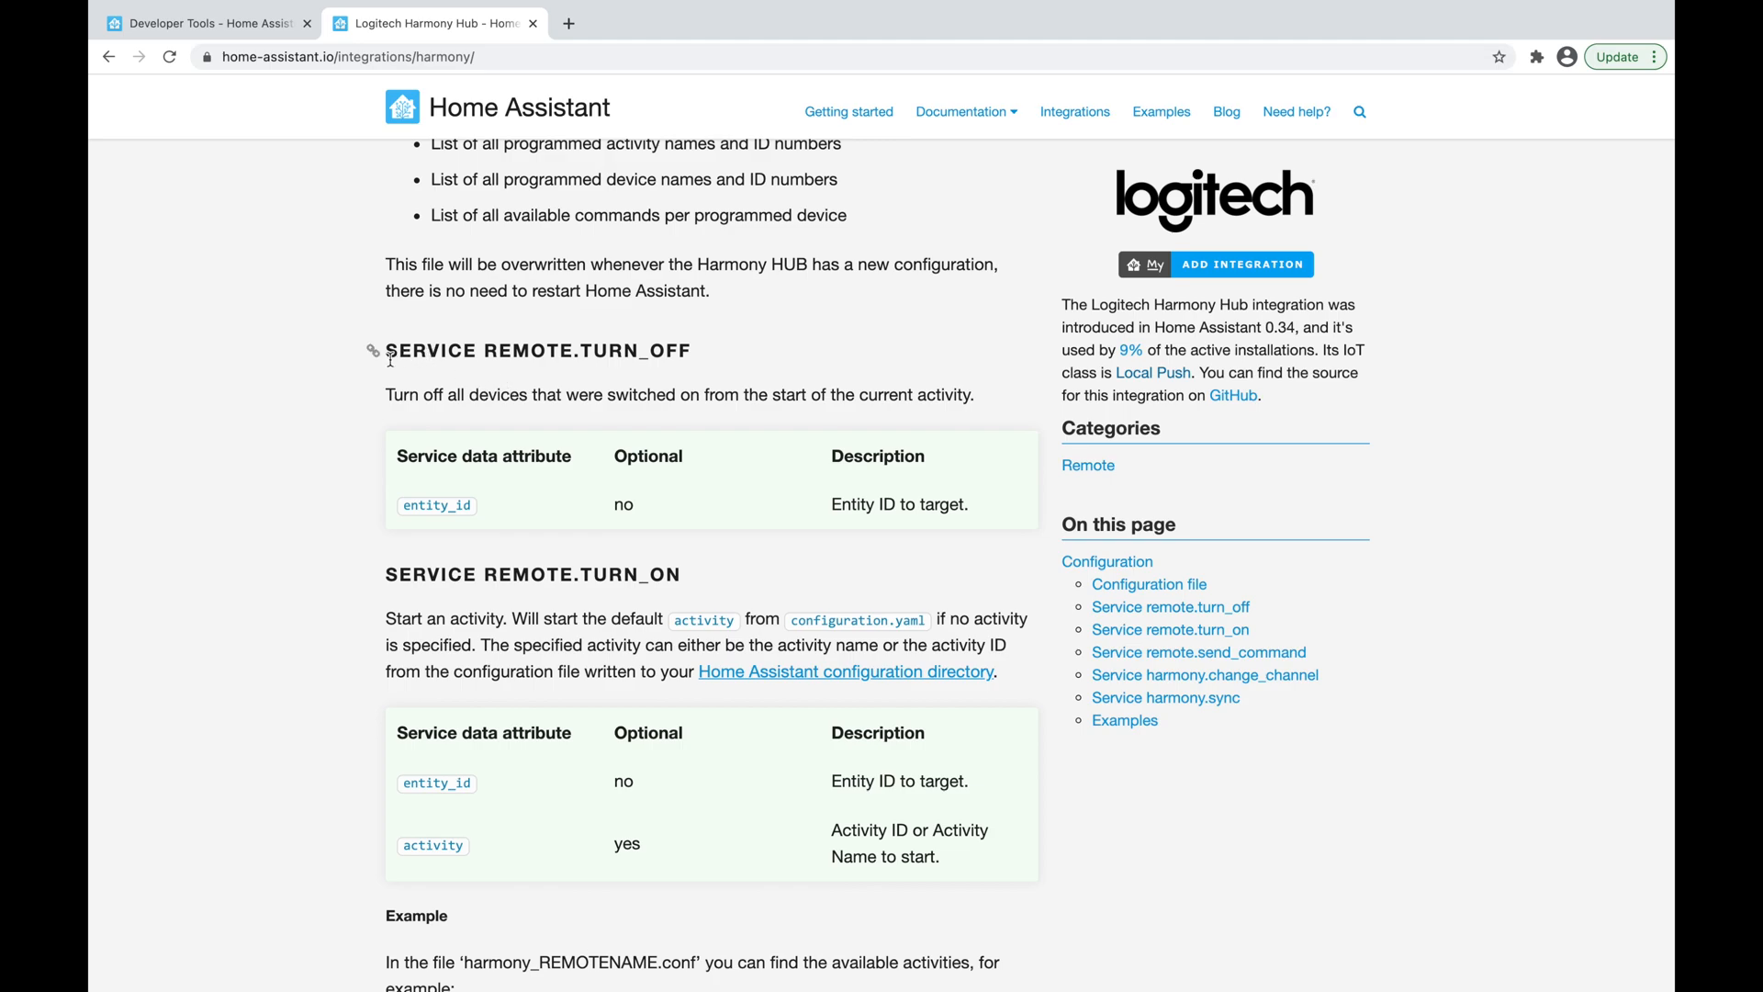
{"action": "mouse_move", "coordinate": [531, 379]}
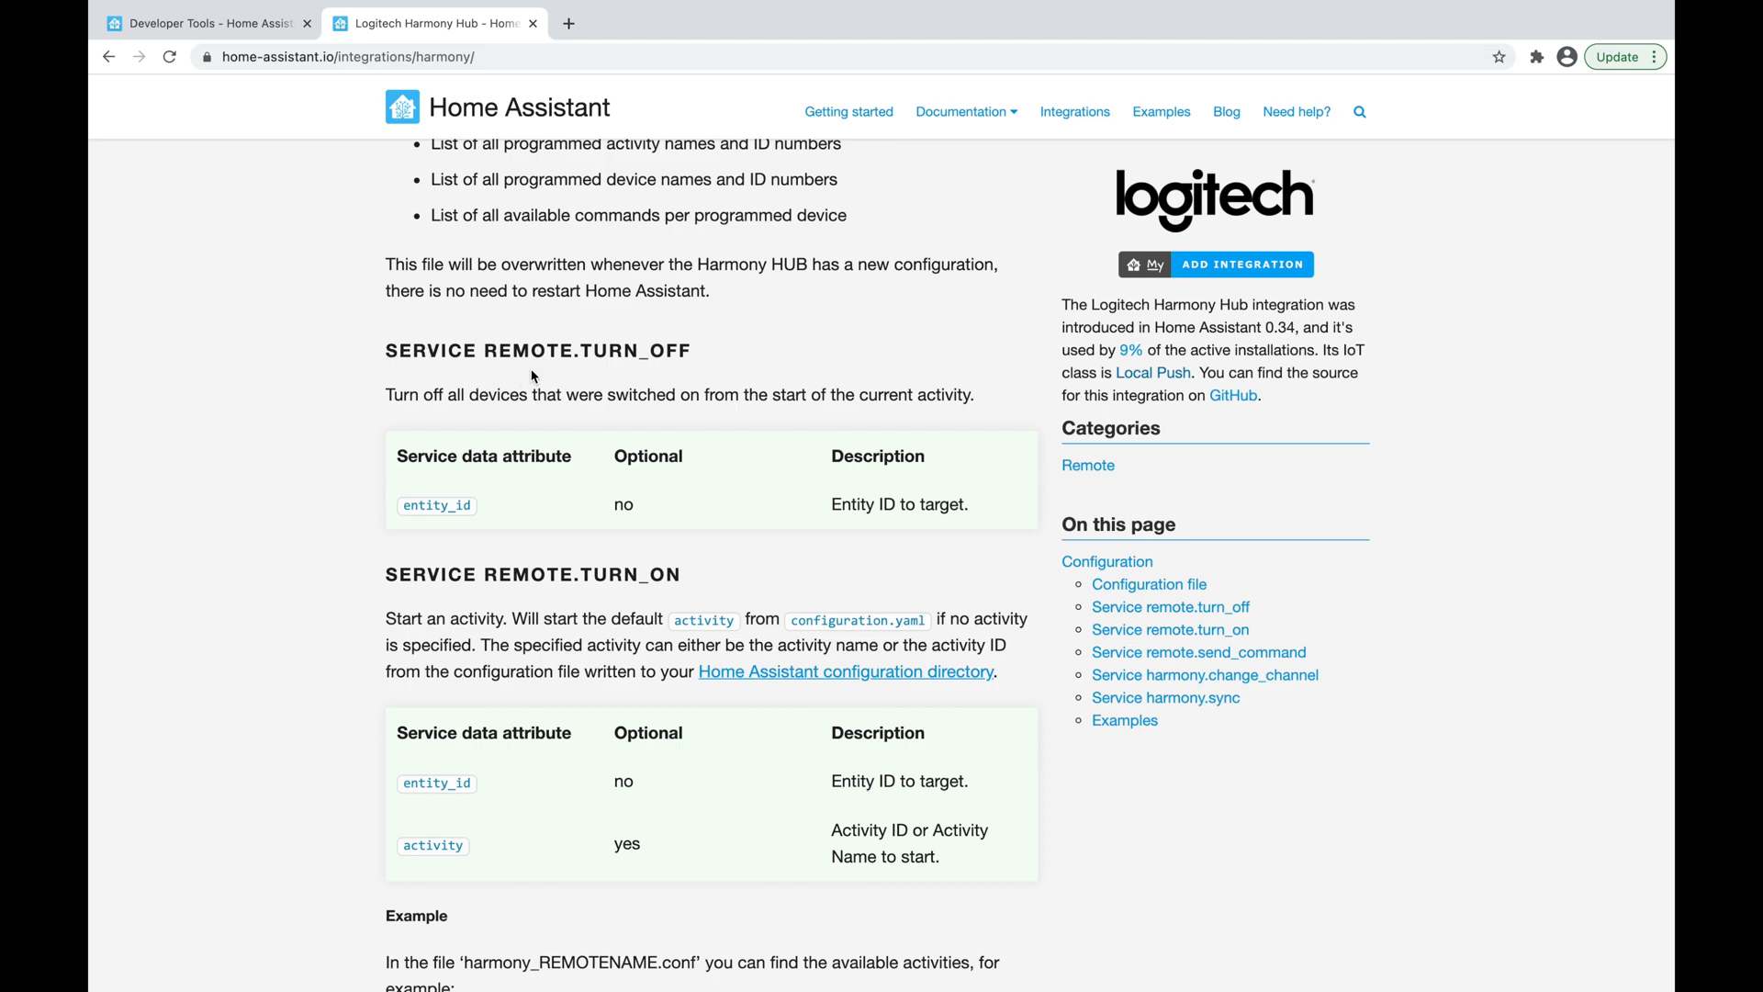
{"action": "mouse_move", "coordinate": [536, 411]}
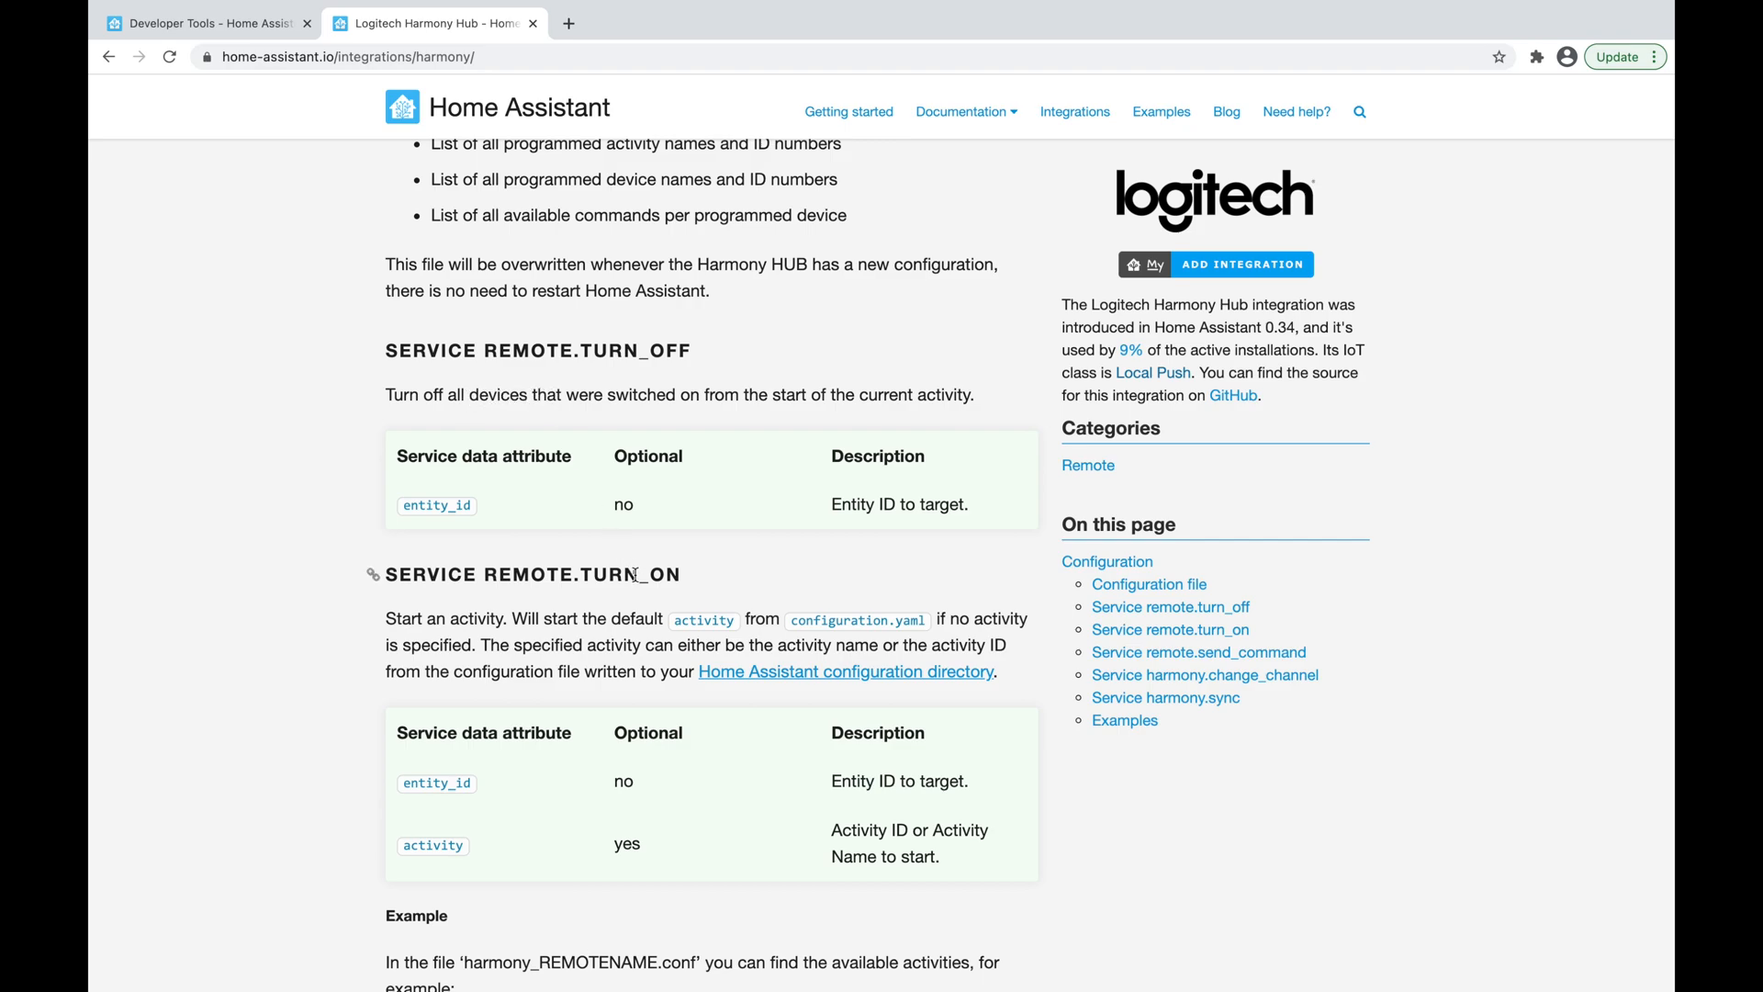
{"action": "scroll", "scroll_direction": "down", "scroll_amount": 3}
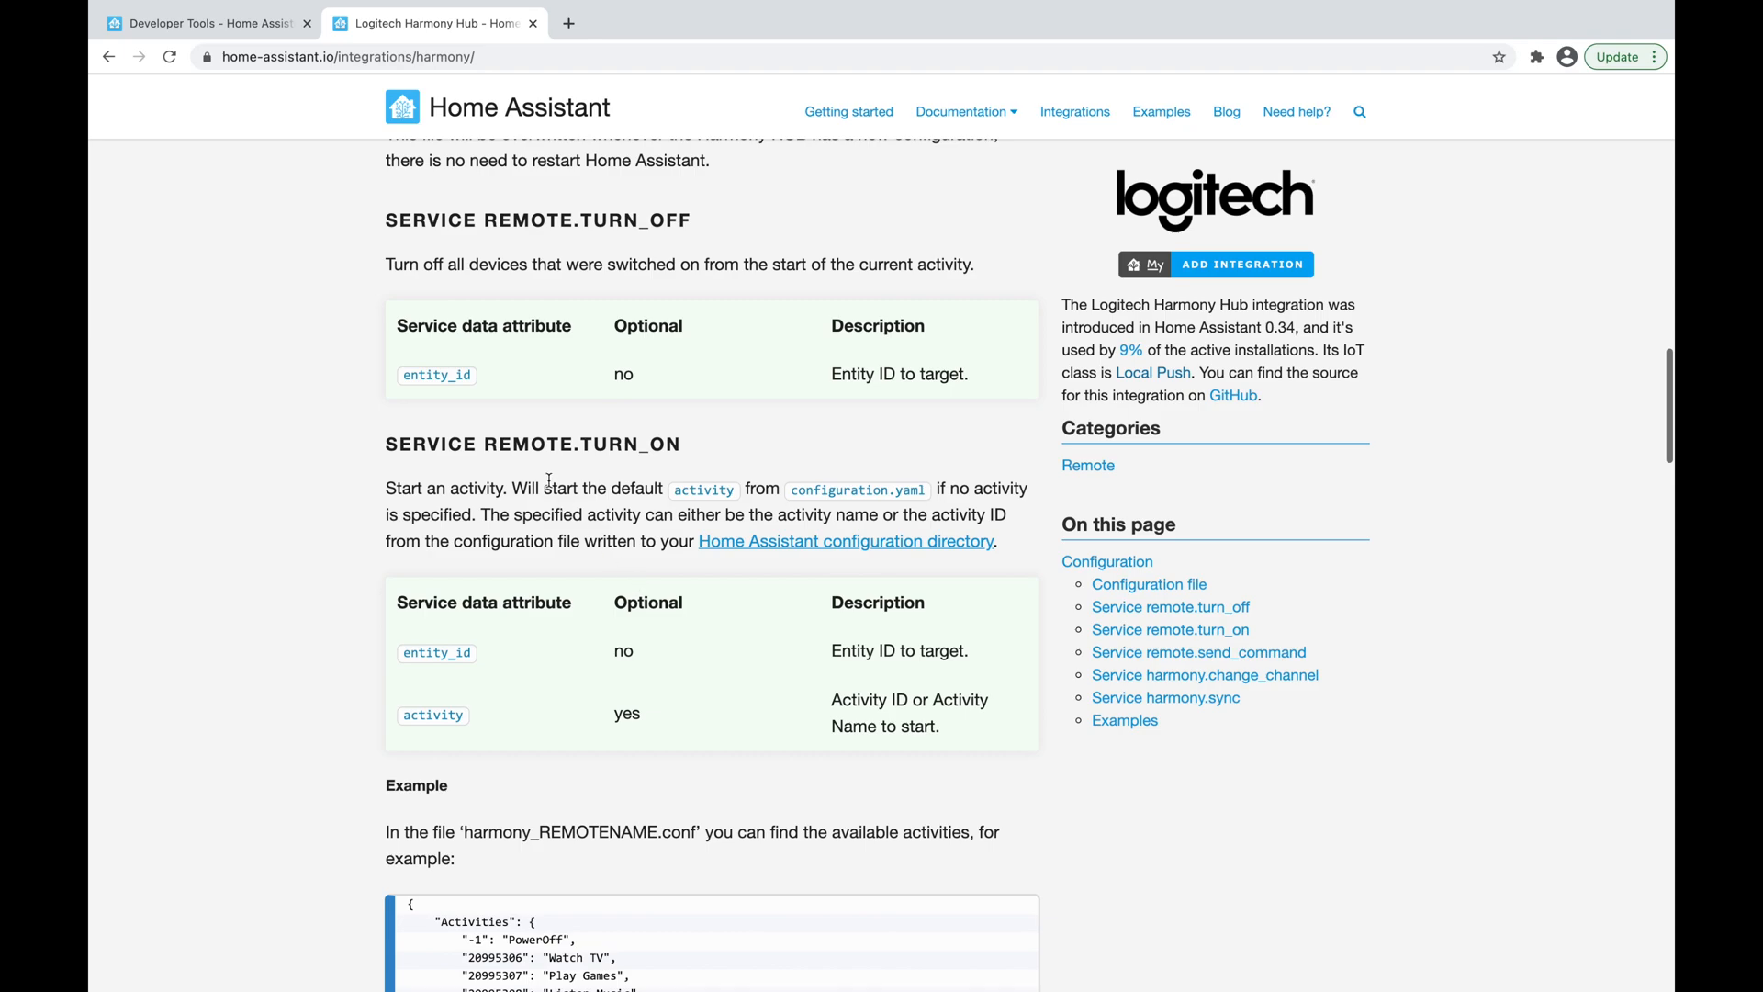
{"action": "mouse_move", "coordinate": [510, 657]}
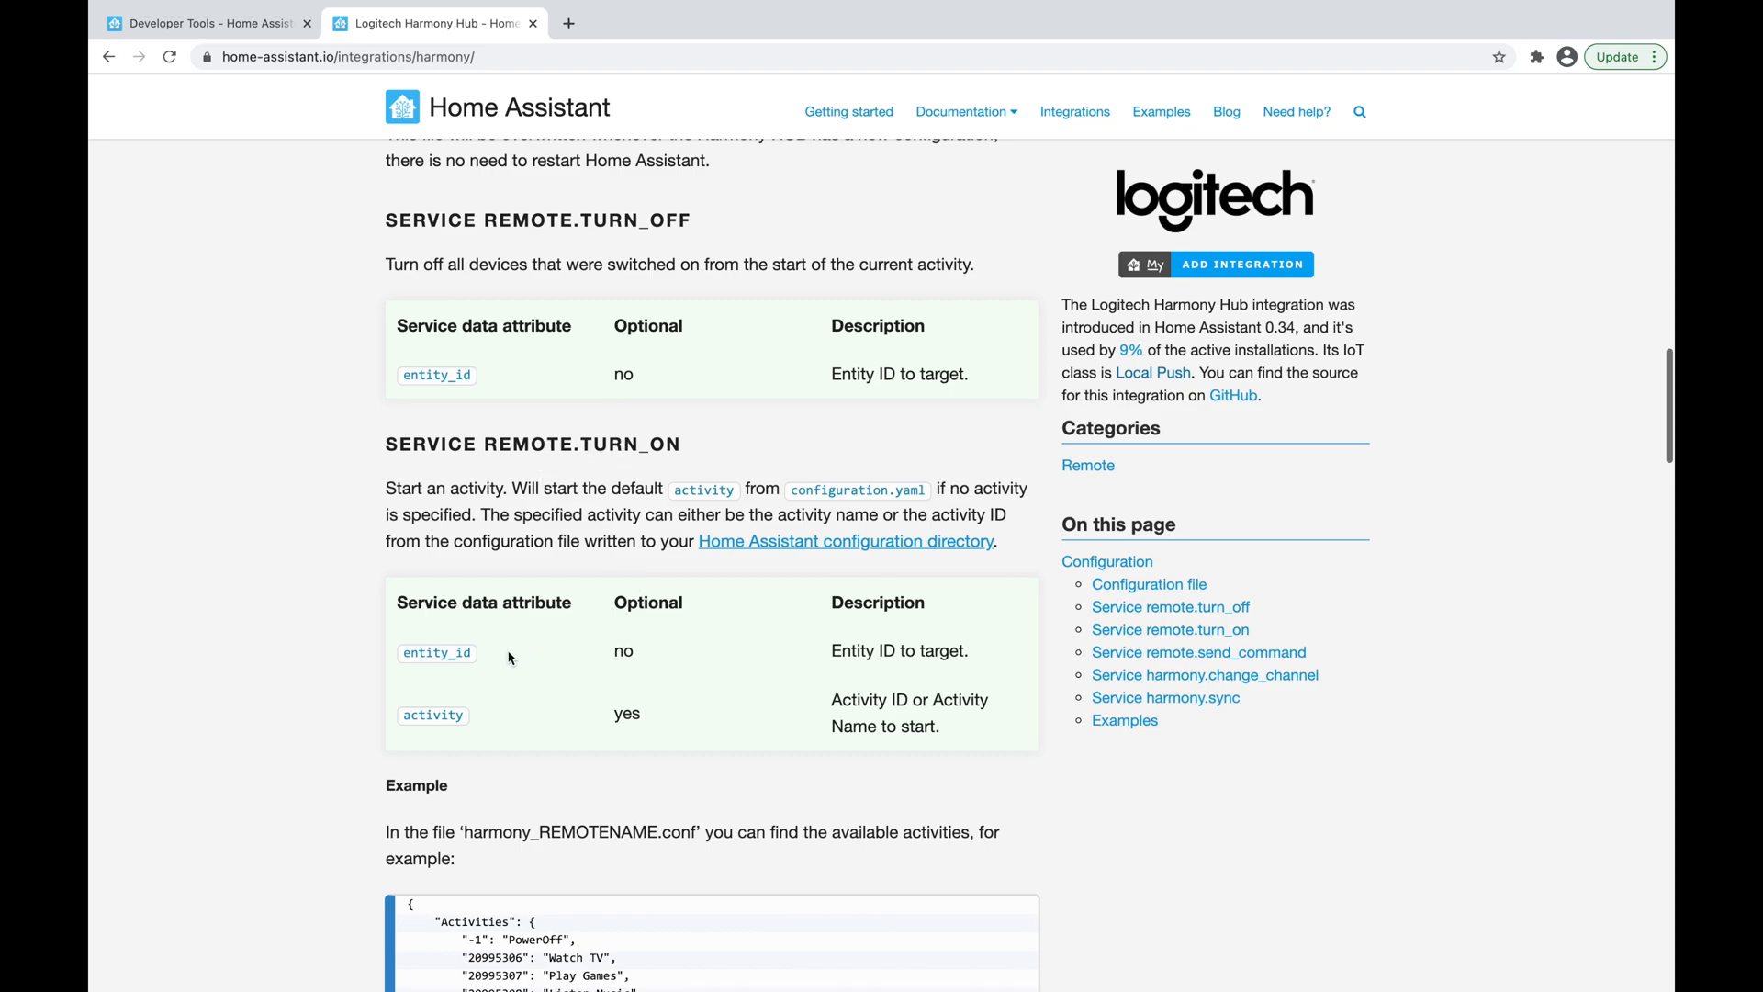
{"action": "mouse_move", "coordinate": [667, 723]}
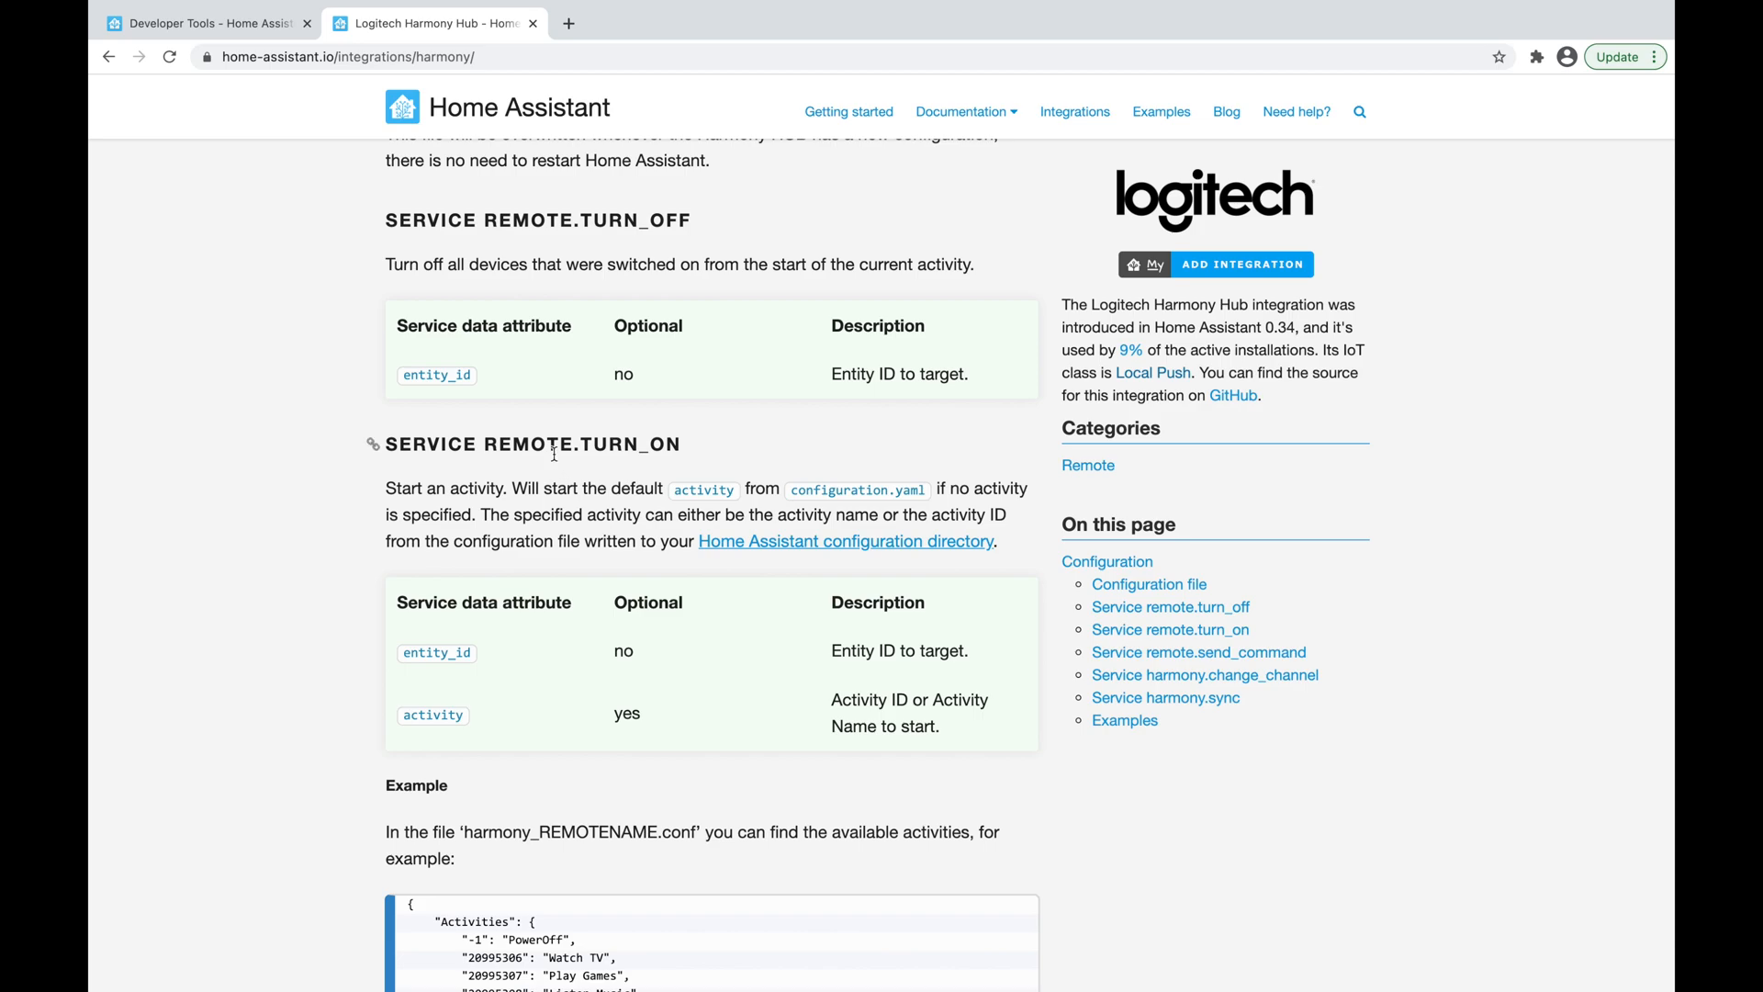
{"action": "mouse_move", "coordinate": [487, 652]}
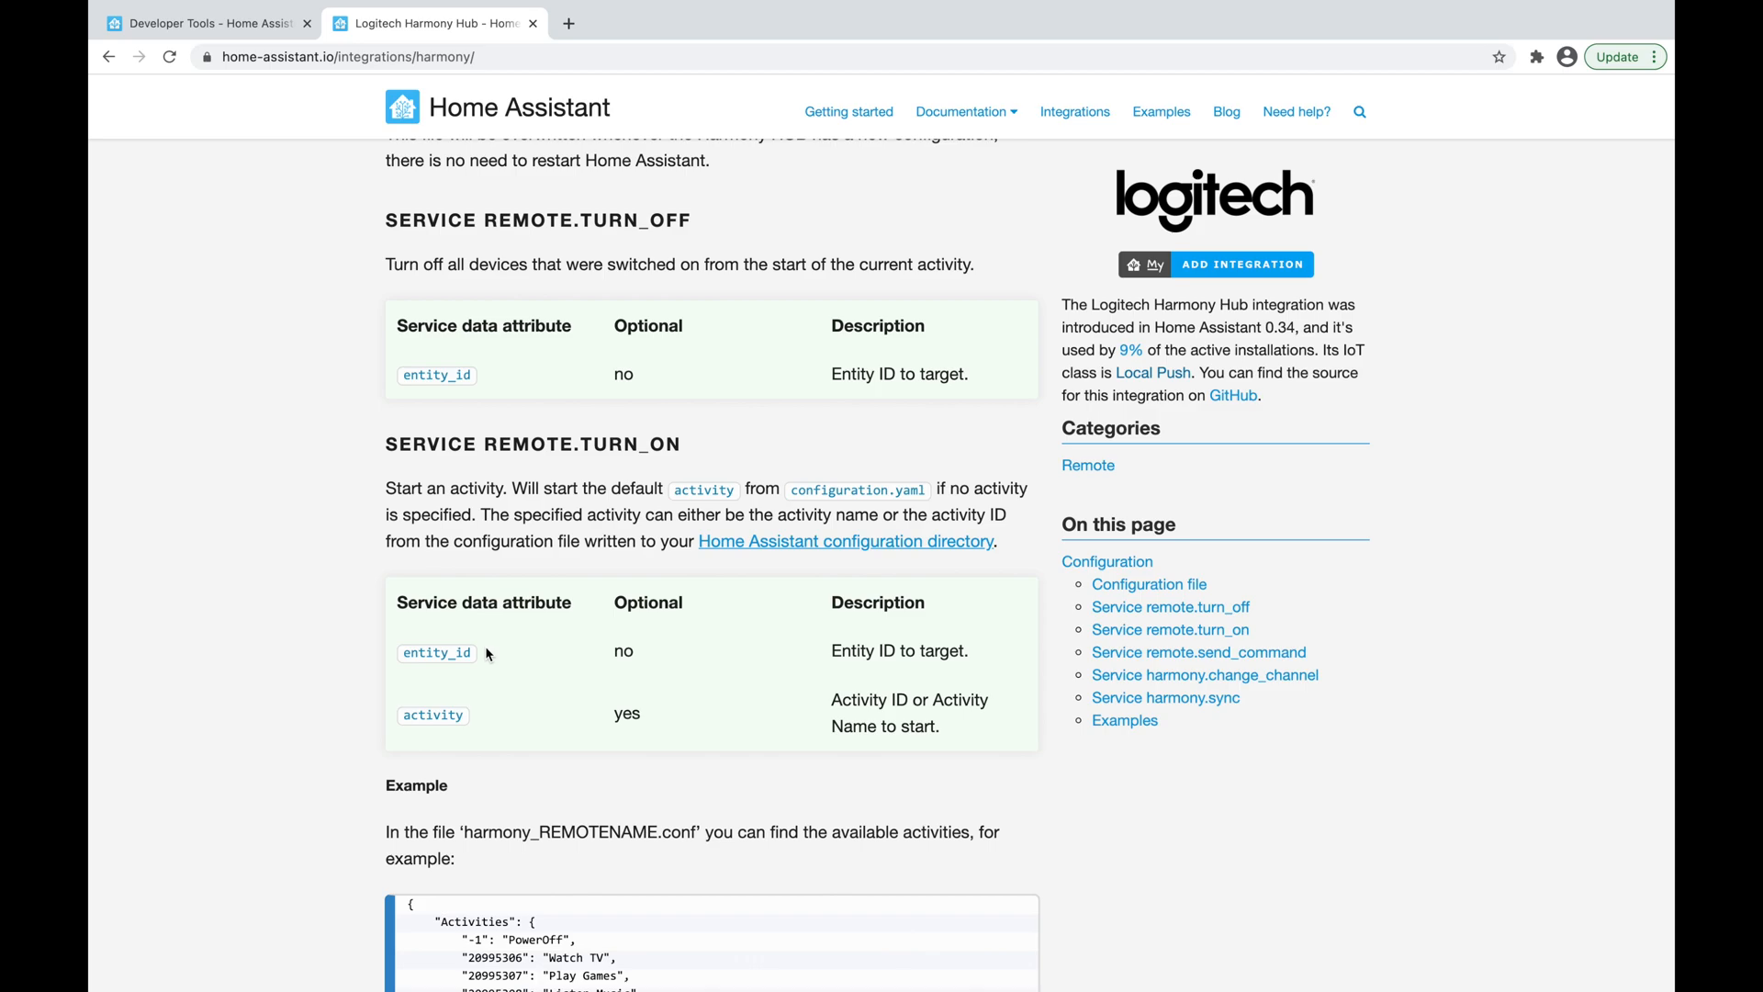
{"action": "scroll", "scroll_direction": "down", "scroll_amount": 3}
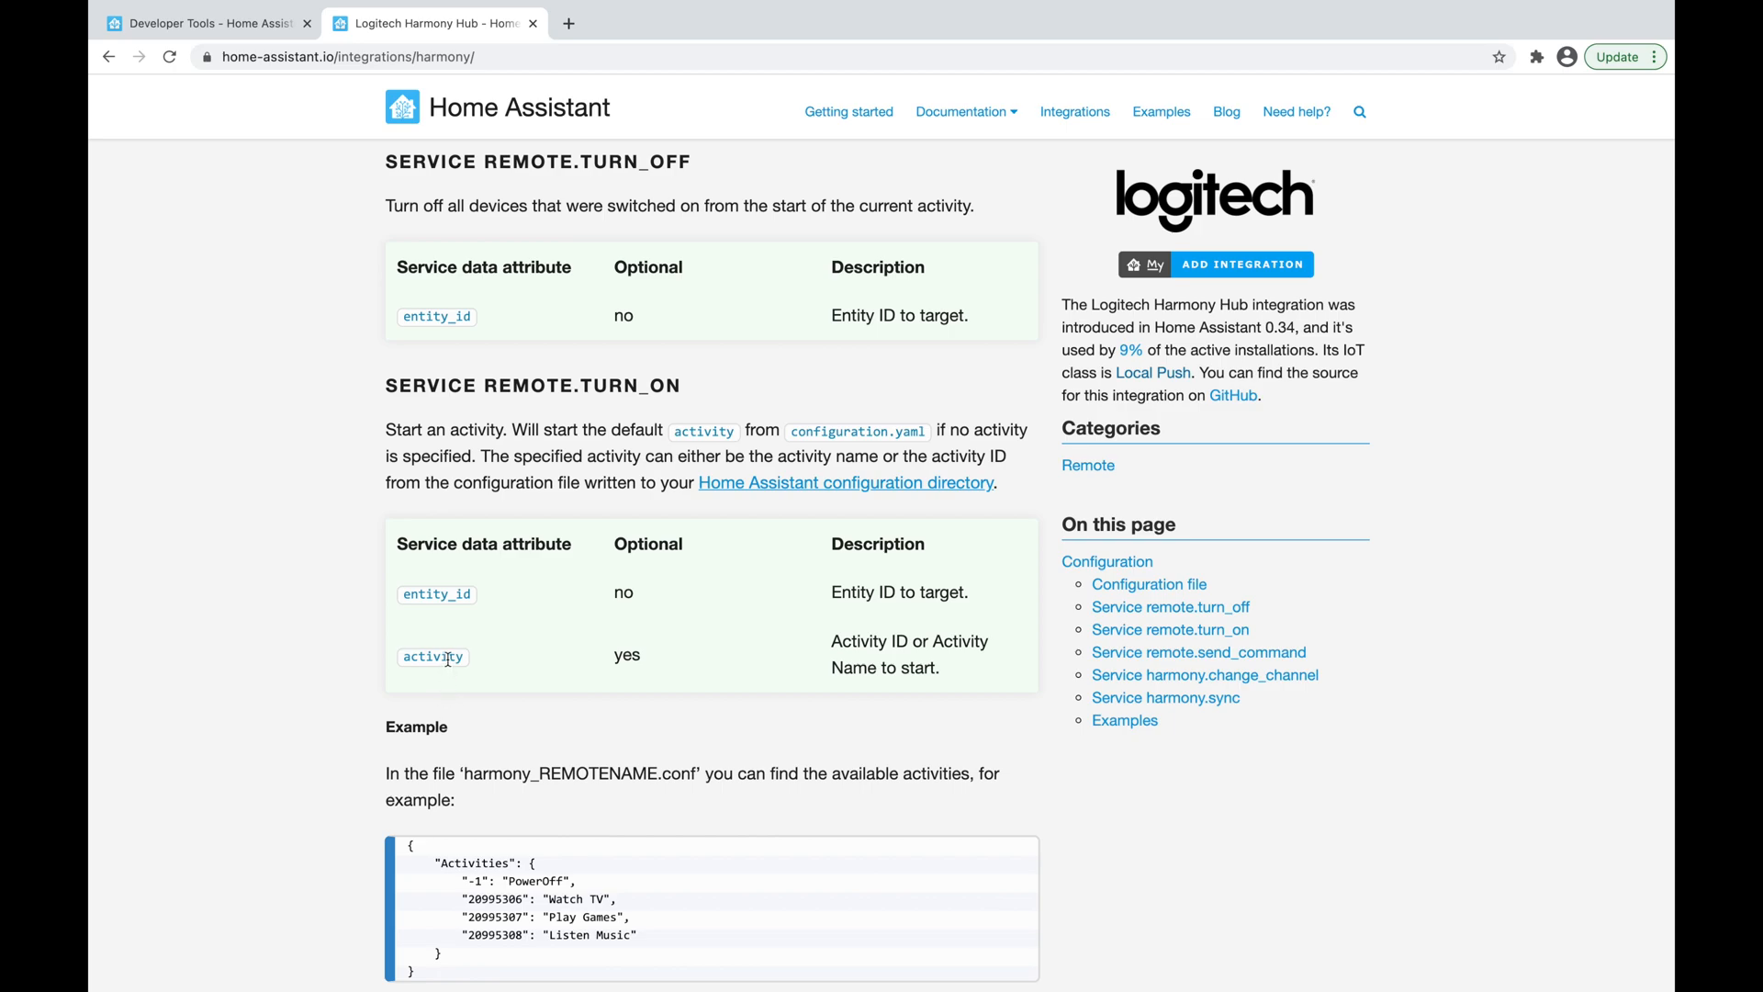
{"action": "scroll", "scroll_direction": "down", "scroll_amount": 3}
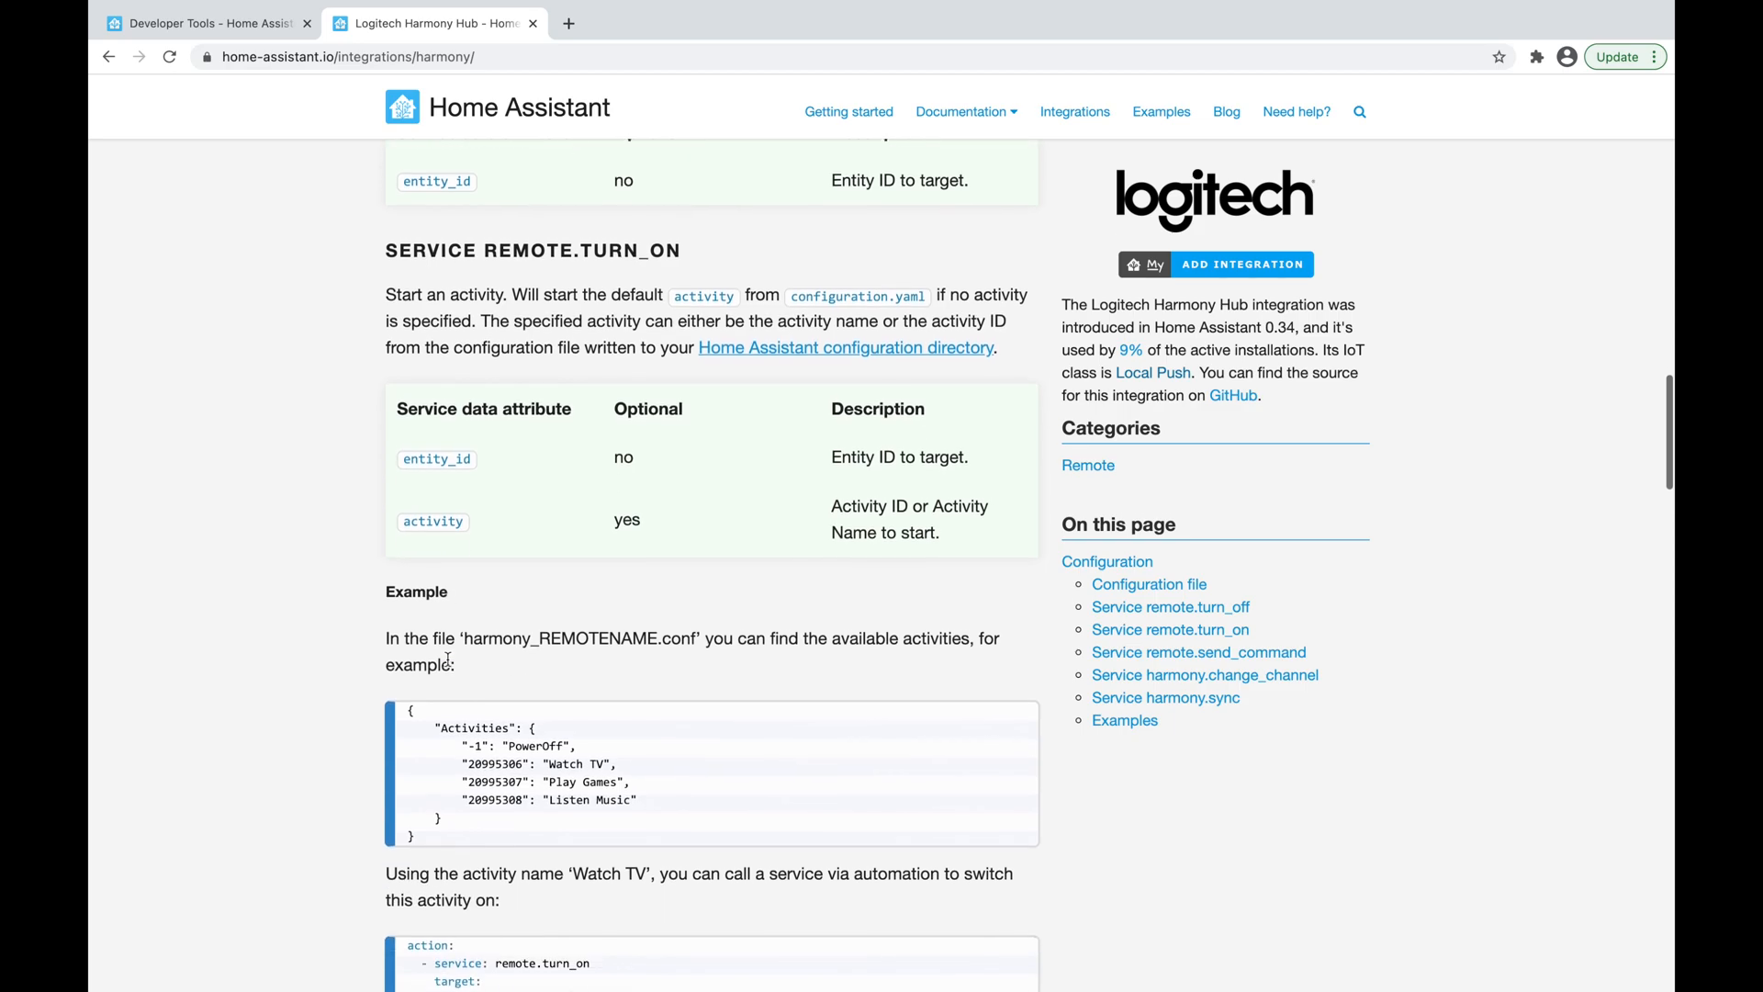
{"action": "scroll", "scroll_direction": "down", "scroll_amount": 3}
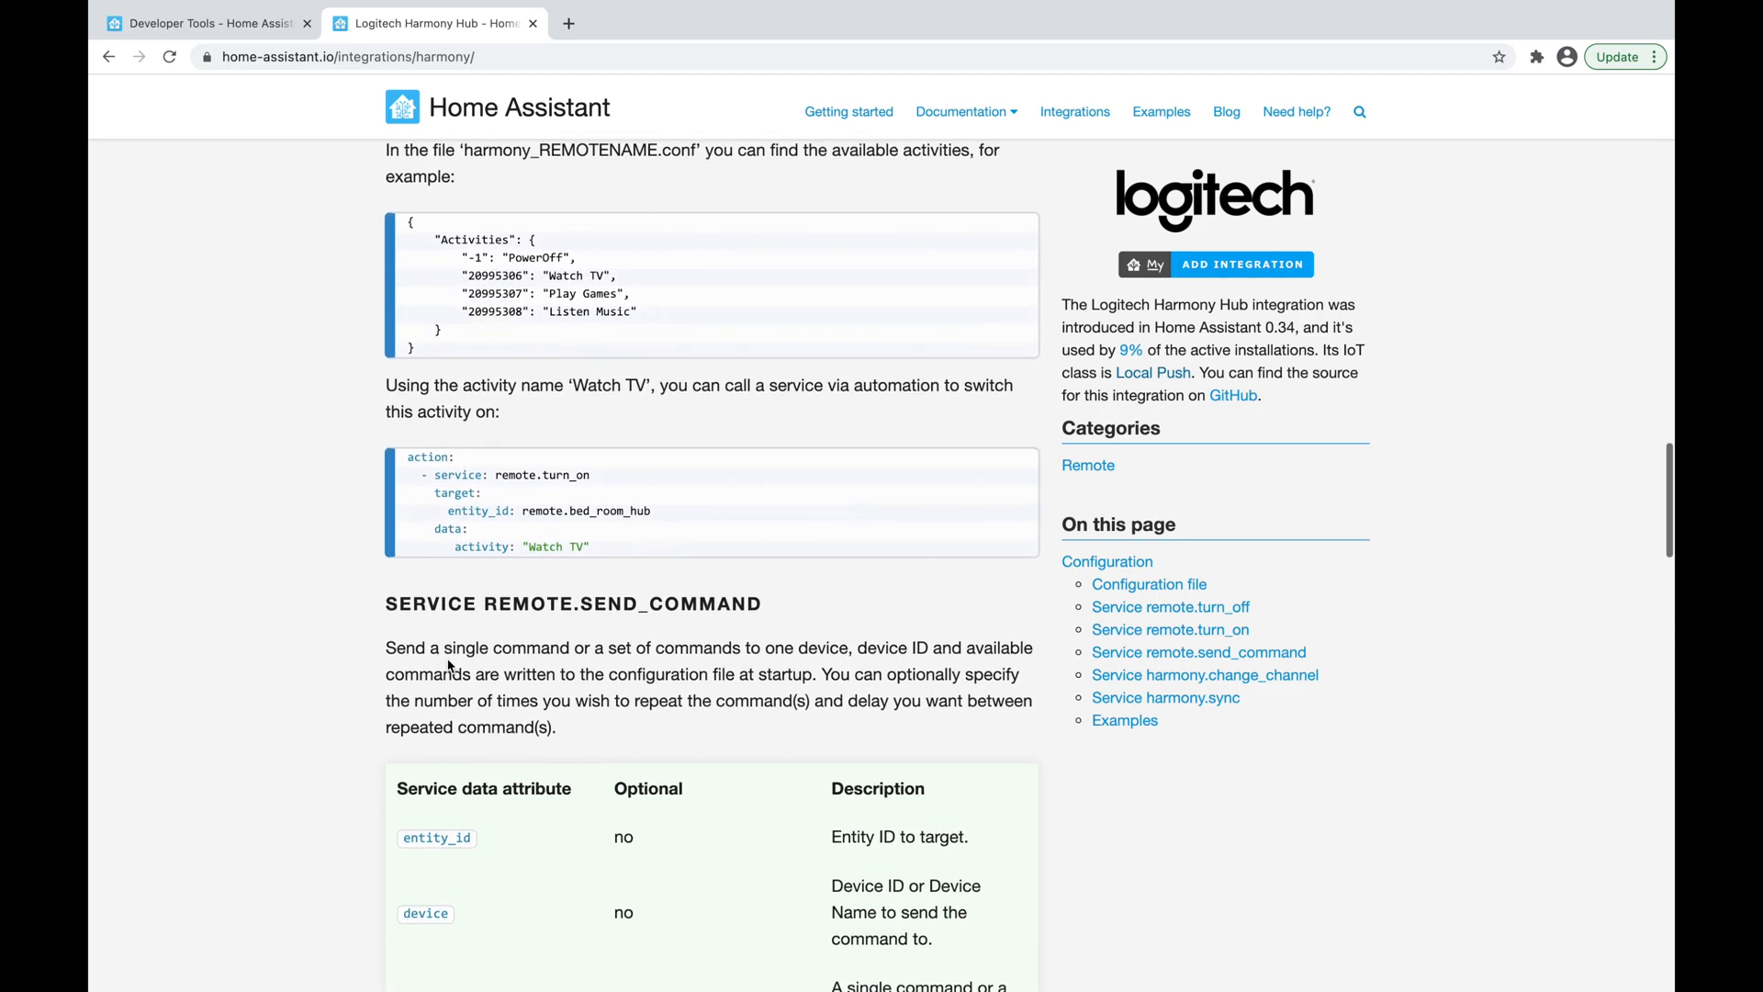
{"action": "scroll", "scroll_direction": "down", "scroll_amount": 3}
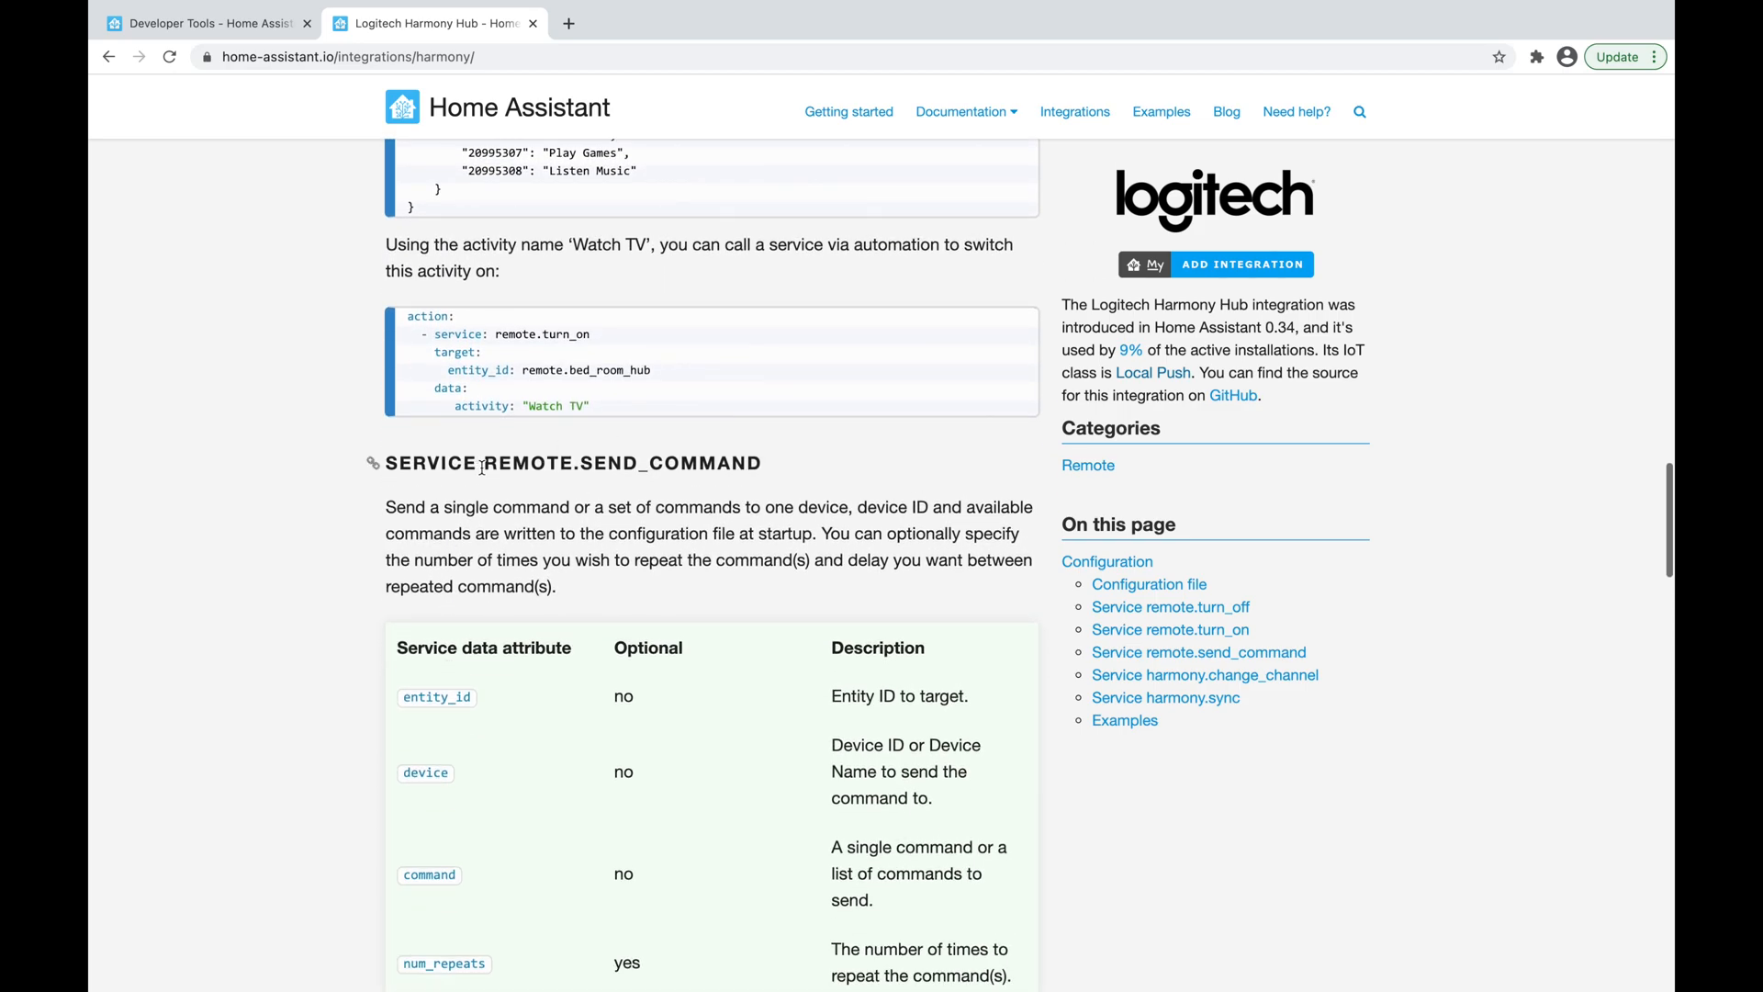
{"action": "scroll", "scroll_direction": "down", "scroll_amount": 3}
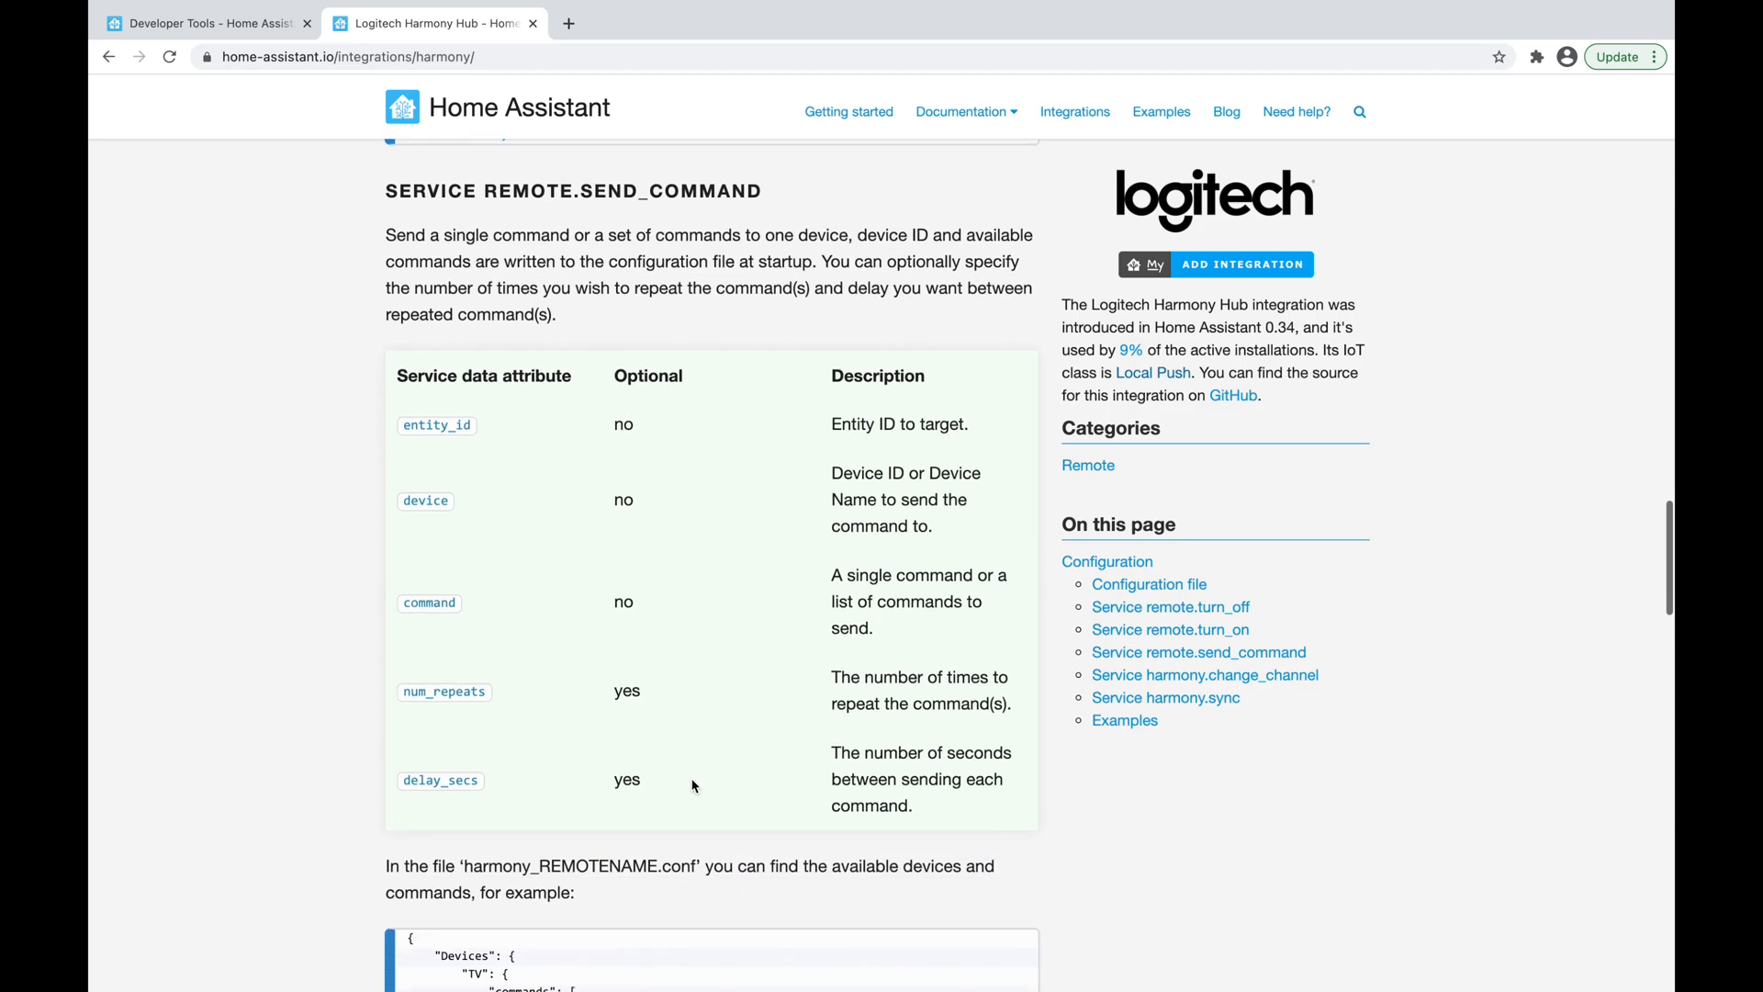
{"action": "mouse_move", "coordinate": [520, 439]}
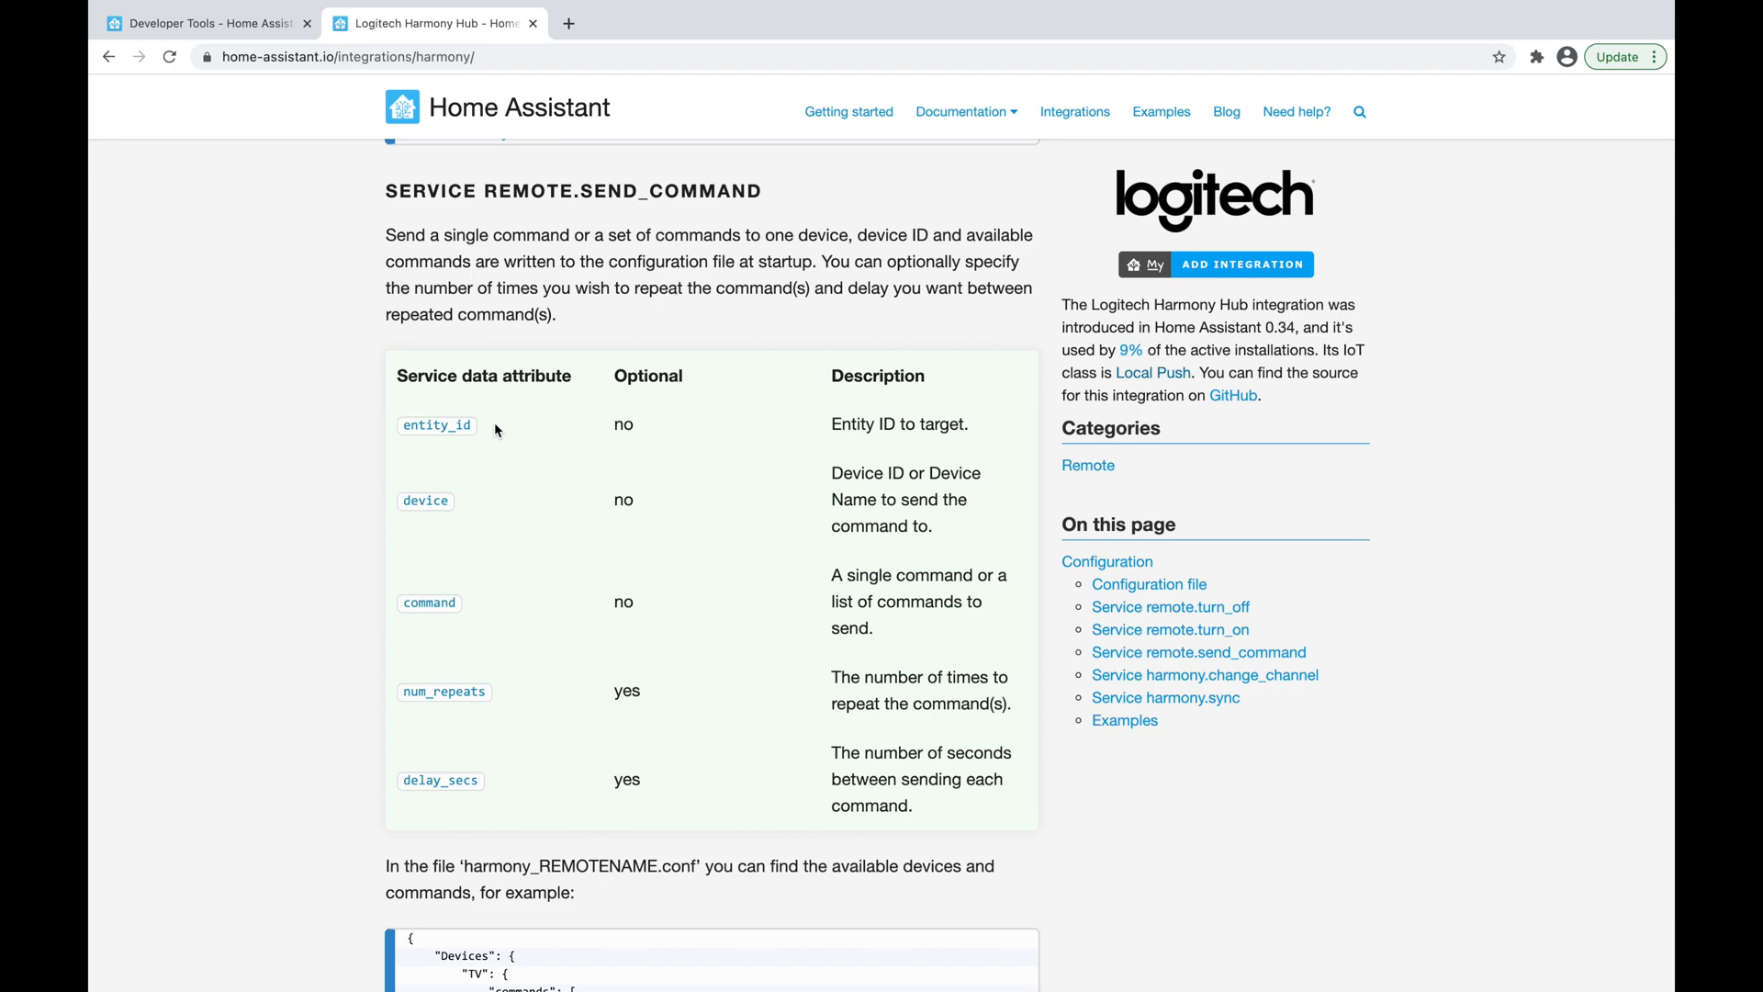
{"action": "mouse_move", "coordinate": [469, 510]}
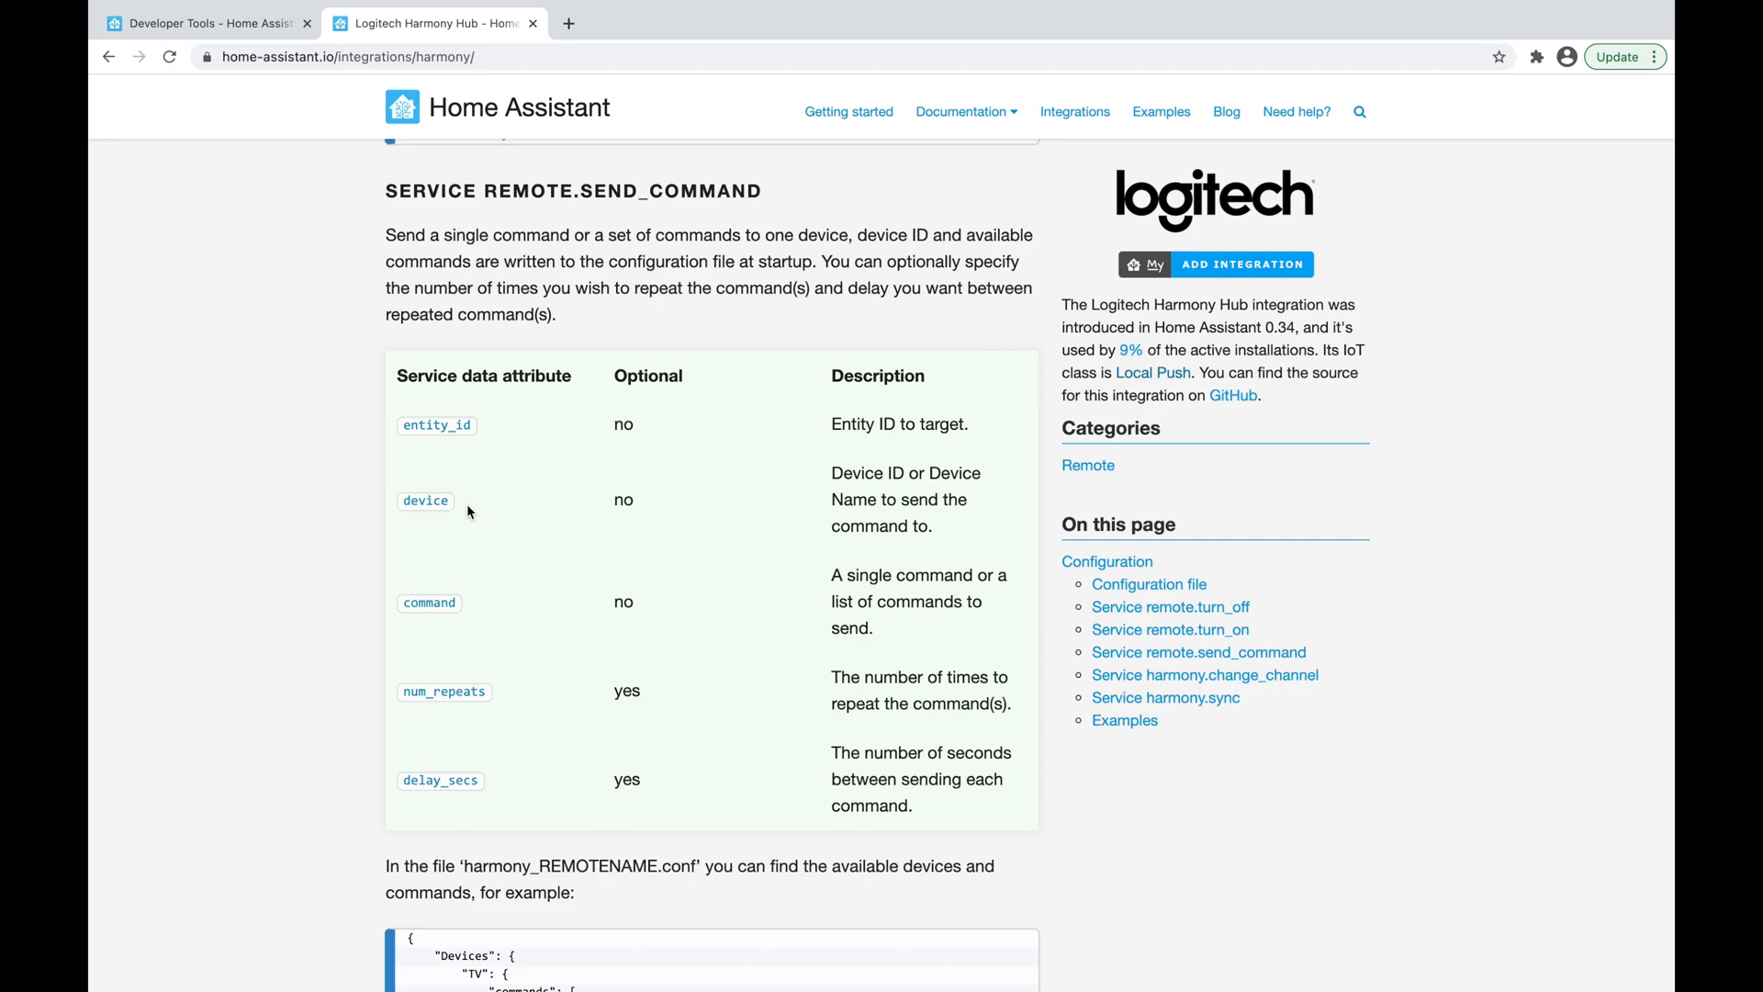
{"action": "mouse_move", "coordinate": [465, 508]}
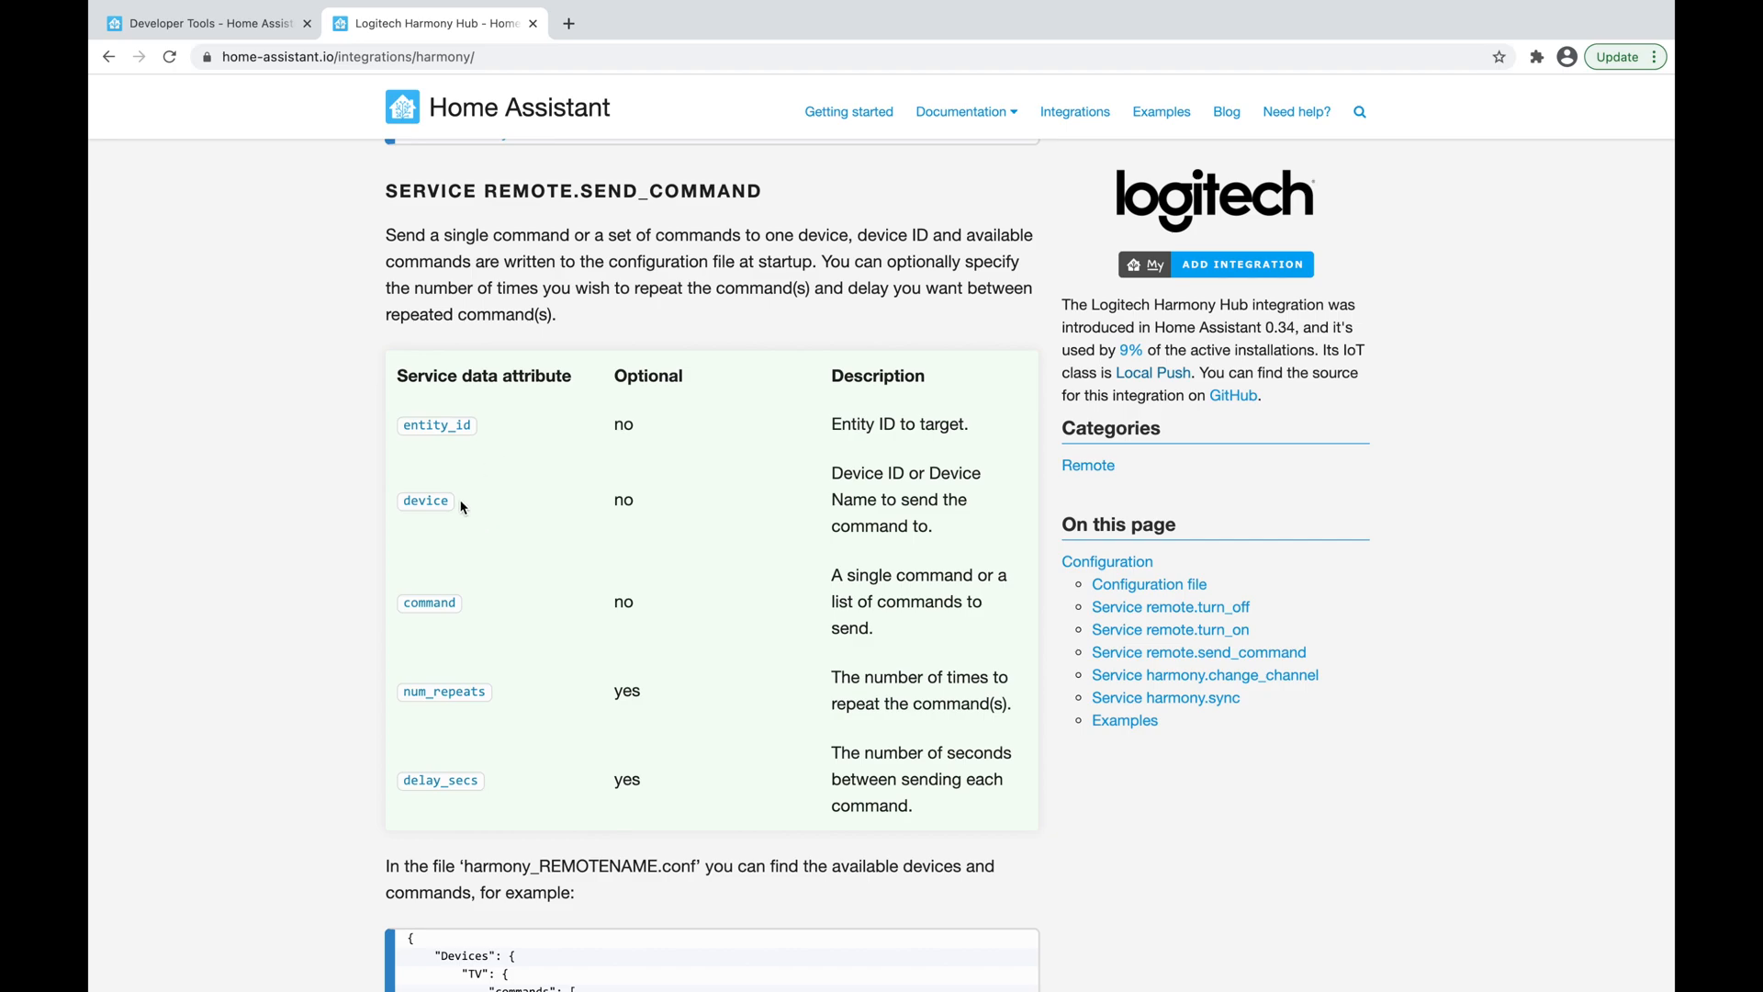
{"action": "scroll", "scroll_direction": "down", "scroll_amount": 3}
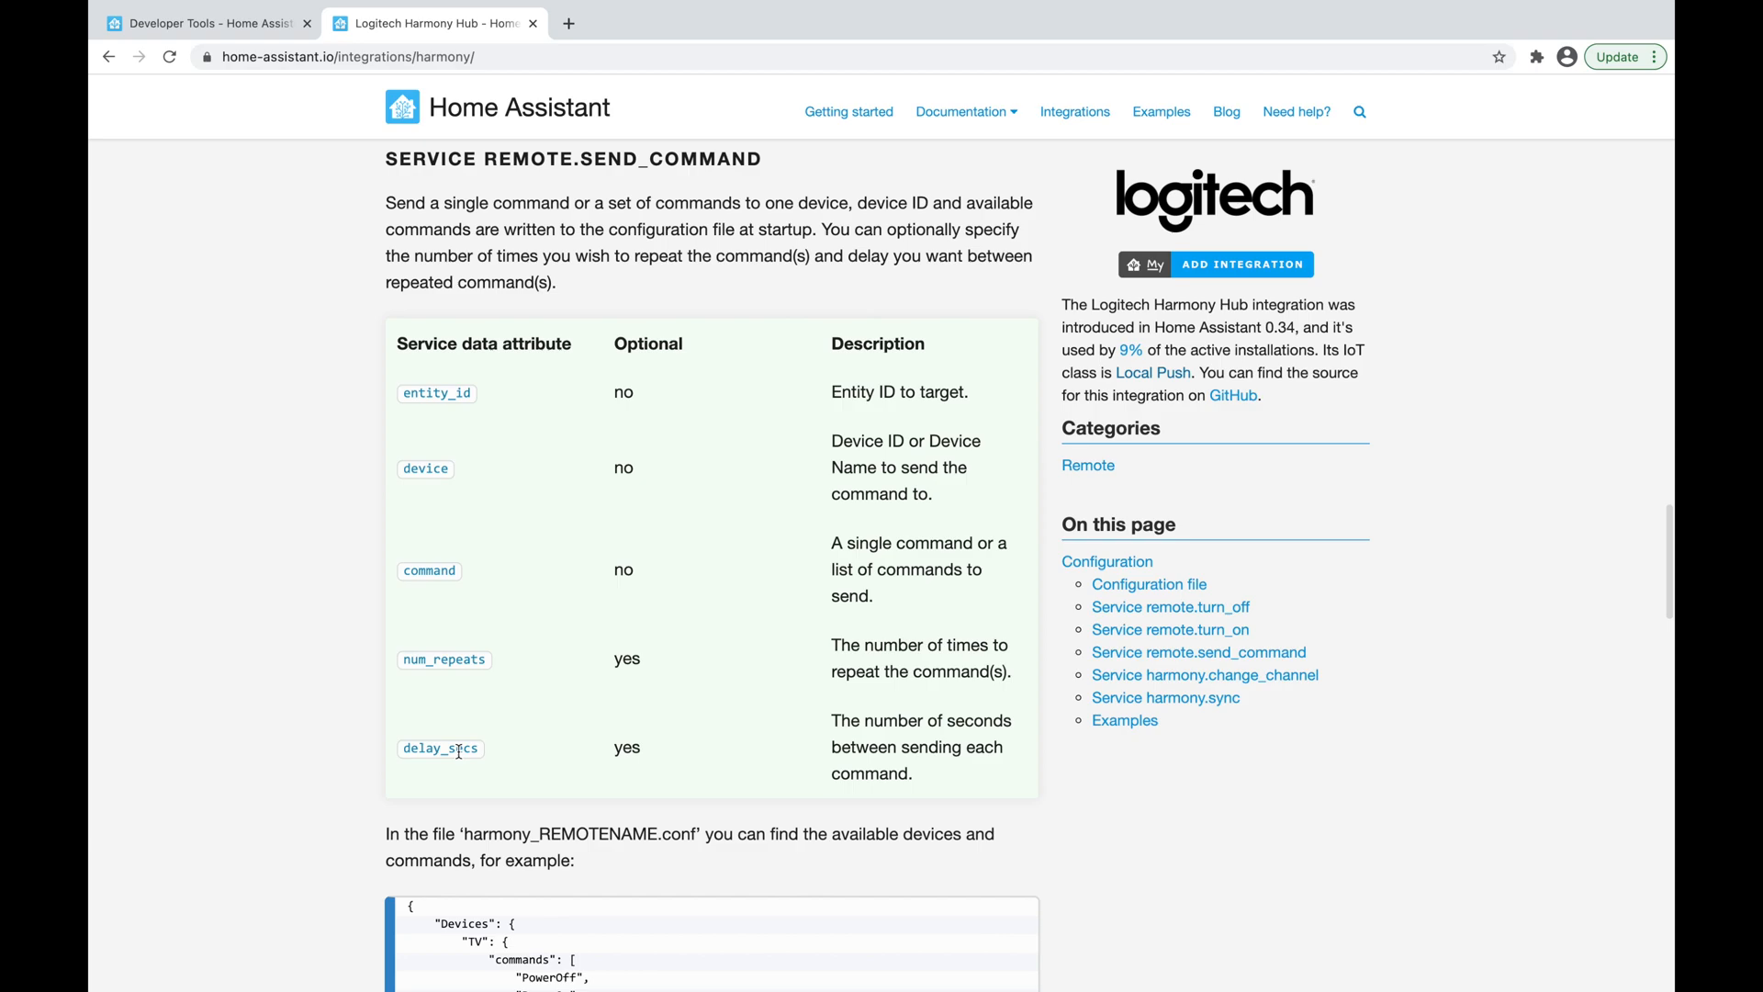
{"action": "scroll", "scroll_direction": "down", "scroll_amount": 3}
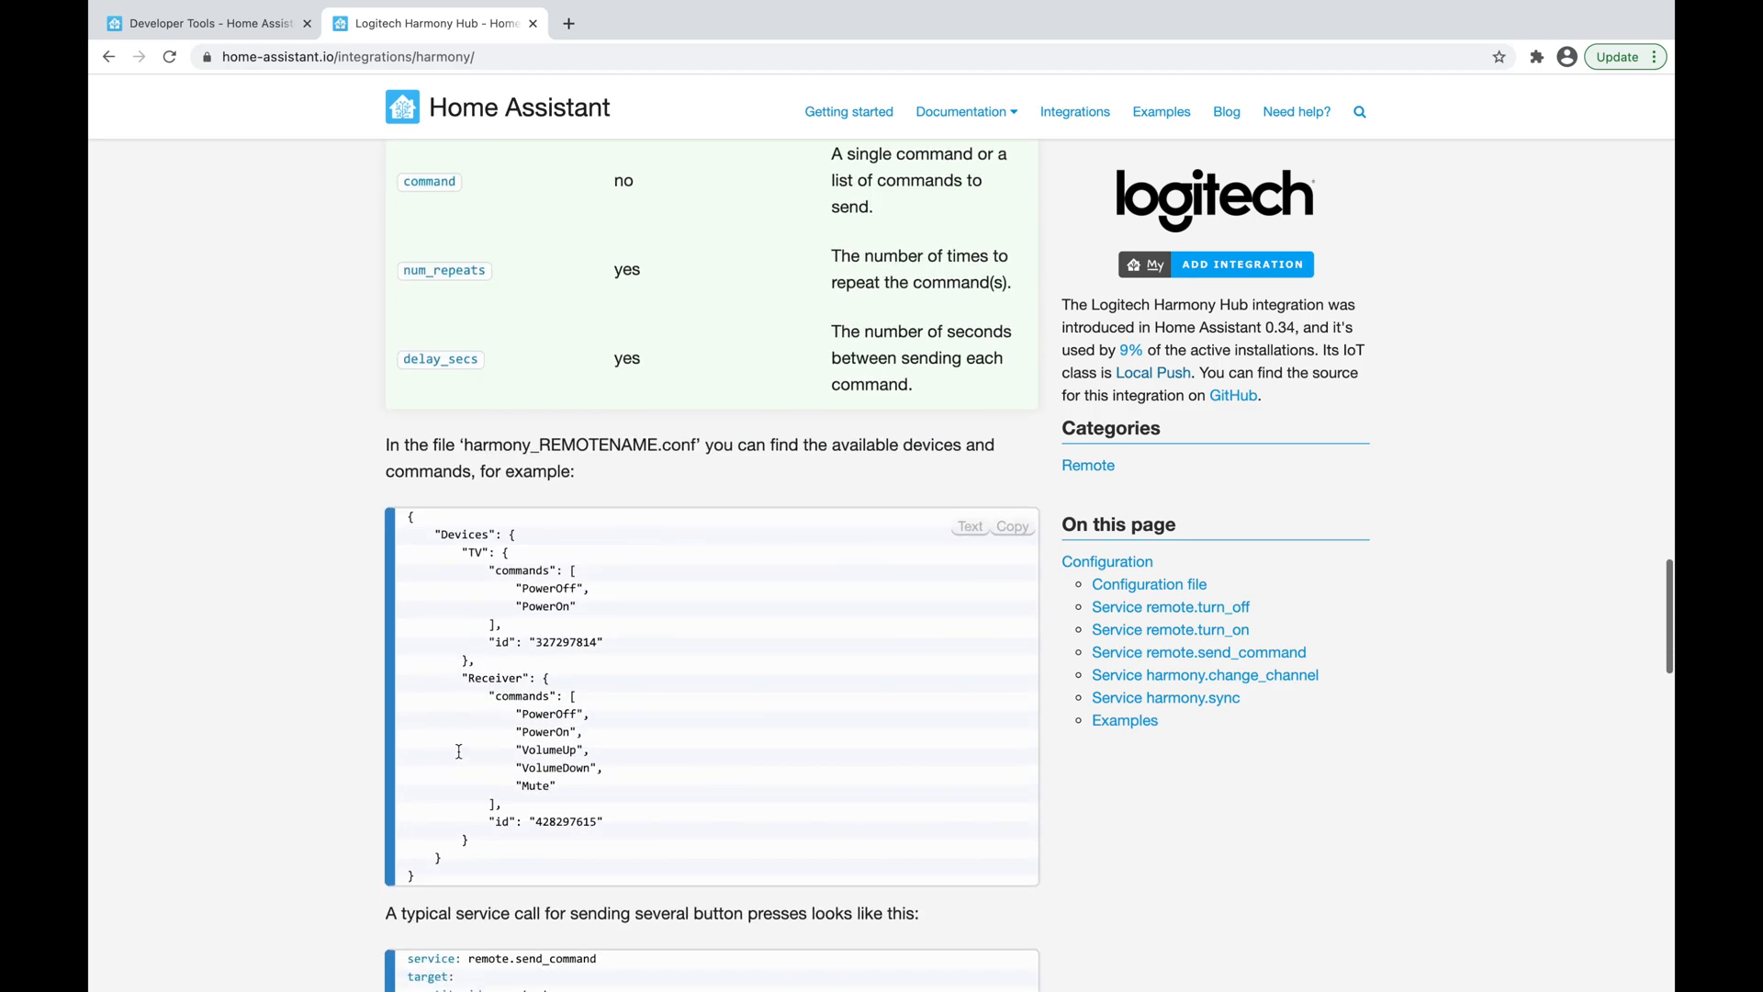
{"action": "scroll", "scroll_direction": "down", "scroll_amount": 3}
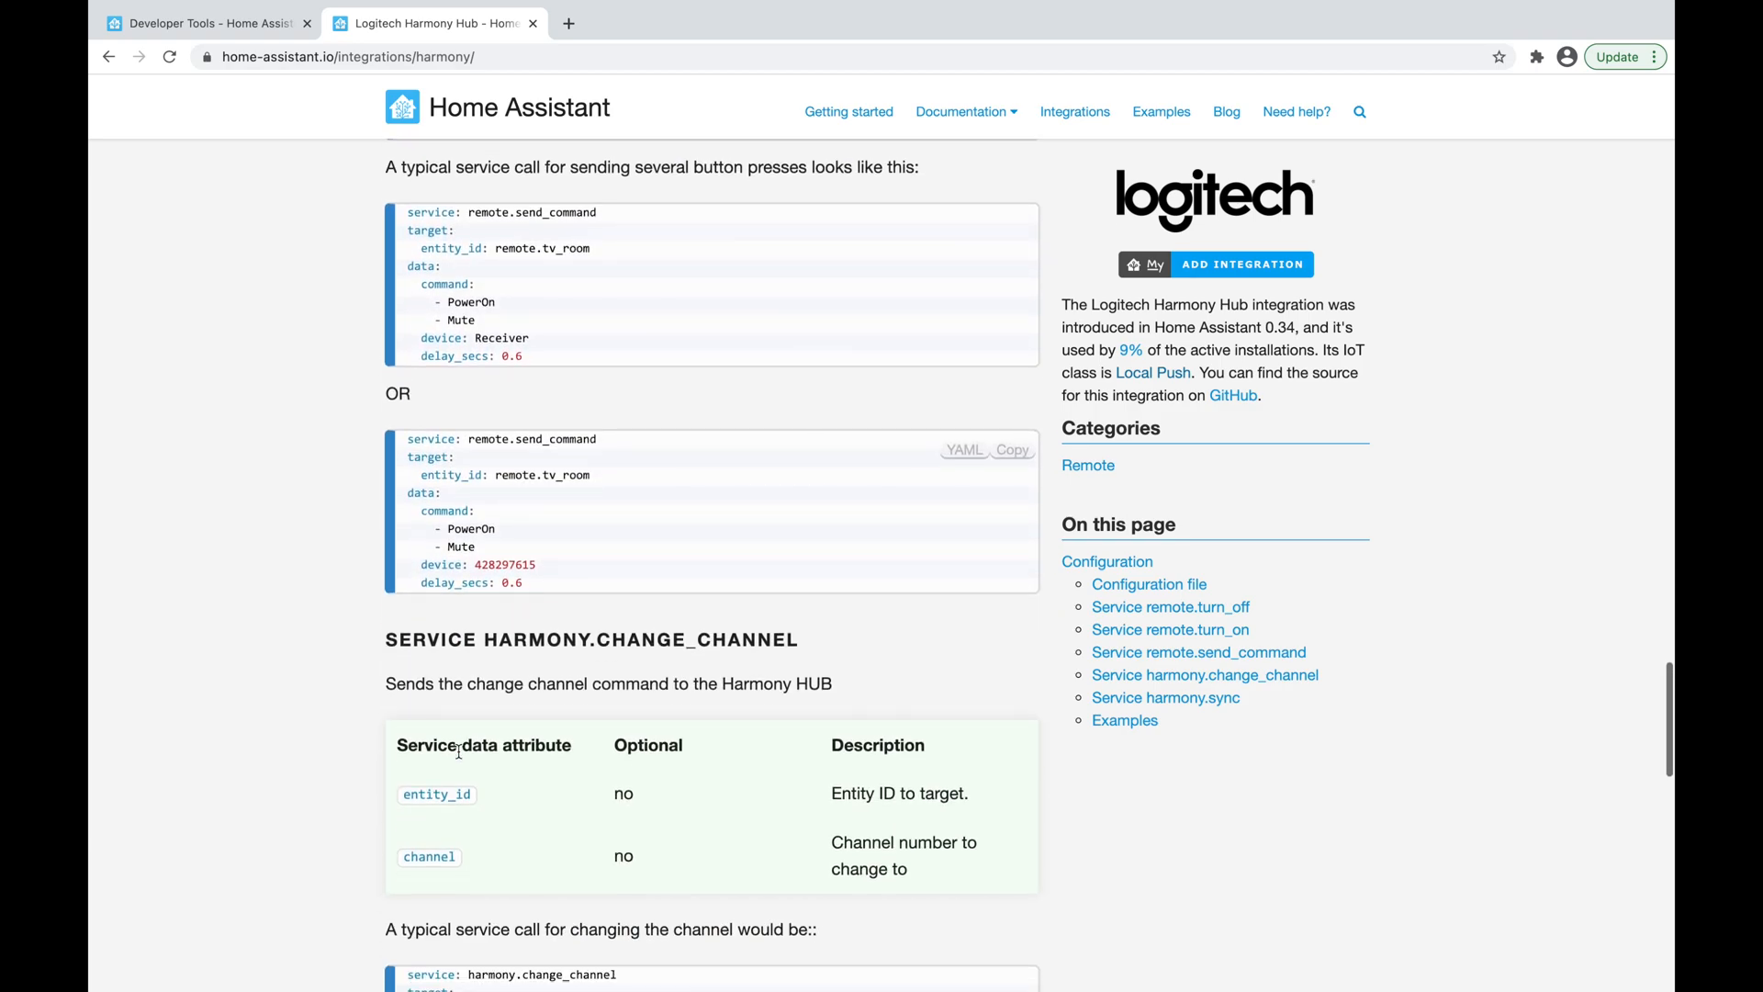
{"action": "scroll", "scroll_direction": "down", "scroll_amount": 3}
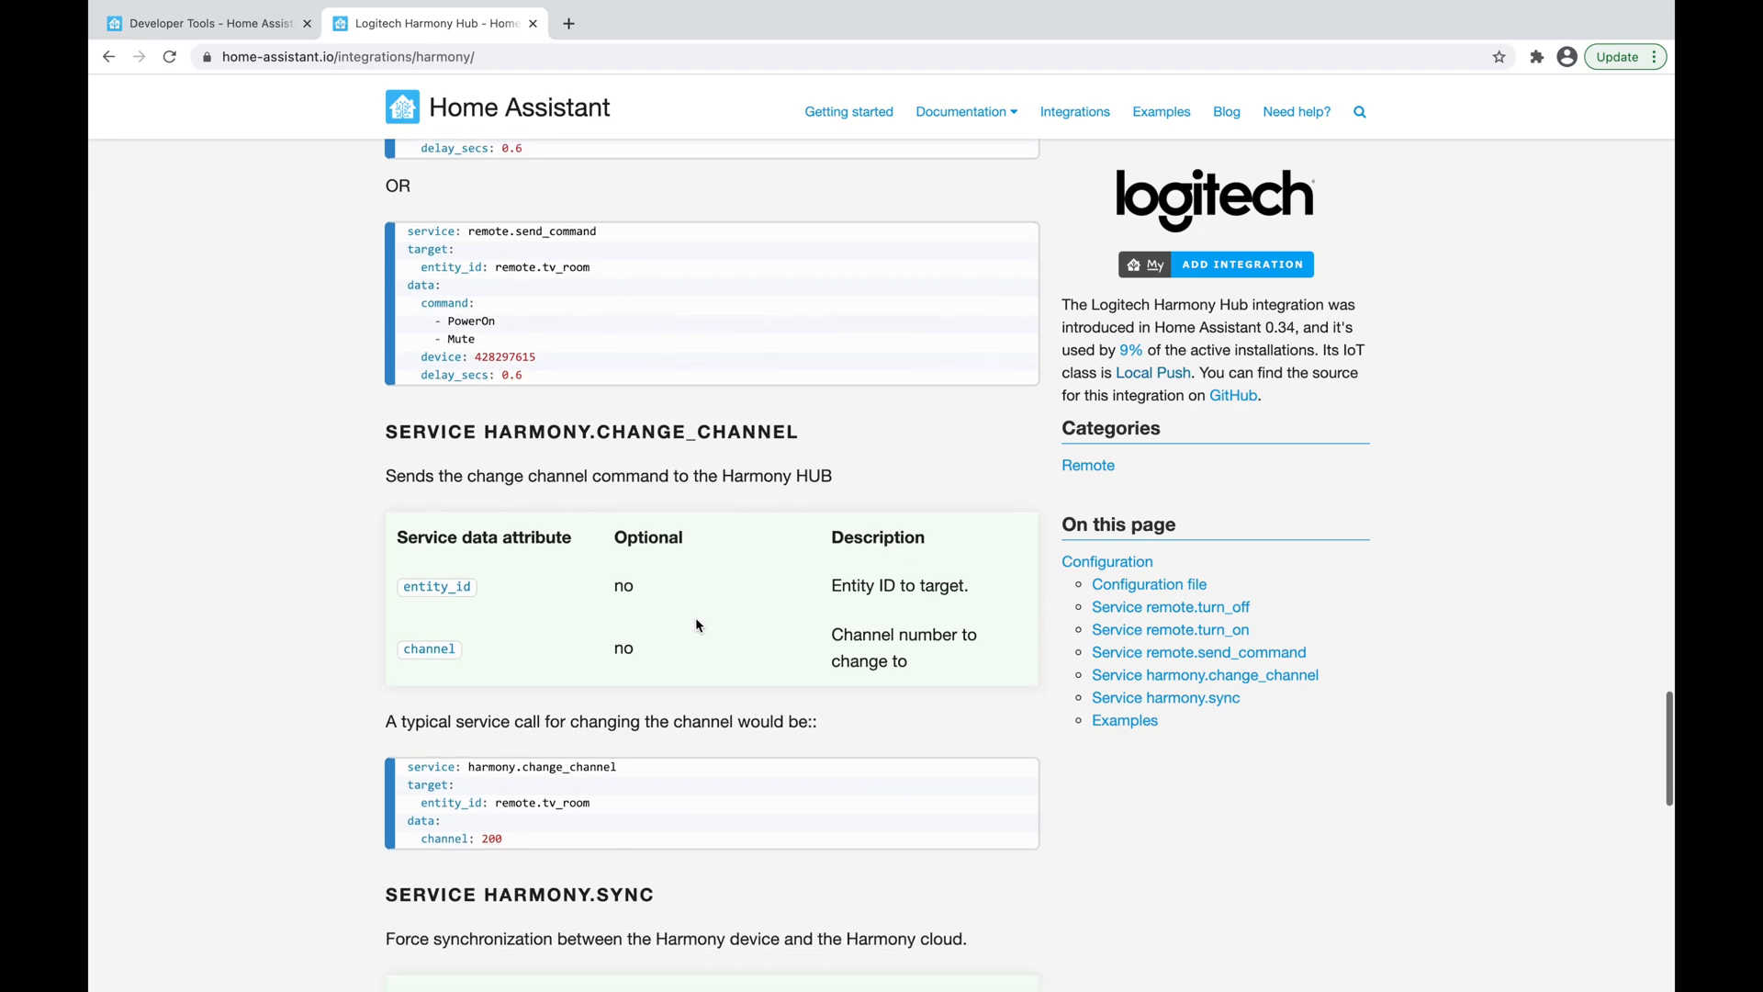
{"action": "scroll", "scroll_direction": "down", "scroll_amount": 3}
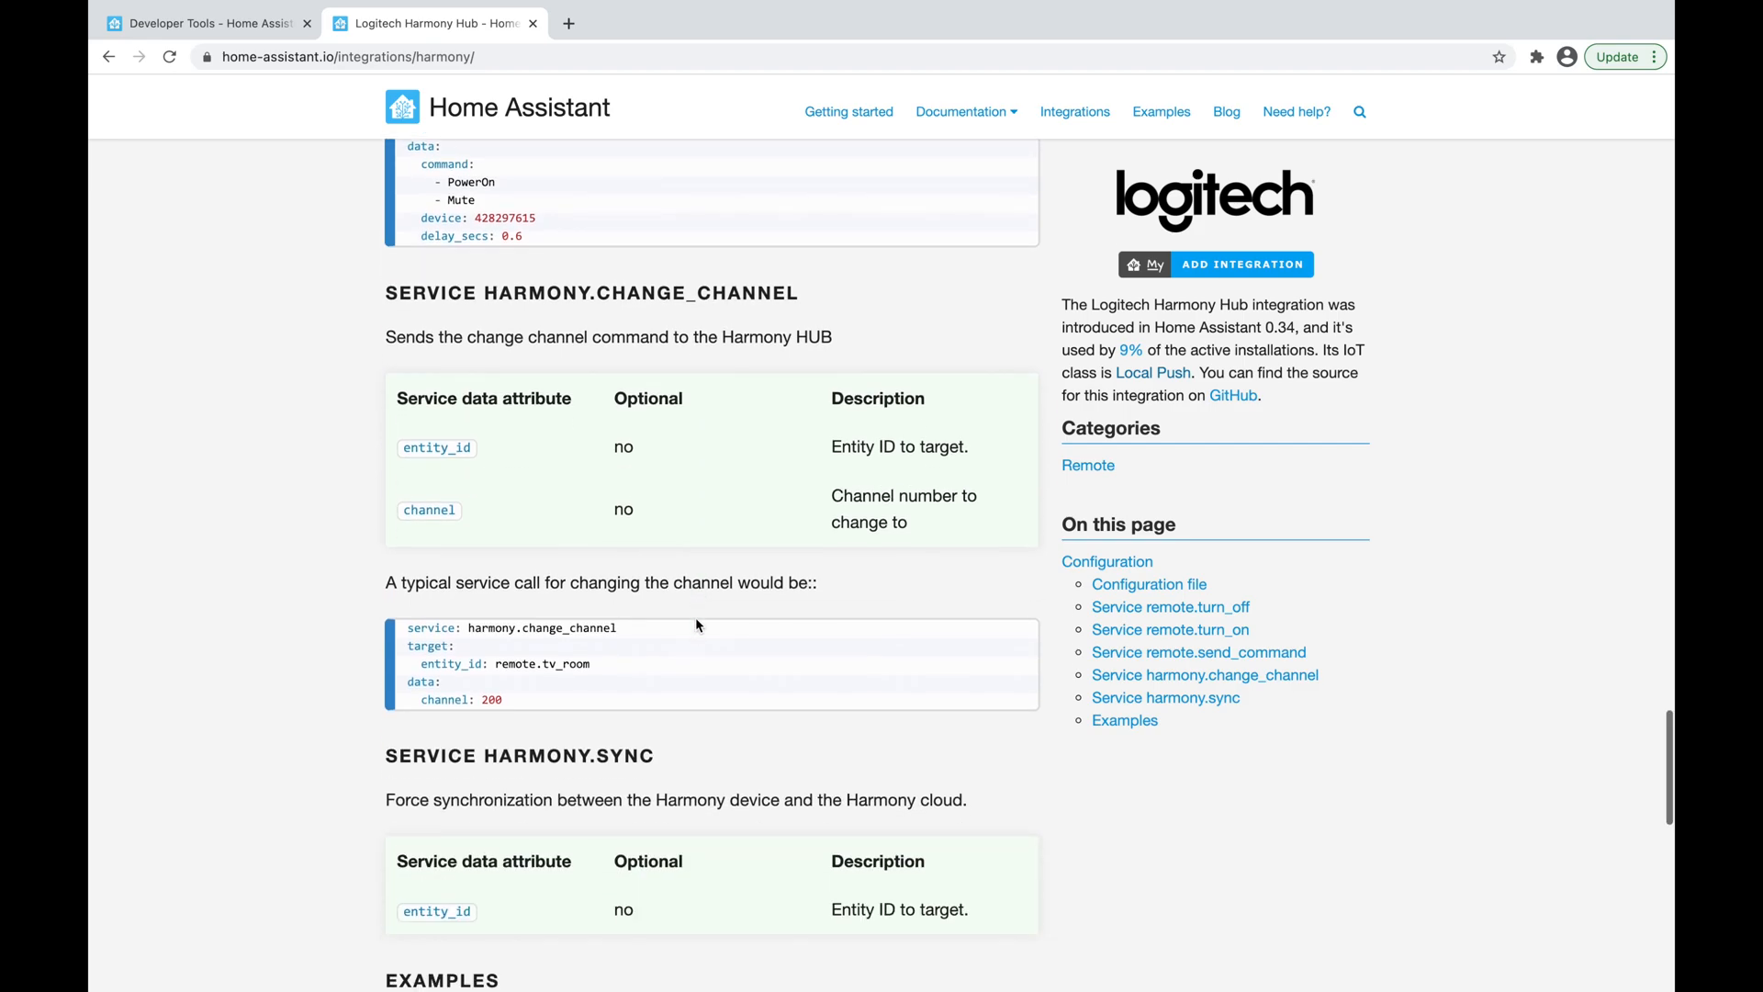
{"action": "scroll", "scroll_direction": "down", "scroll_amount": 3}
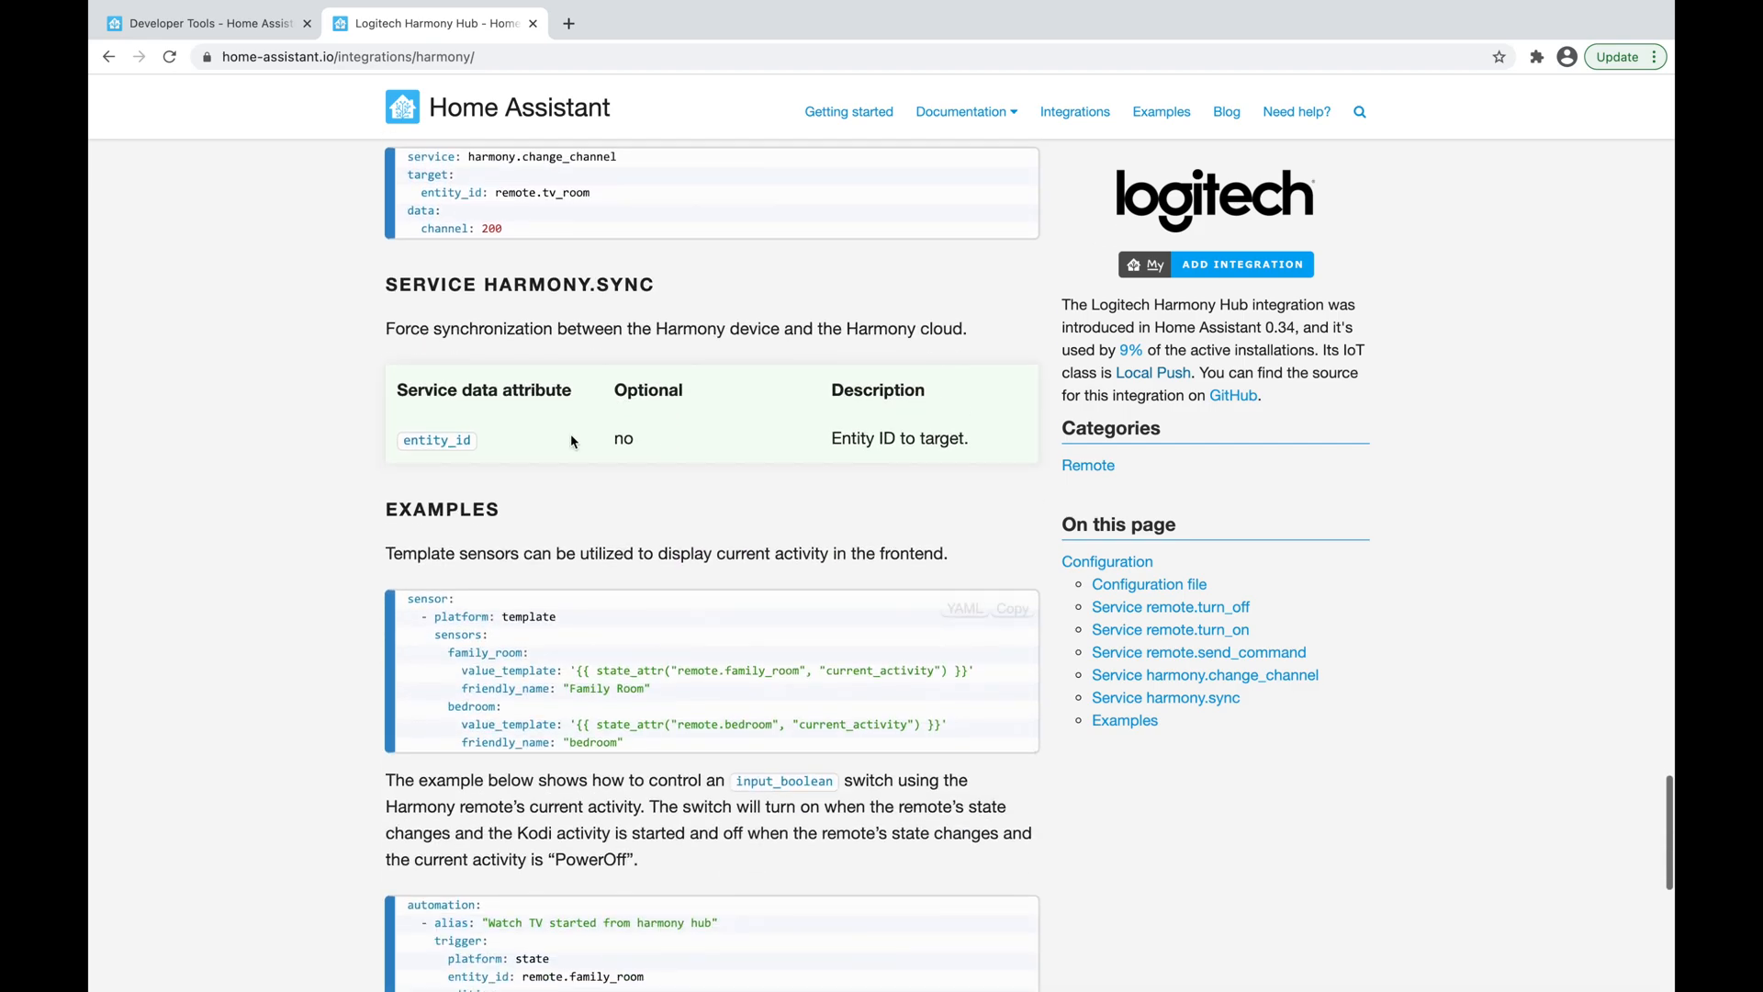
{"action": "mouse_move", "coordinate": [846, 686]}
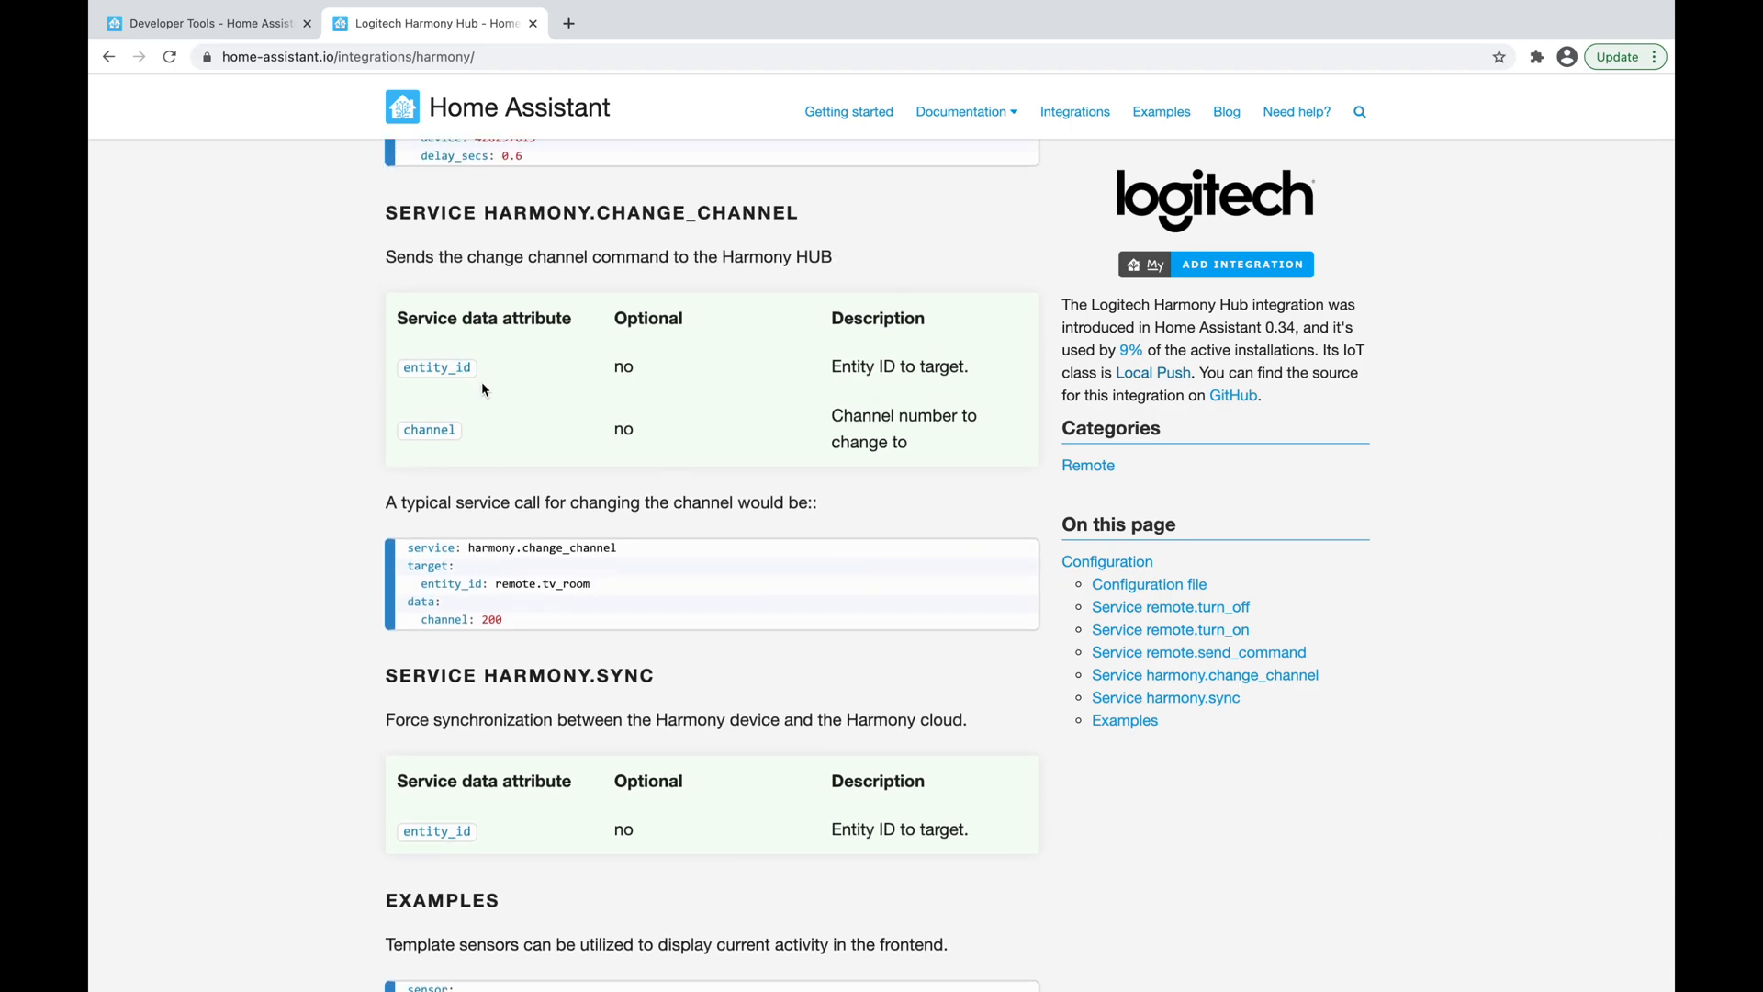
{"action": "mouse_move", "coordinate": [512, 627]}
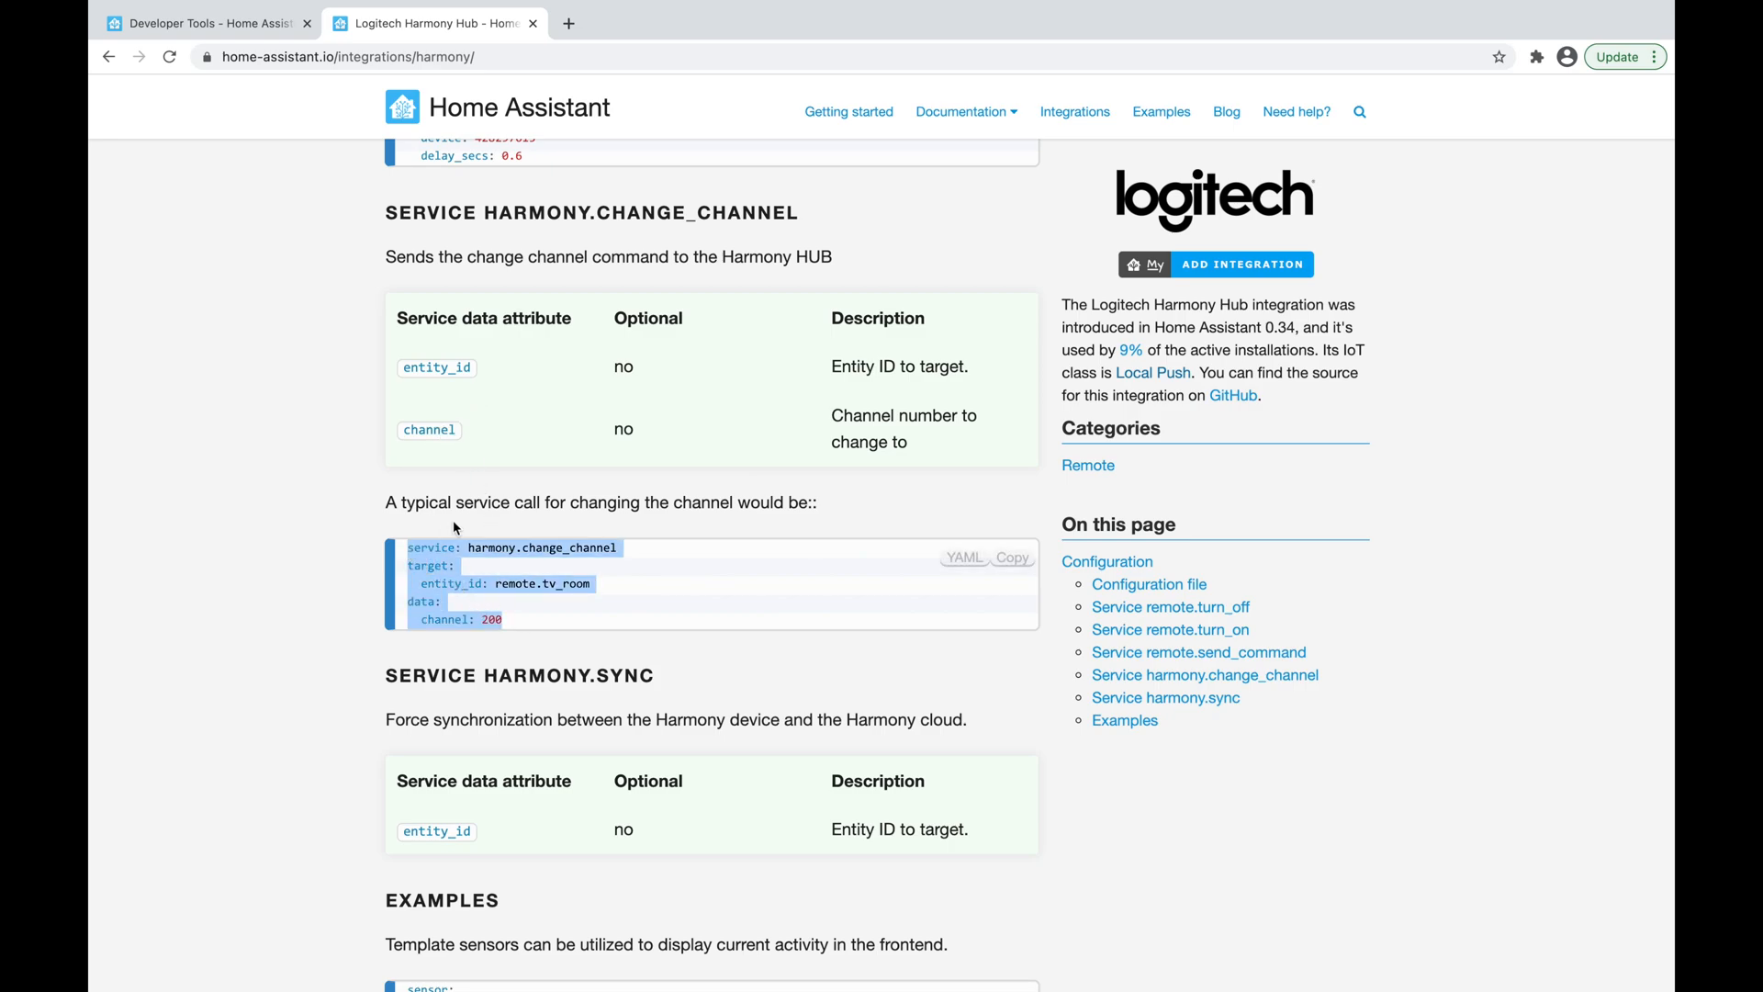
Filter the States list for 'remot' and copy the remote.harmony_hub entity id.
{"action": "left_click", "coordinate": [202, 22]}
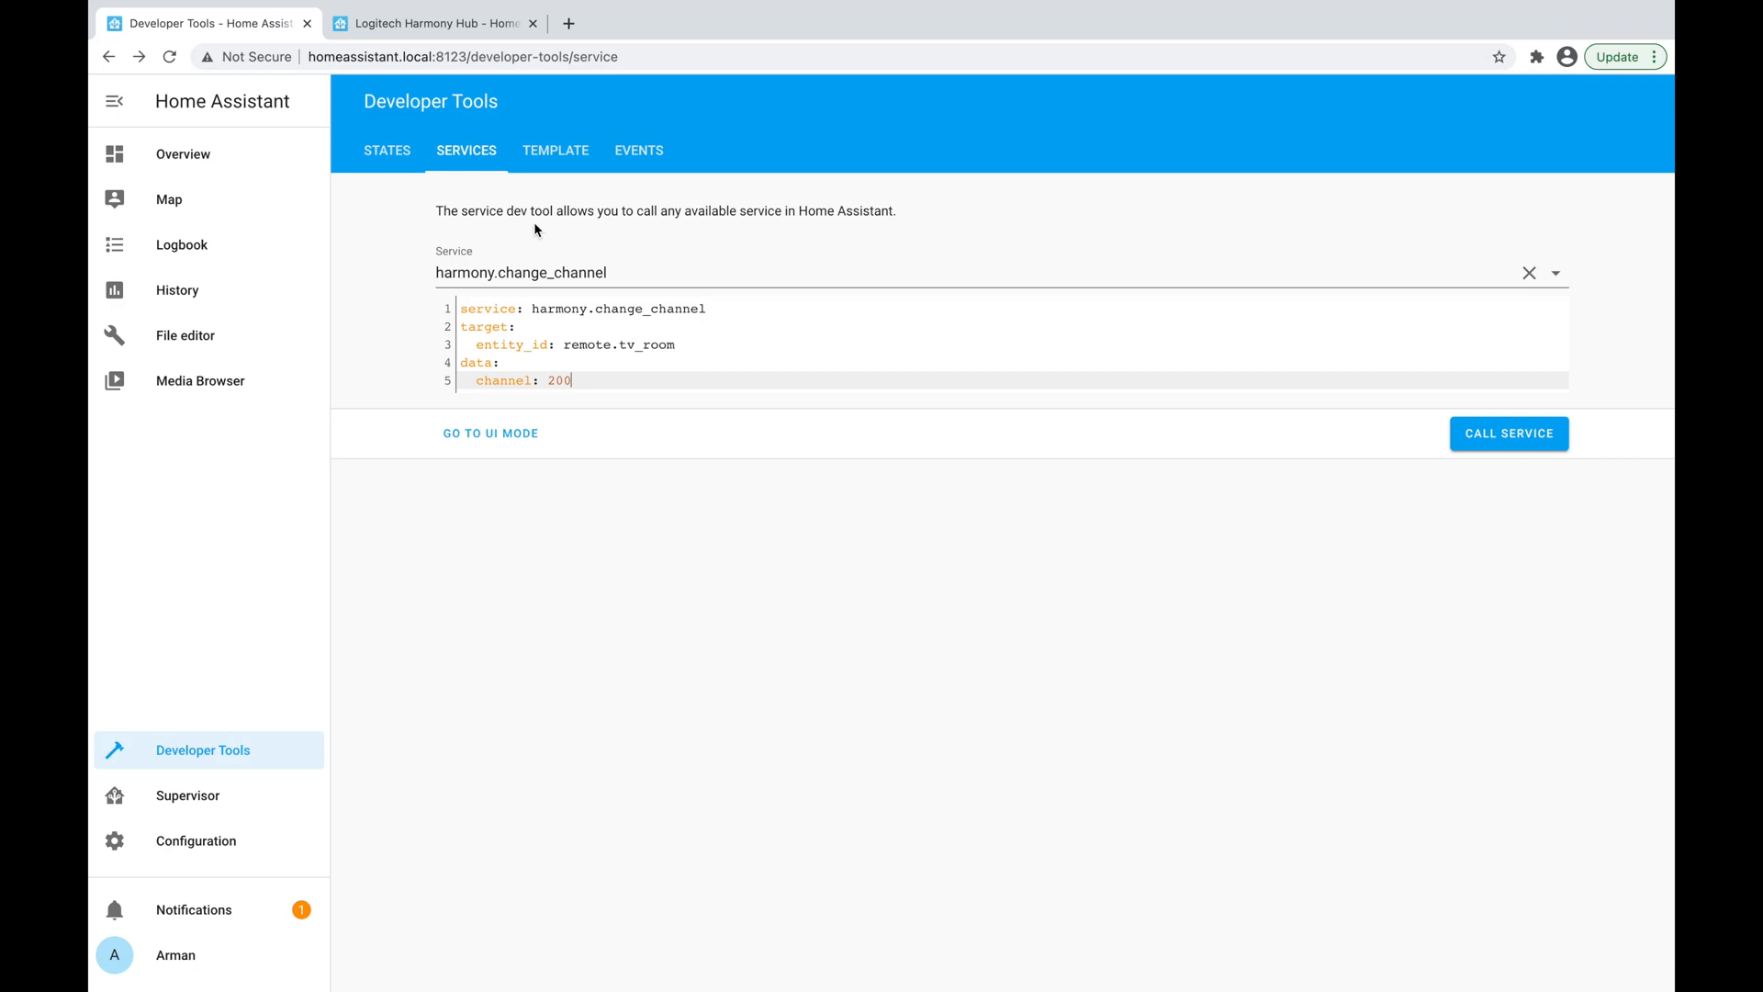
{"action": "left_click", "coordinate": [386, 150]}
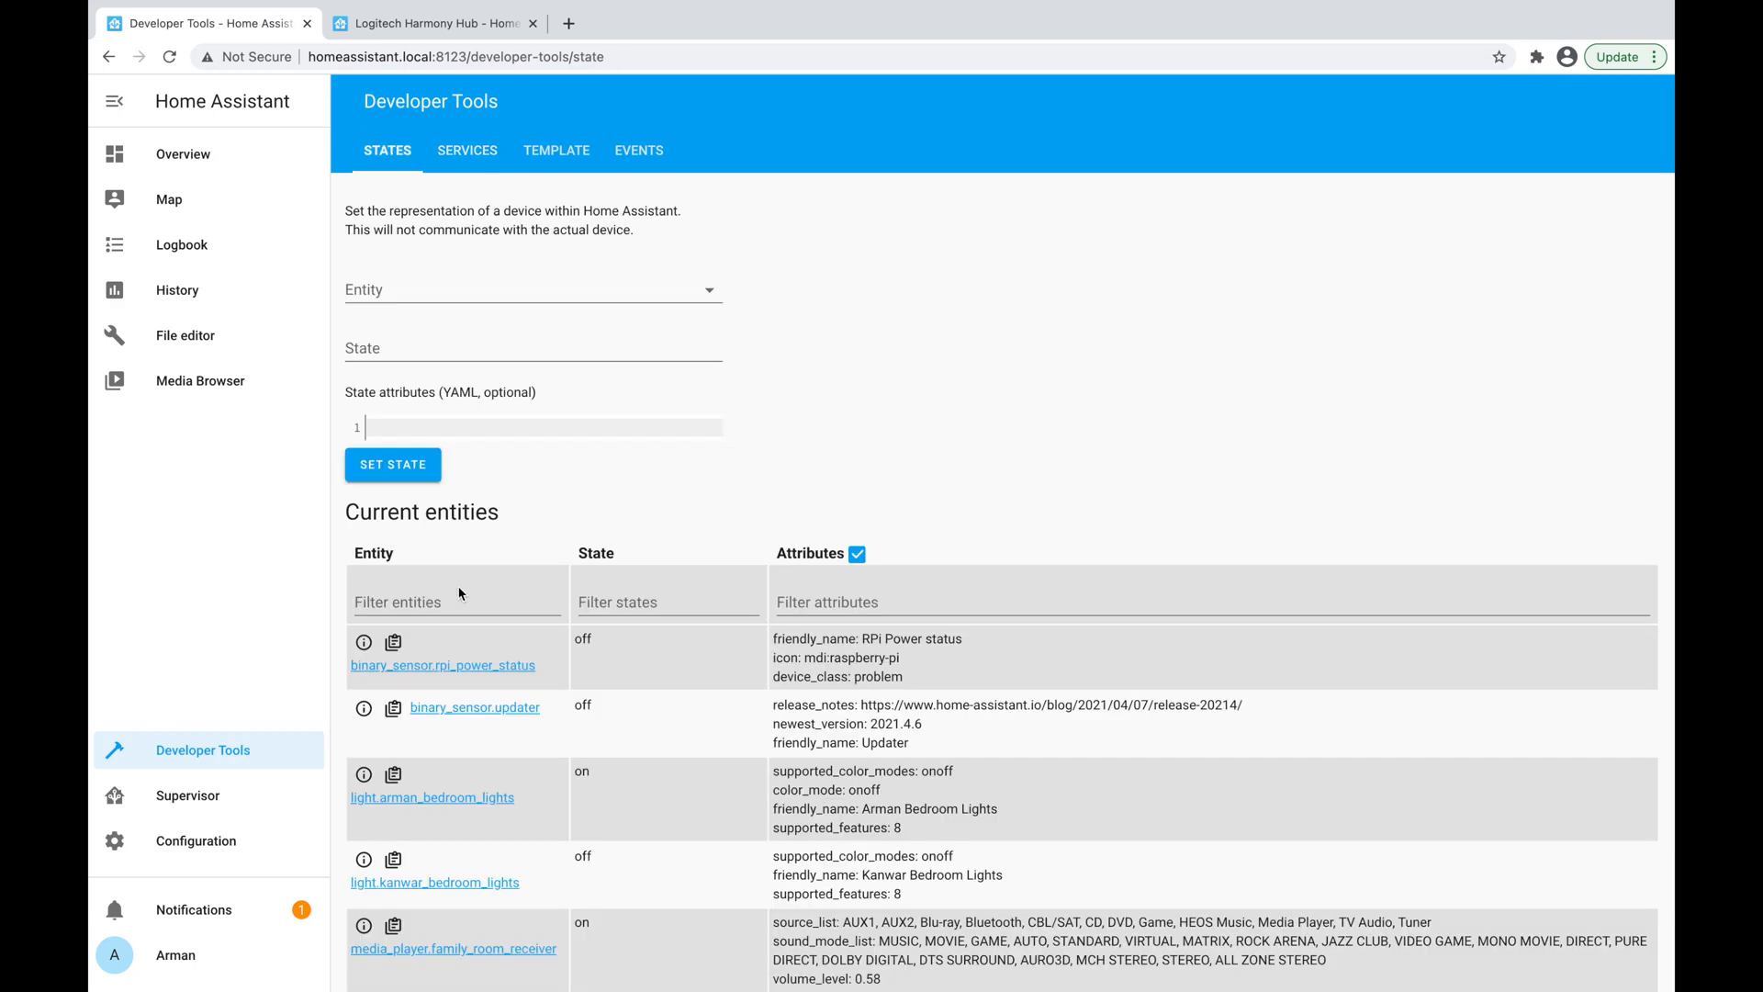
{"action": "type", "text": "remot"}
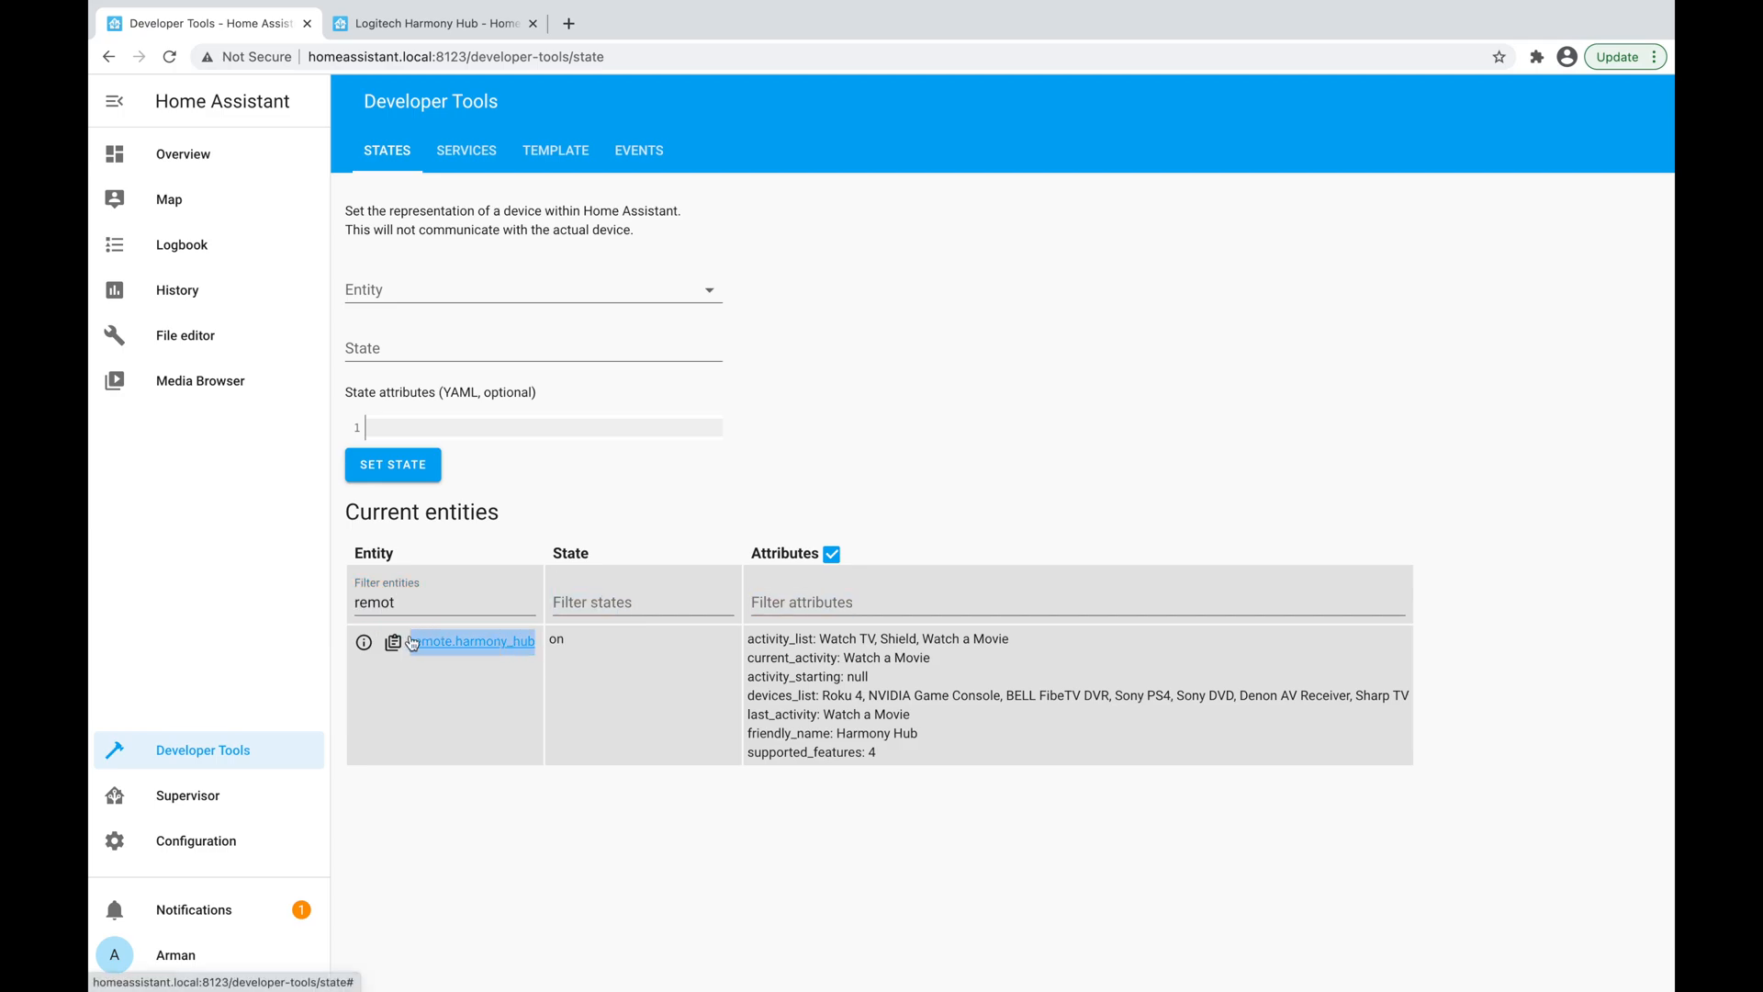
{"action": "left_click", "coordinate": [466, 149]}
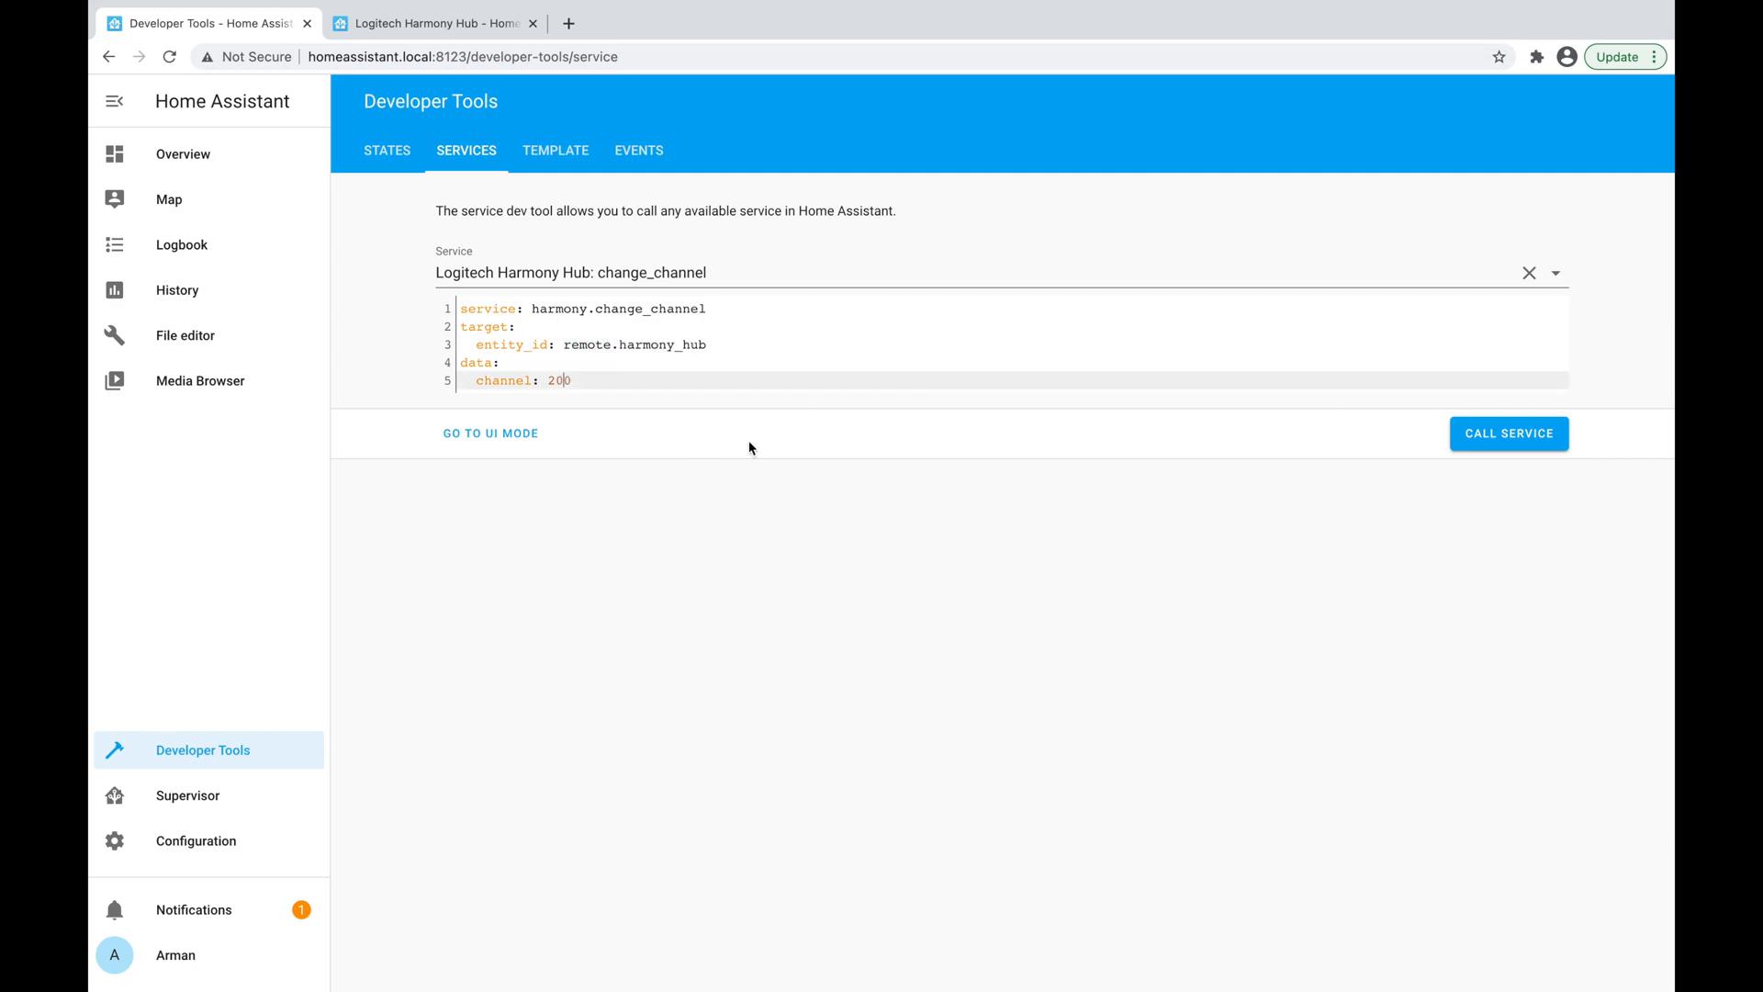
{"action": "mouse_move", "coordinate": [1508, 432]}
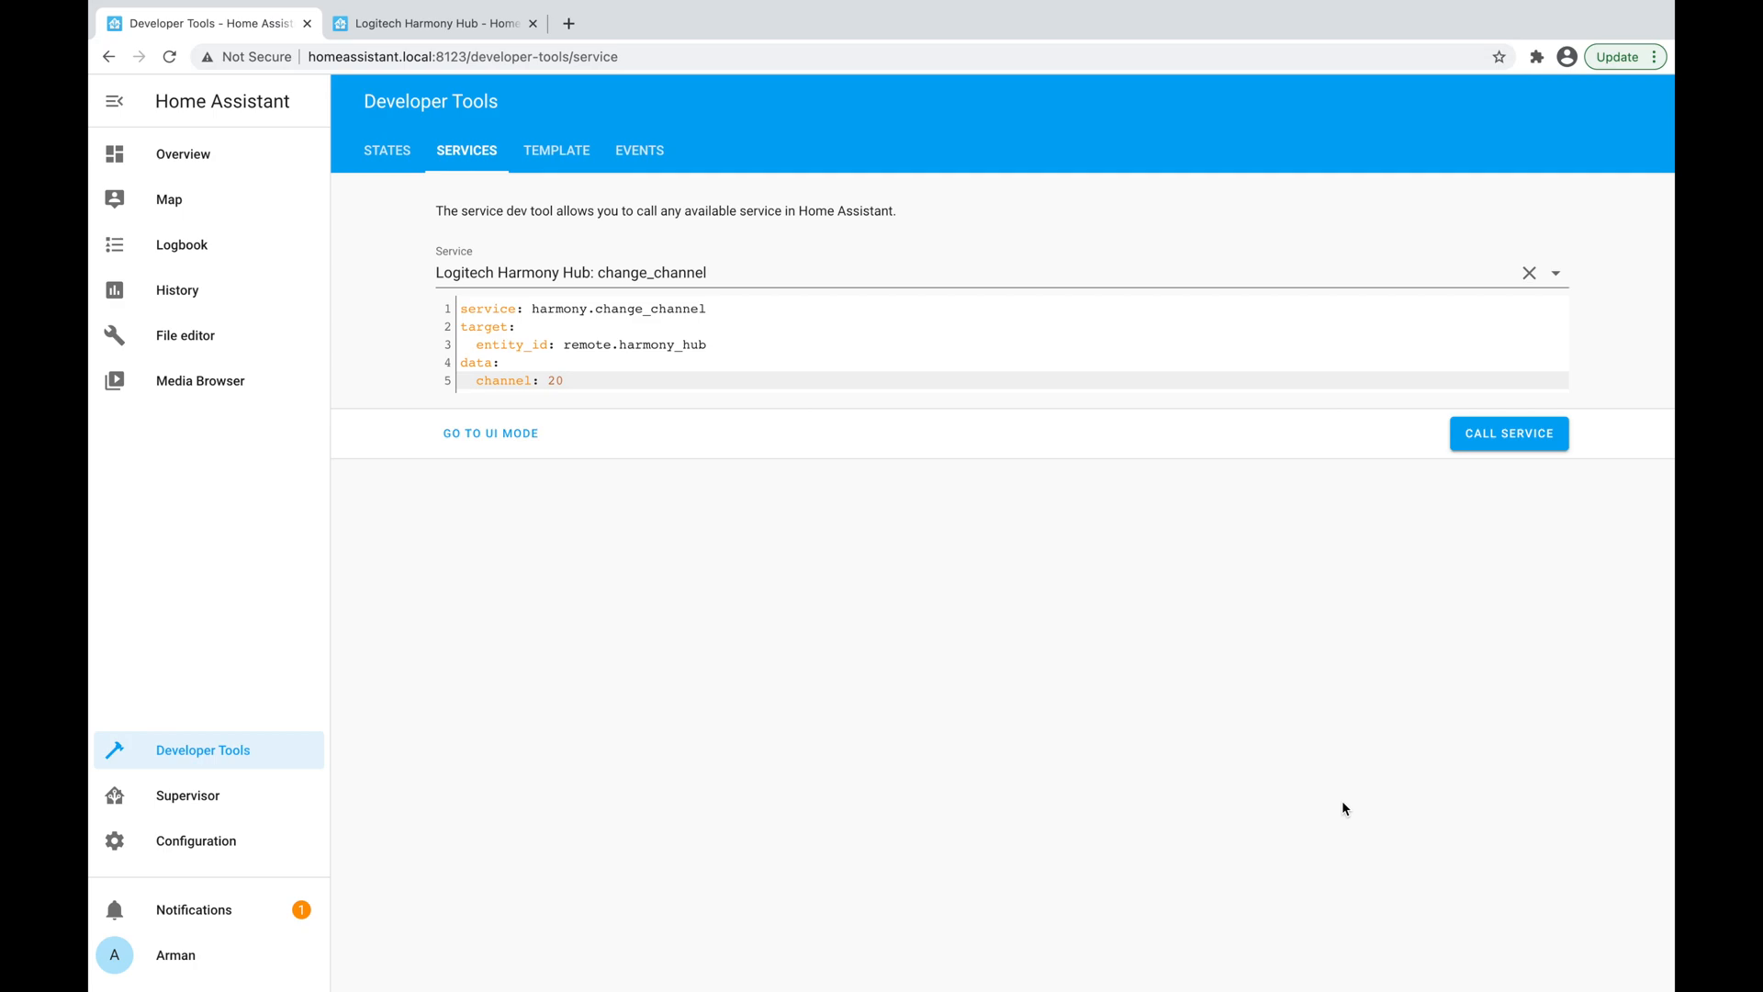
{"action": "mouse_move", "coordinate": [1311, 802]}
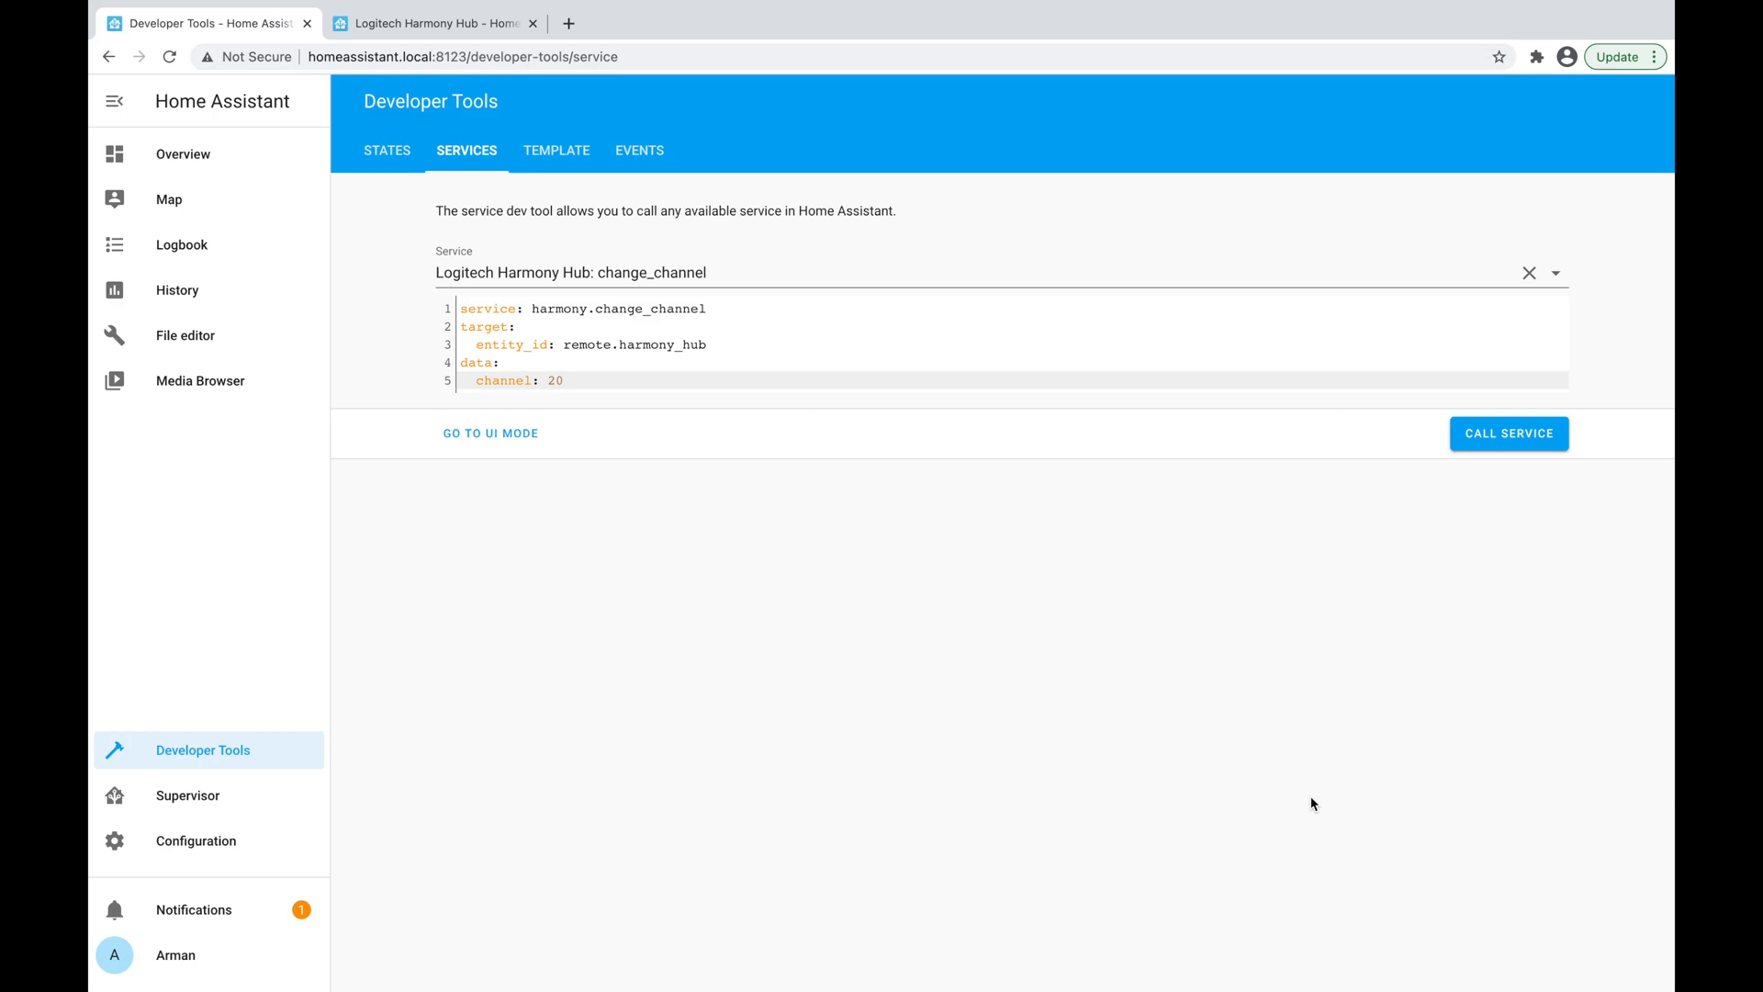
{"action": "mouse_move", "coordinate": [1461, 485]}
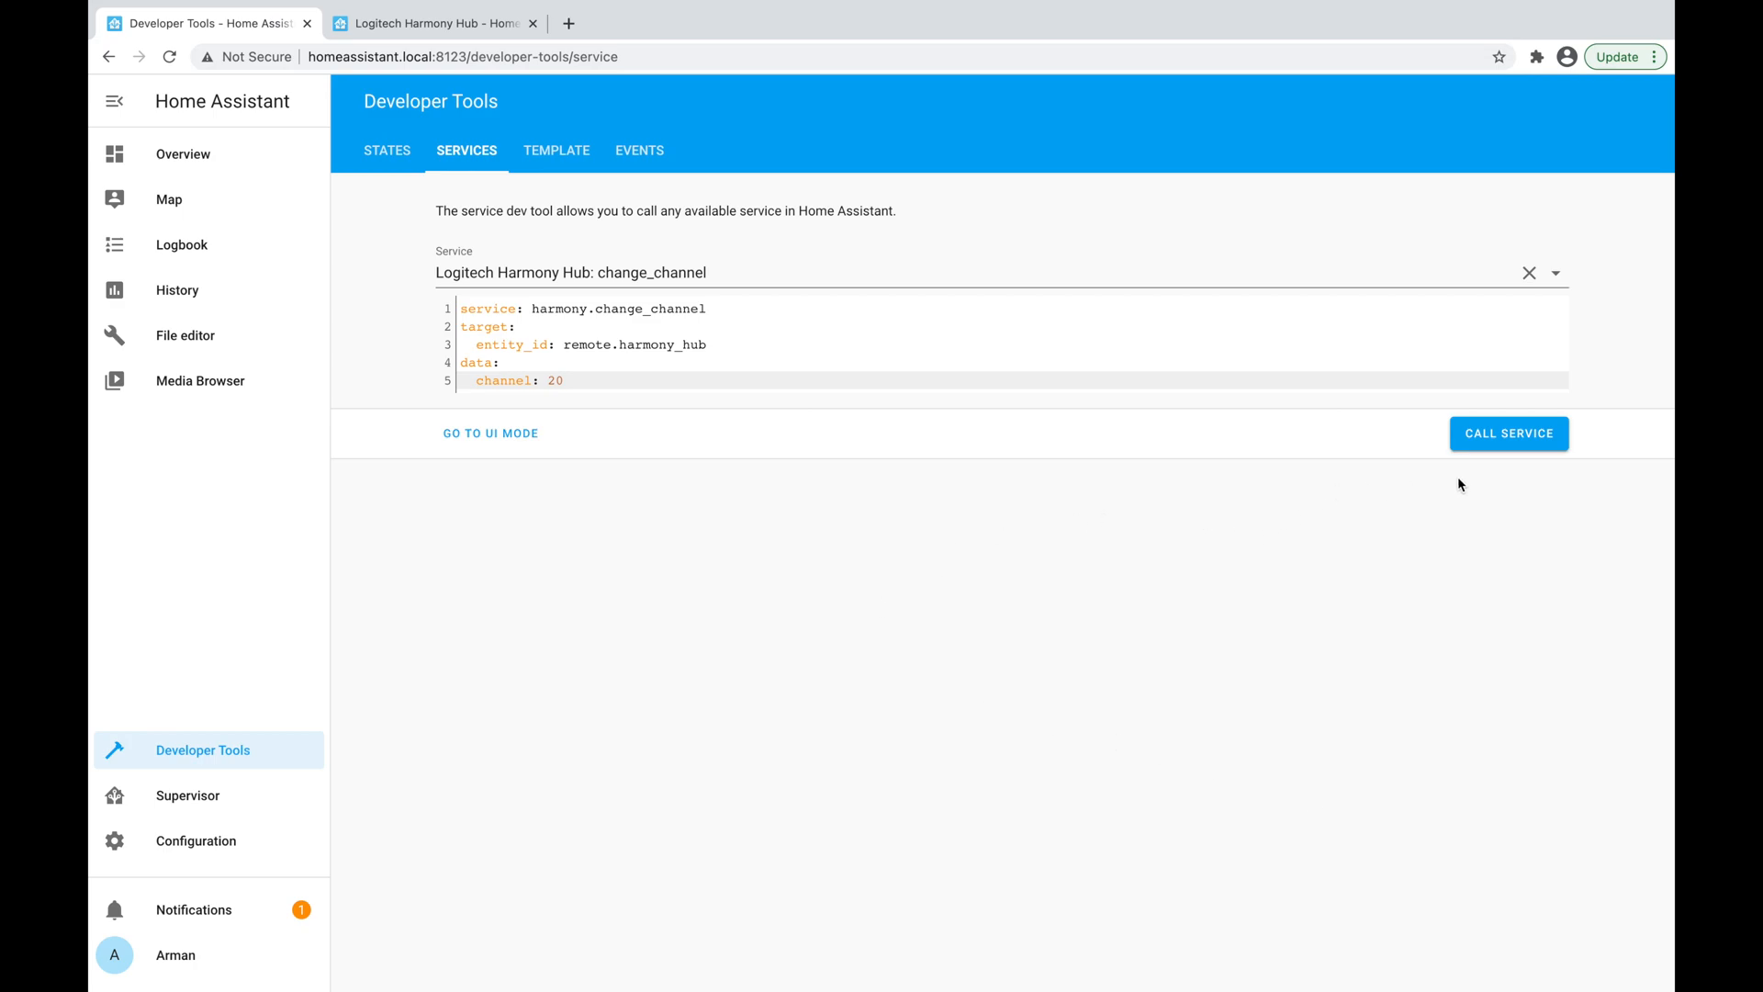
{"action": "mouse_move", "coordinate": [515, 129]}
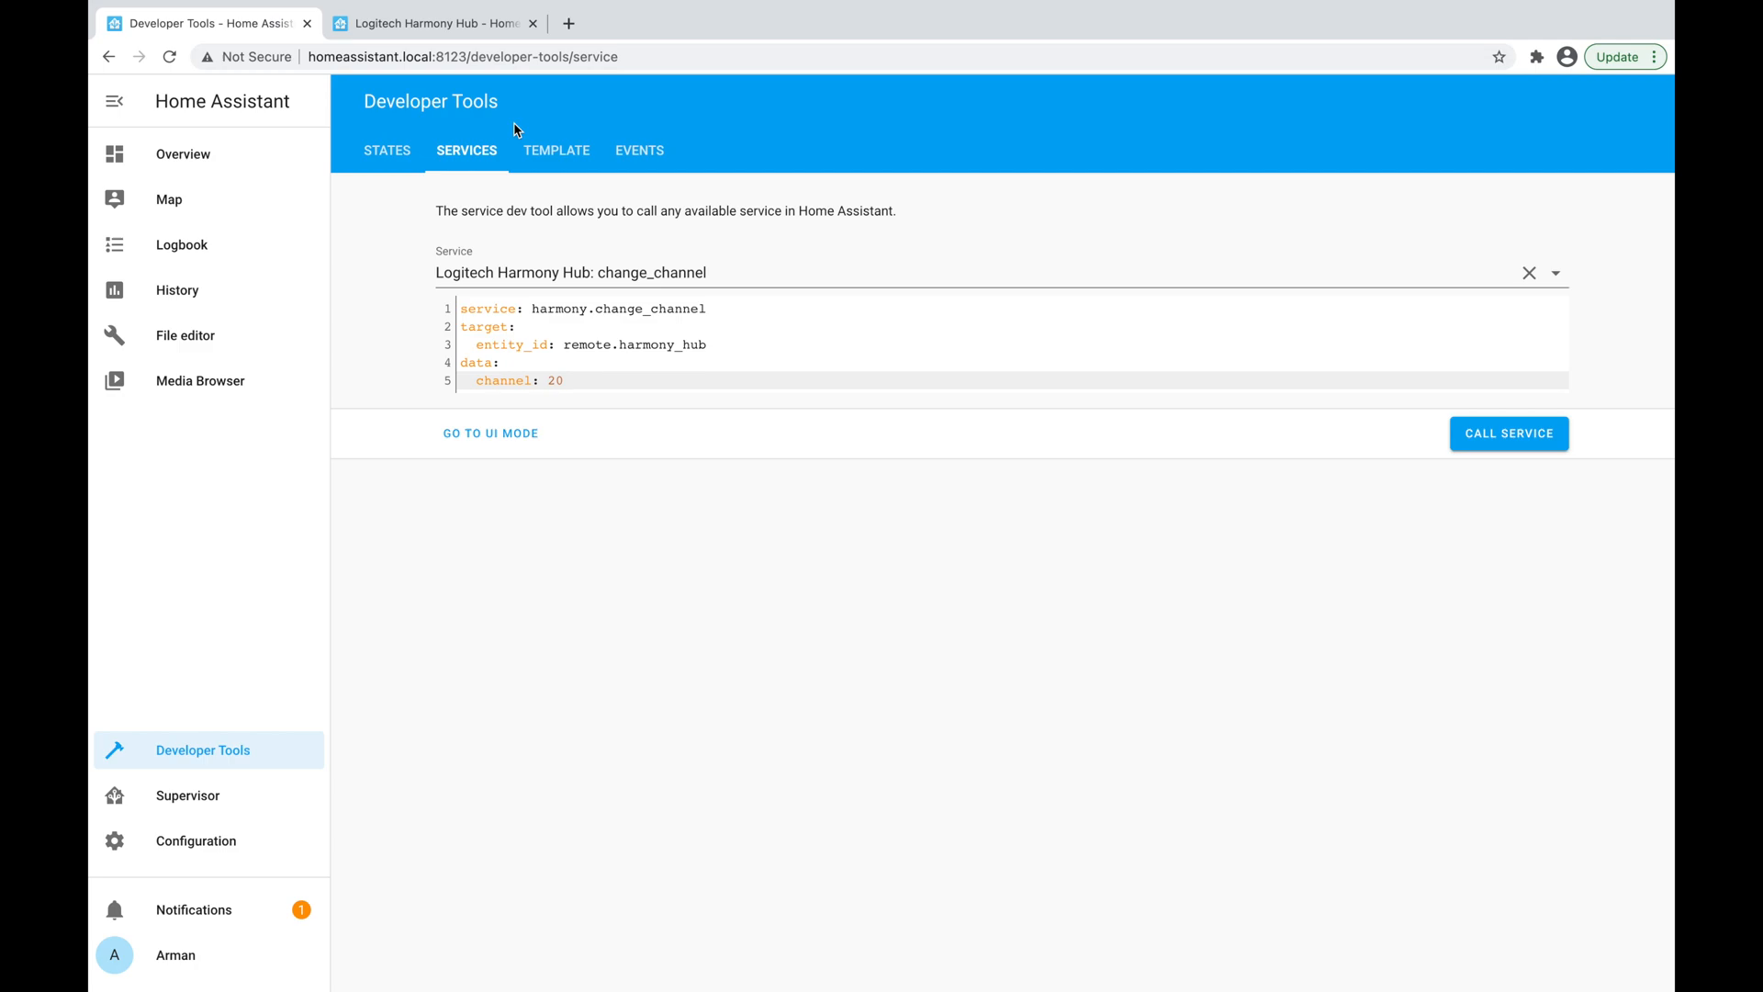
Open the Template tool showing the demo temperature and sunrise template.
{"action": "left_click", "coordinate": [556, 150]}
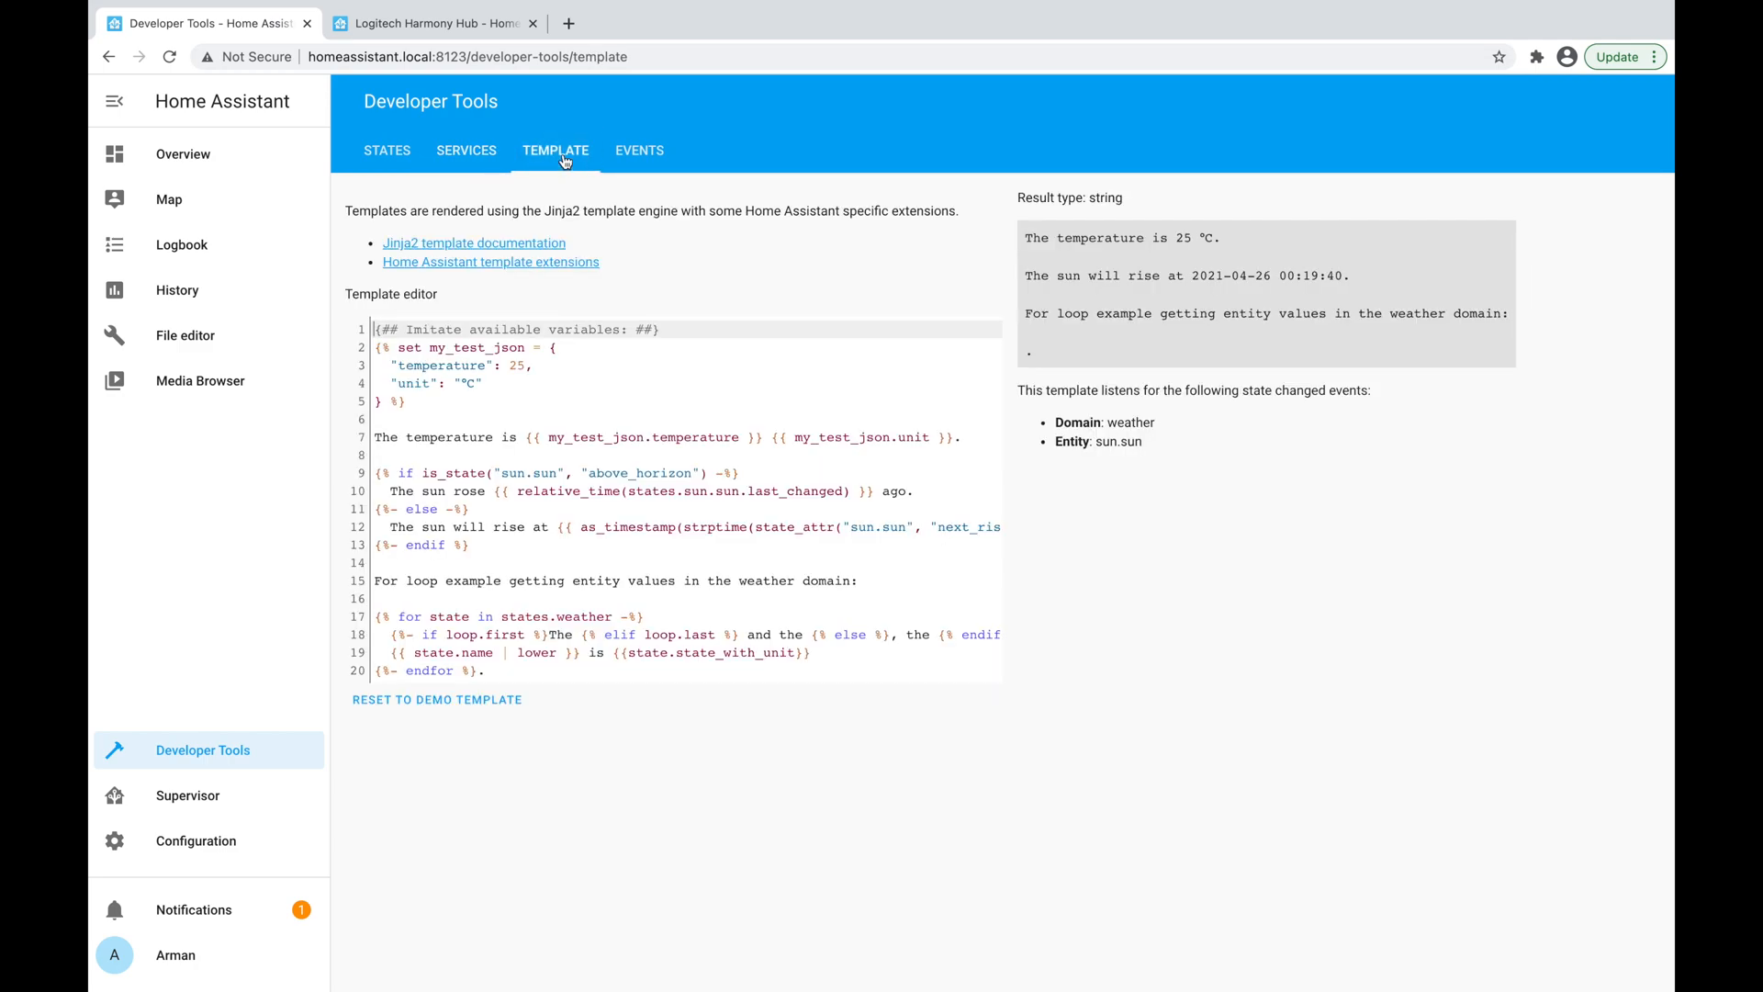
{"action": "mouse_move", "coordinate": [965, 607]}
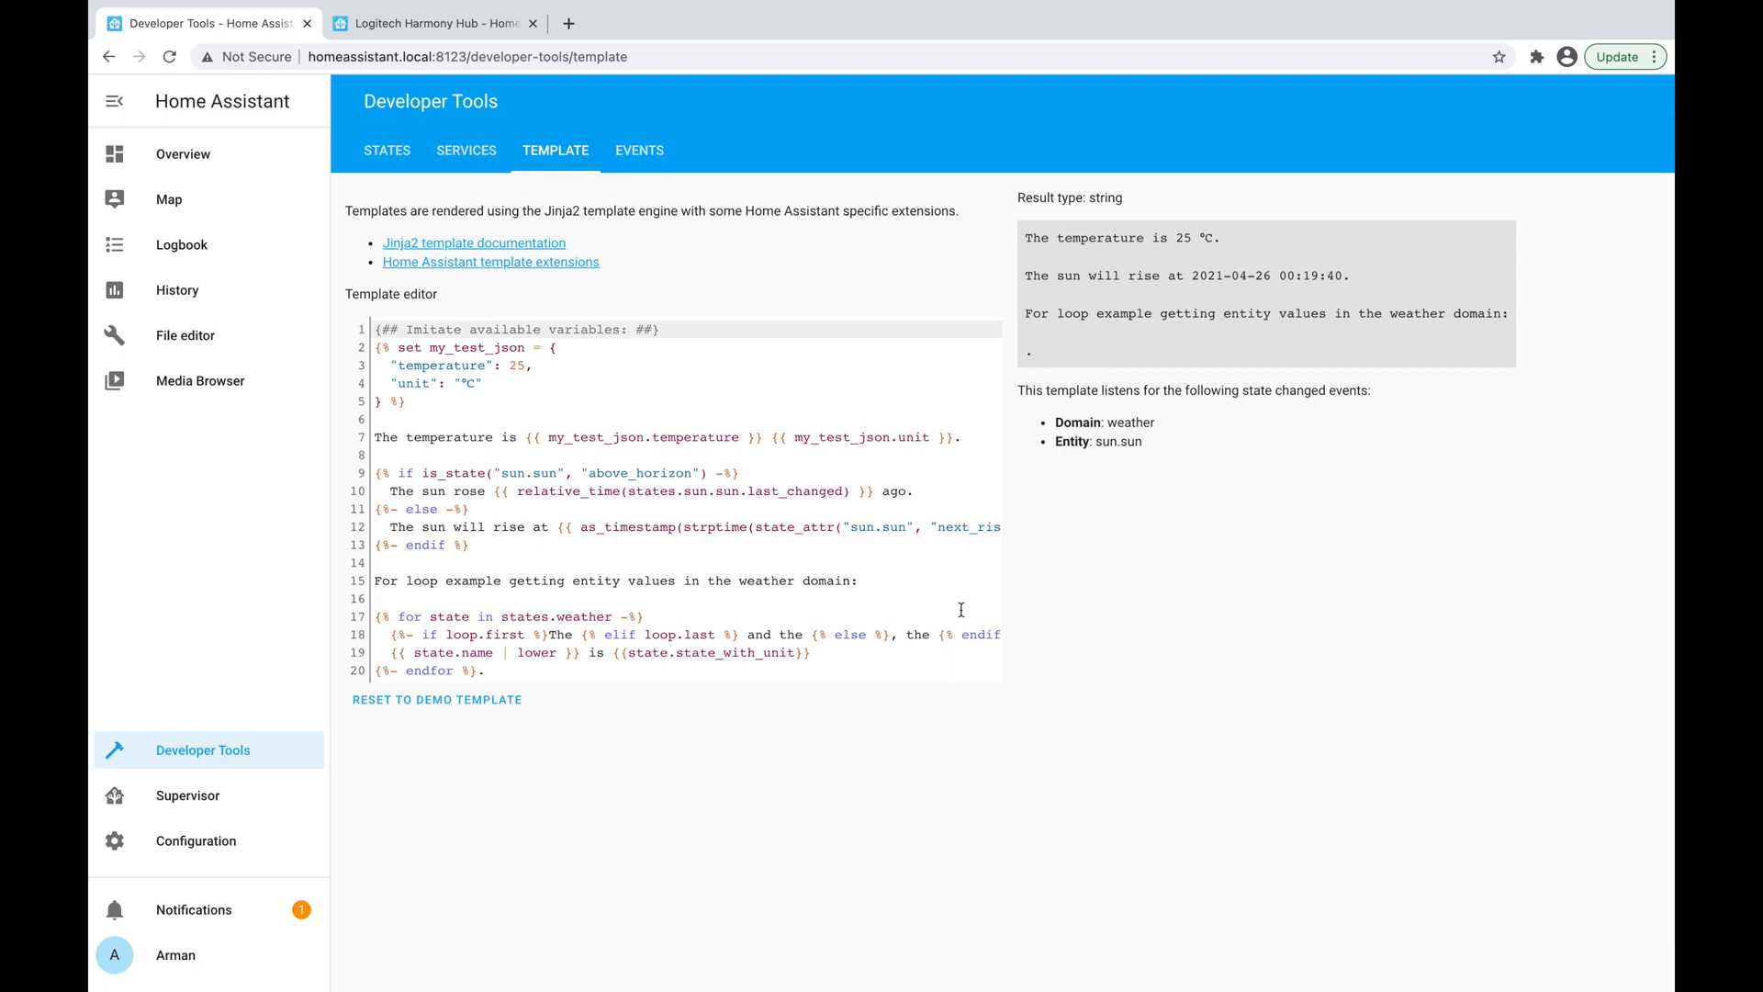
{"action": "mouse_move", "coordinate": [743, 245]}
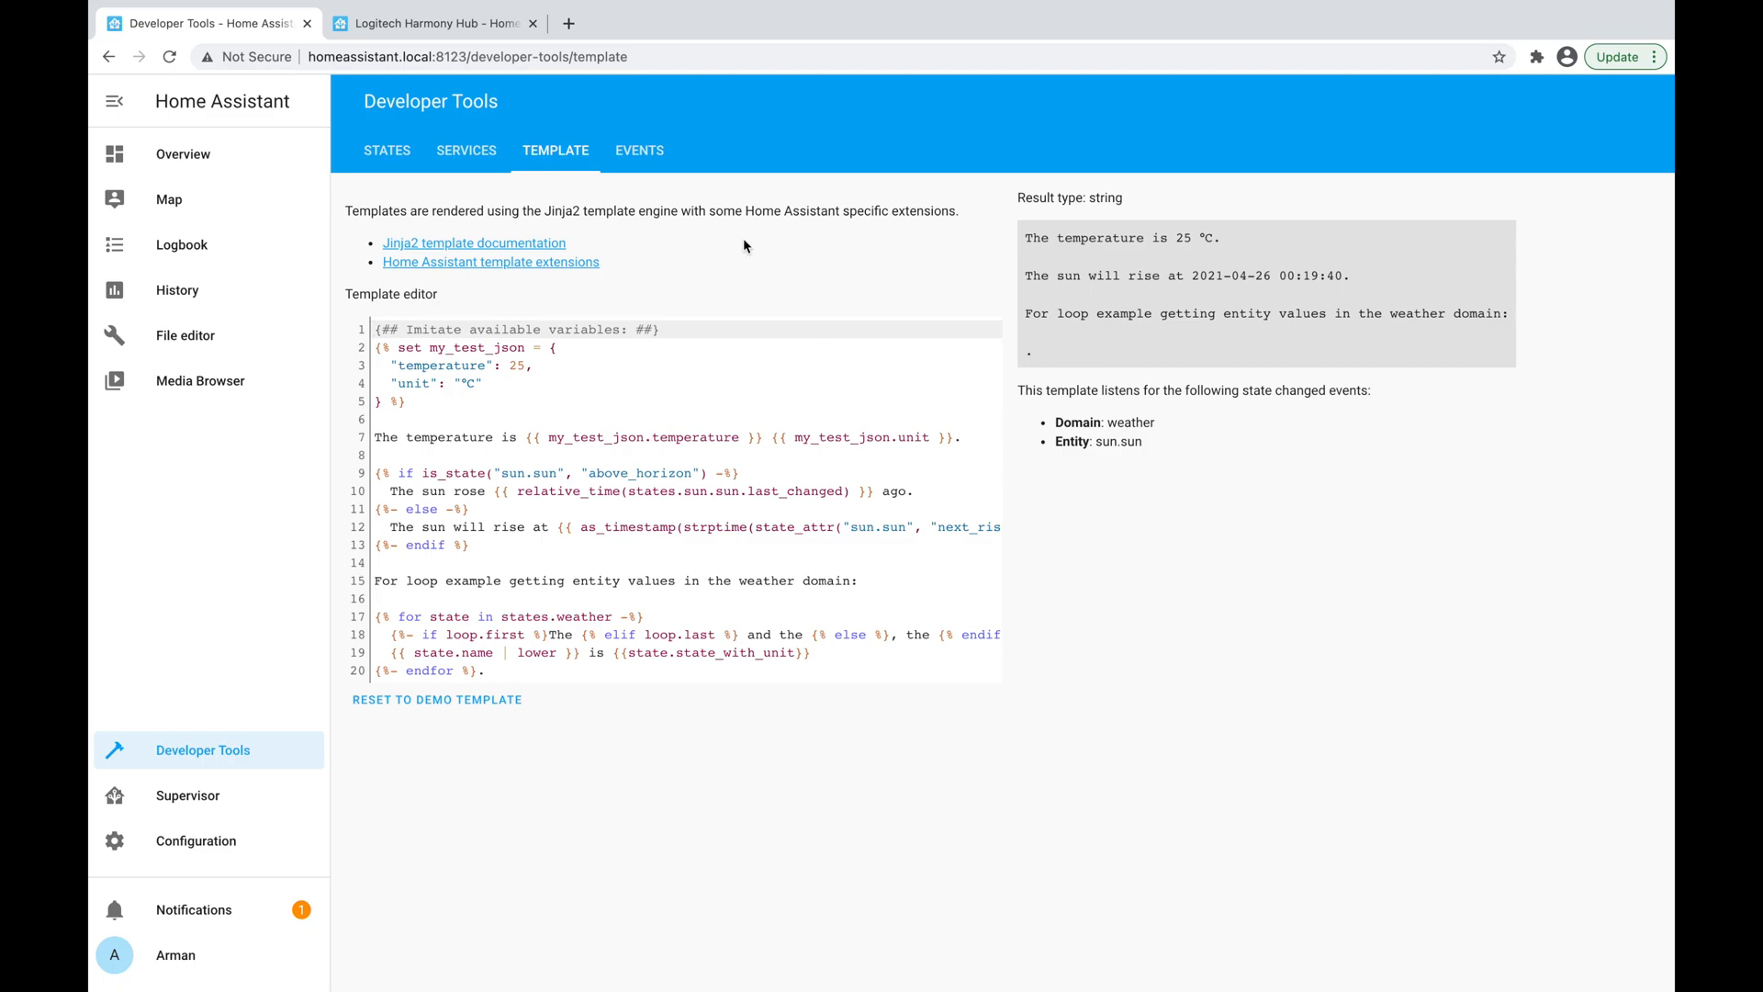
Open the Events tool listing event types and listener counts, and focus the Event Type field.
{"action": "left_click", "coordinate": [639, 150]}
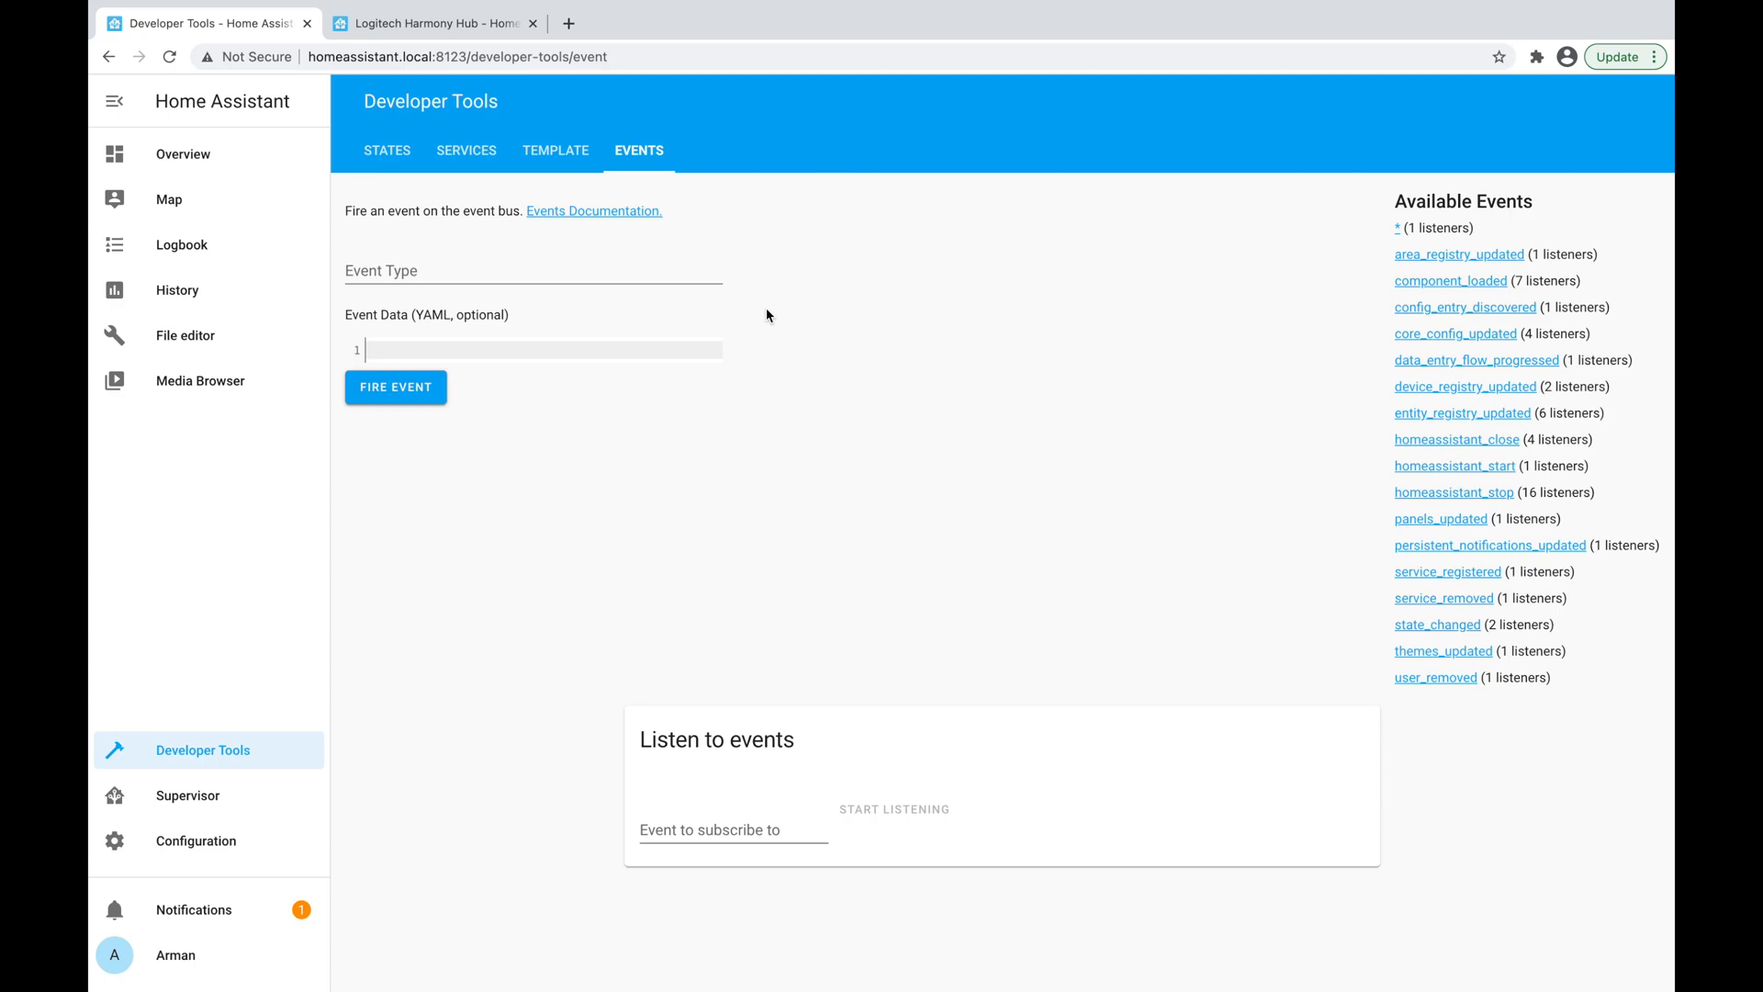
{"action": "mouse_move", "coordinate": [883, 372]}
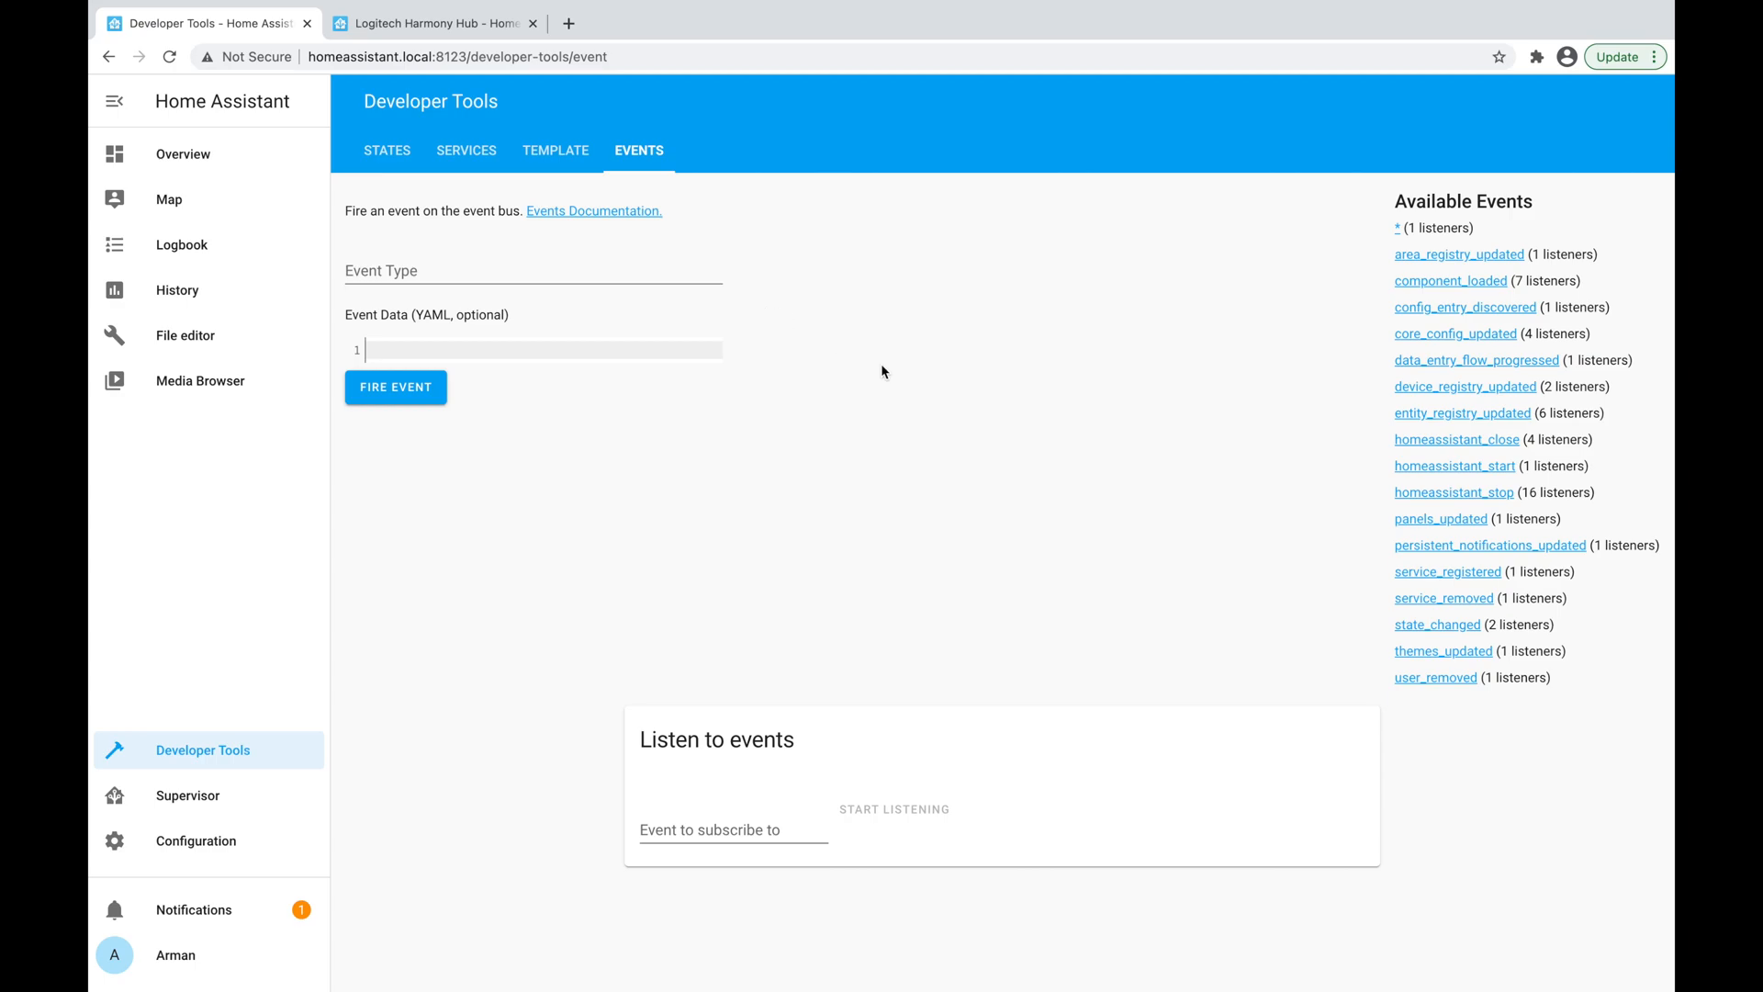
{"action": "mouse_move", "coordinate": [1497, 630]}
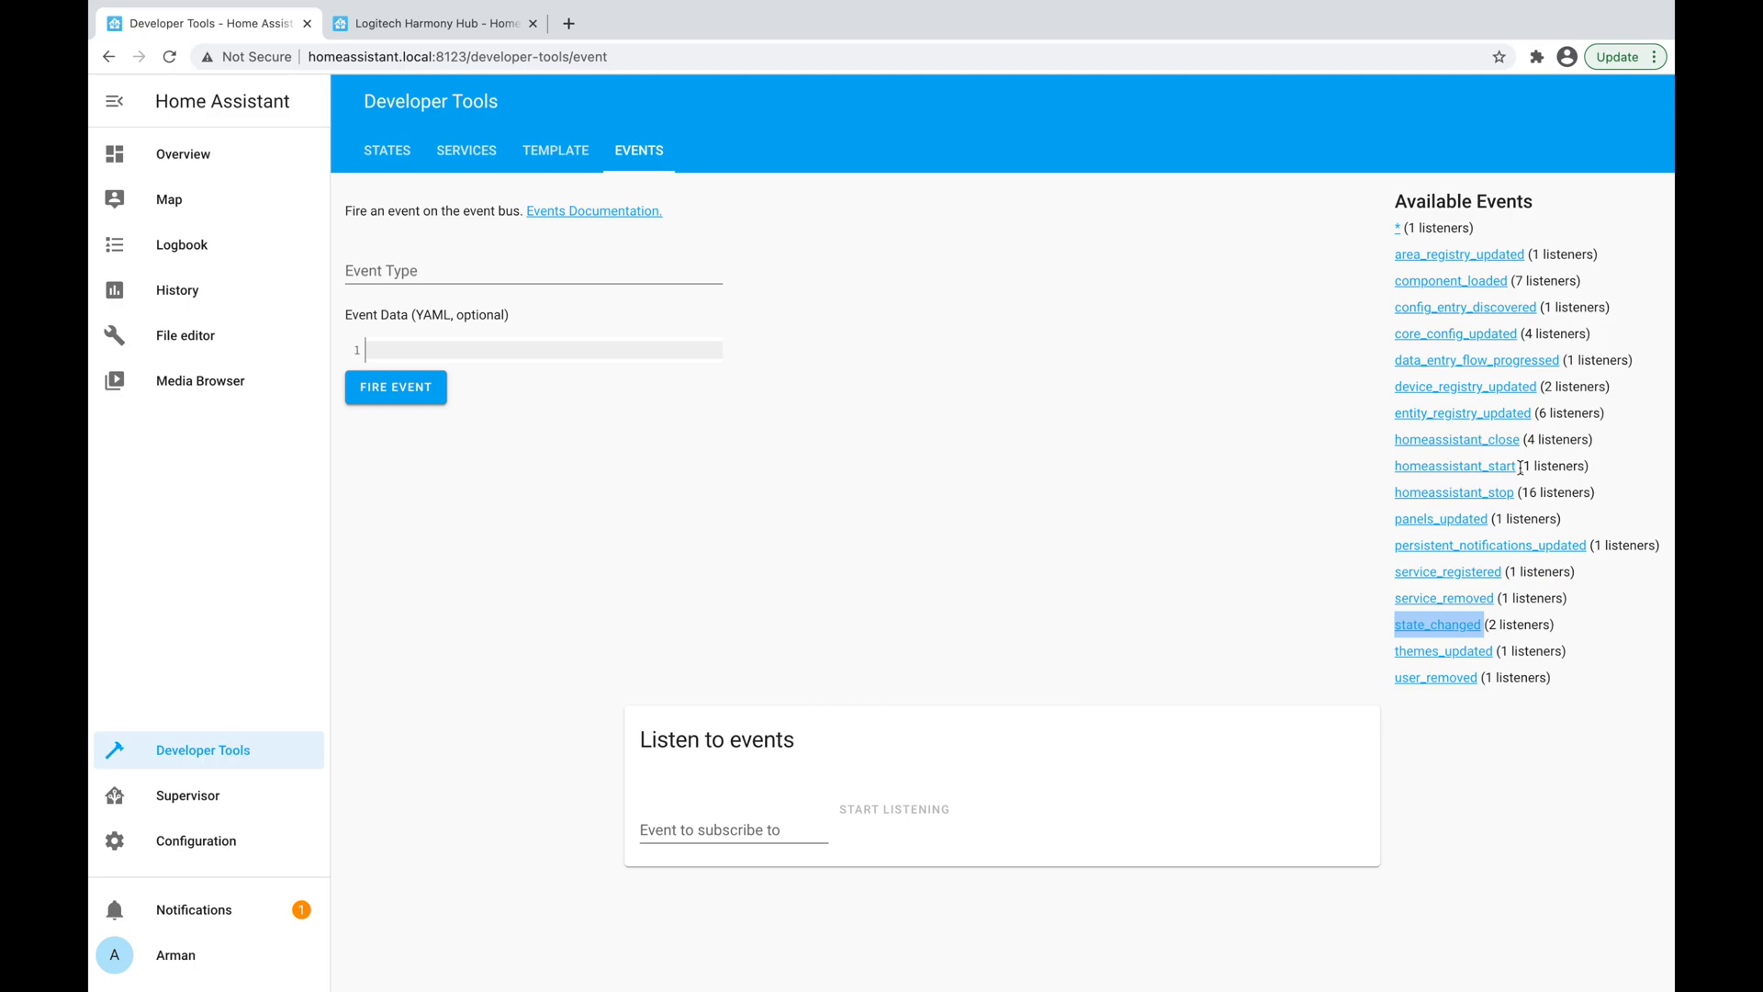
{"action": "mouse_move", "coordinate": [858, 705]}
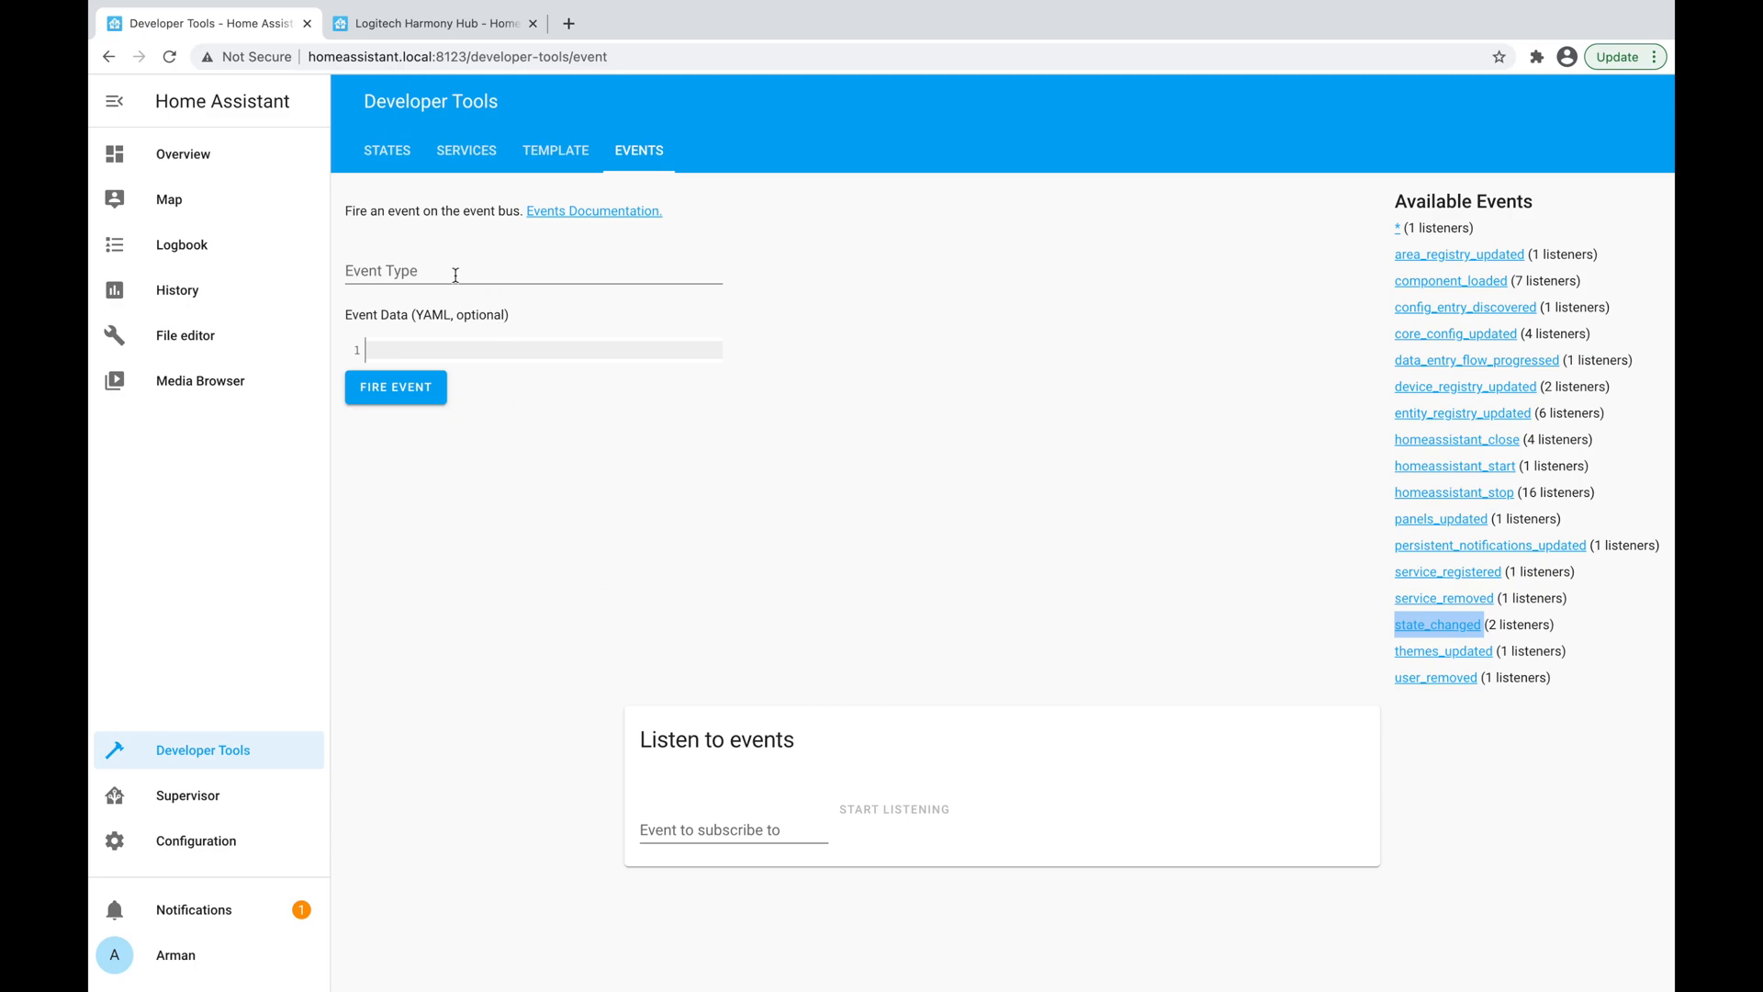
{"action": "left_click", "coordinate": [535, 271]}
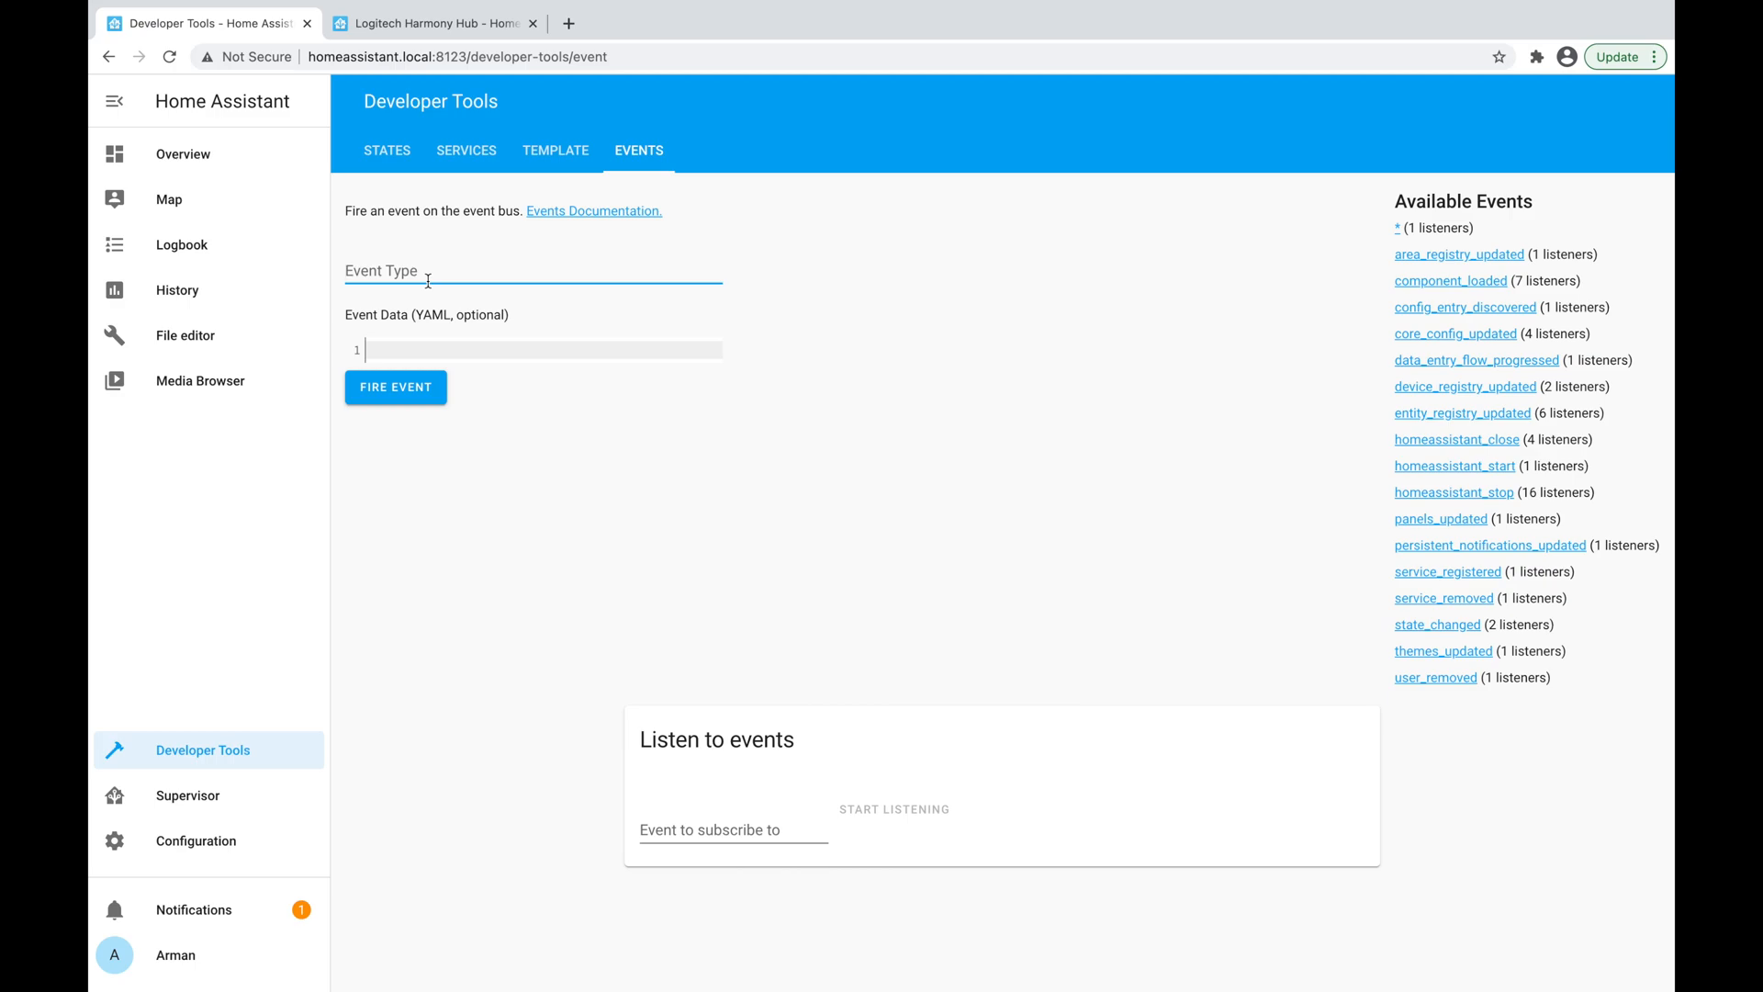
{"action": "mouse_move", "coordinate": [537, 291]}
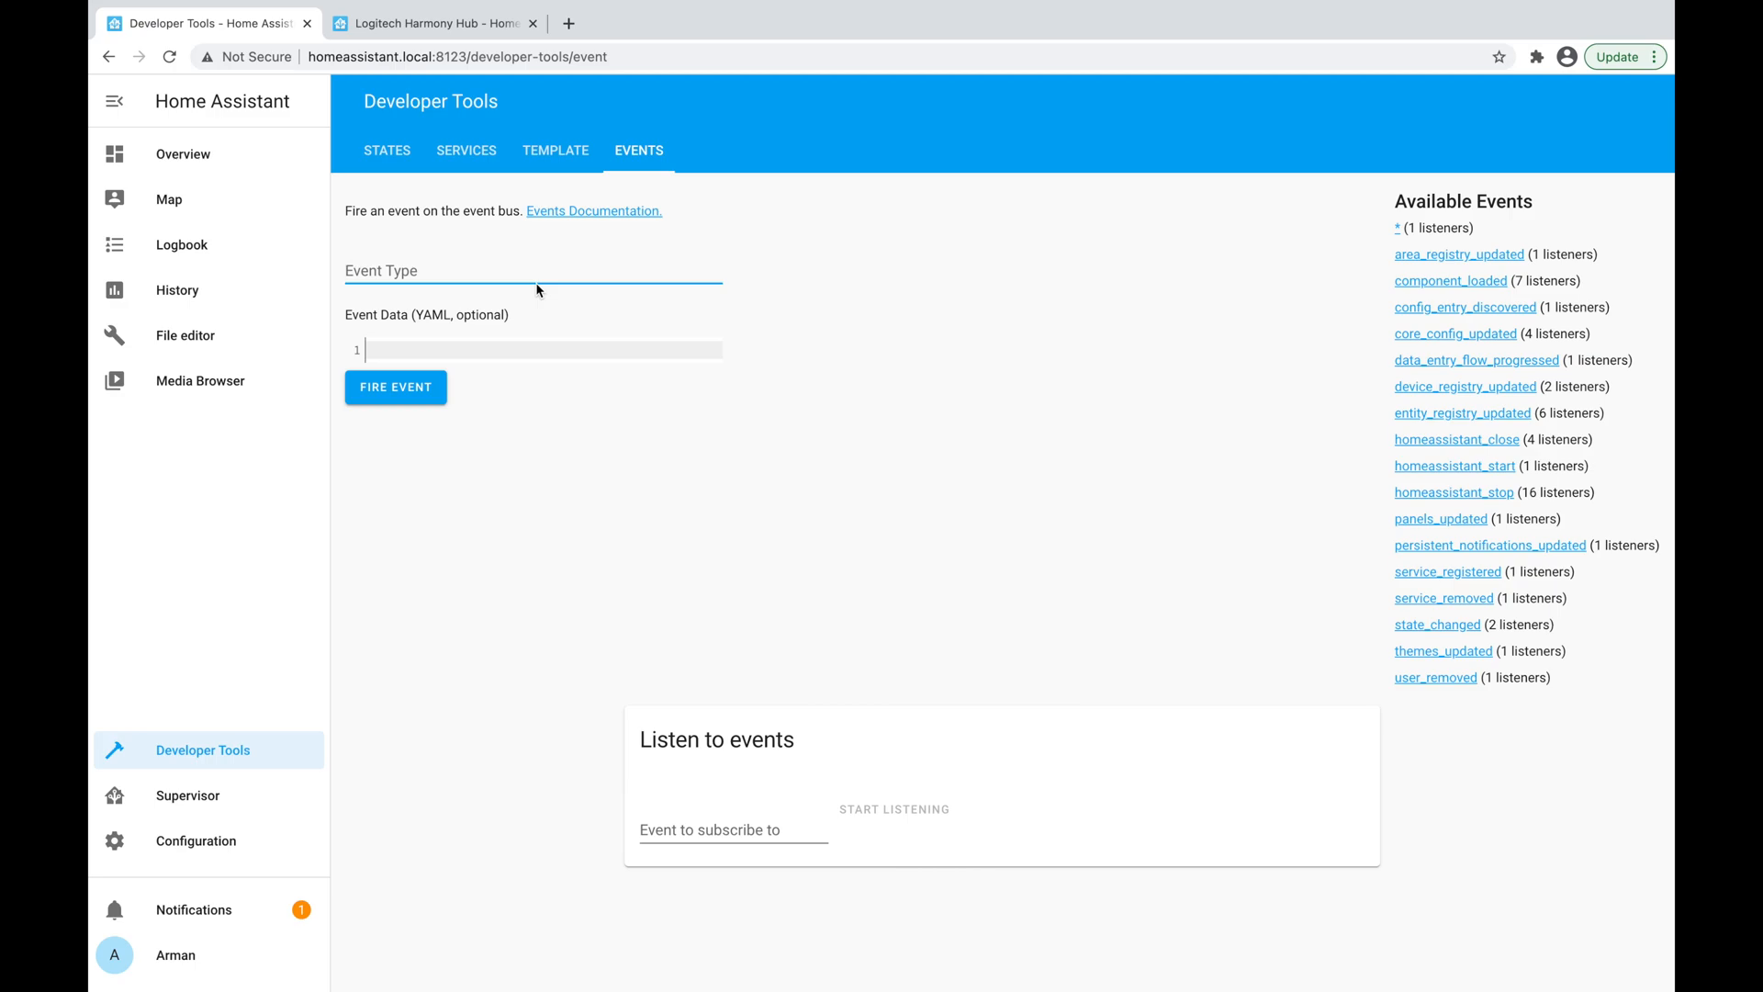
{"action": "mouse_move", "coordinate": [501, 232]}
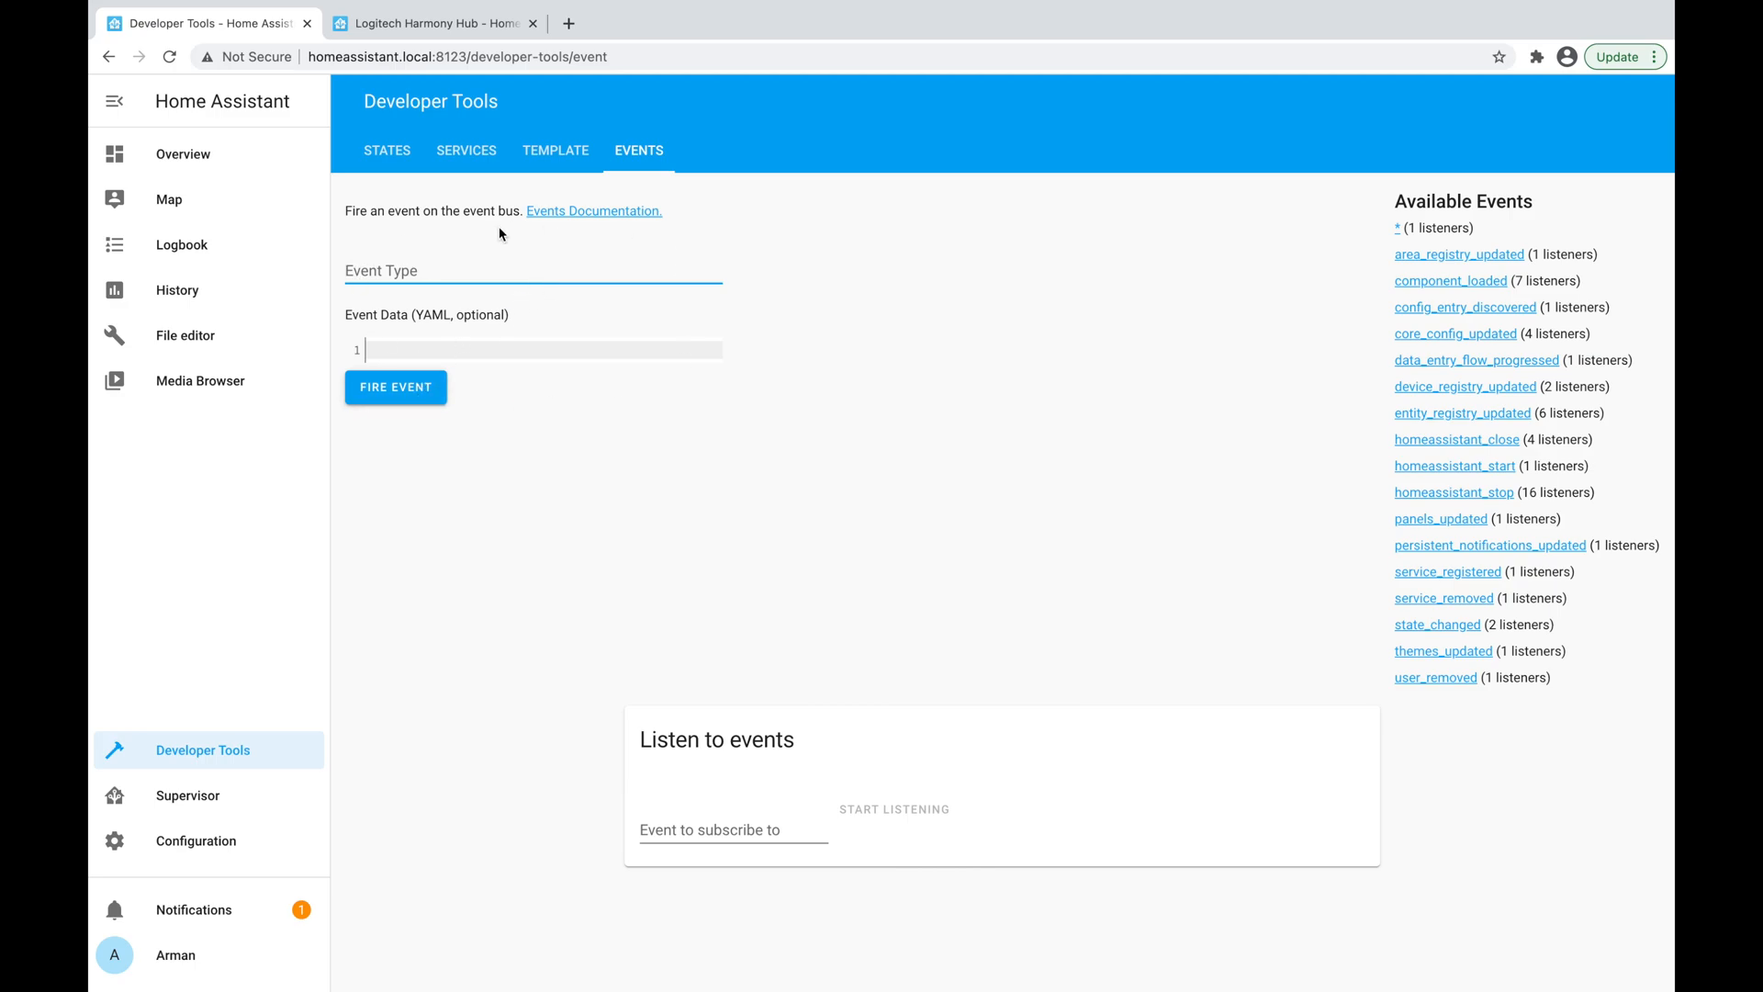
{"action": "mouse_move", "coordinate": [740, 687]}
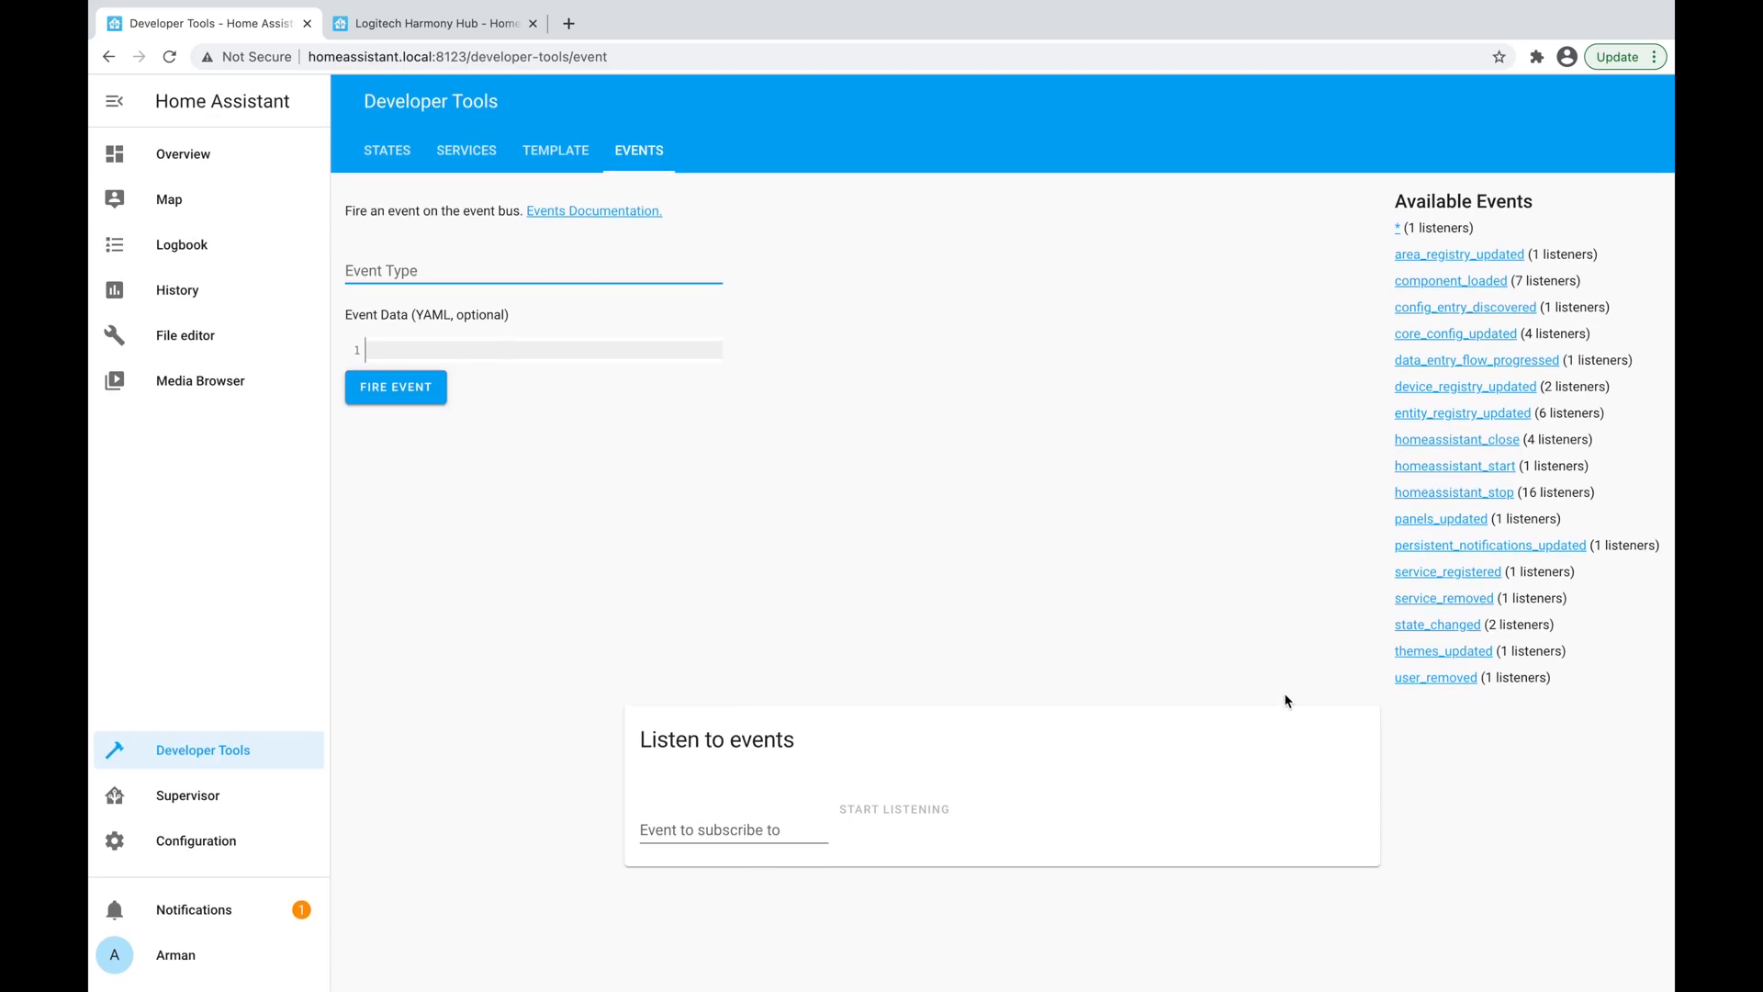
Enter service_registered as the event type and subscription, start listening, then stop.
{"action": "type", "text": "service_registered"}
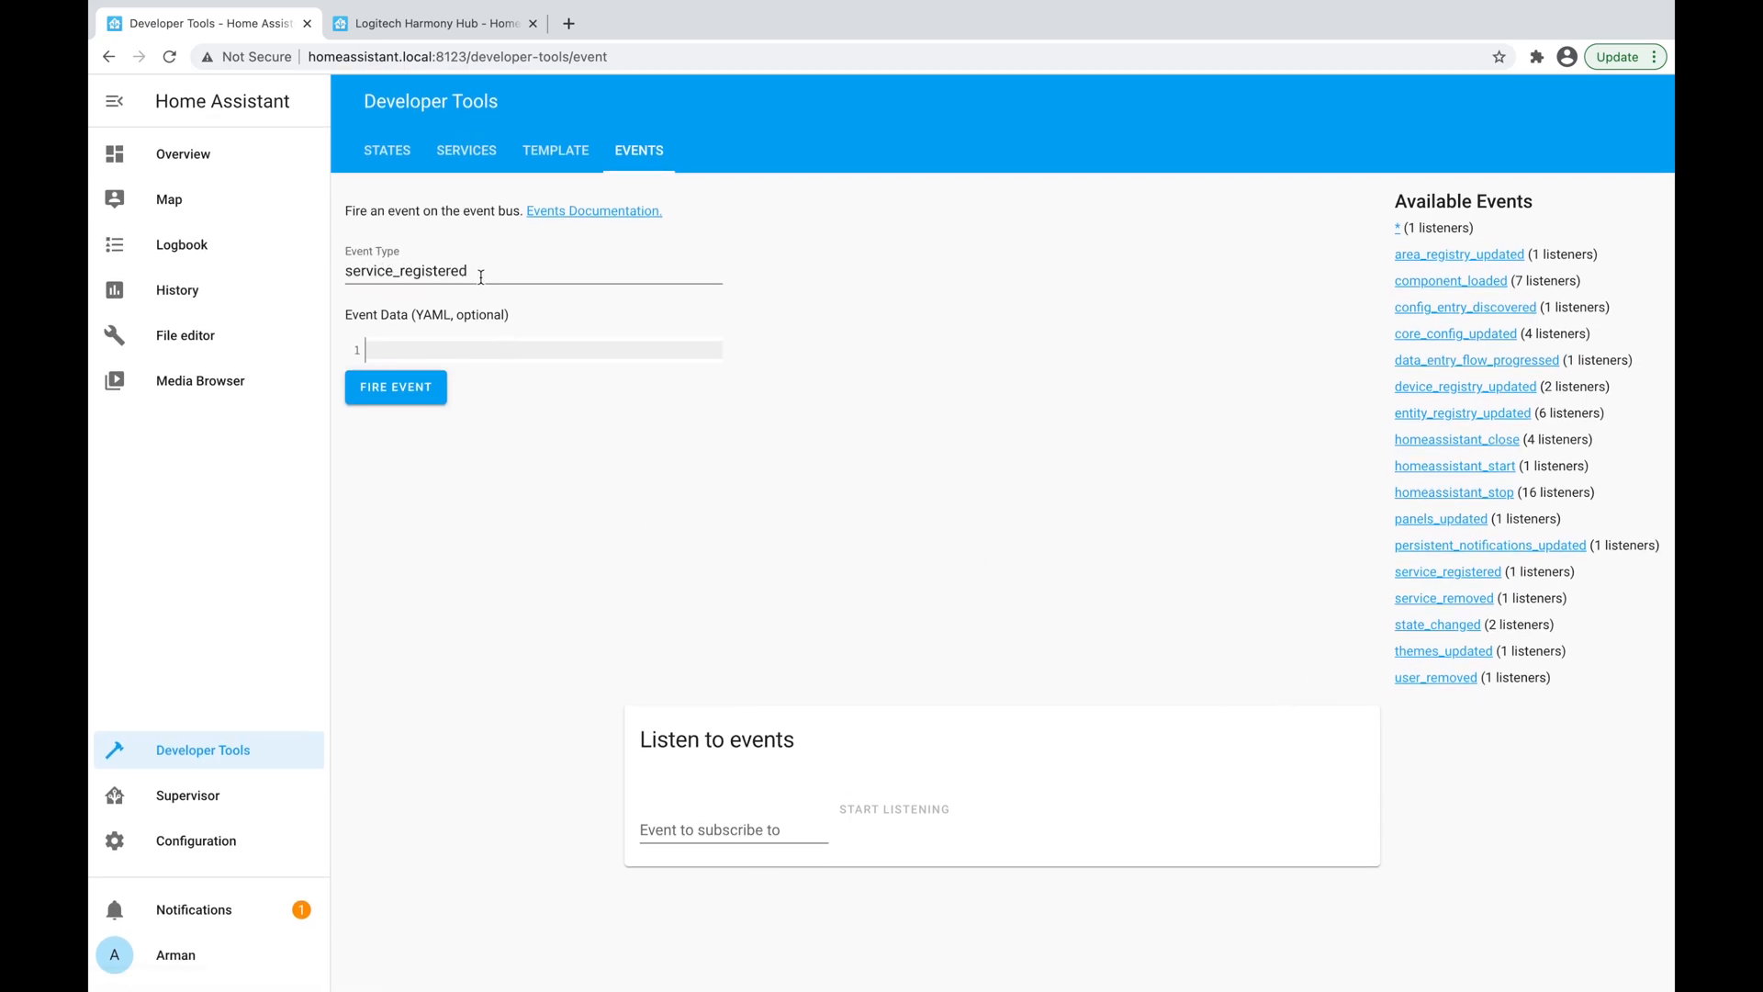
{"action": "triple_click", "coordinate": [405, 270]}
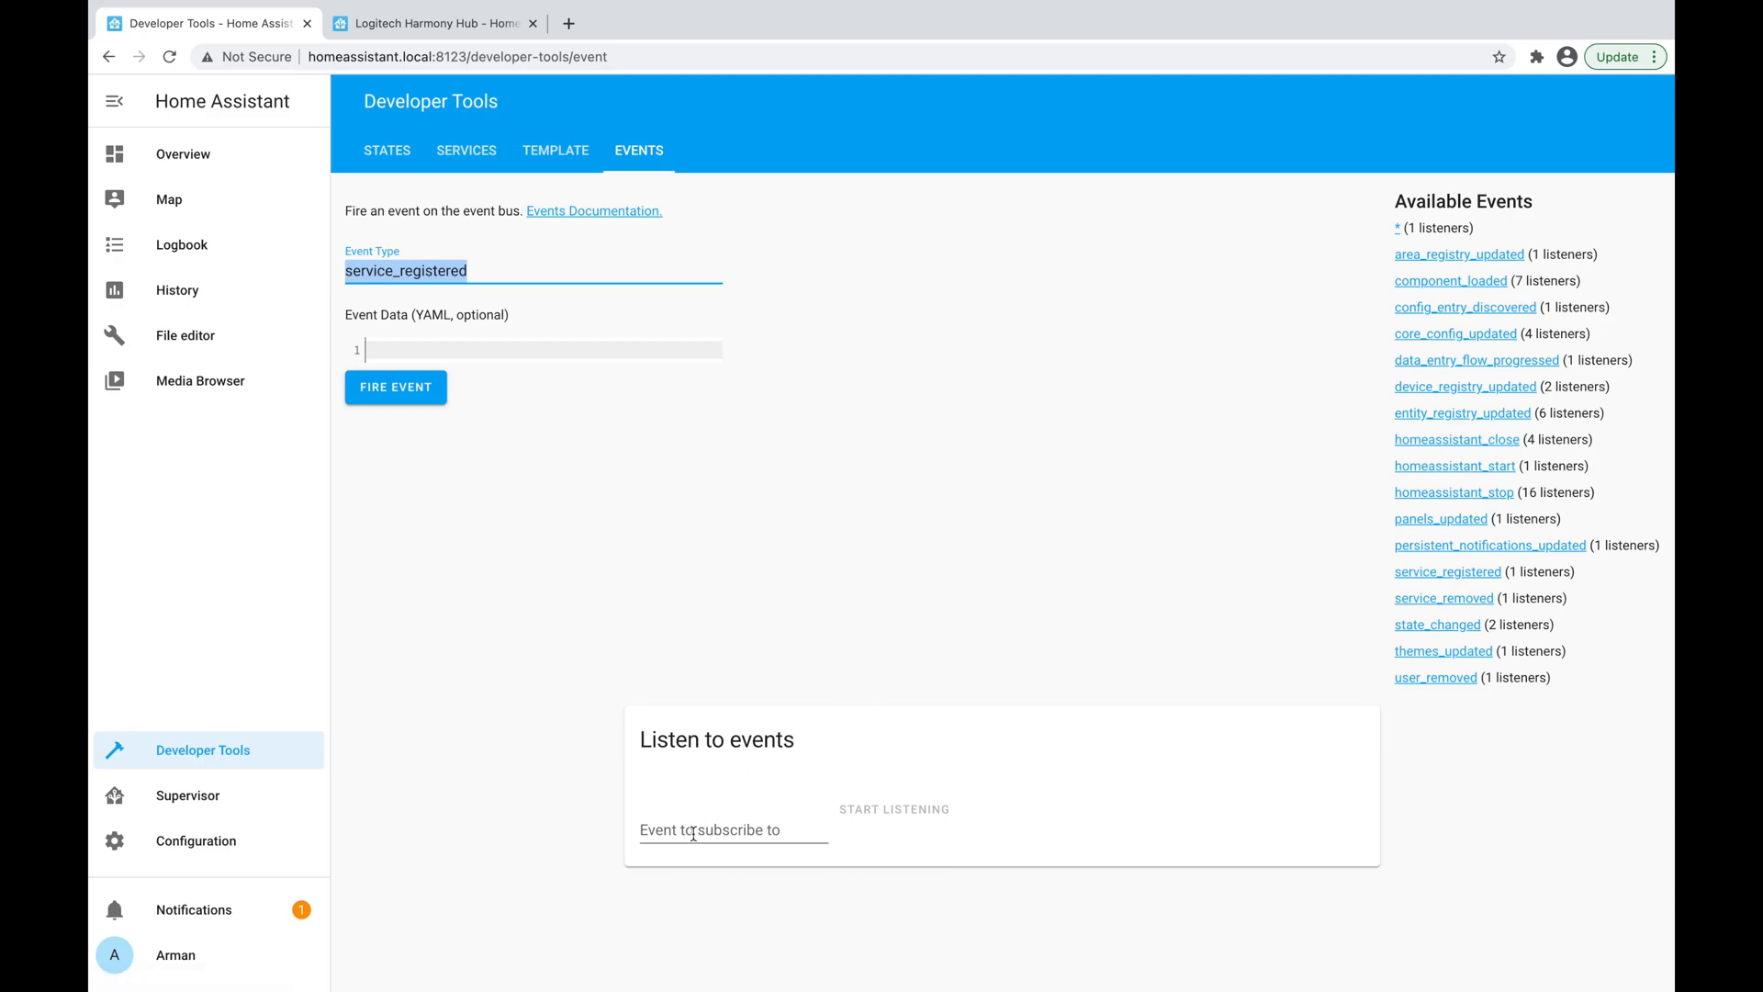
{"action": "left_click", "coordinate": [893, 808]}
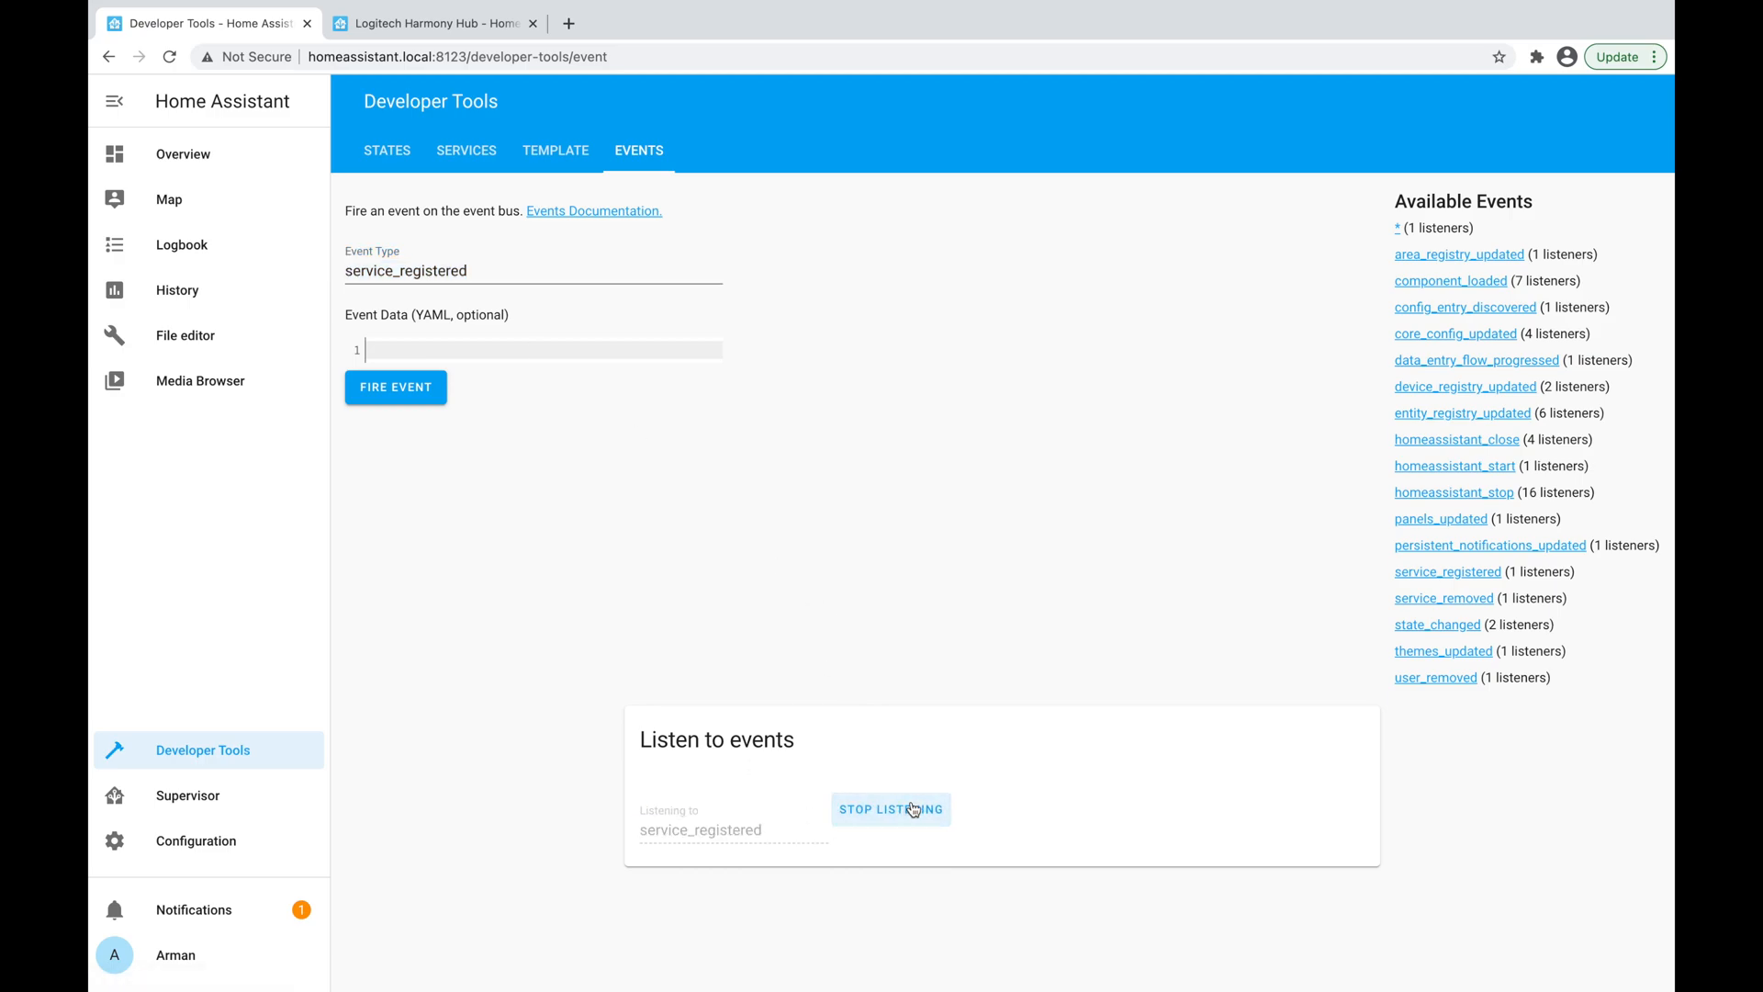
{"action": "mouse_move", "coordinate": [704, 841]}
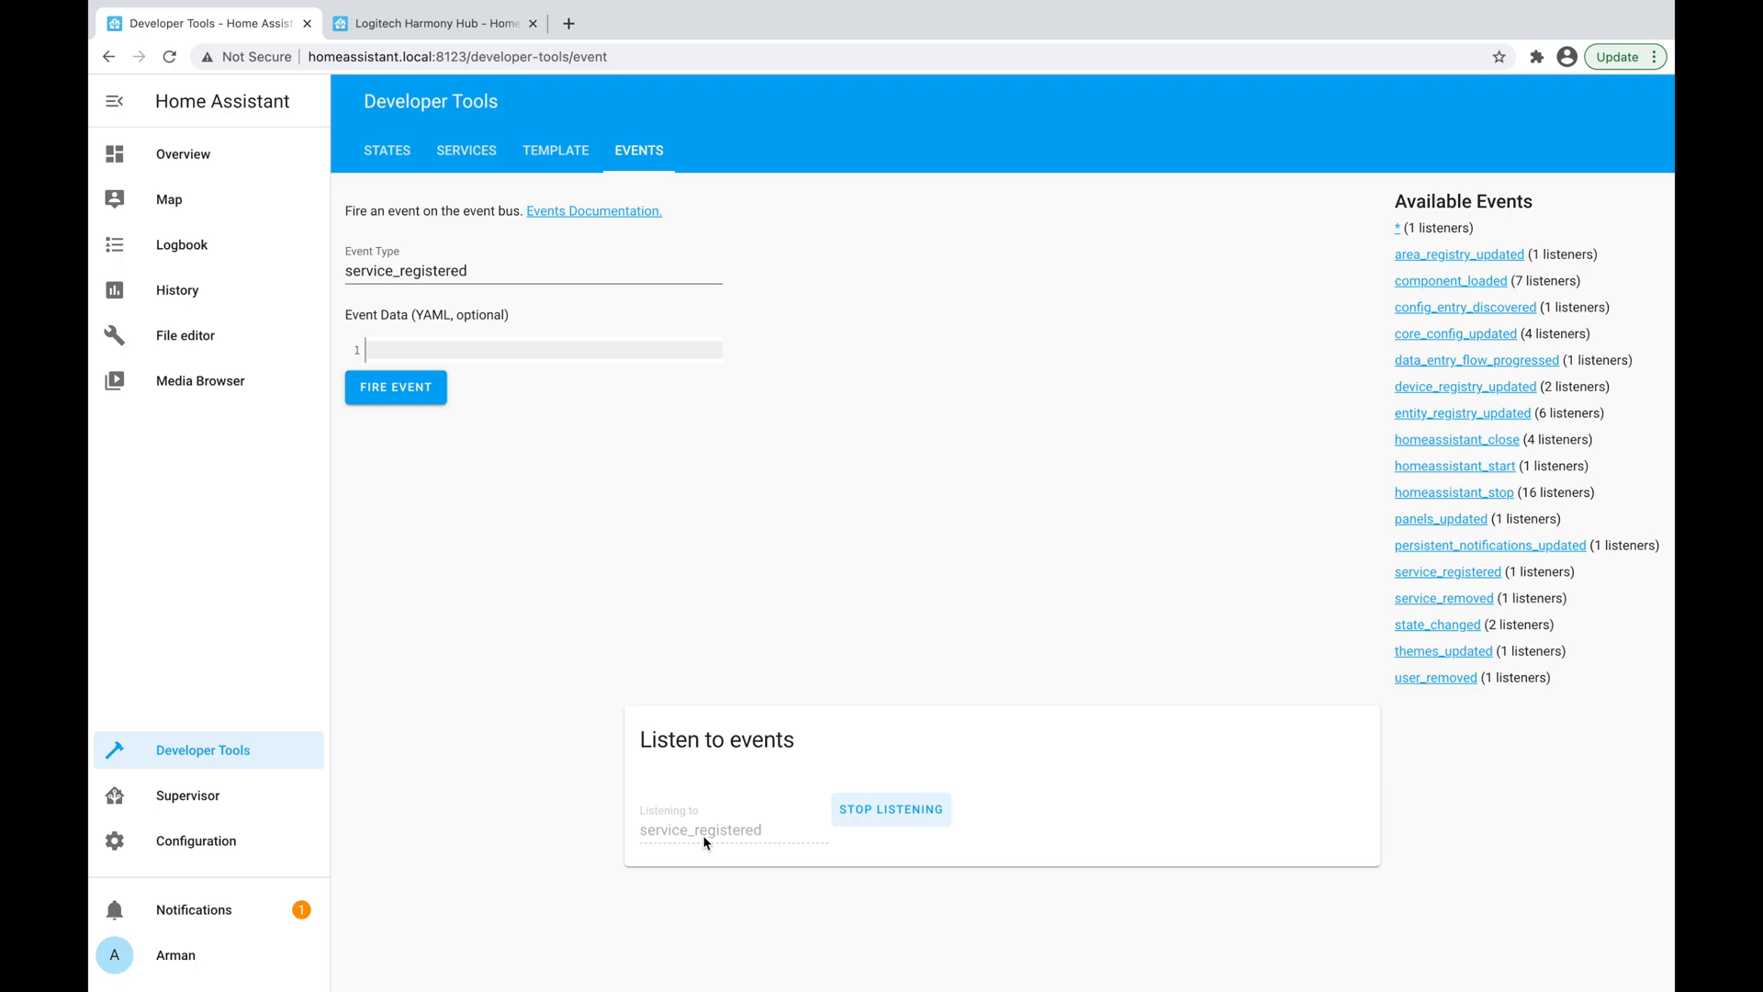
{"action": "mouse_move", "coordinate": [834, 885]}
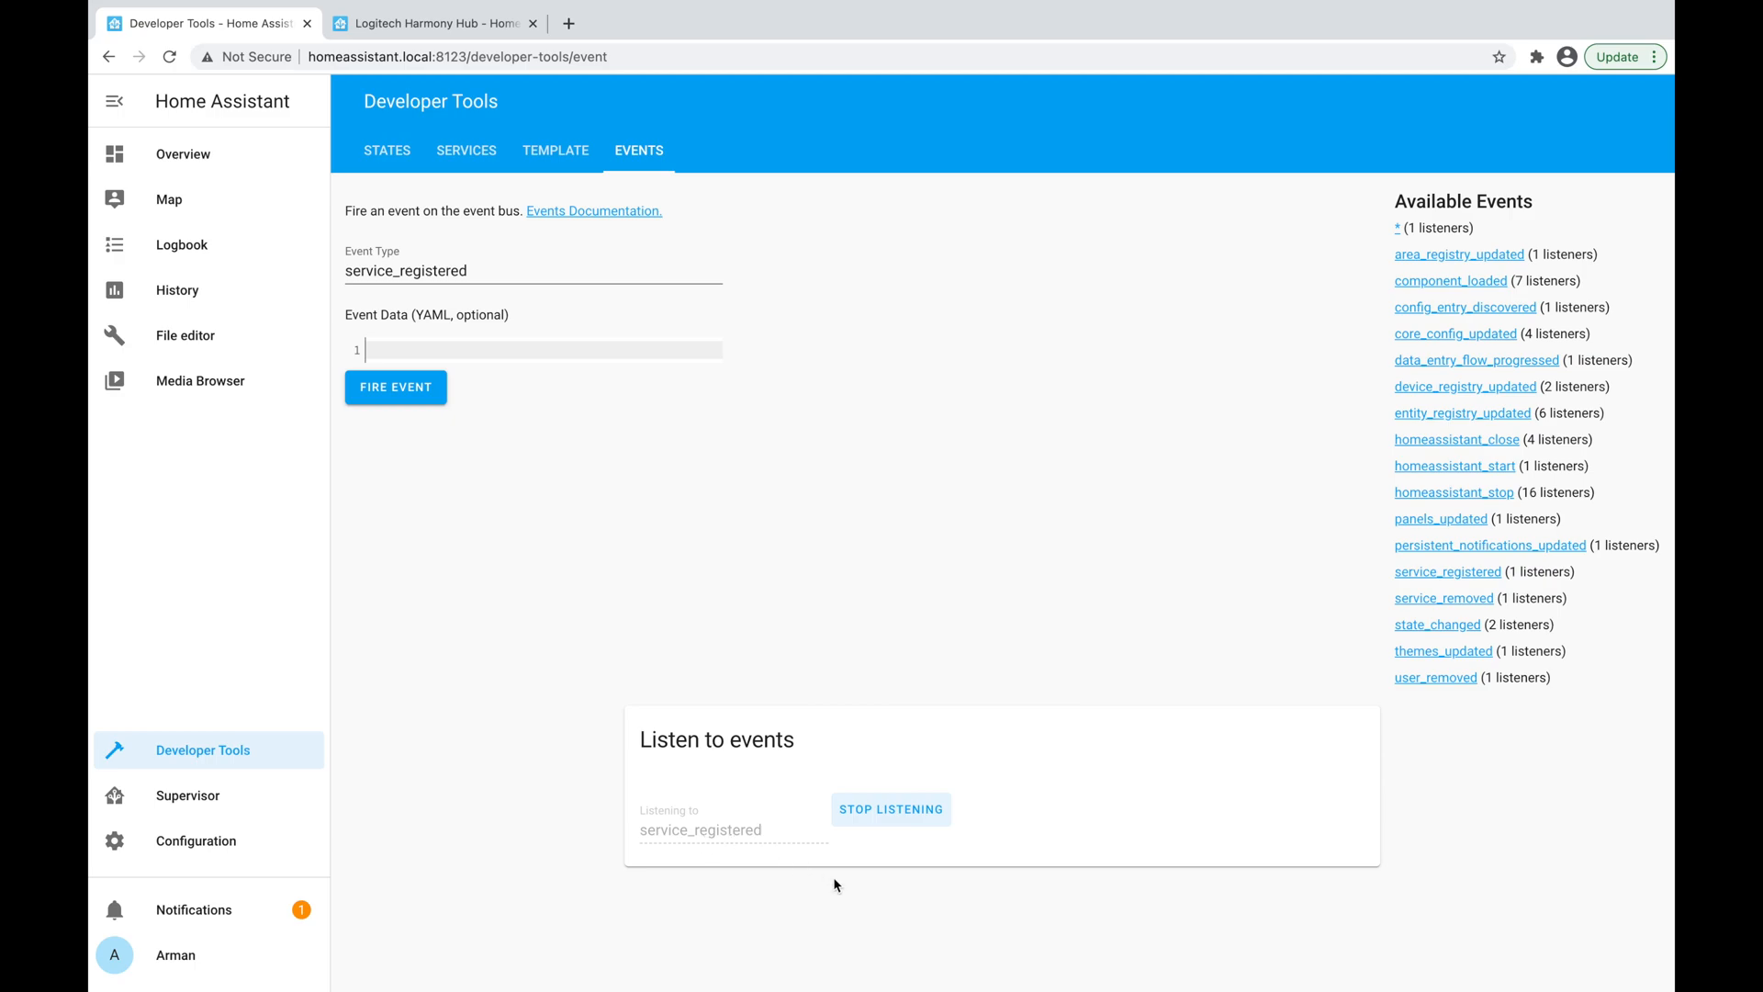
{"action": "mouse_move", "coordinate": [807, 848]}
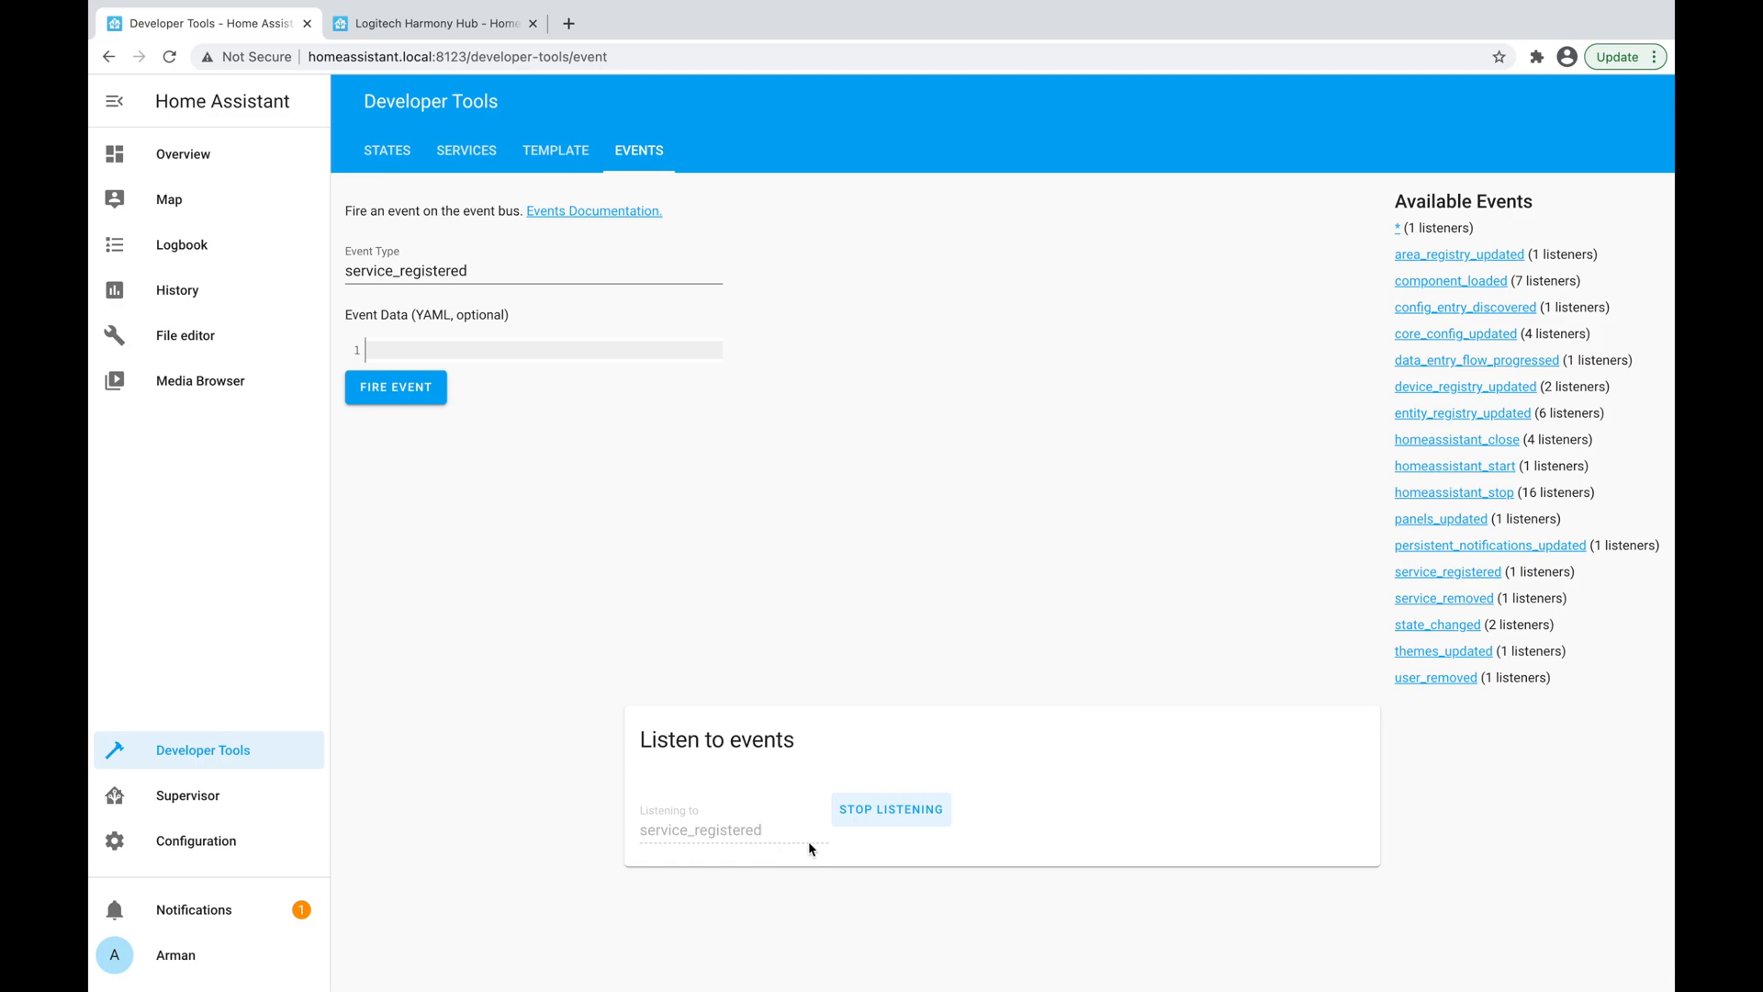
{"action": "left_click", "coordinate": [891, 808]}
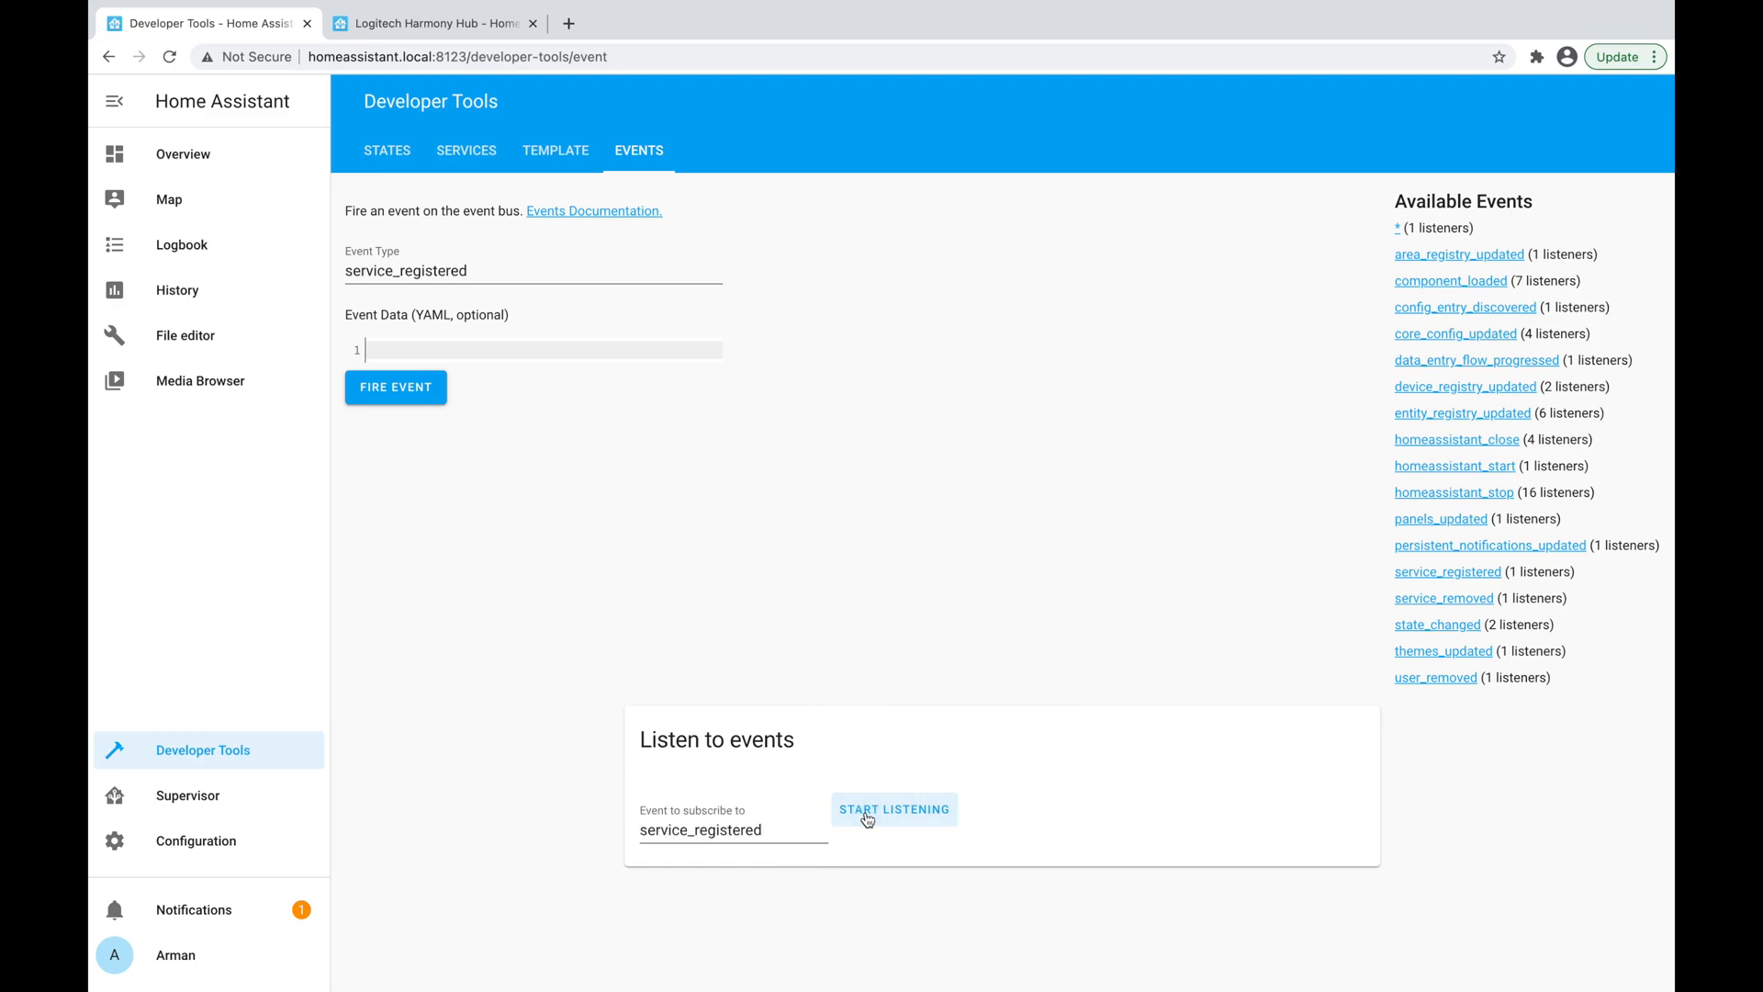
{"action": "mouse_move", "coordinate": [387, 159]}
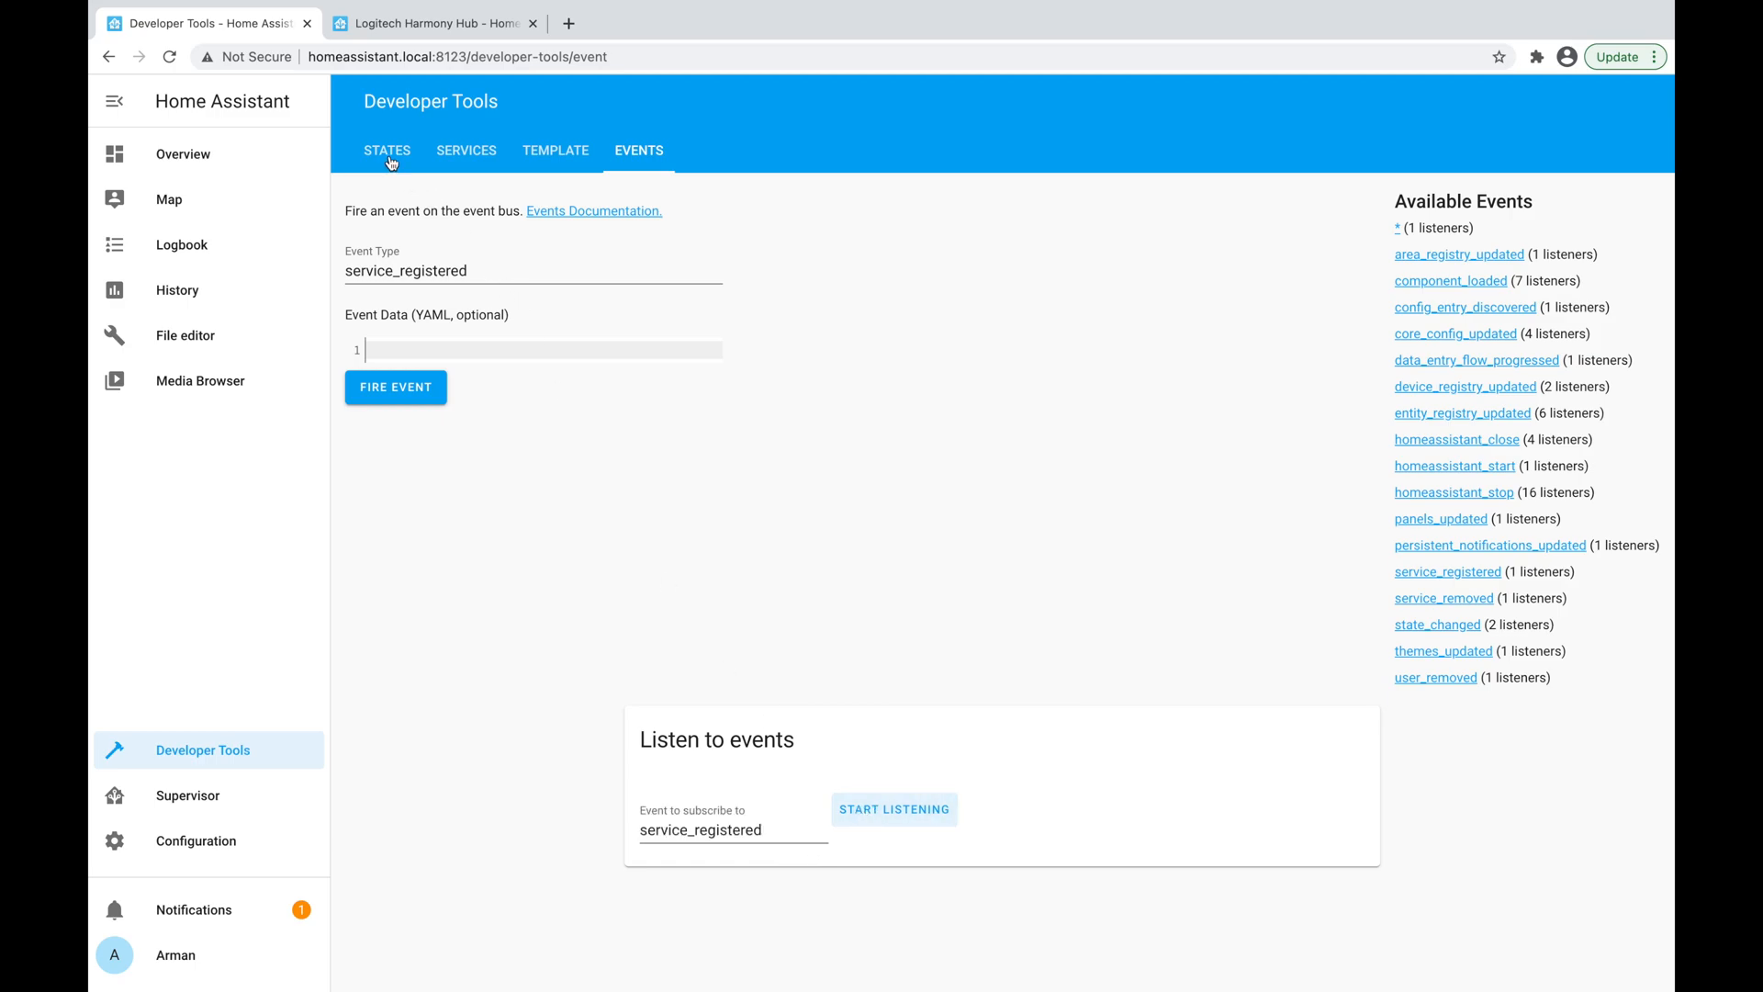
Return to the Overview dashboard from the sidebar.
{"action": "left_click", "coordinate": [182, 154]}
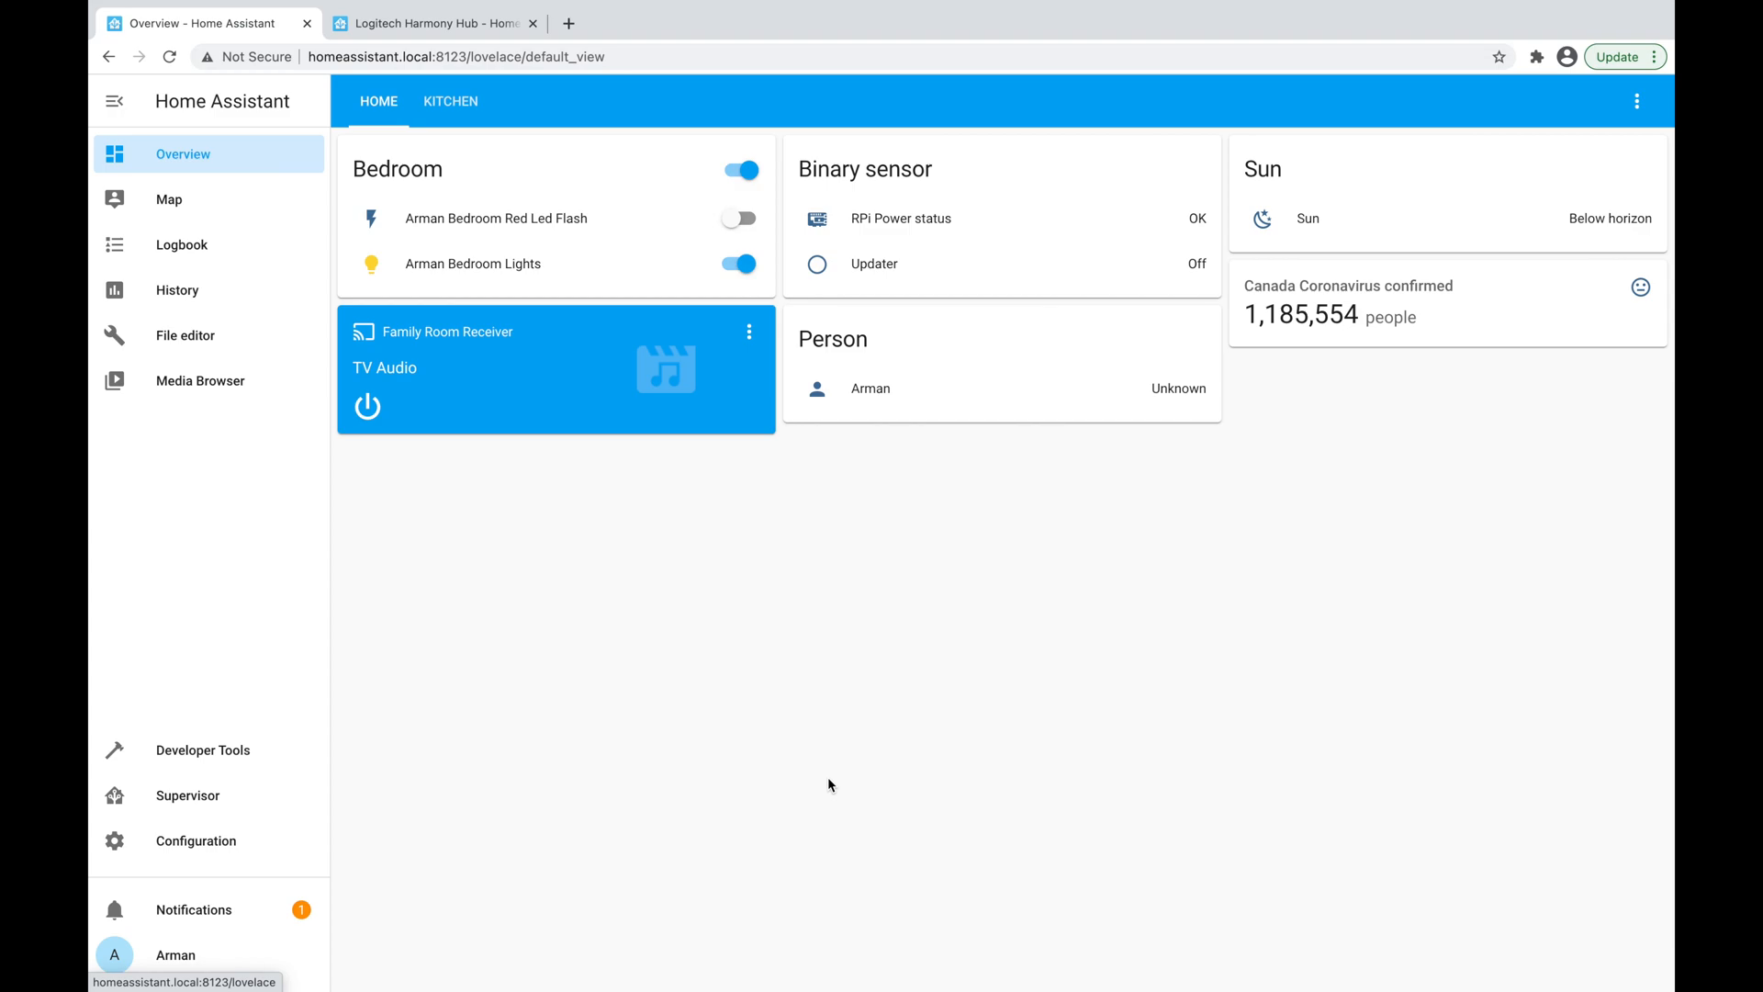
{"action": "mouse_move", "coordinate": [1076, 894]}
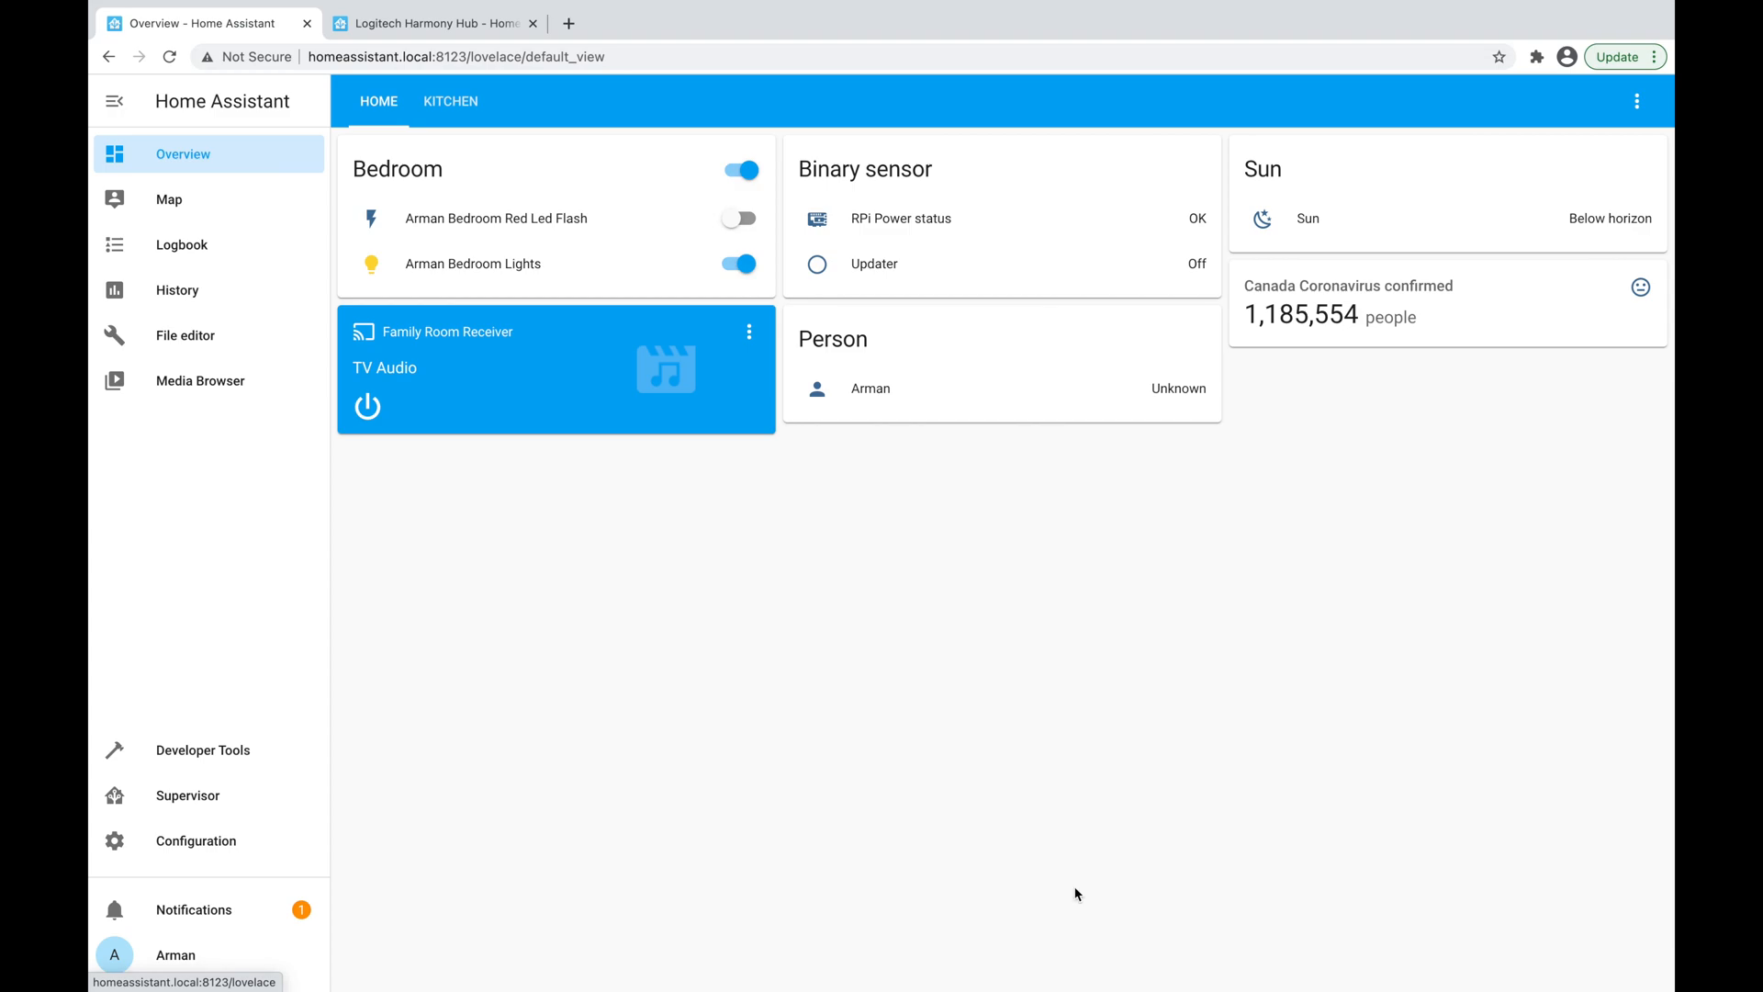